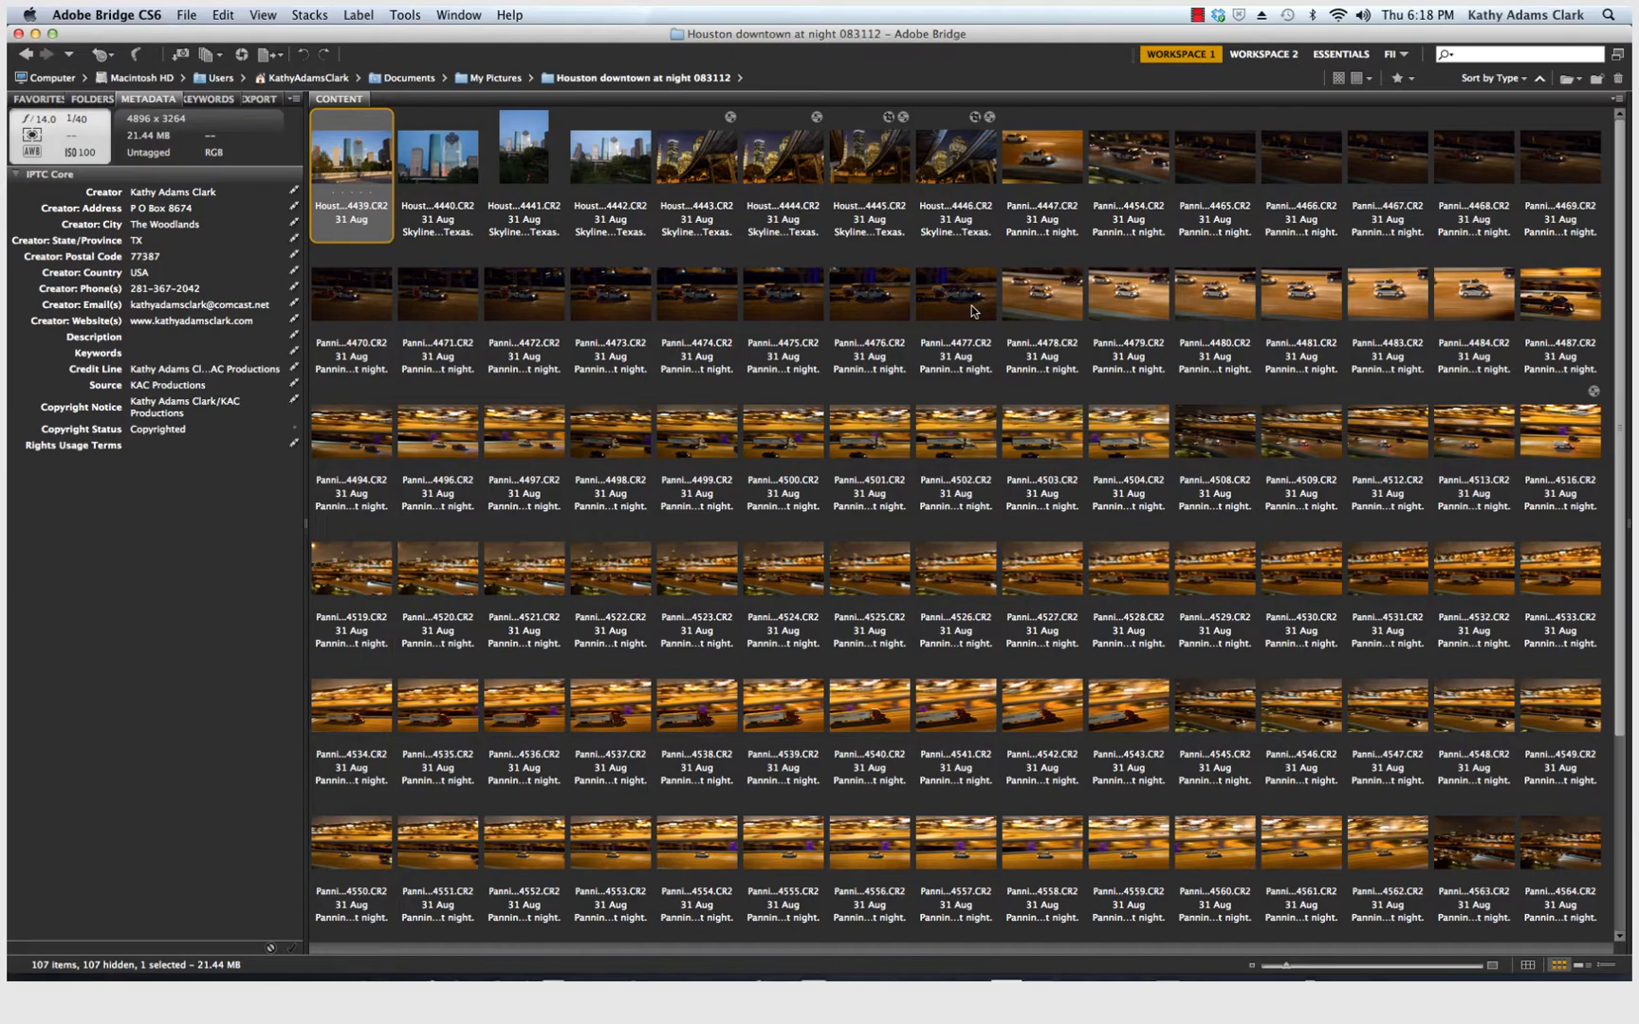
{"action": "mouse_move", "coordinate": [135, 29]}
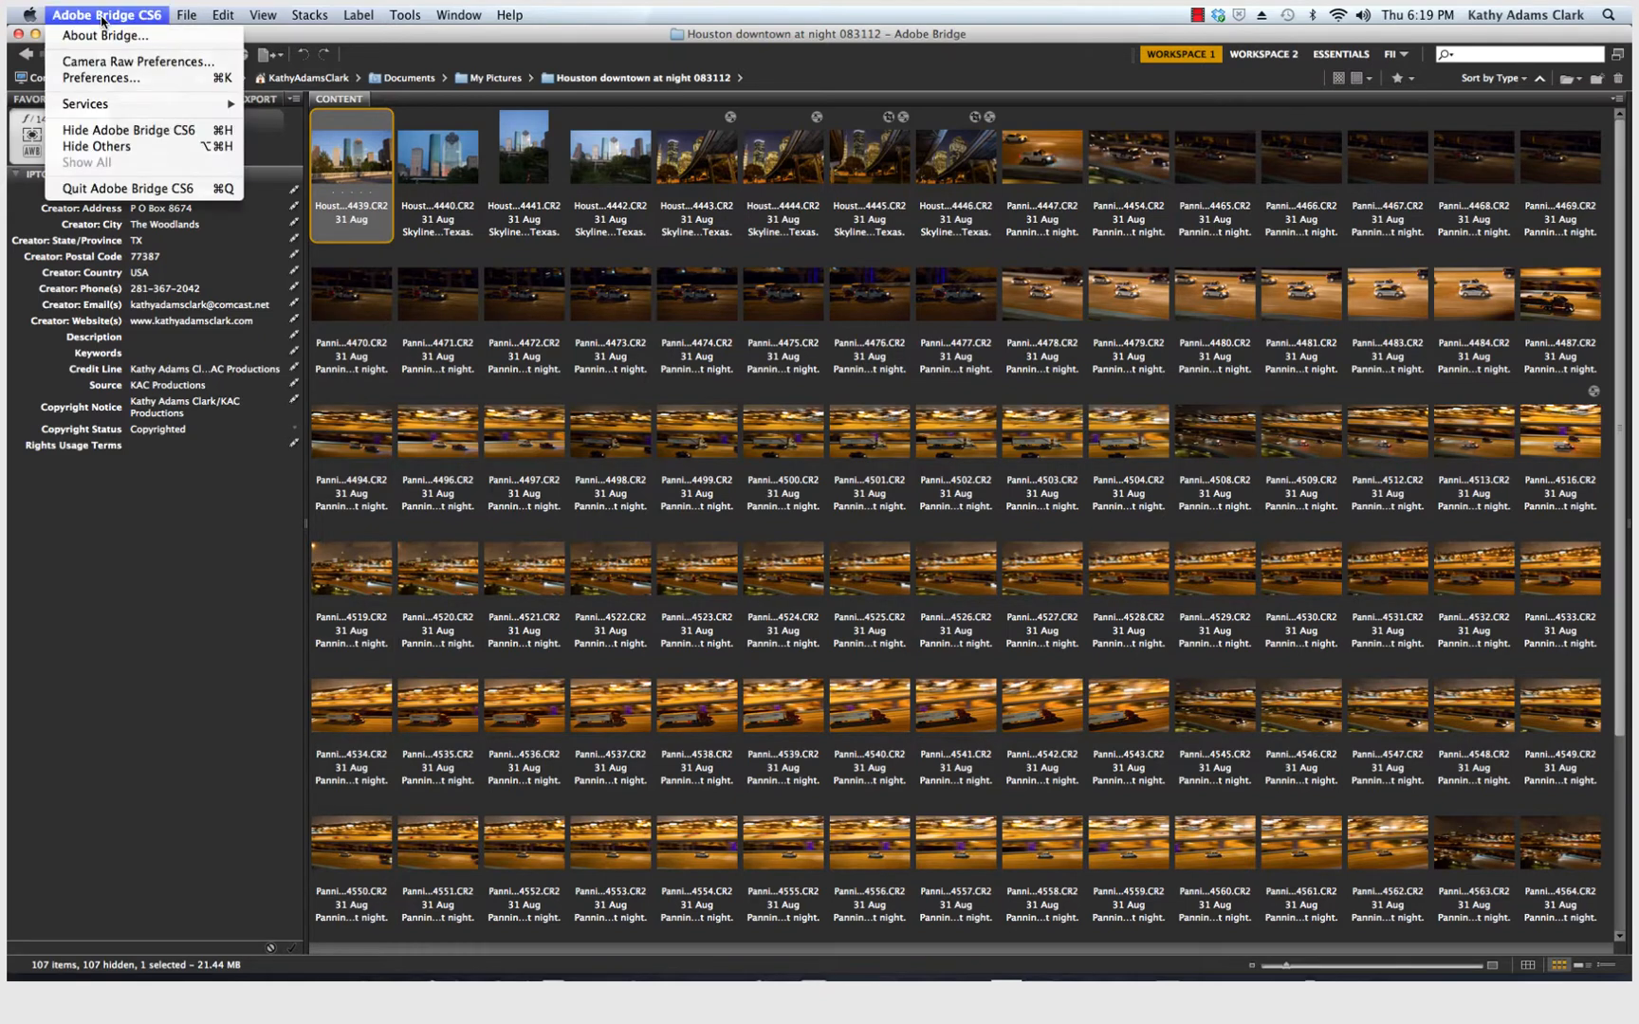
{"action": "mouse_move", "coordinate": [139, 62]}
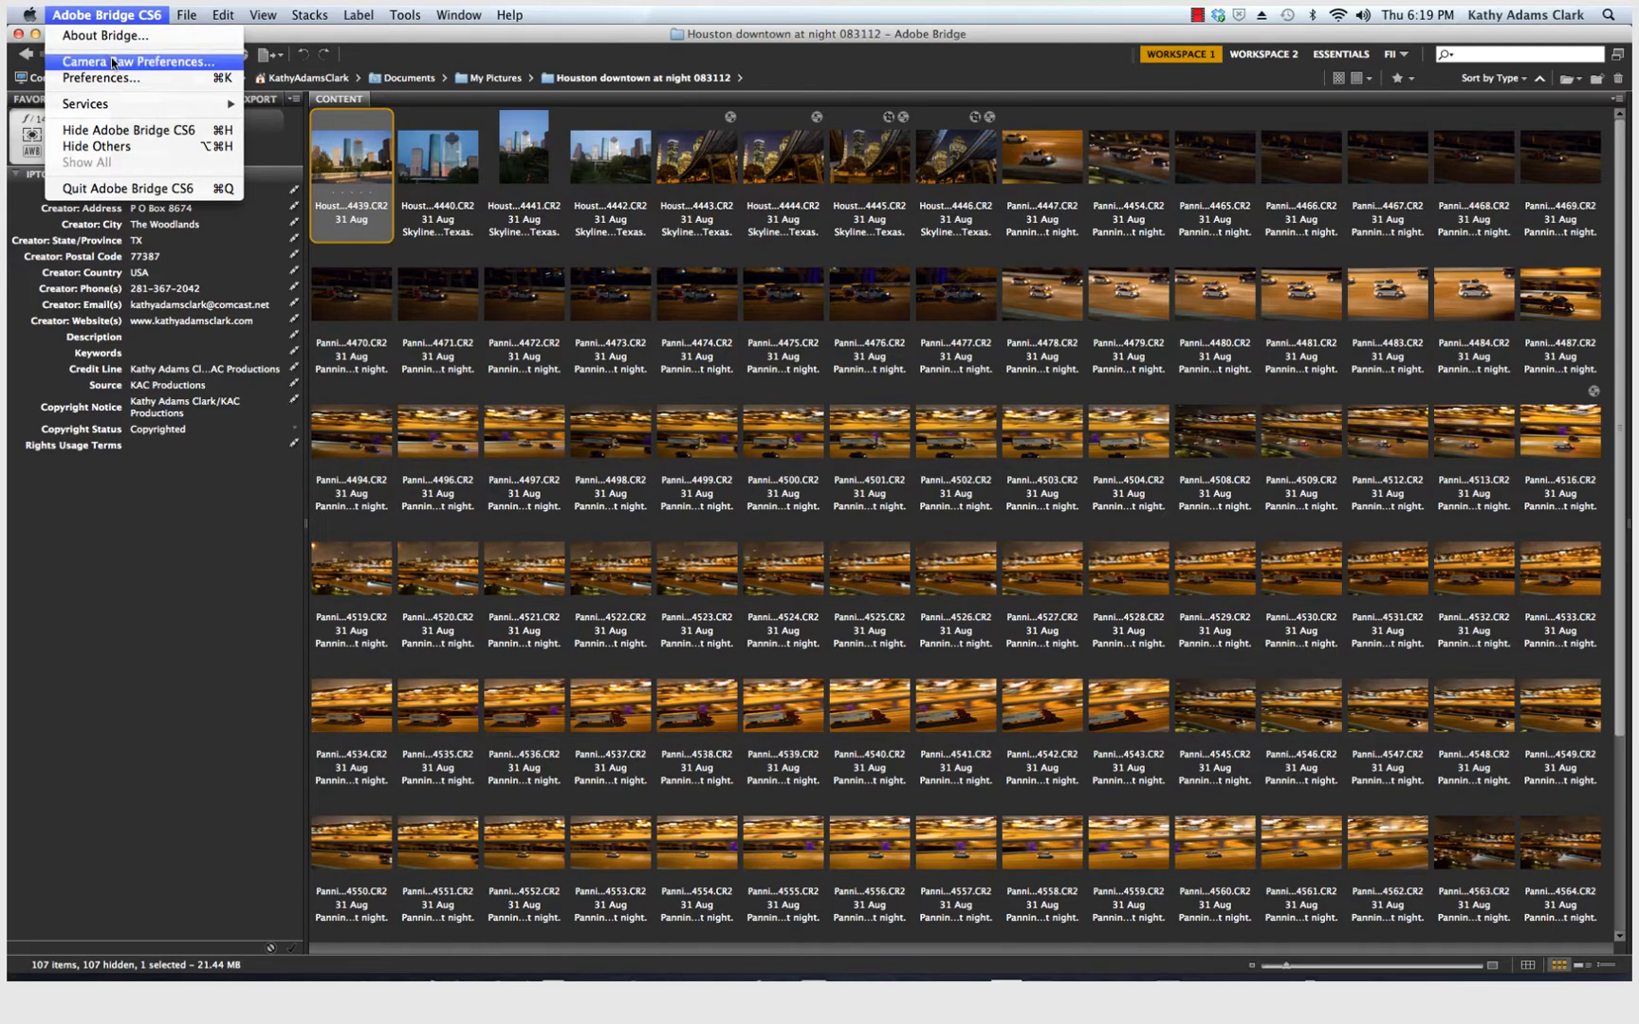
{"action": "mouse_move", "coordinate": [140, 61]}
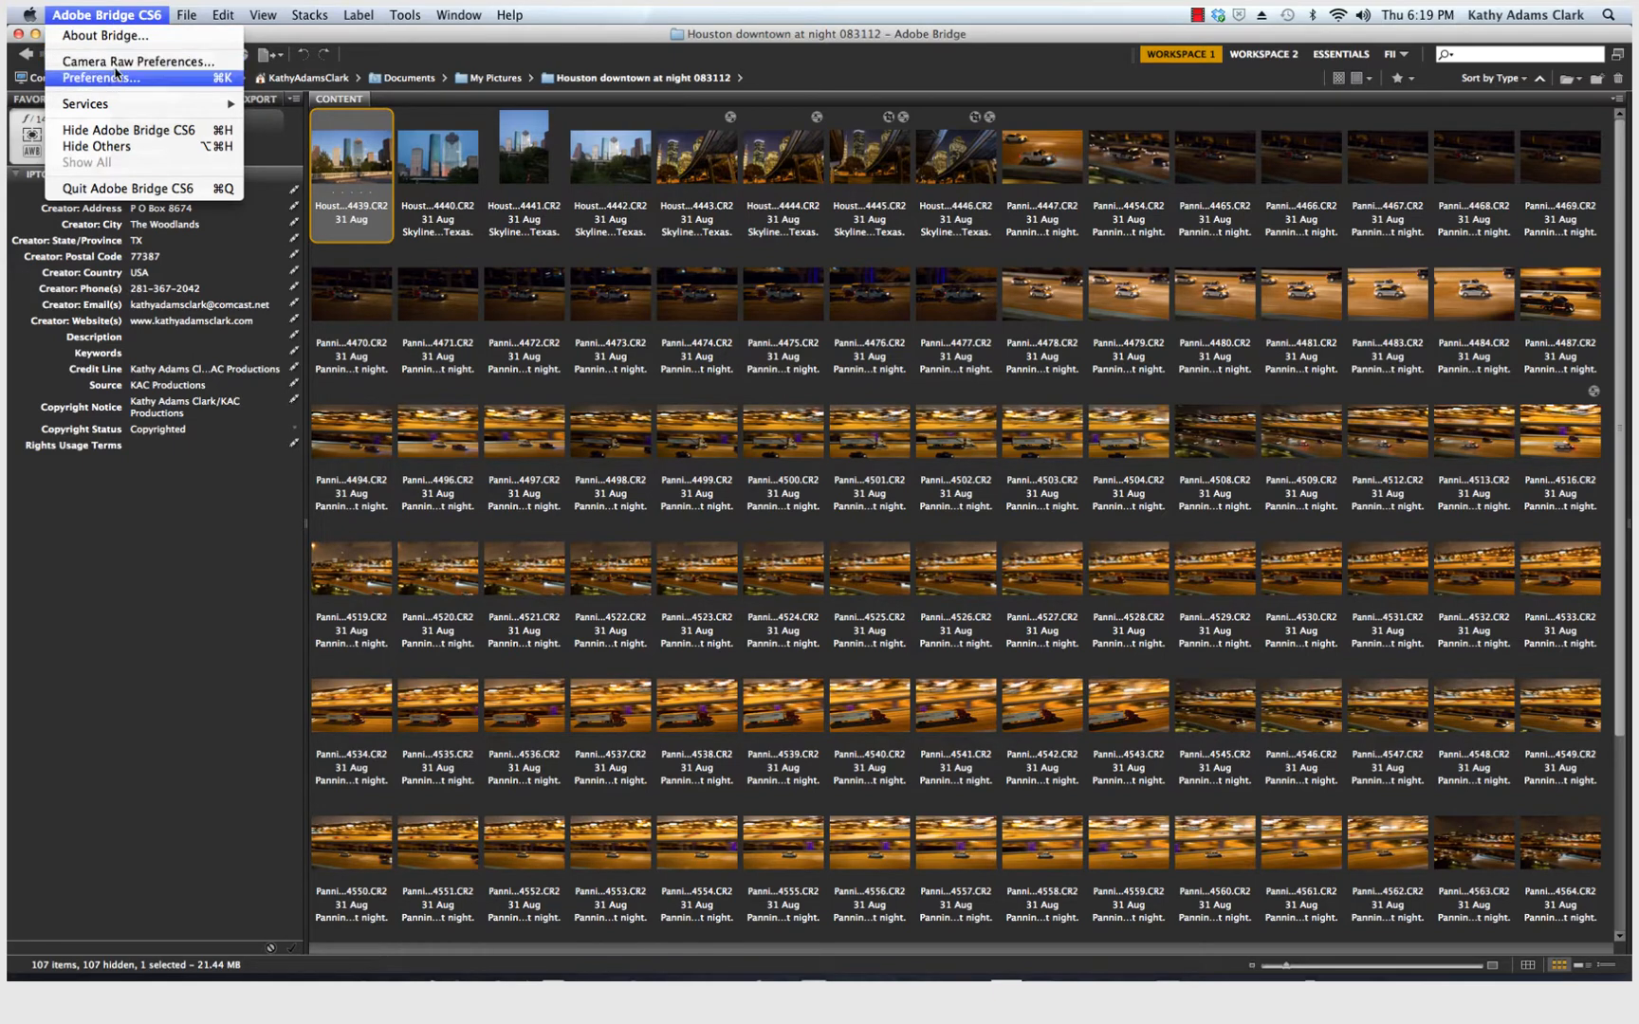
{"action": "mouse_move", "coordinate": [137, 63]}
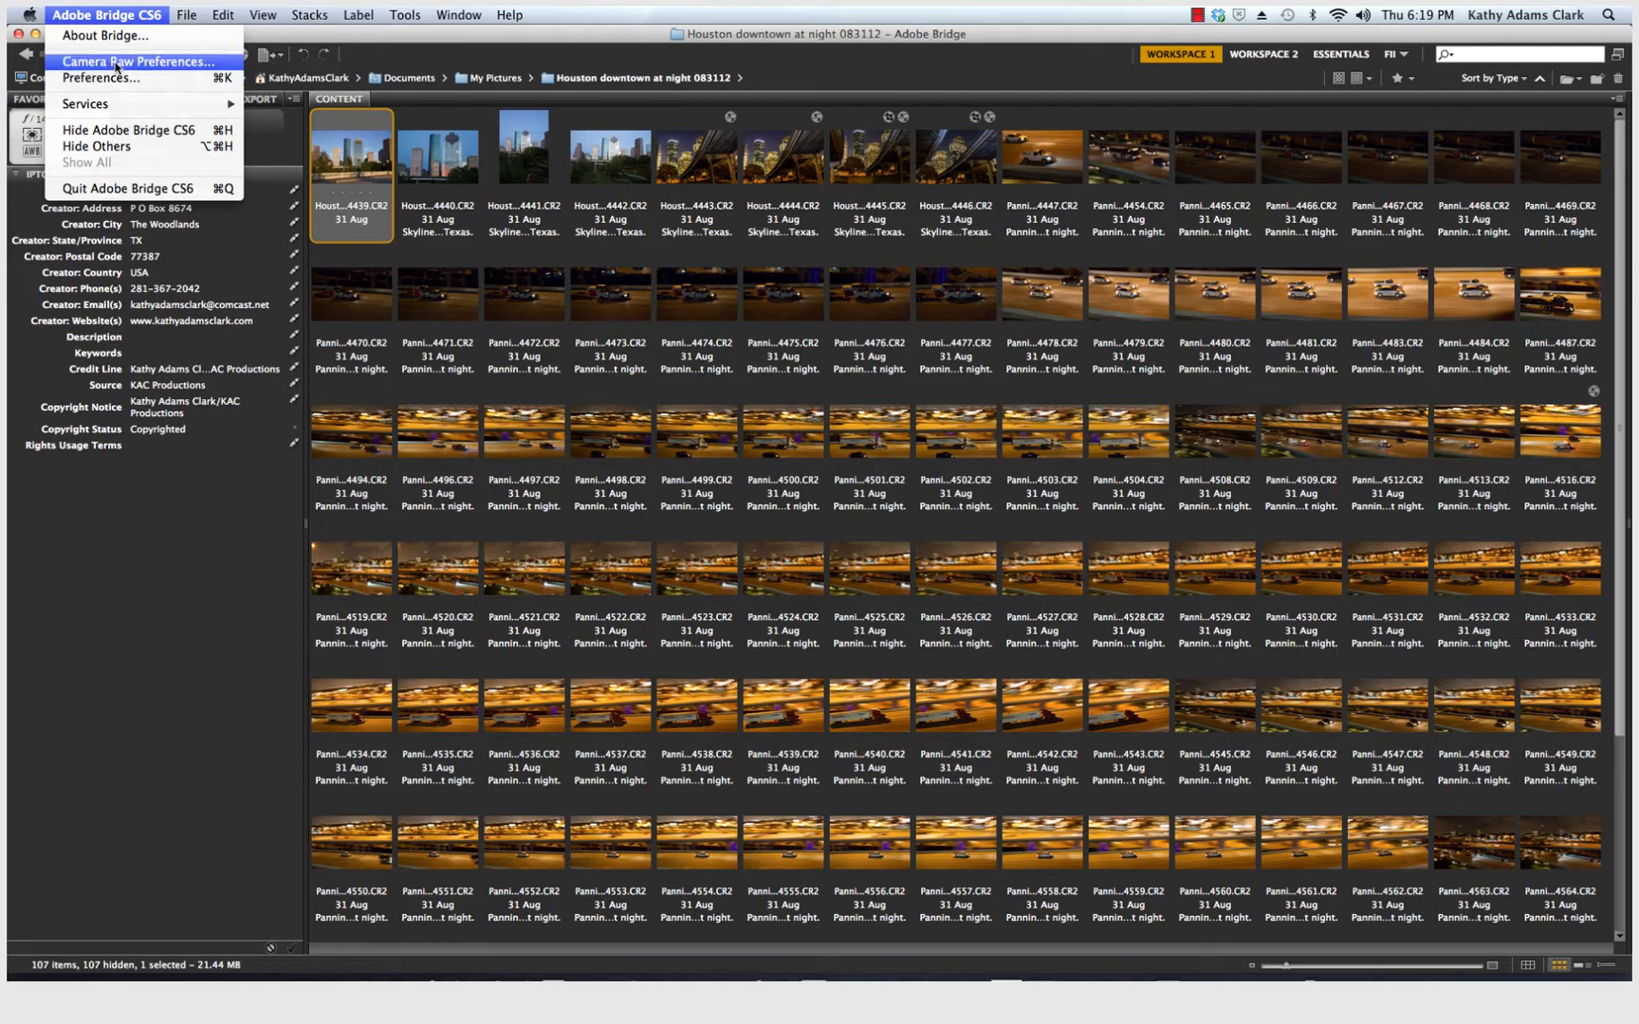
Step: Bring up the Camera Raw Preferences dialog from the Adobe Bridge CS6 menu
{"action": "left_click", "coordinate": [140, 60]}
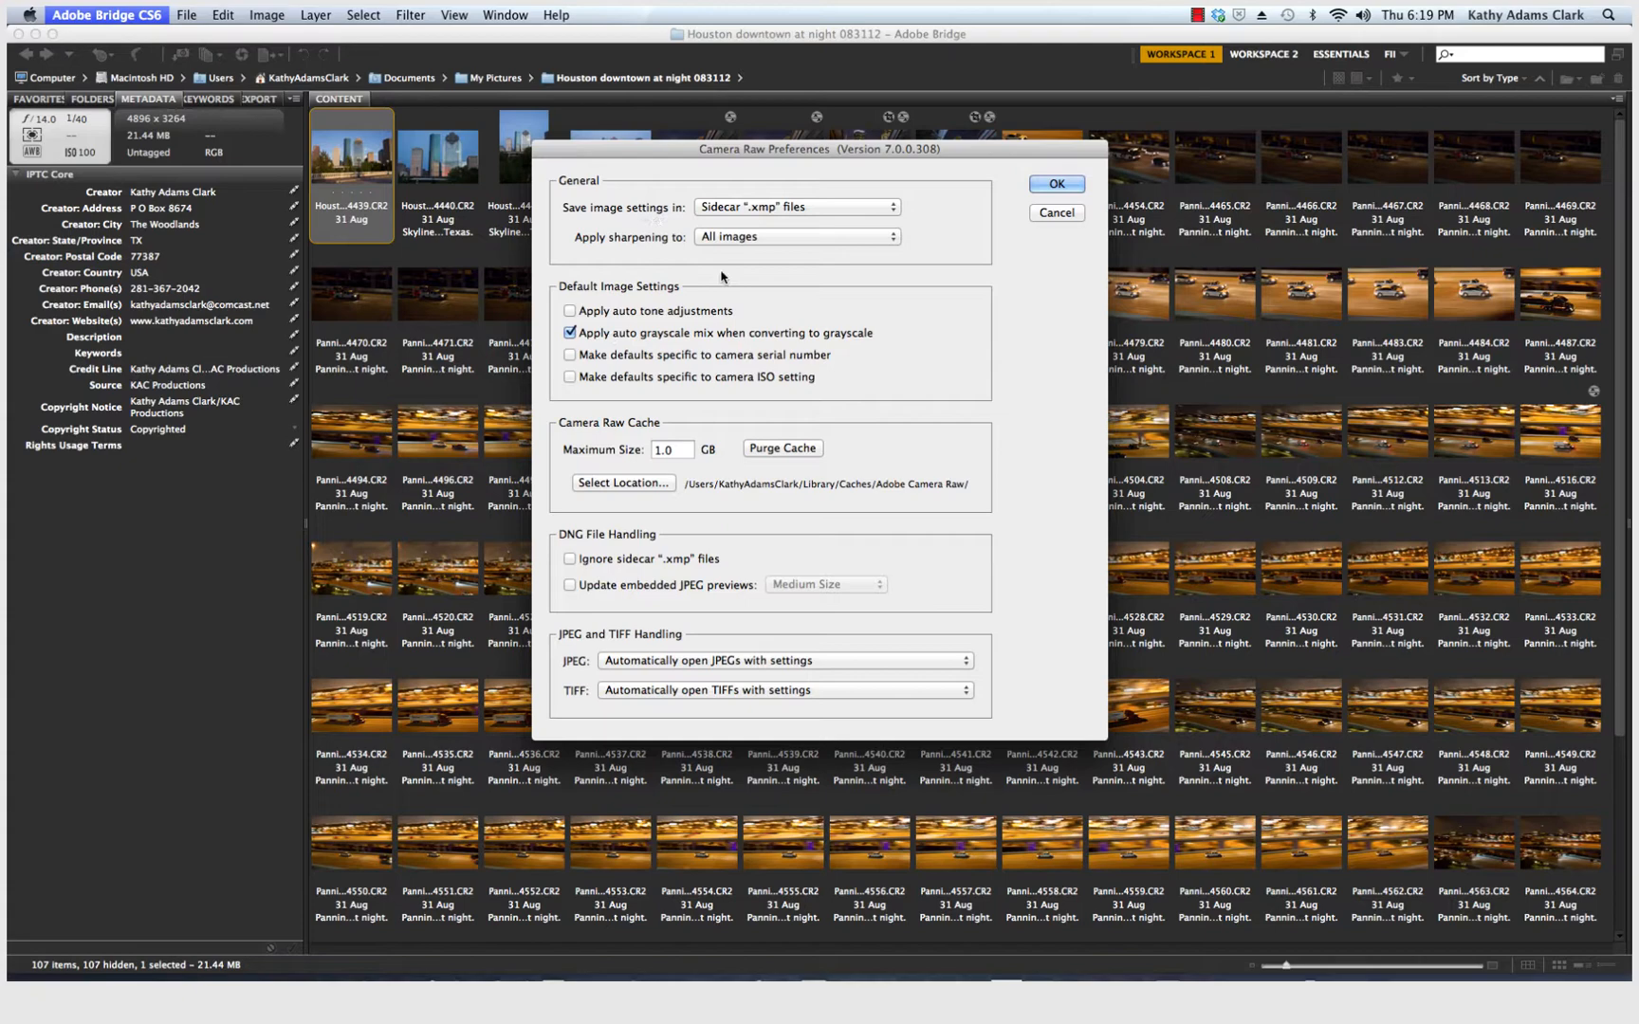
{"action": "mouse_move", "coordinate": [878, 207]}
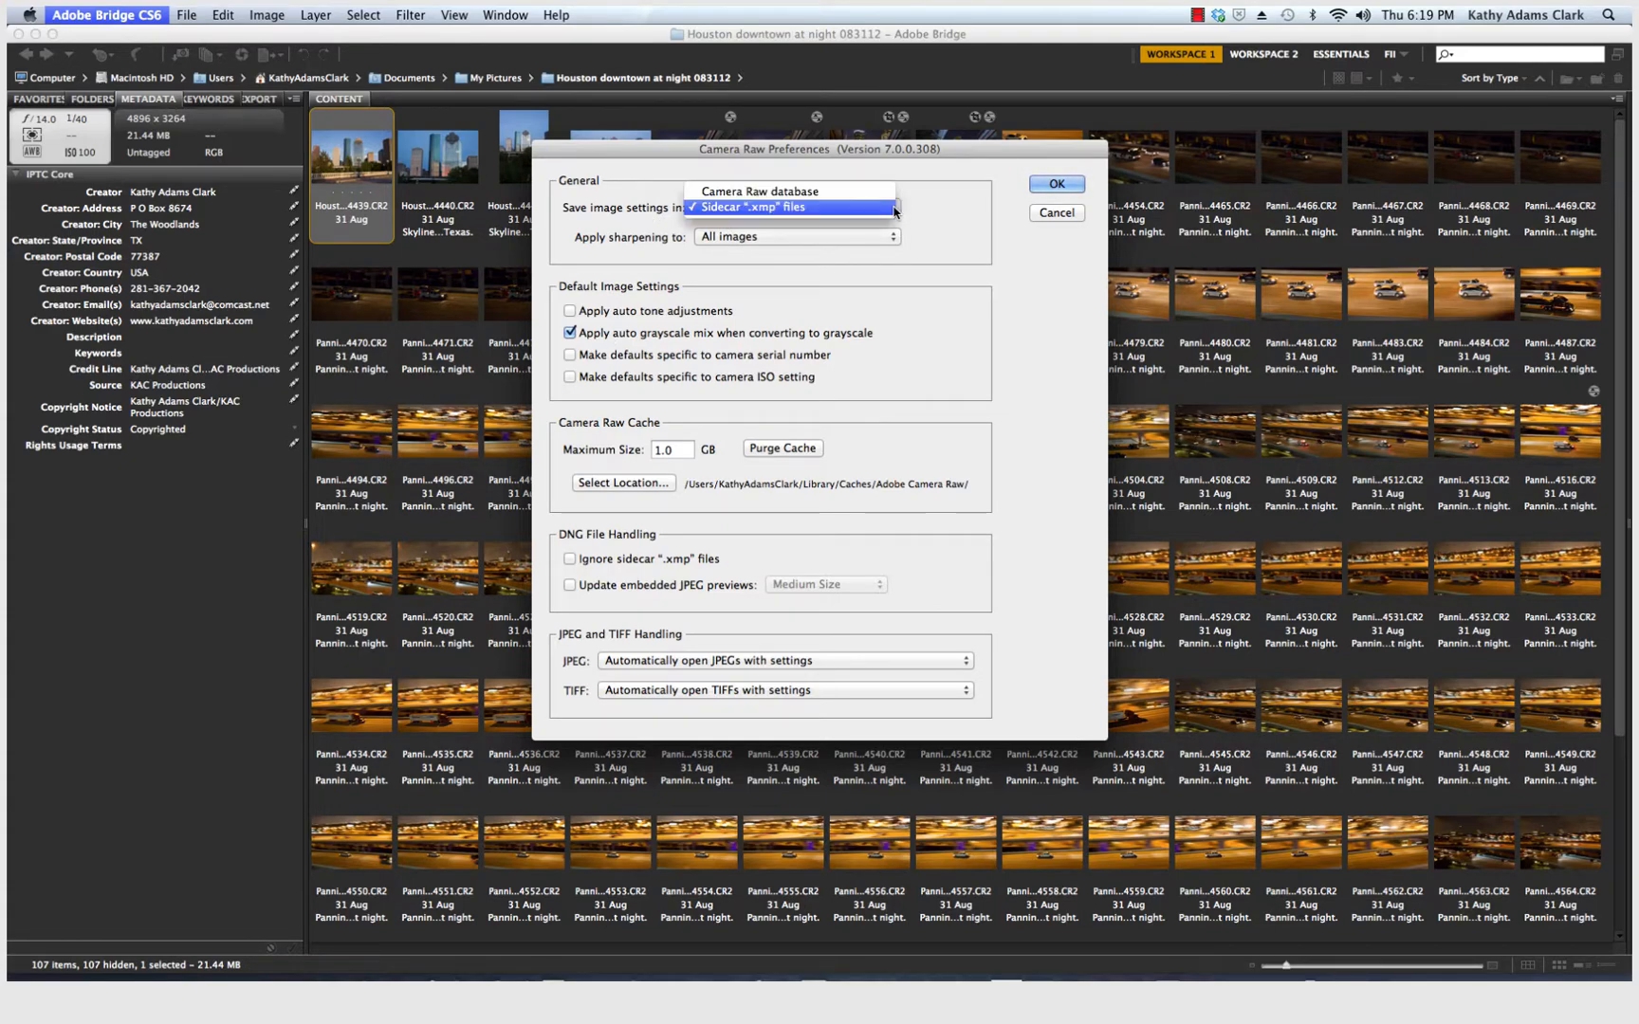
{"action": "left_click", "coordinate": [751, 207]}
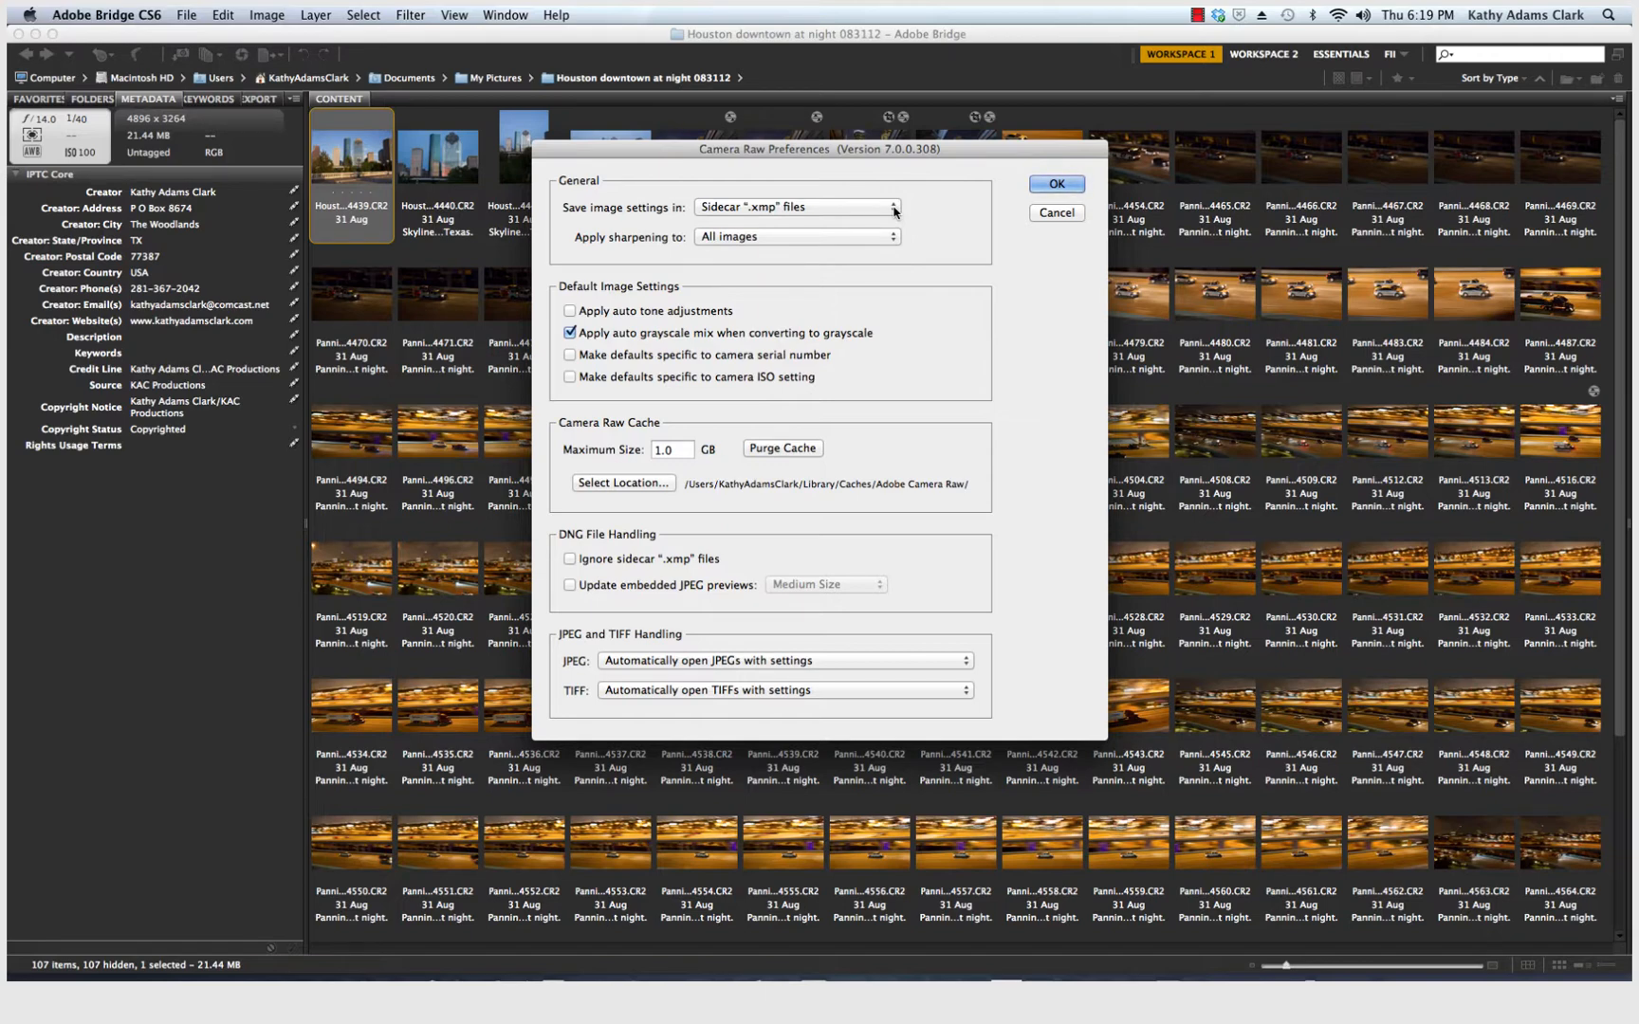
{"action": "mouse_move", "coordinate": [658, 285]}
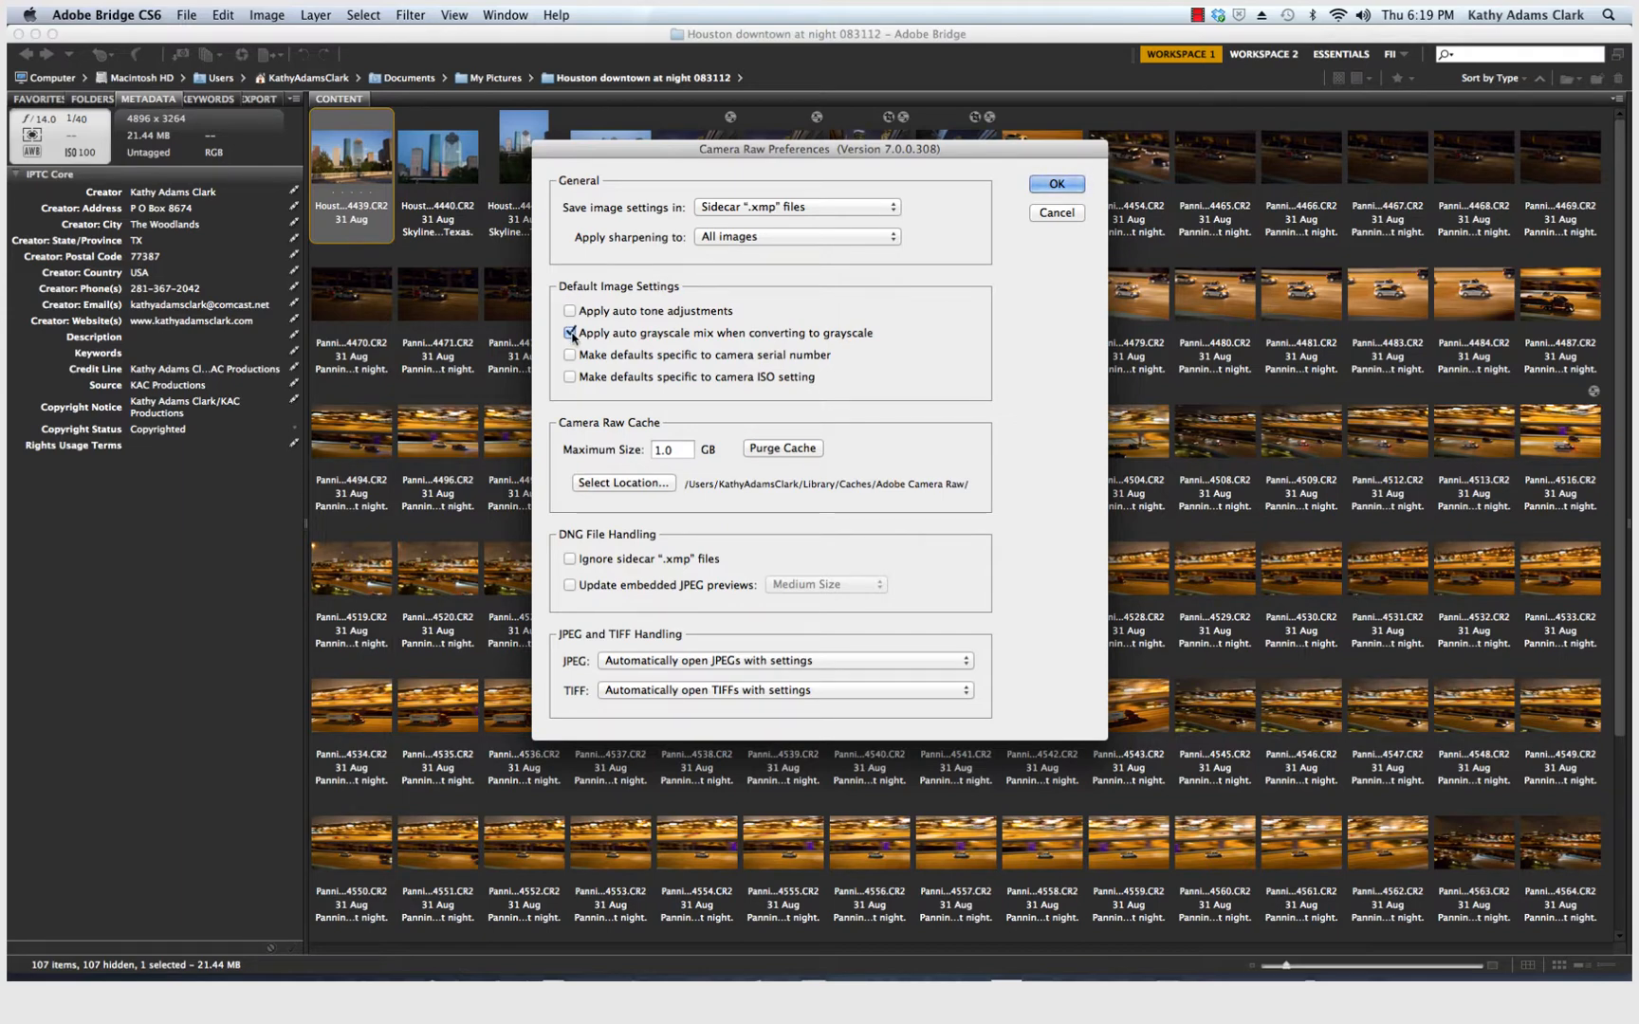
{"action": "left_click", "coordinate": [569, 332]}
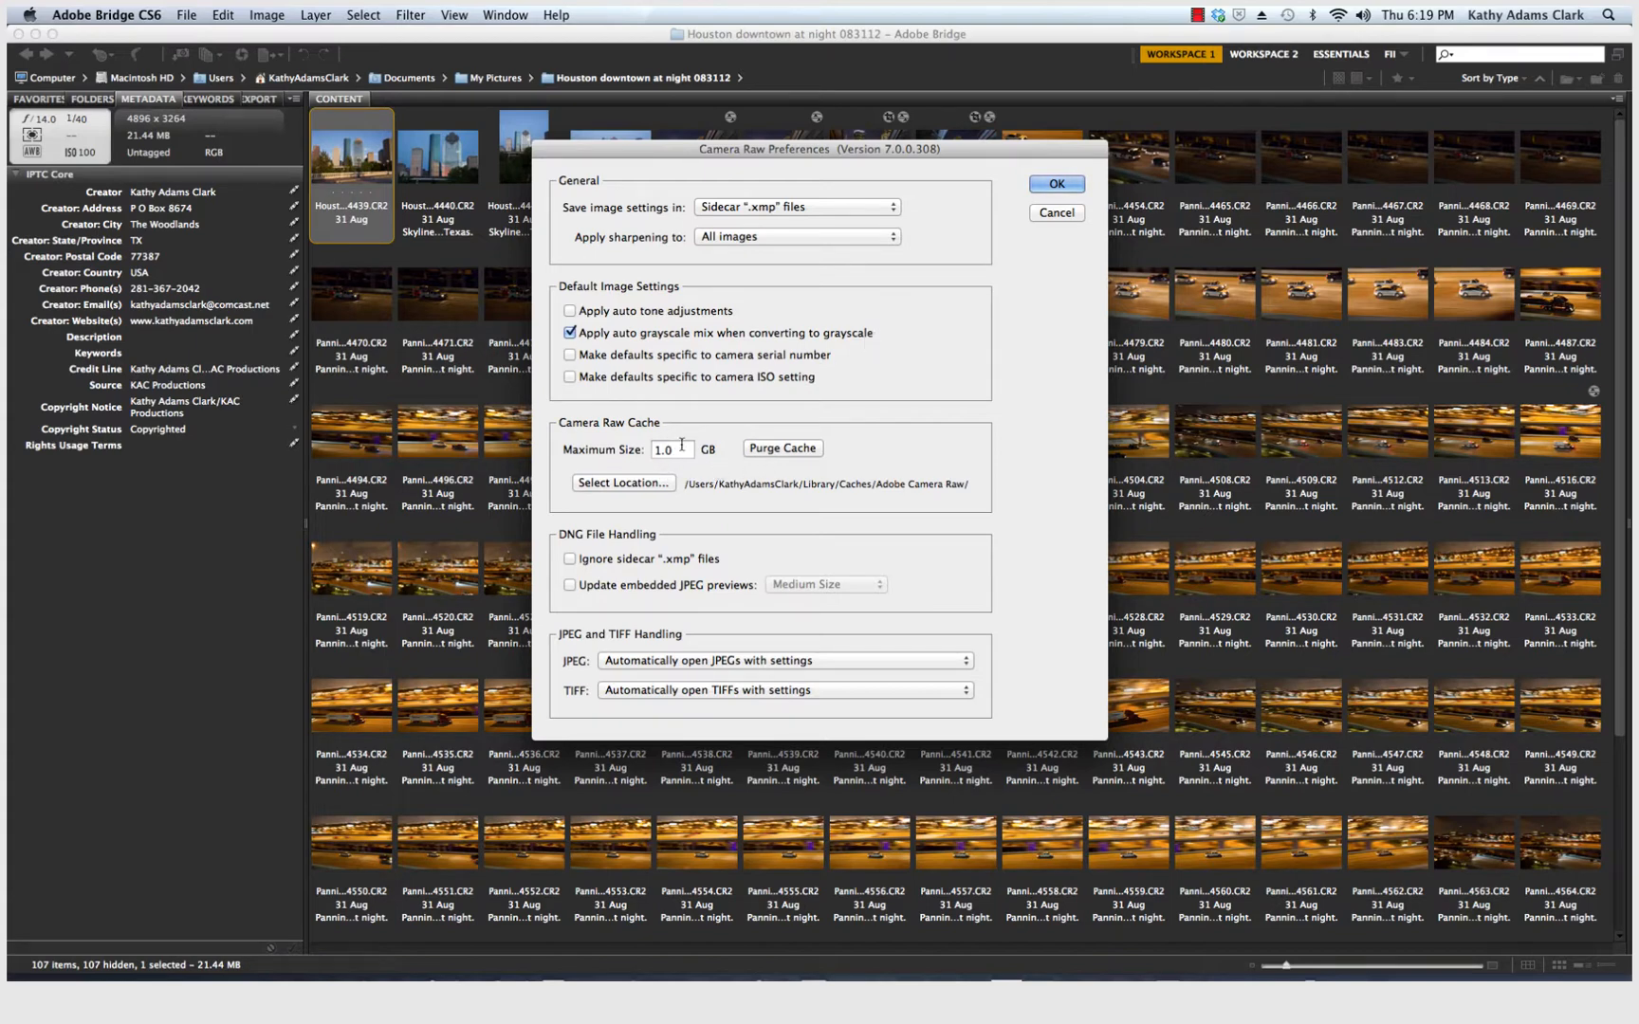
{"action": "mouse_move", "coordinate": [675, 465]}
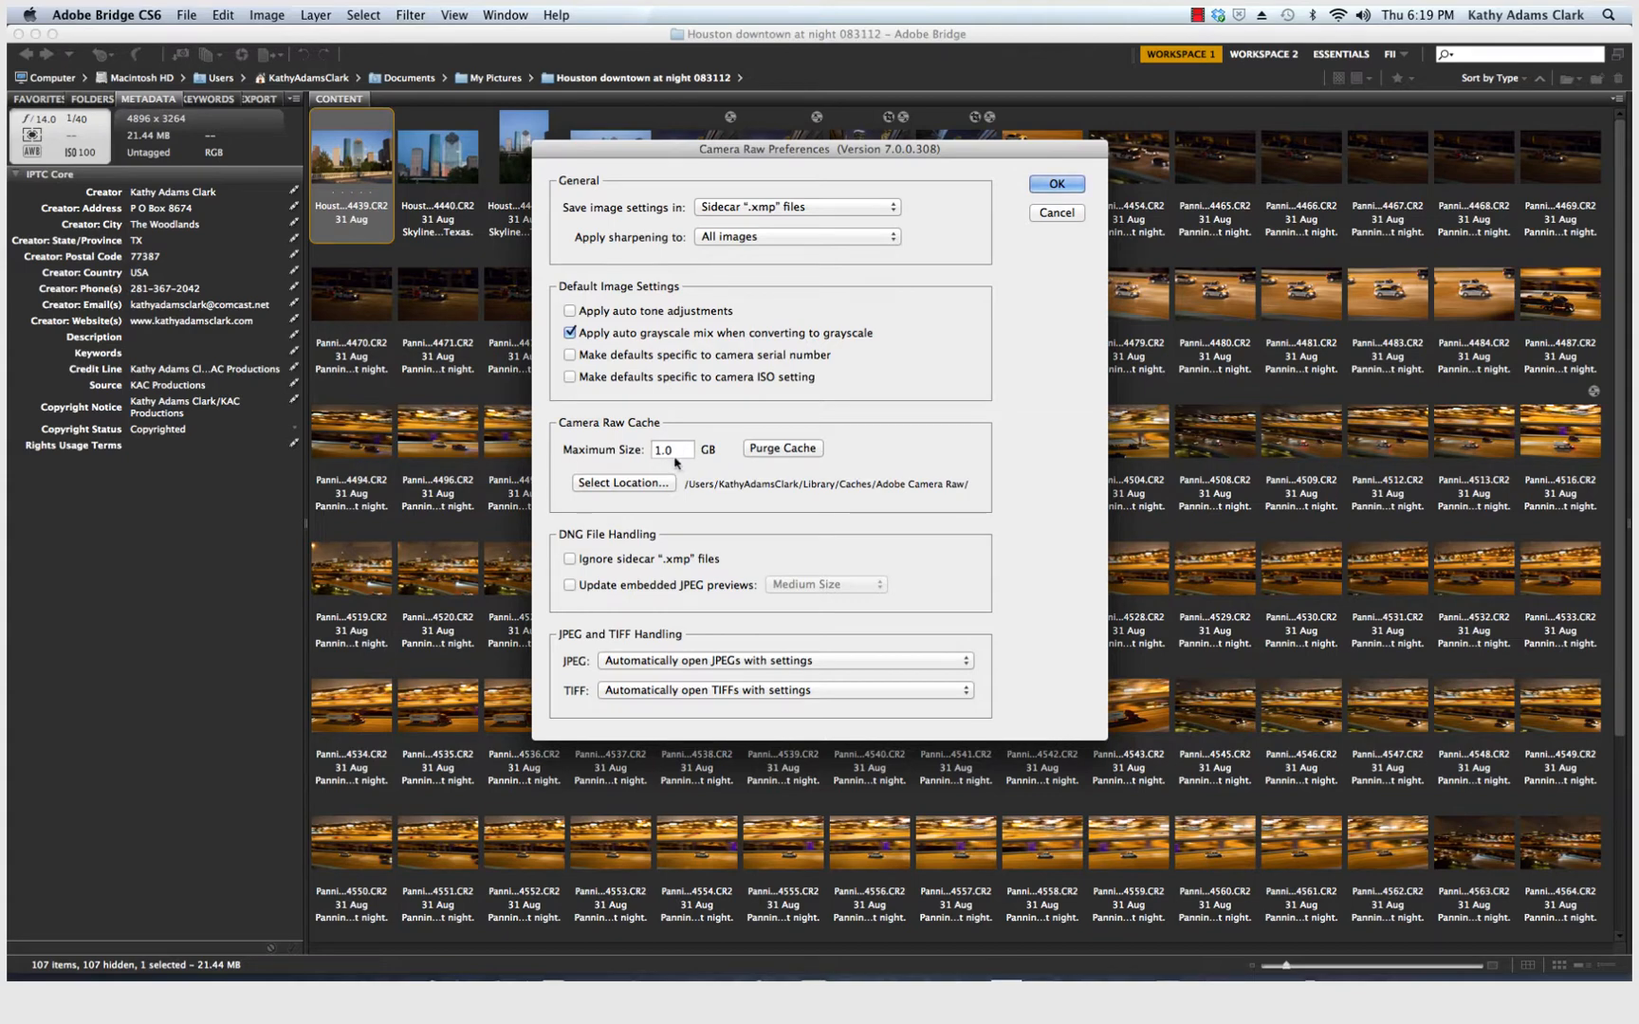
{"action": "left_click", "coordinate": [668, 450]}
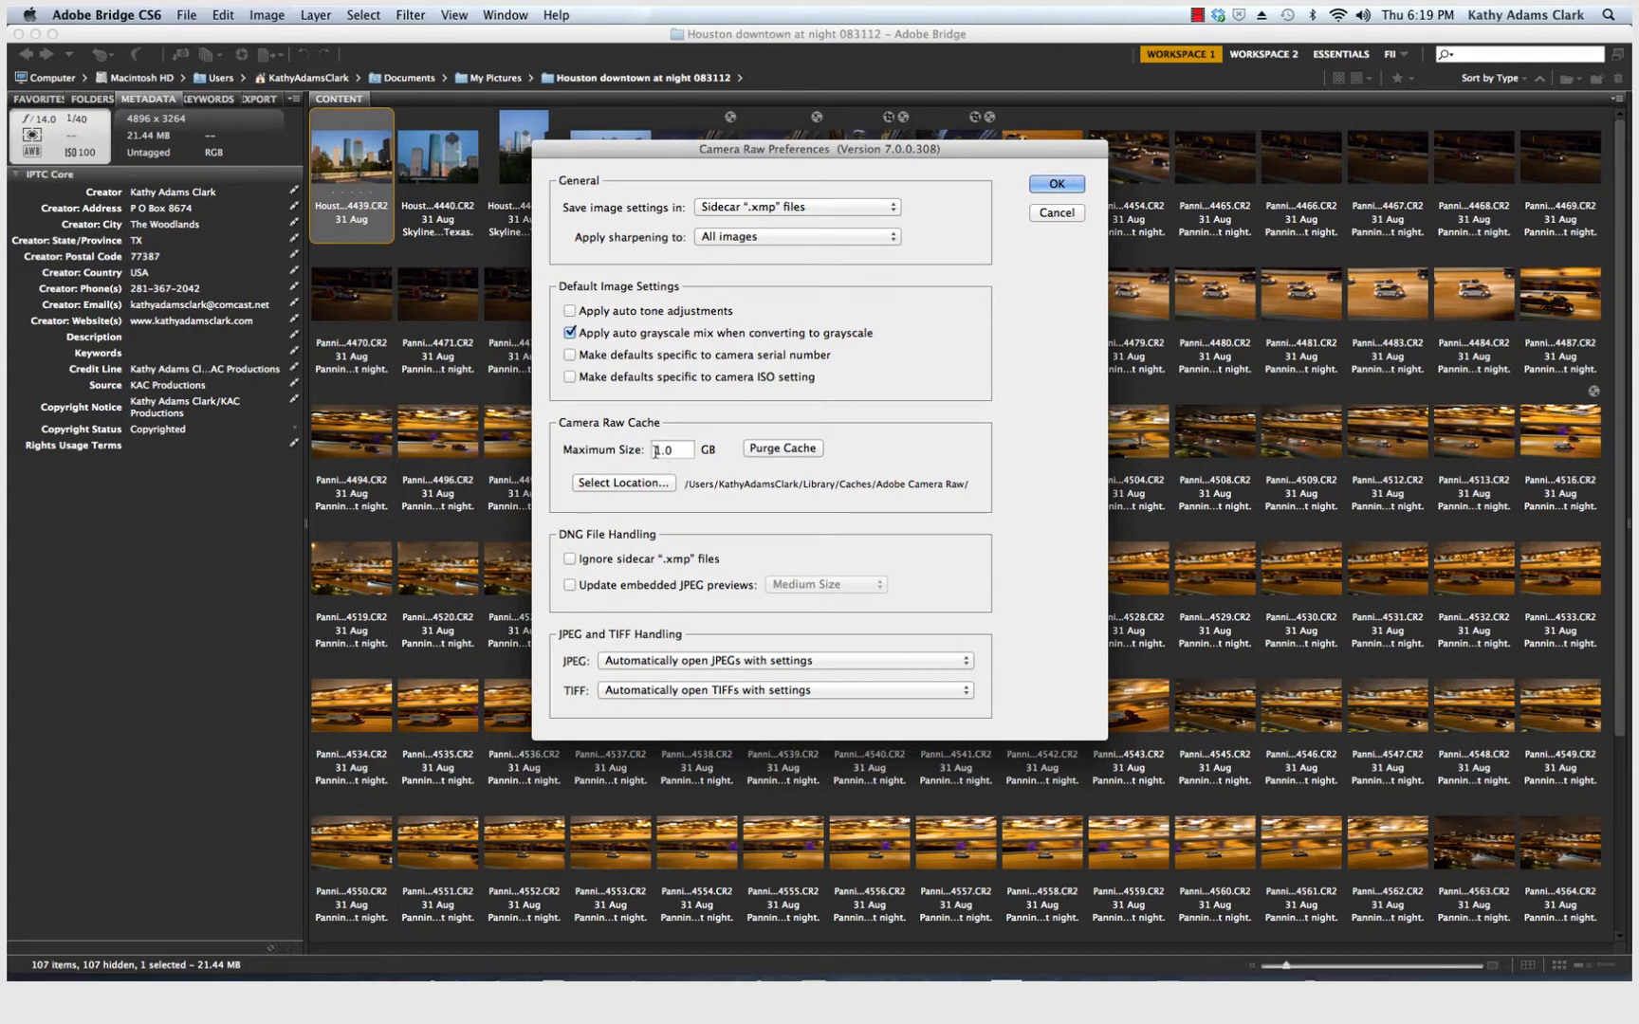
{"action": "mouse_move", "coordinate": [691, 484]}
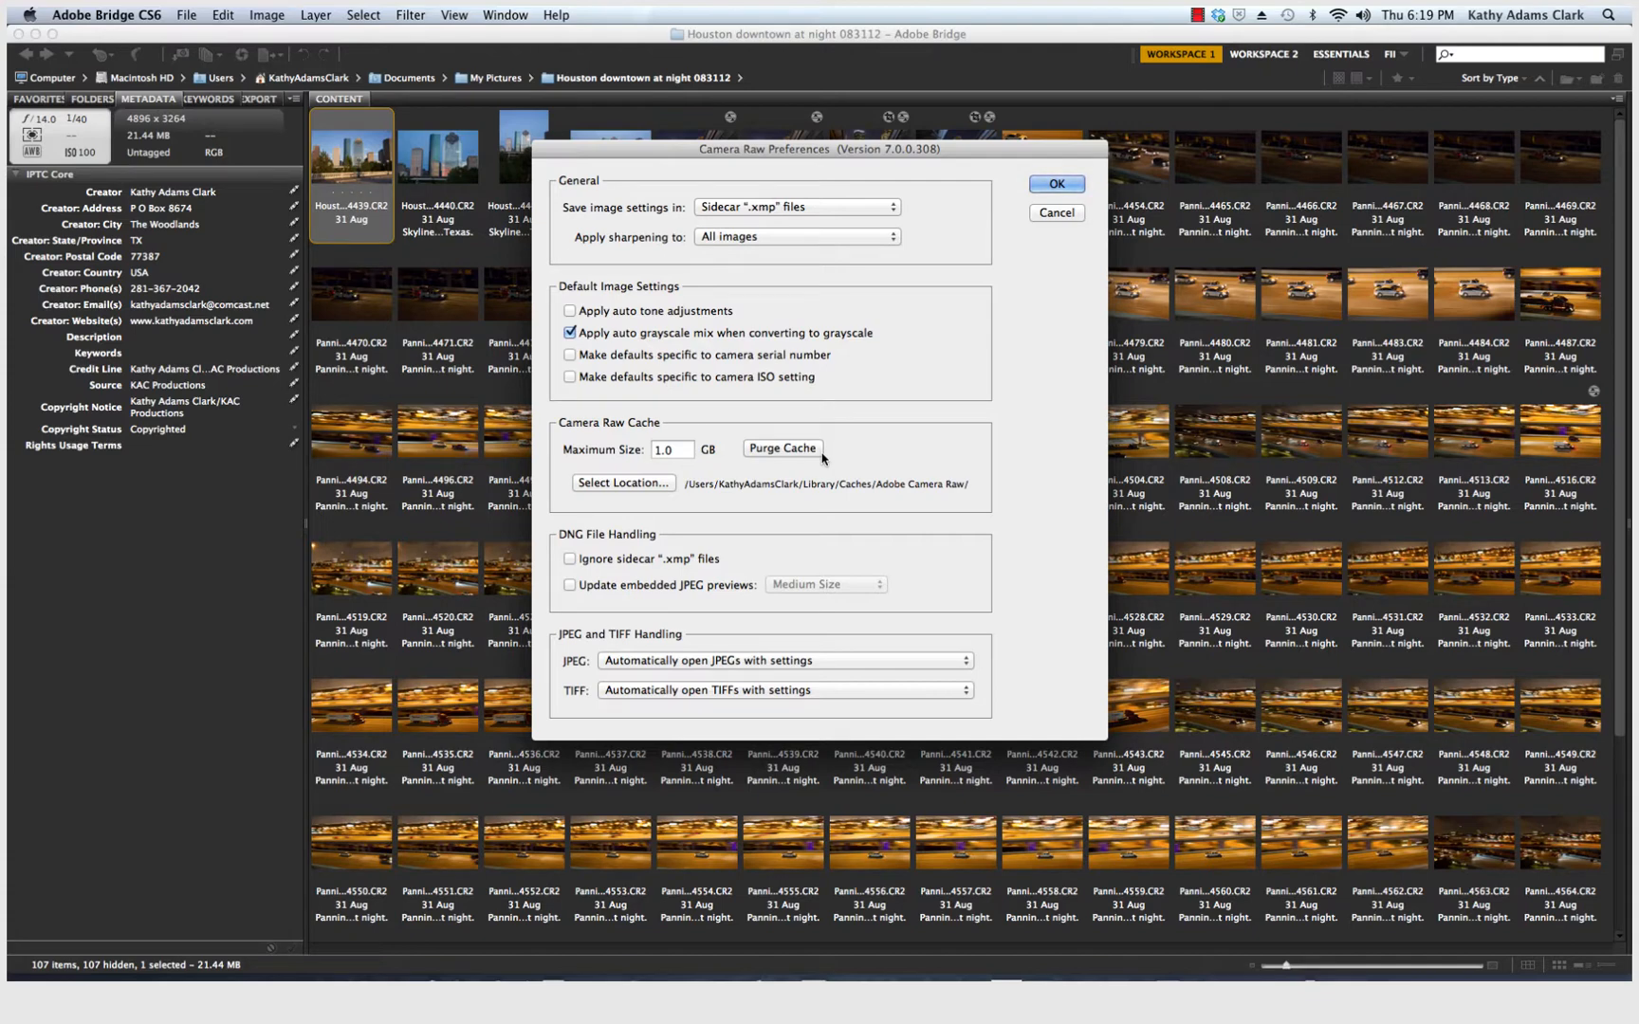
{"action": "mouse_move", "coordinate": [755, 459]}
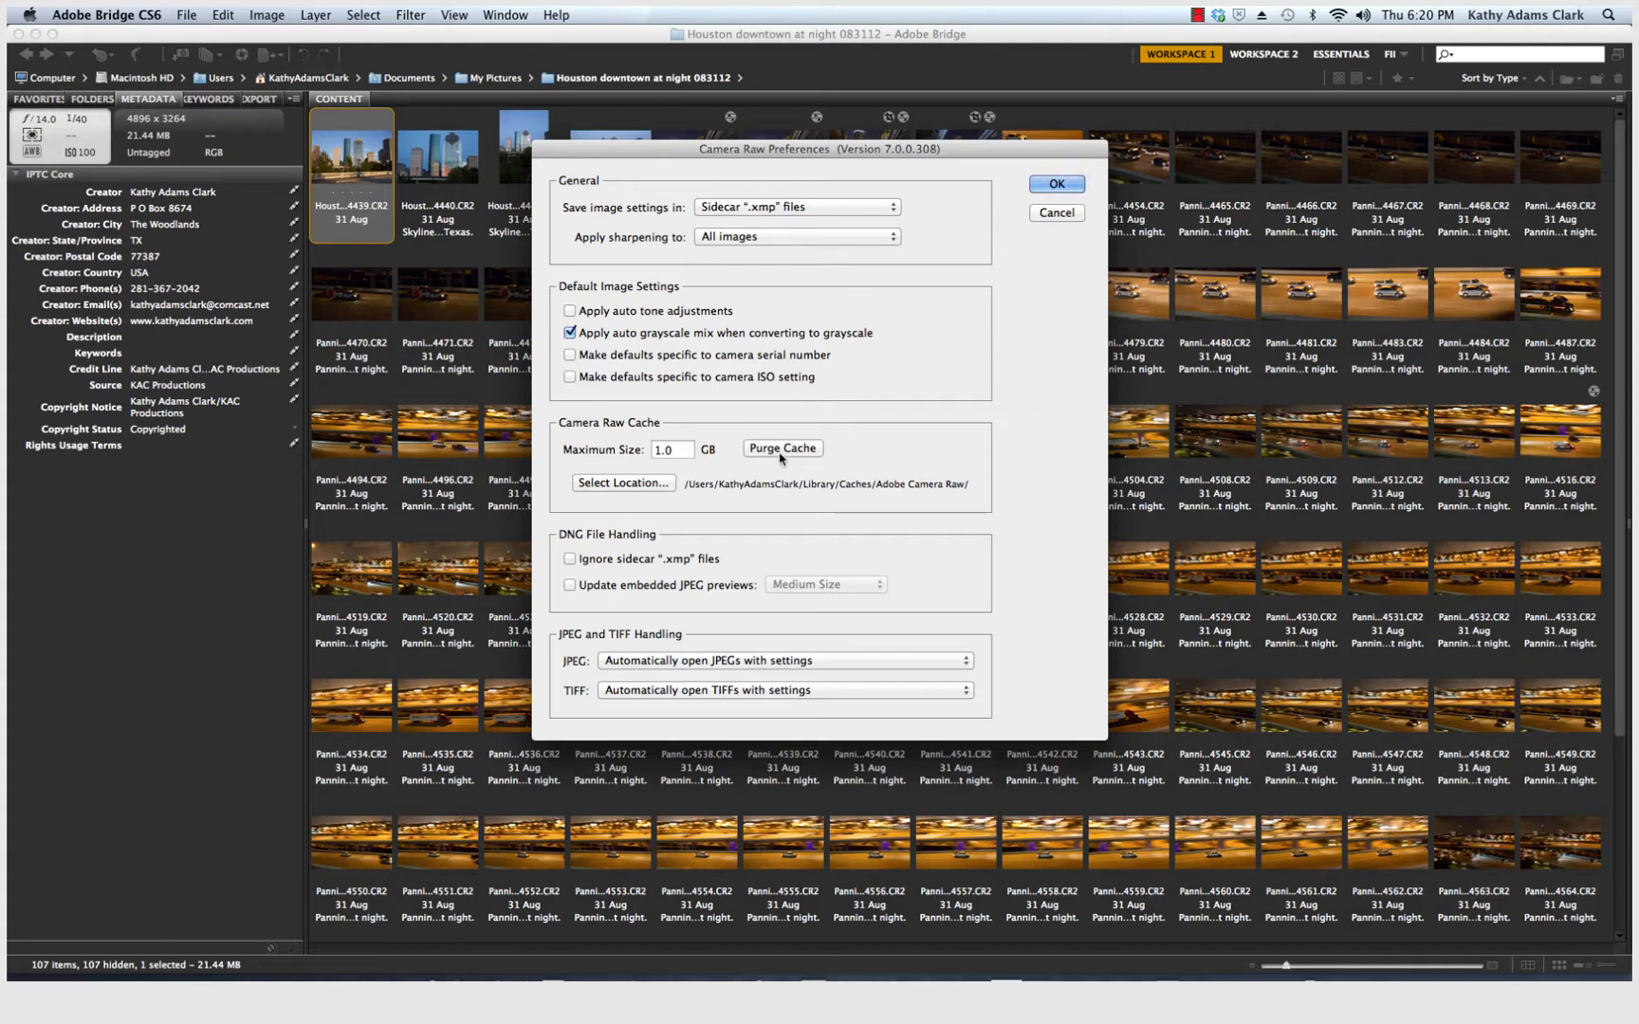
{"action": "mouse_move", "coordinate": [781, 450]}
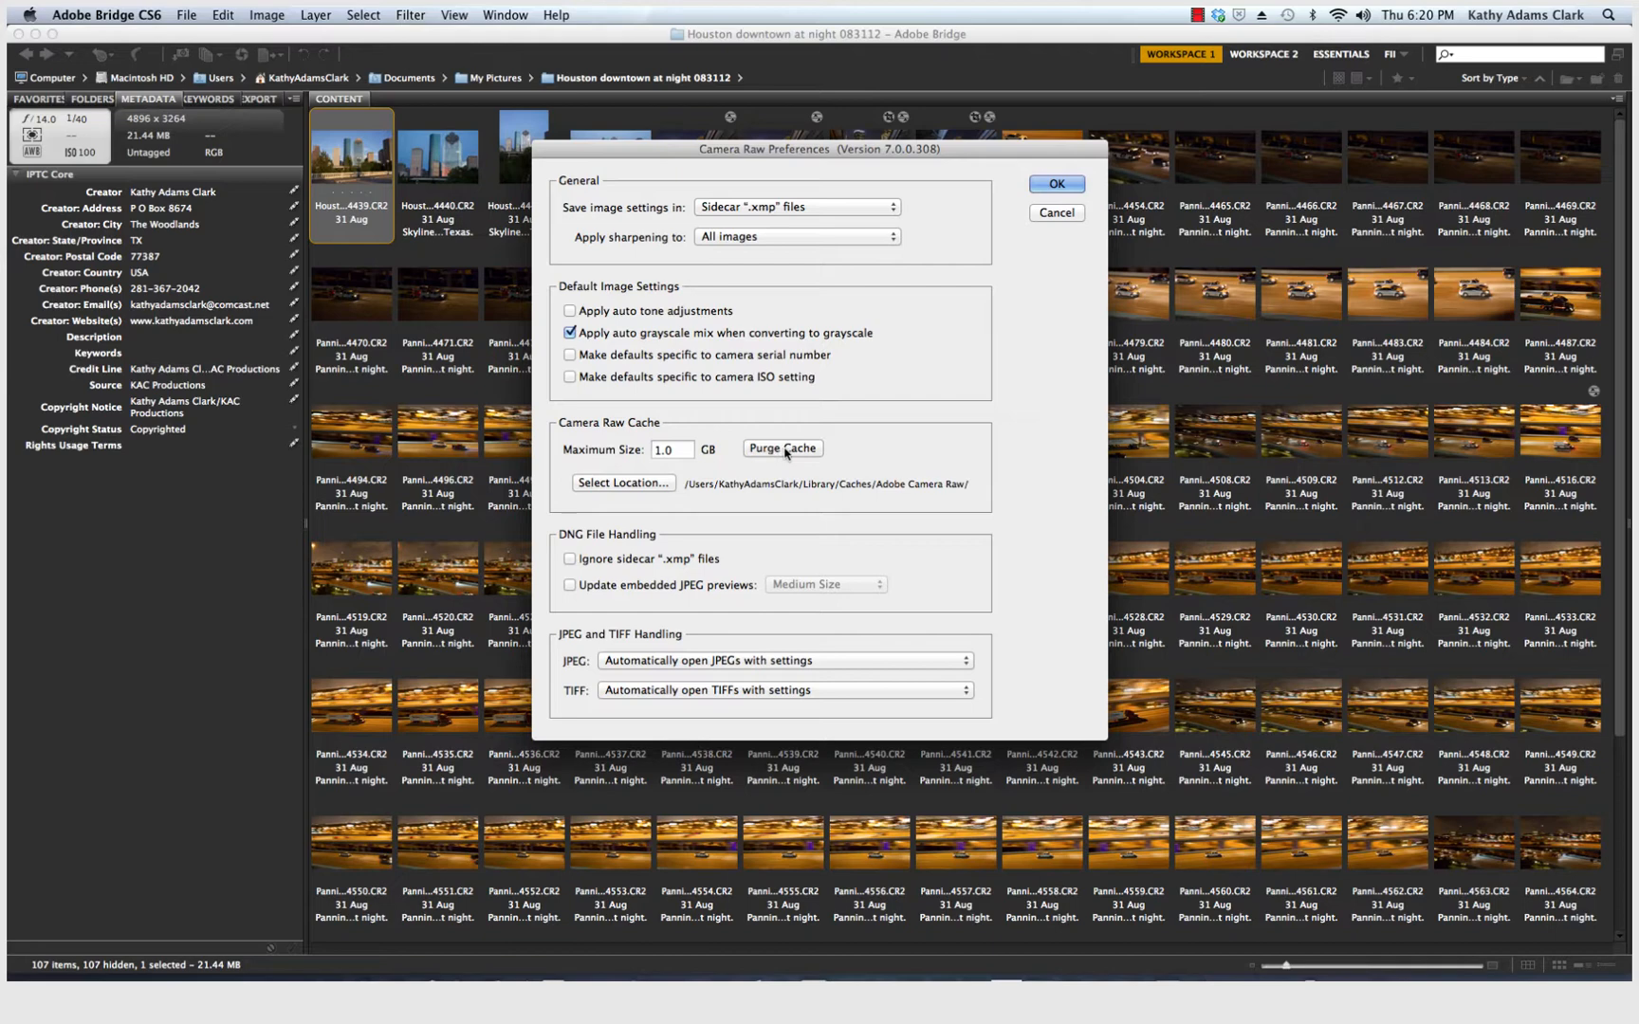
{"action": "mouse_move", "coordinate": [565, 579]}
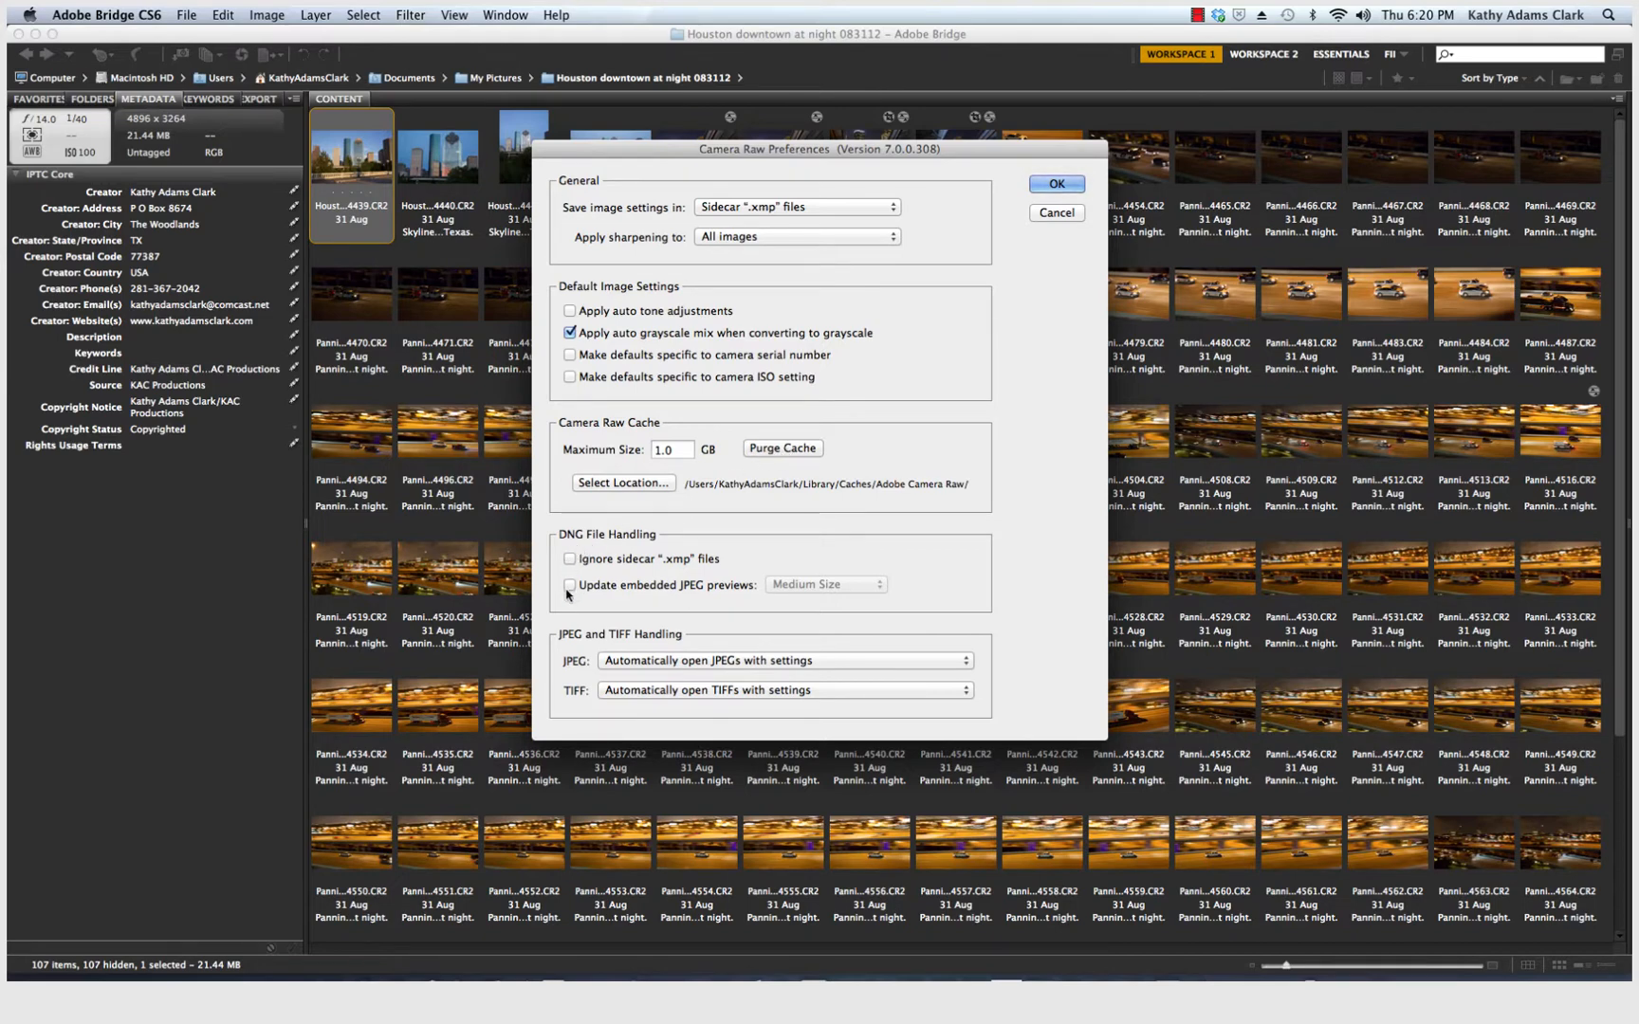
{"action": "mouse_move", "coordinate": [736, 601]}
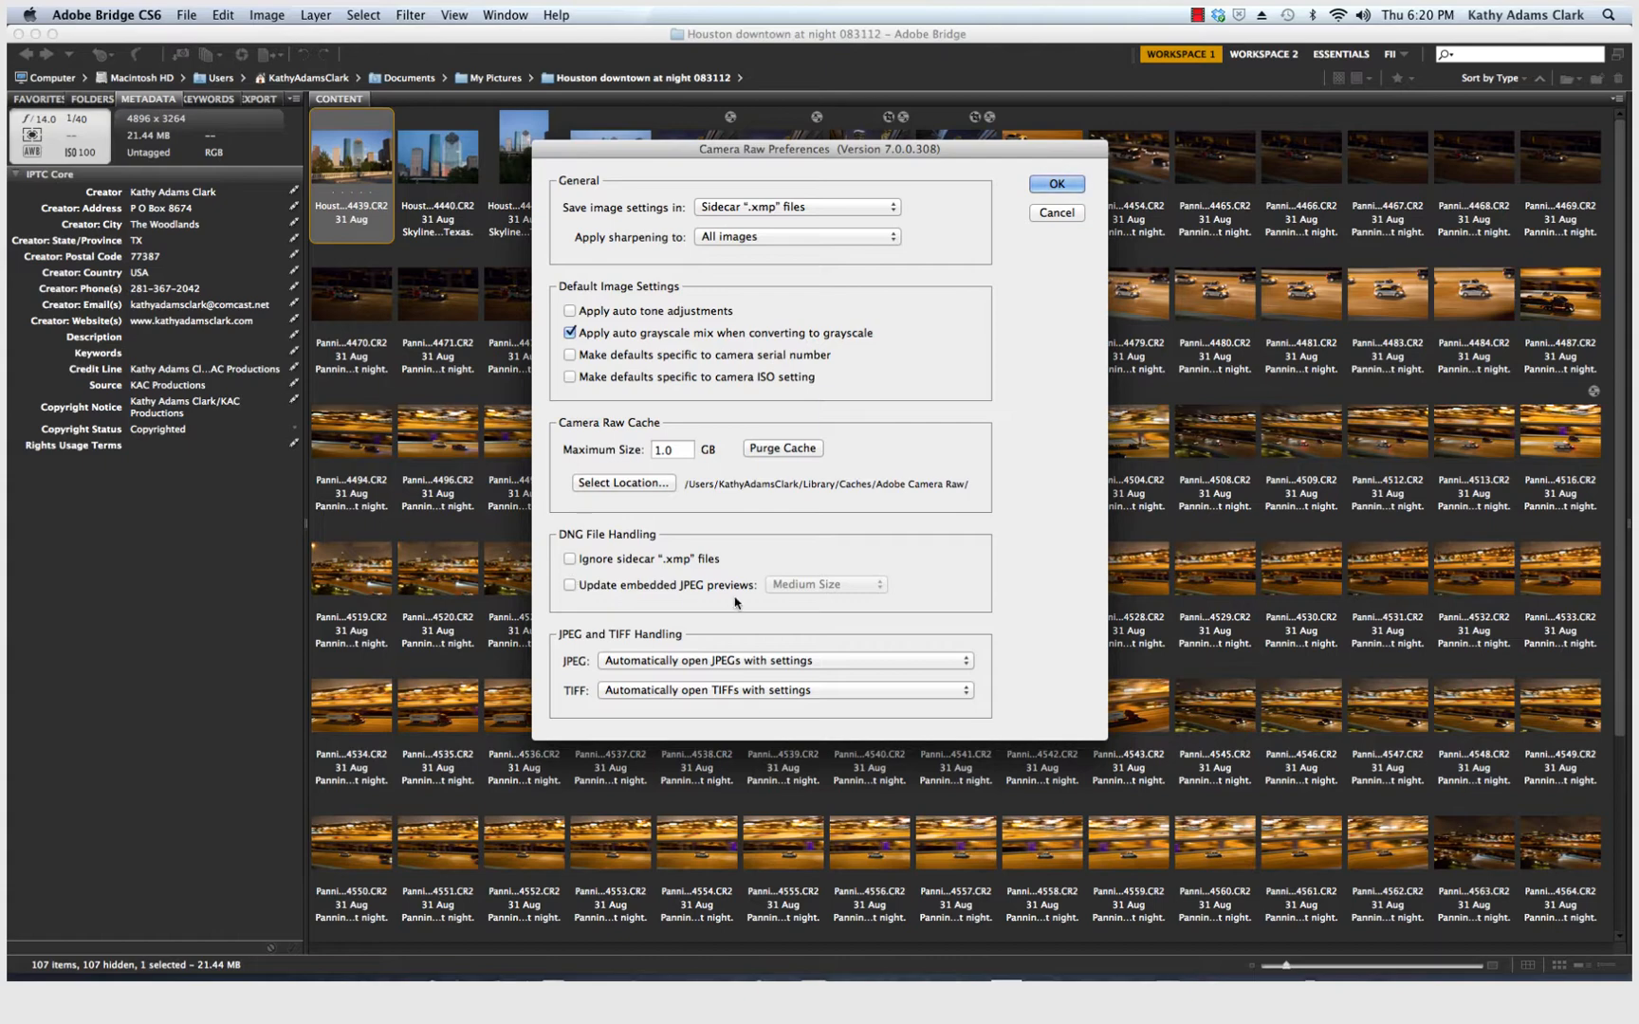
{"action": "mouse_move", "coordinate": [757, 705]}
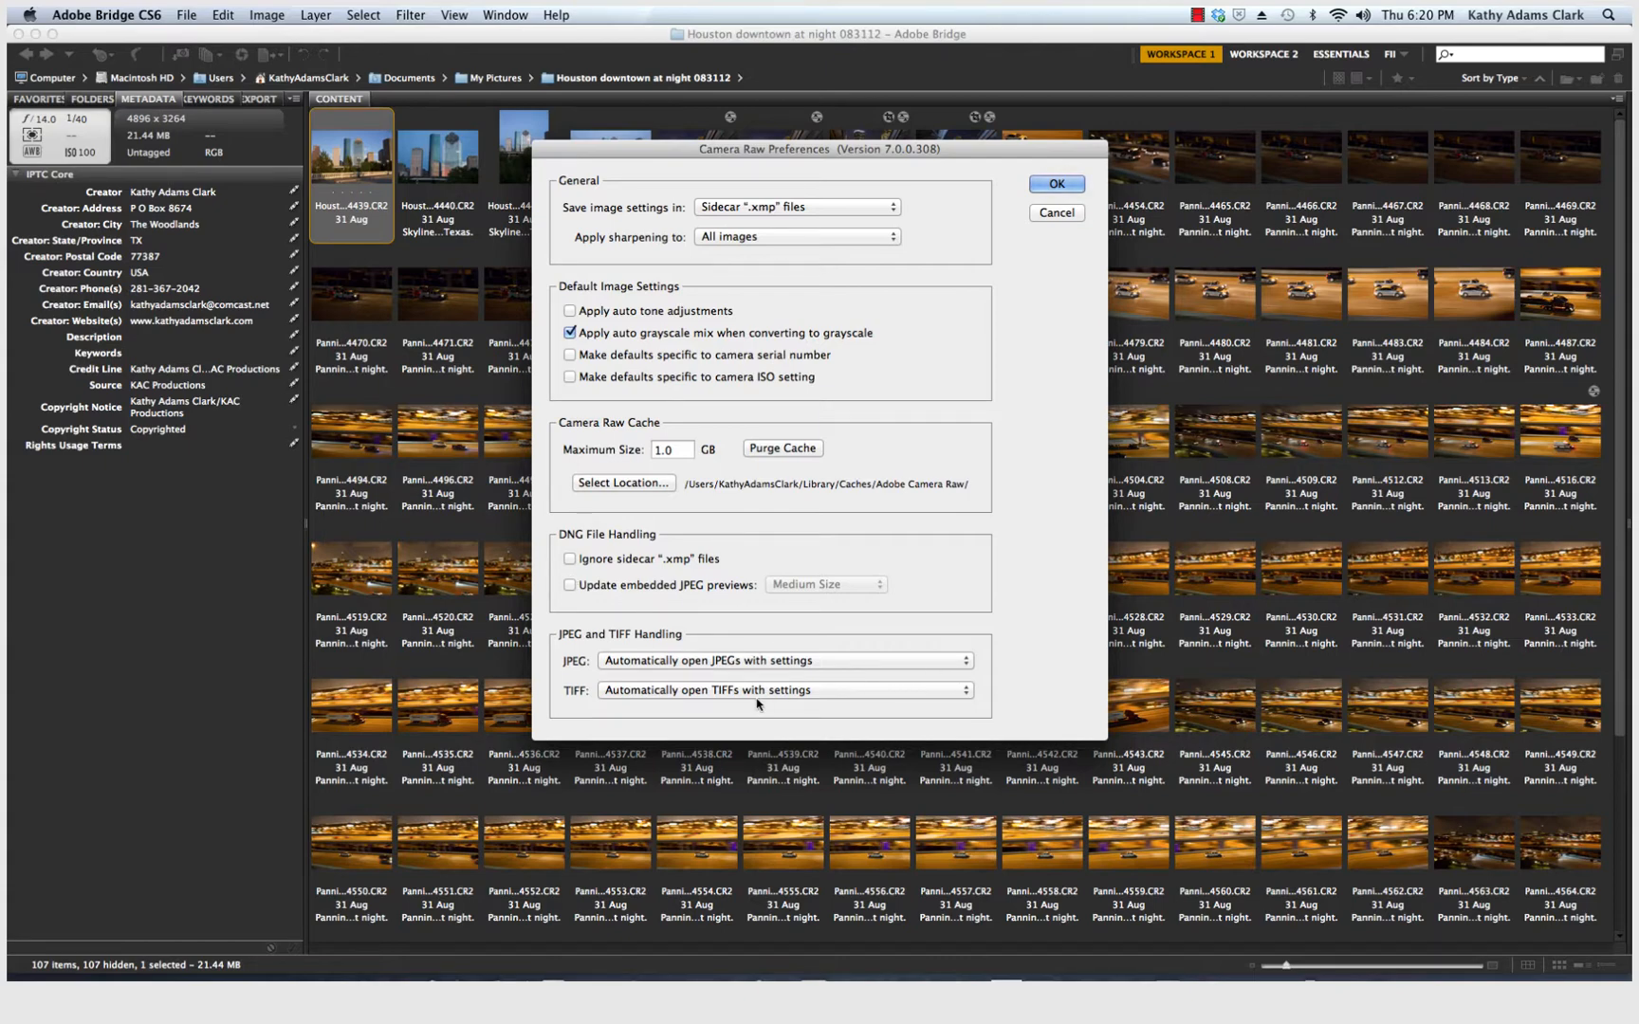
{"action": "mouse_move", "coordinate": [874, 695]}
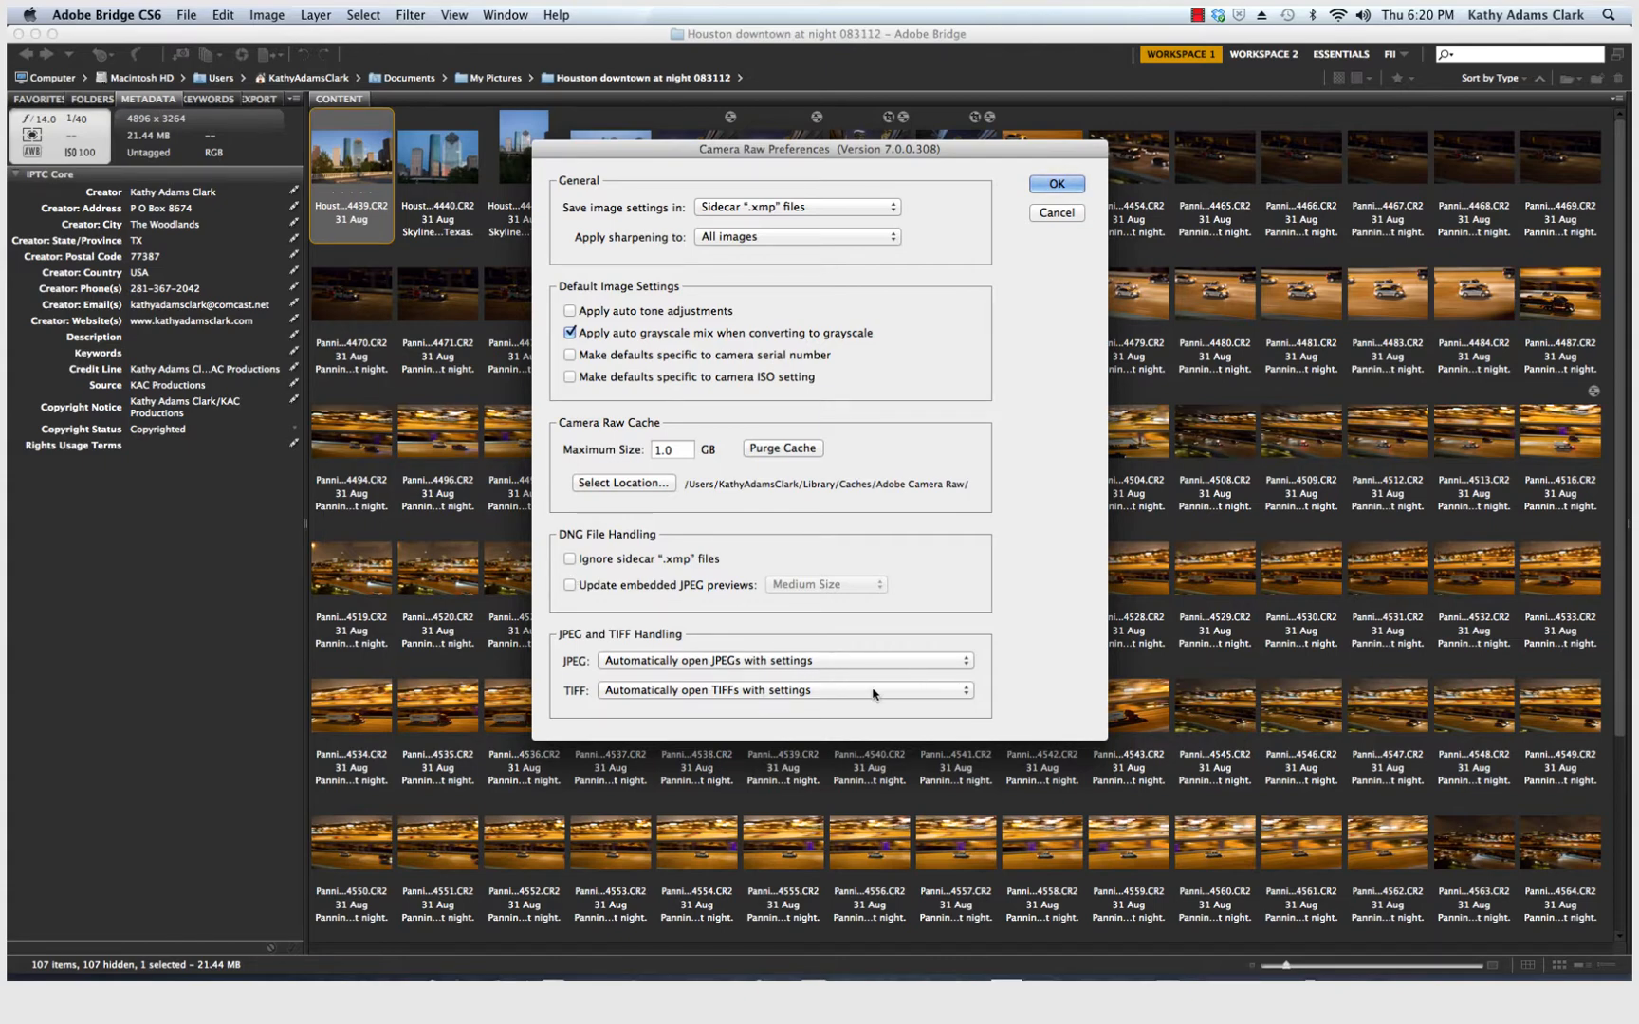
{"action": "mouse_move", "coordinate": [1041, 245]}
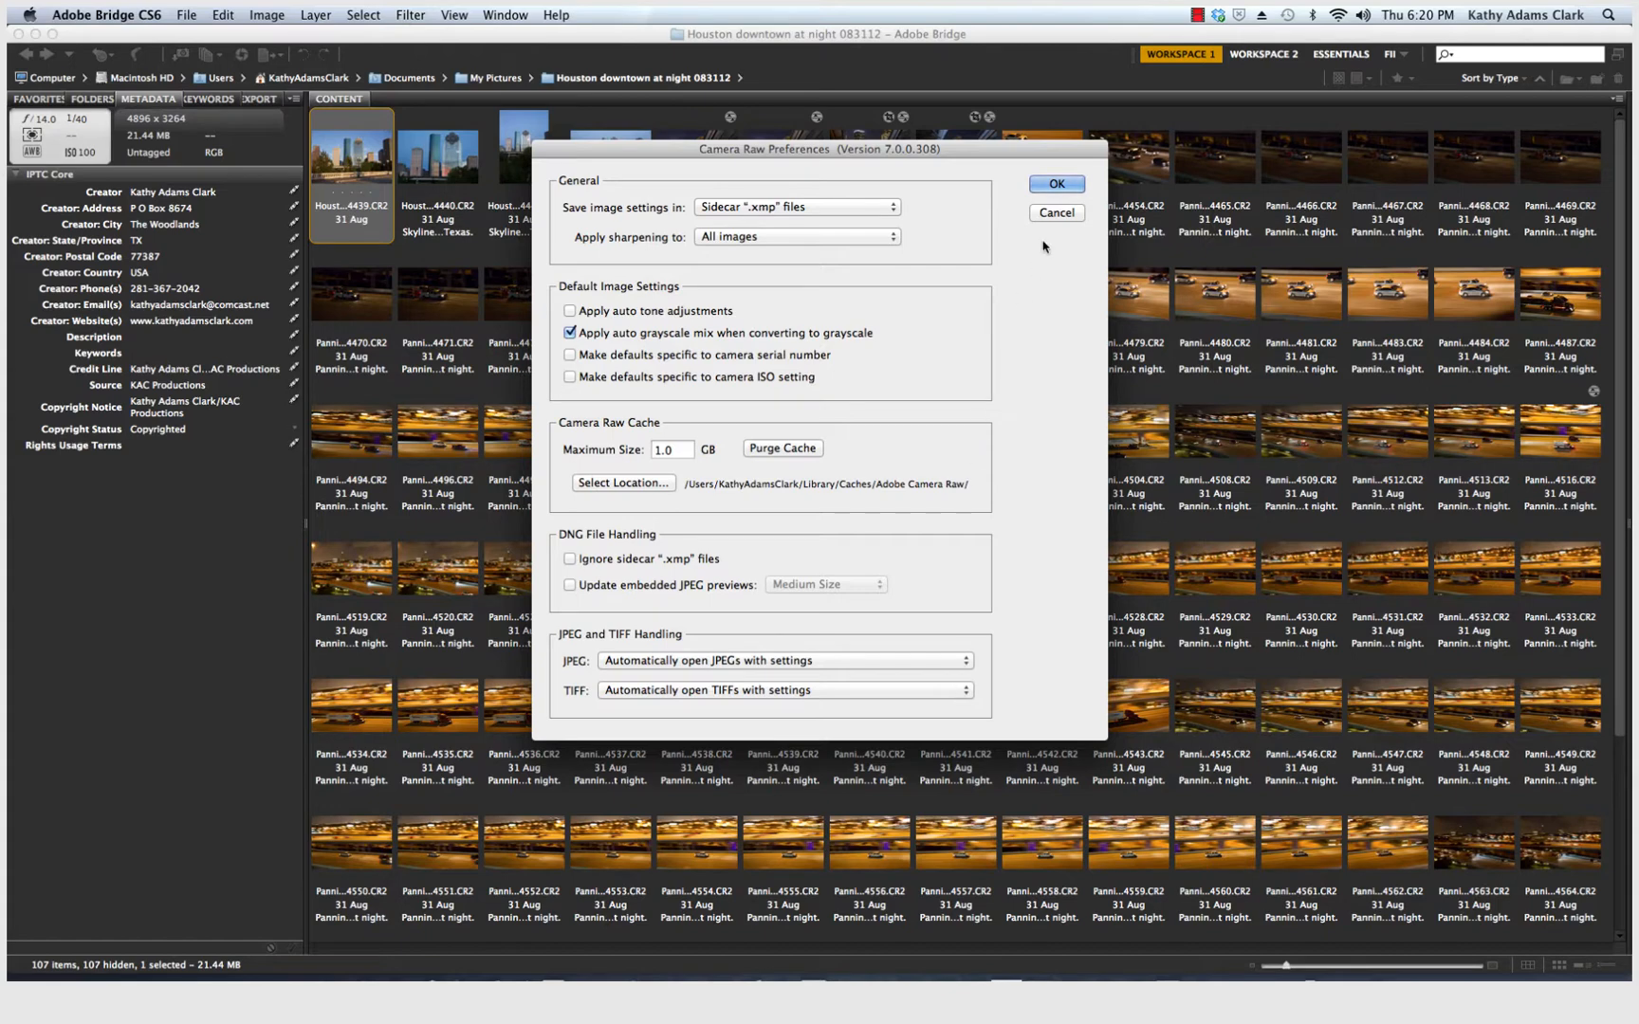
{"action": "left_click", "coordinate": [1056, 184]}
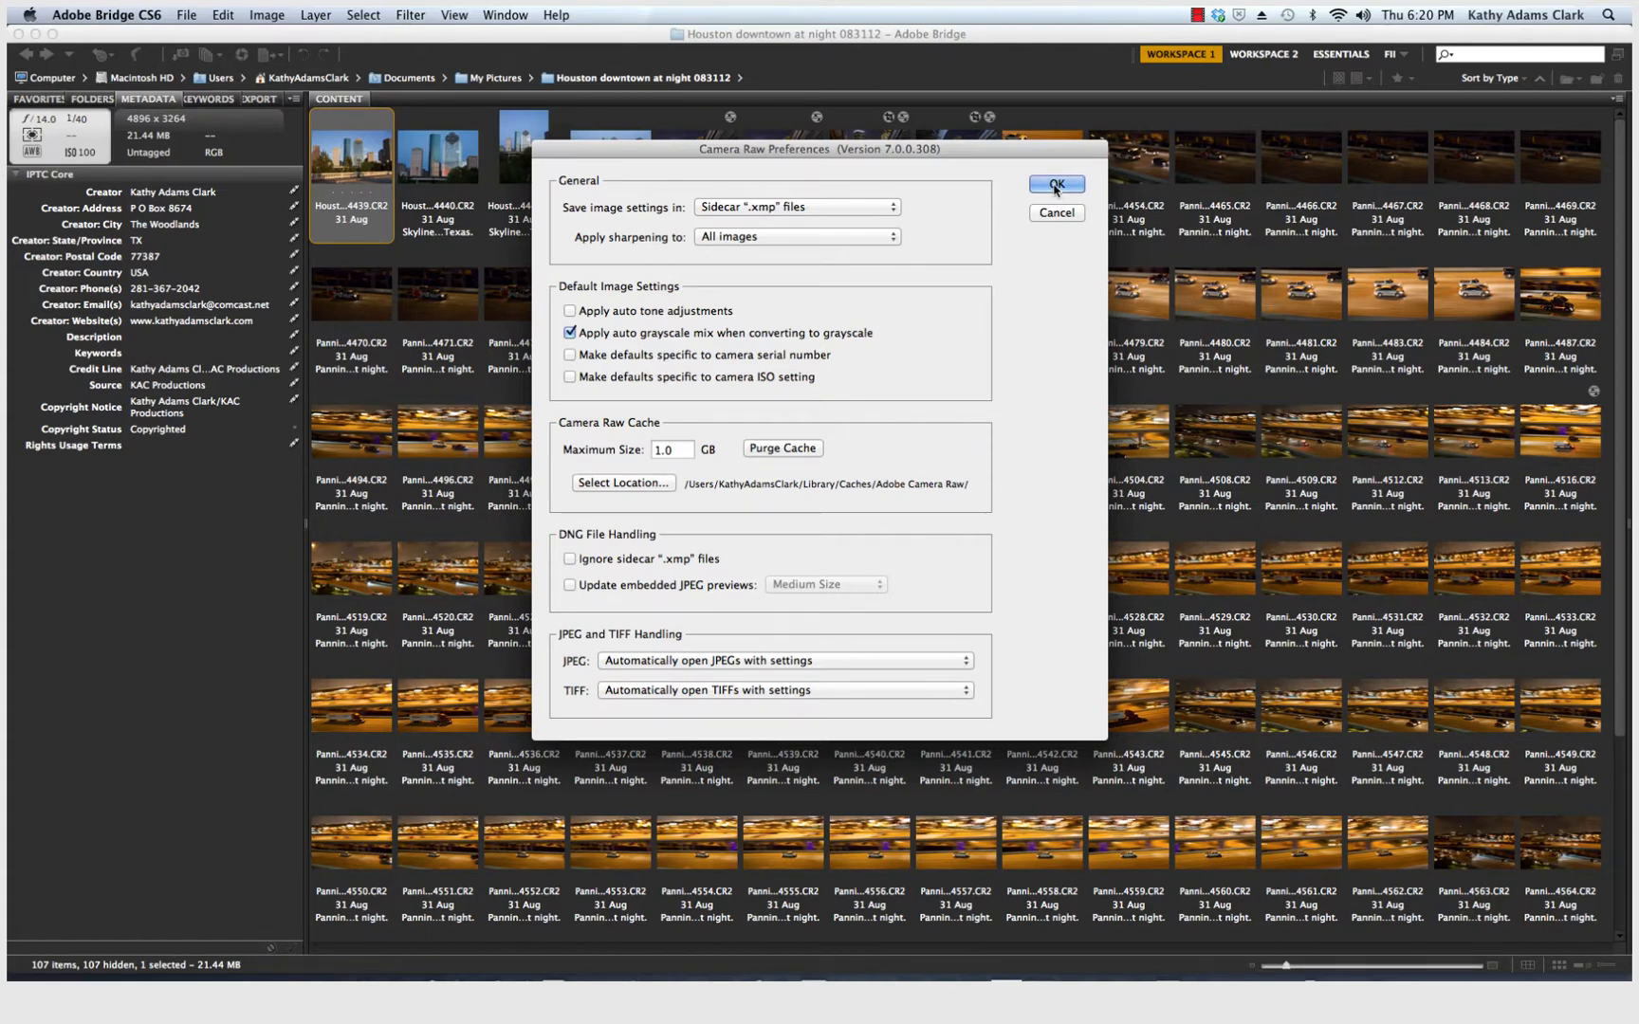
Step: Confirm Camera Raw Preferences with OK and bring up Bridge's own Preferences on General
{"action": "left_click", "coordinate": [1053, 184]}
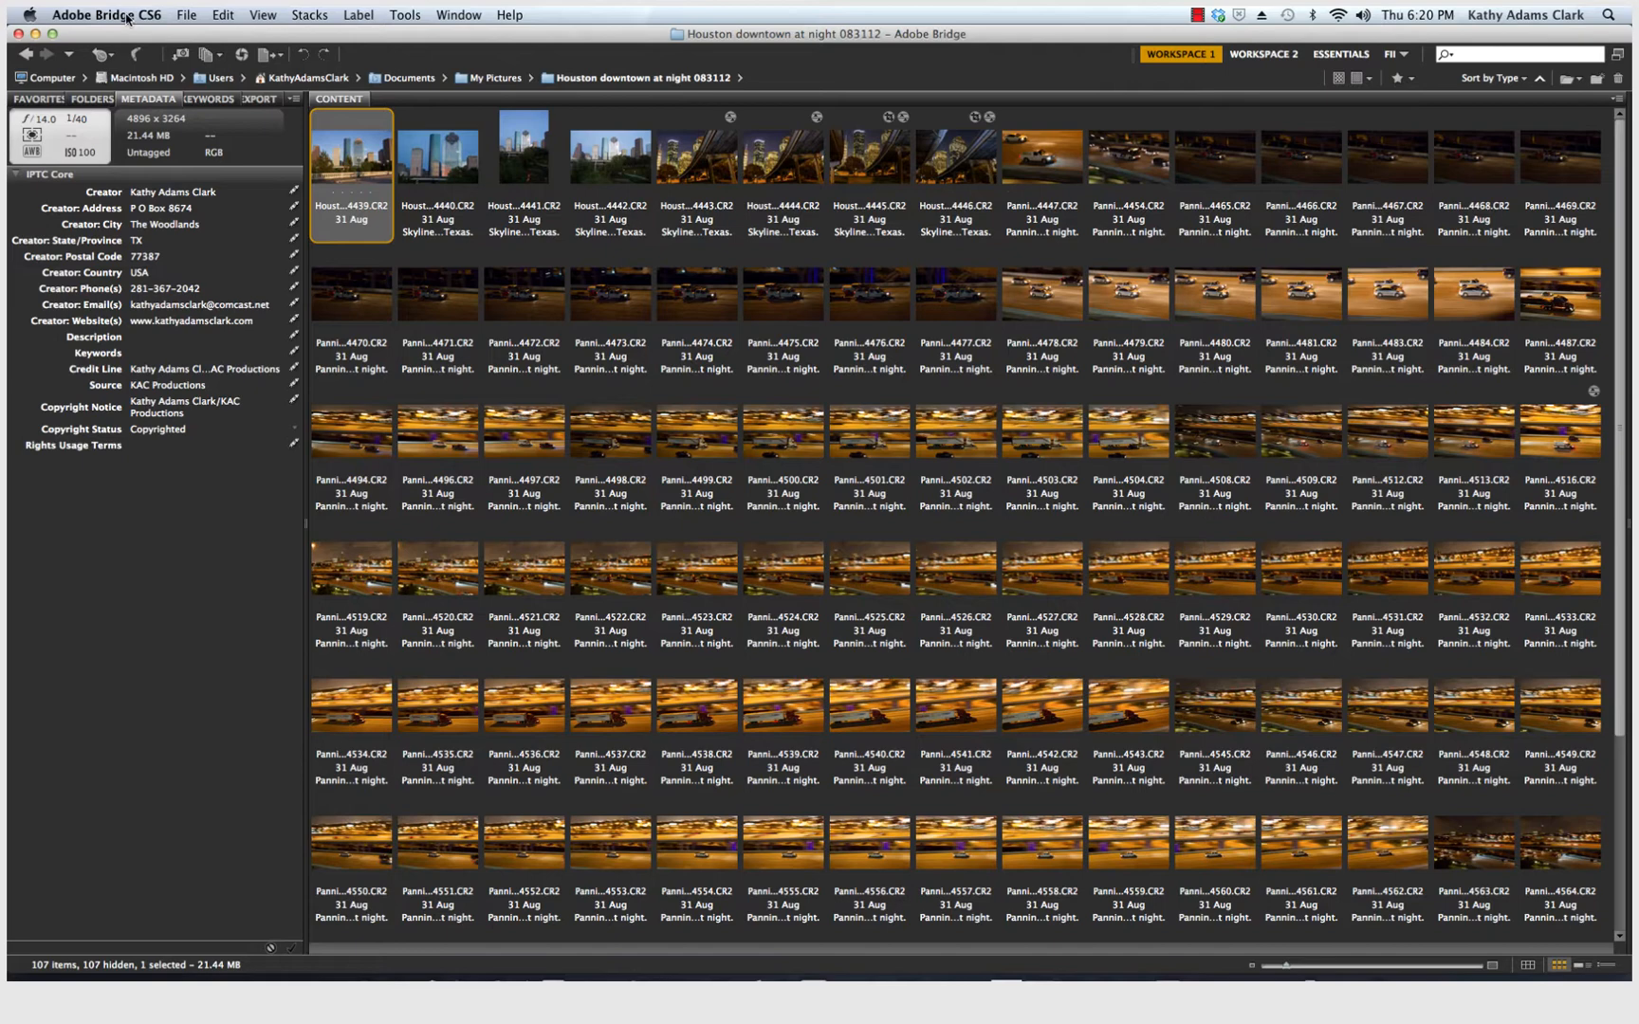
{"action": "left_click", "coordinate": [107, 15]}
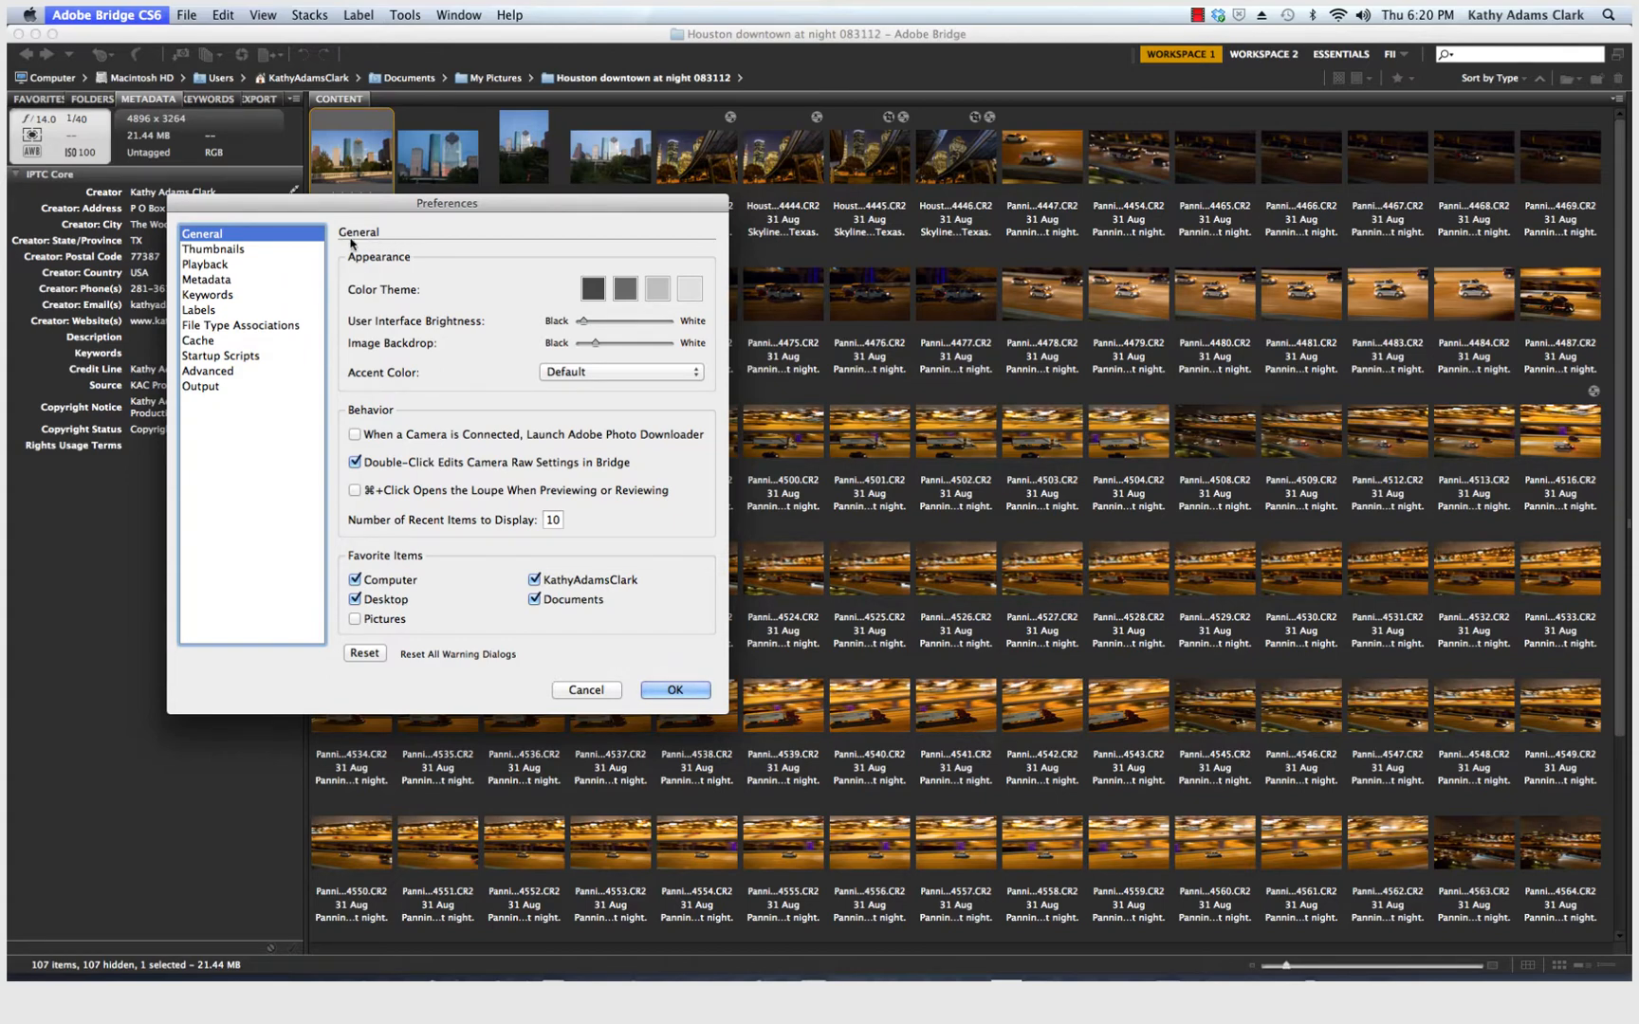
{"action": "mouse_move", "coordinate": [465, 304]}
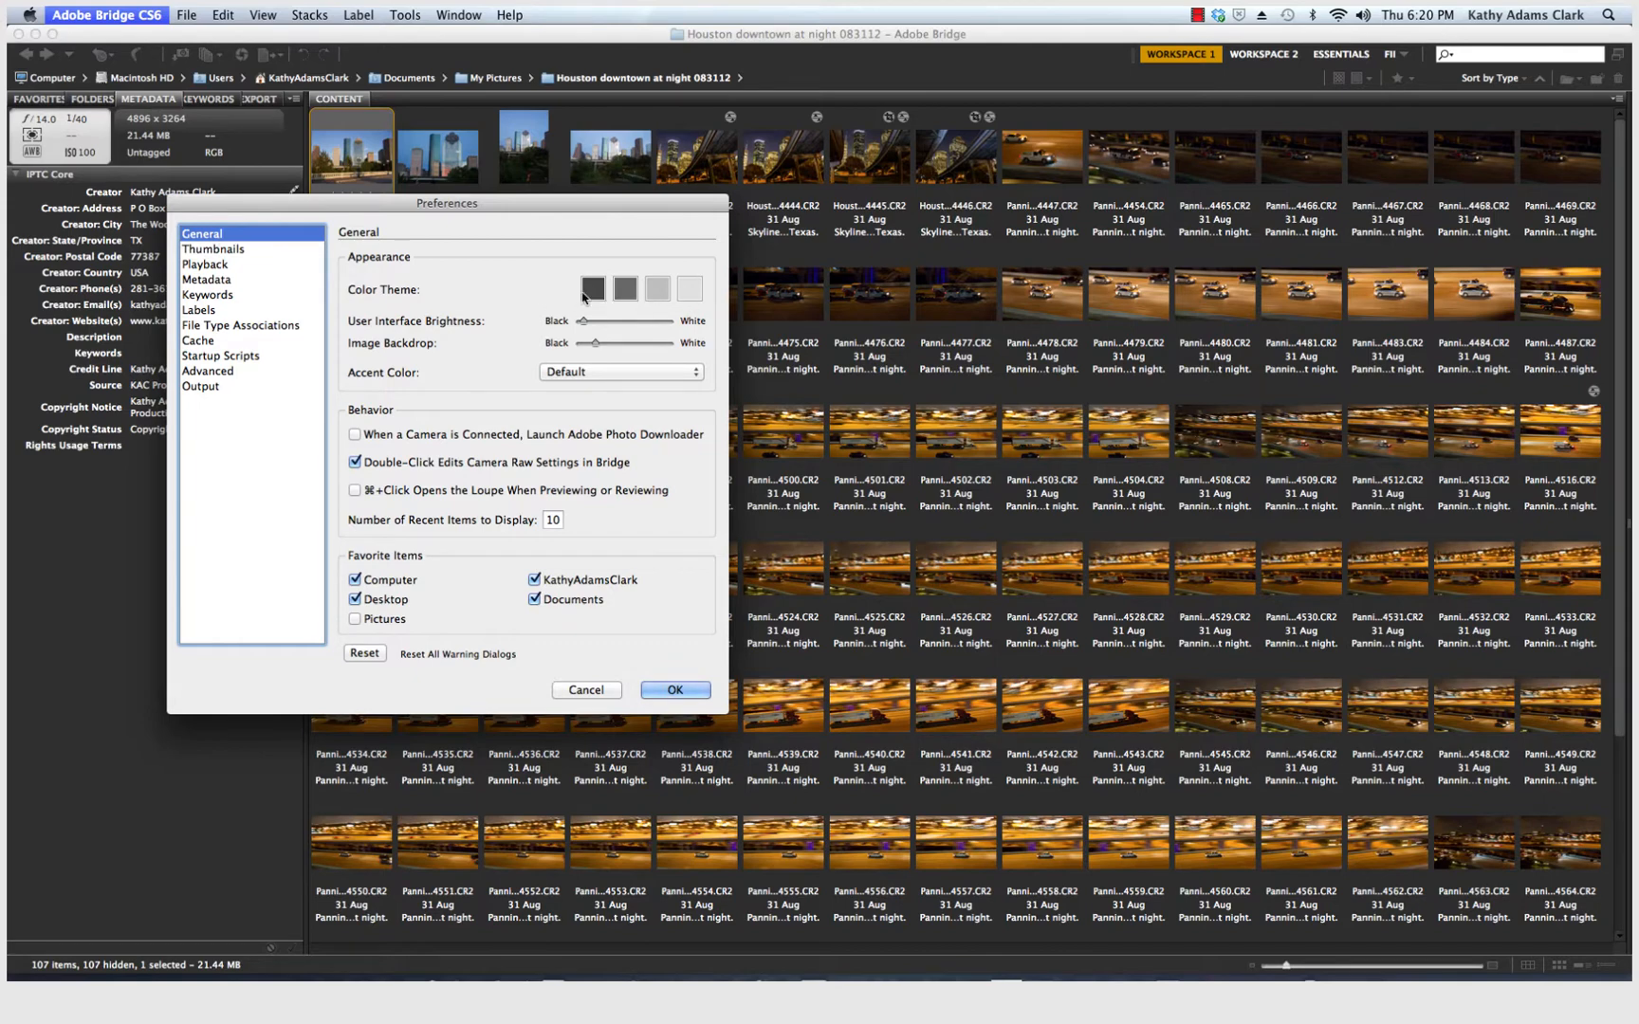
{"action": "mouse_move", "coordinate": [638, 355]}
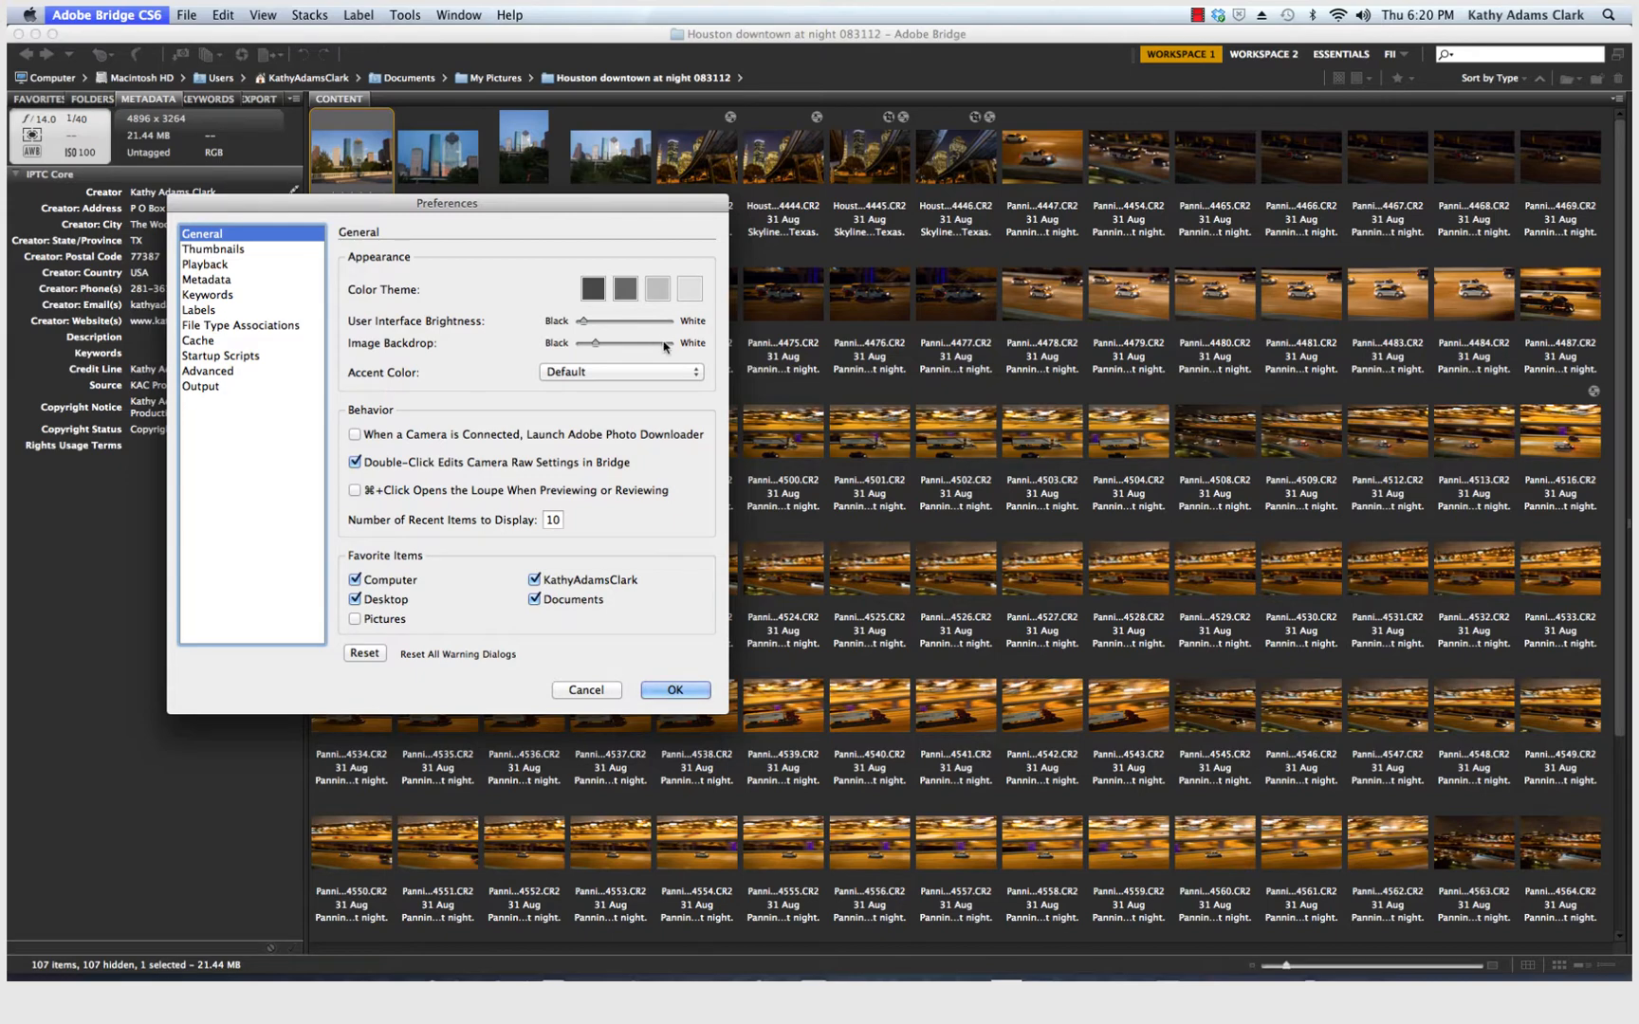
{"action": "mouse_move", "coordinate": [376, 341]}
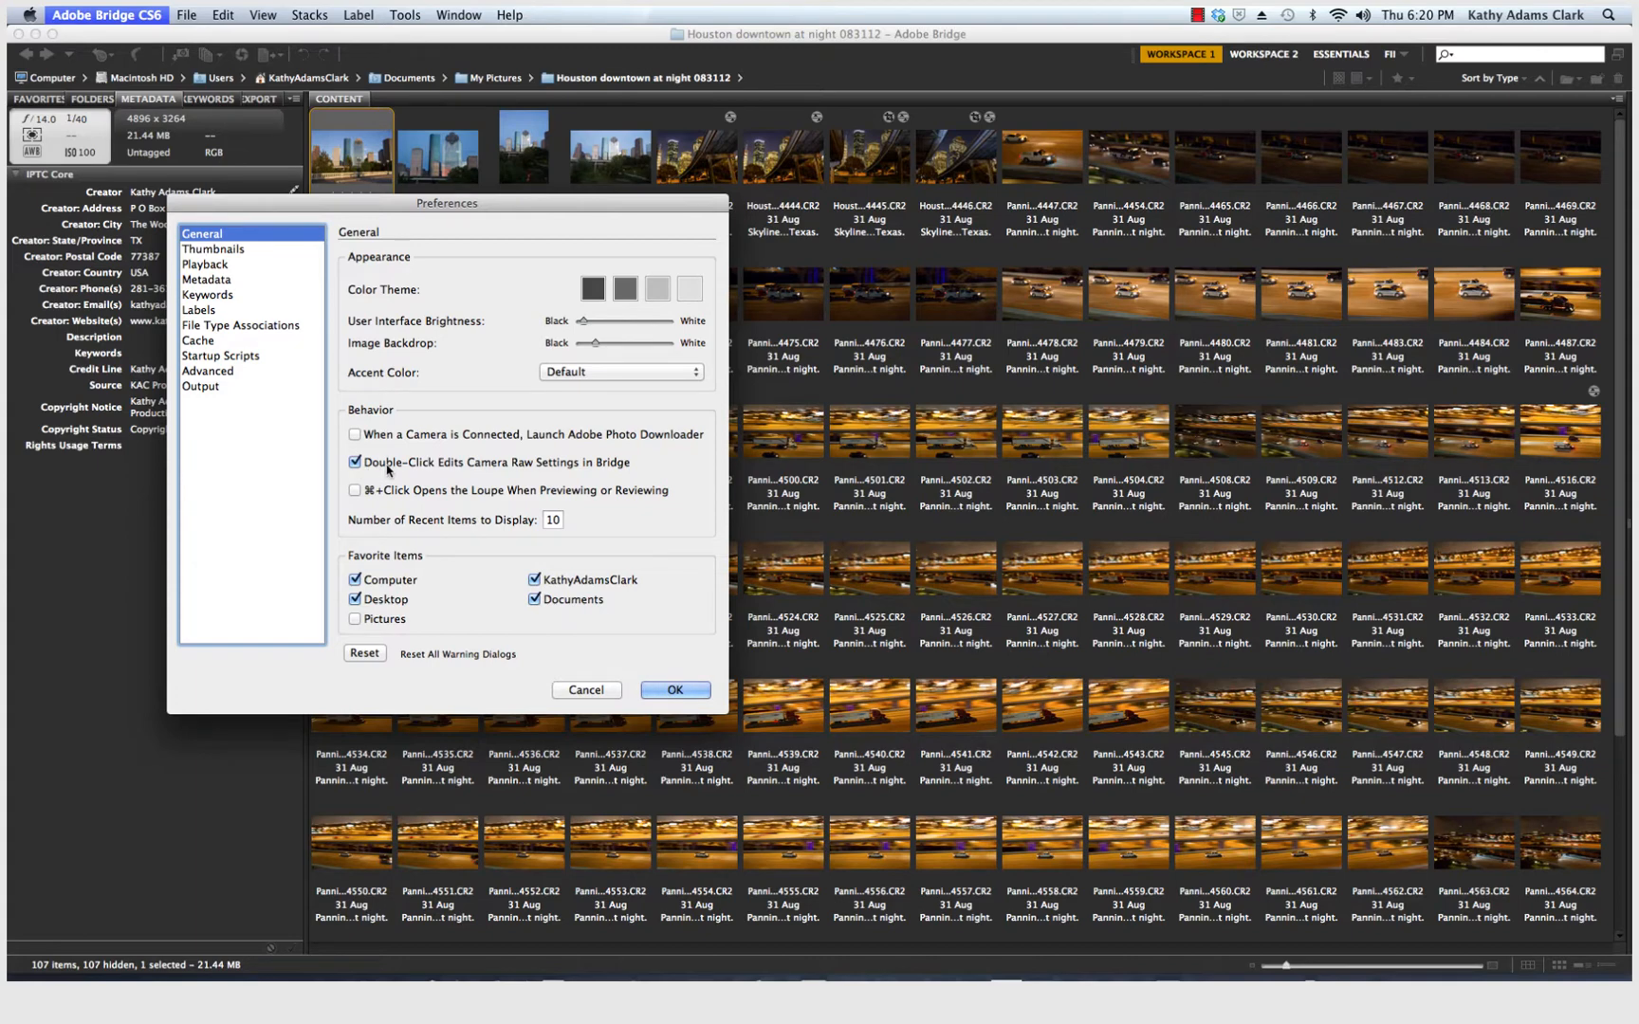
{"action": "mouse_move", "coordinate": [541, 471]}
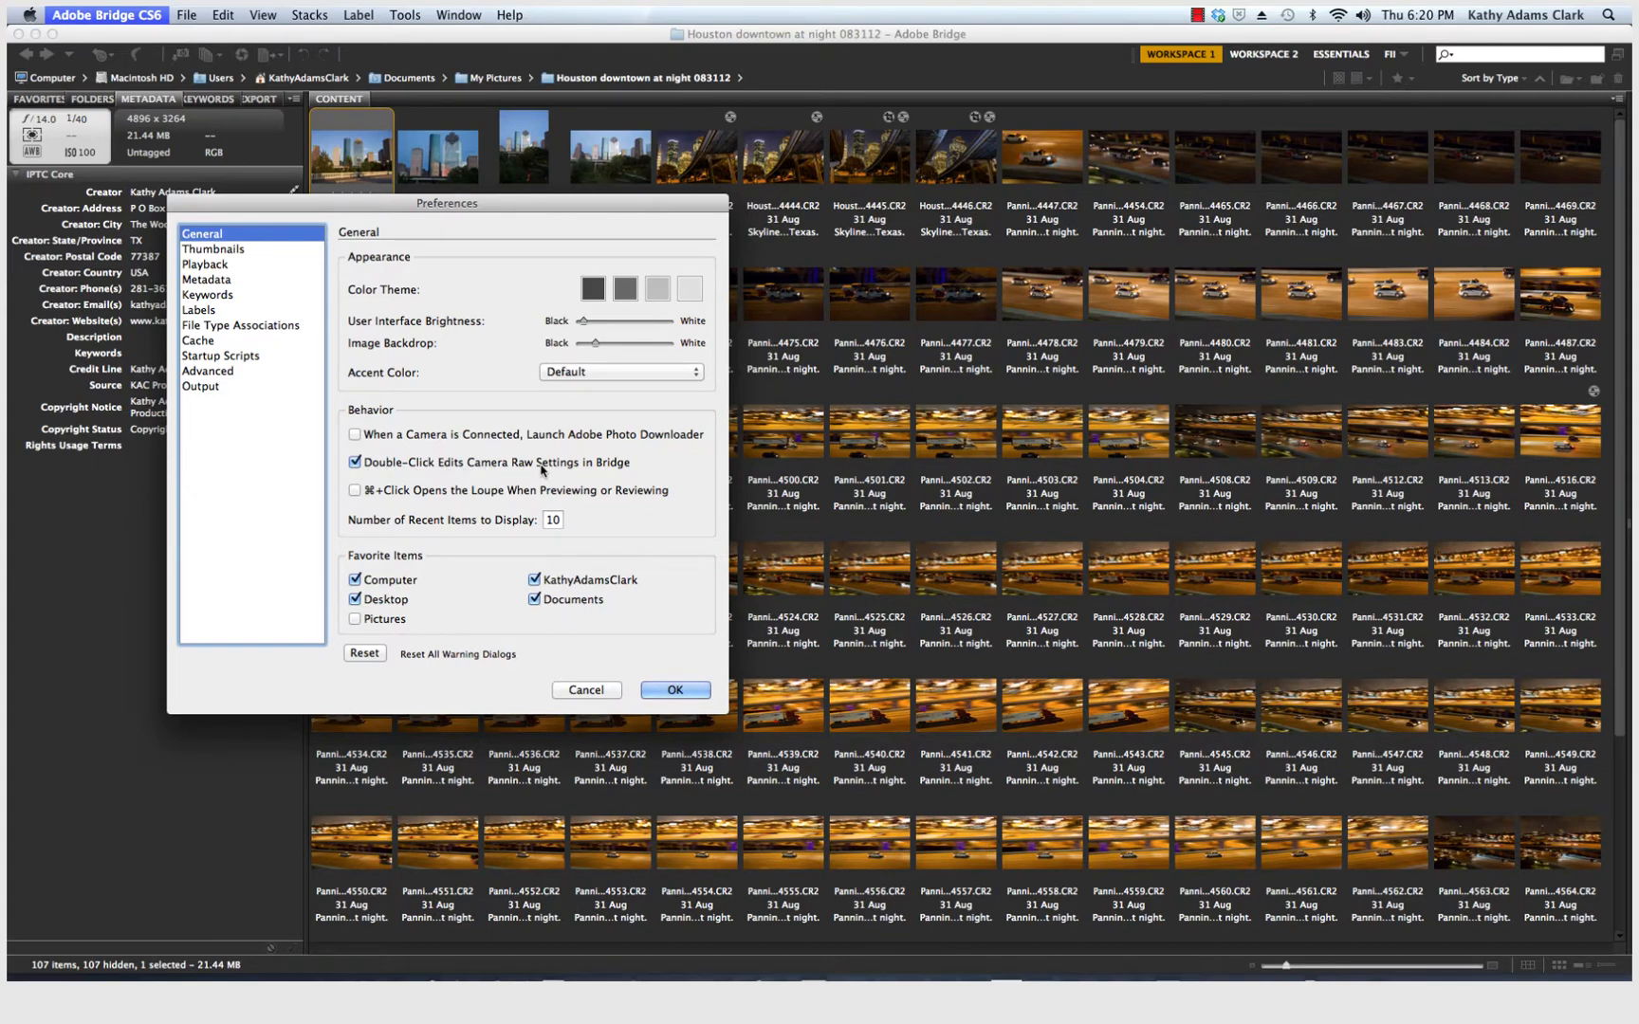
{"action": "mouse_move", "coordinate": [601, 473]}
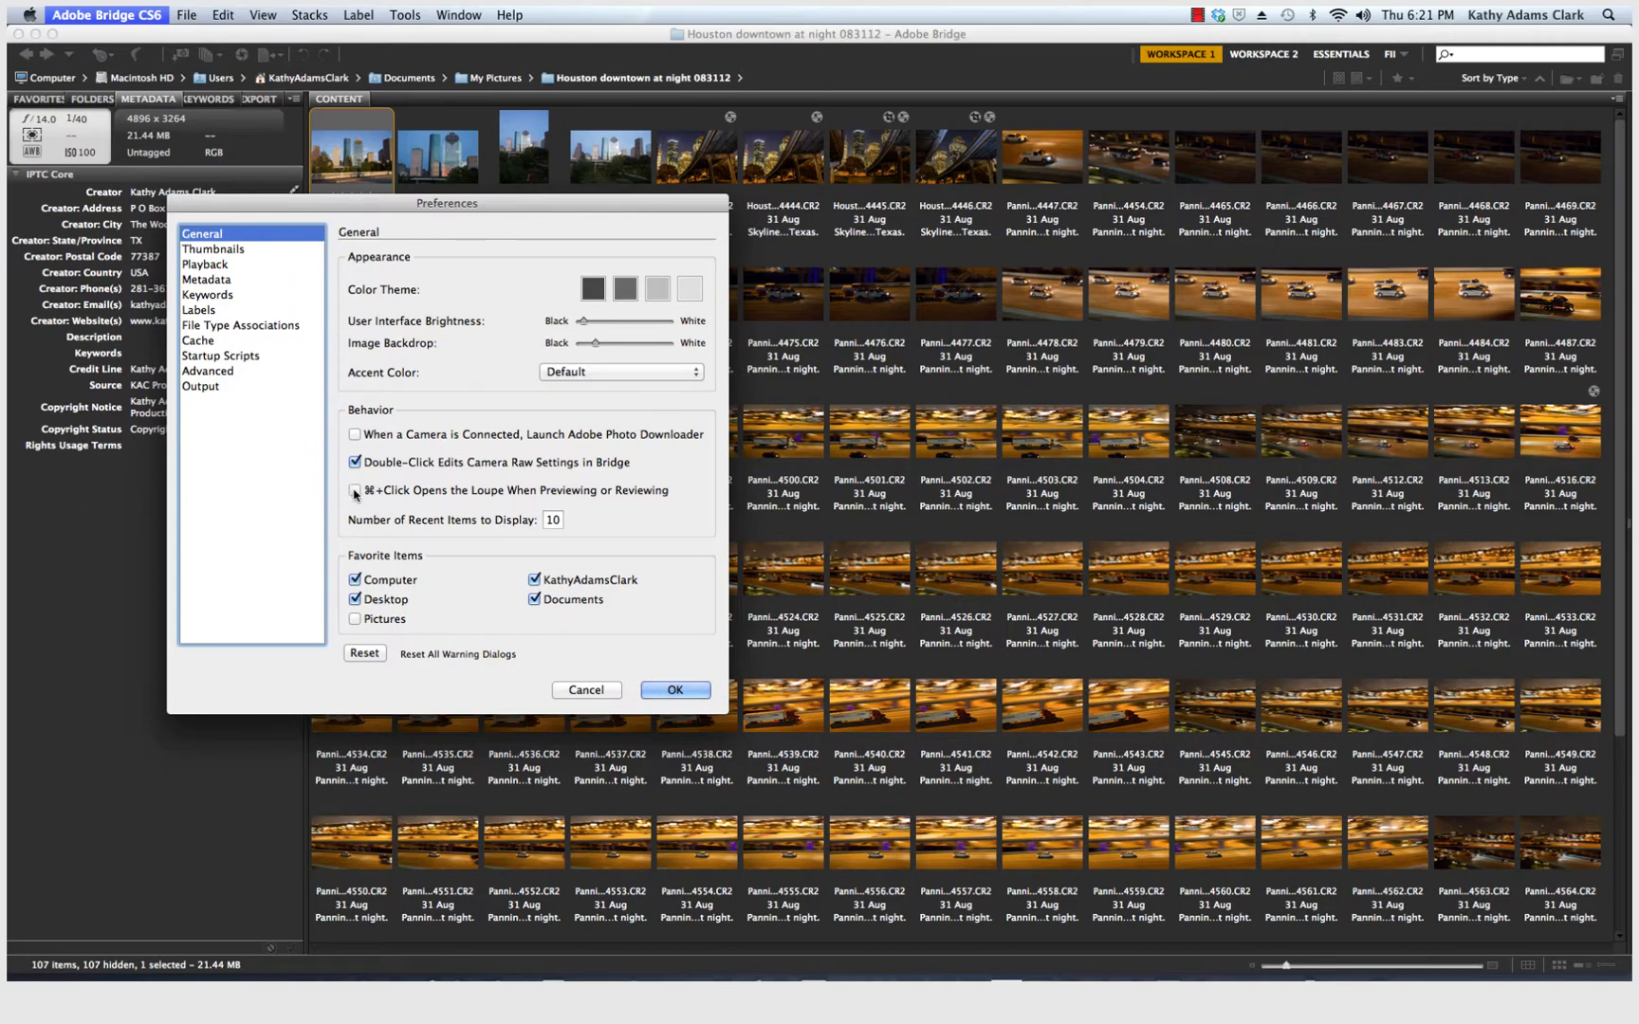
{"action": "mouse_move", "coordinate": [366, 506]}
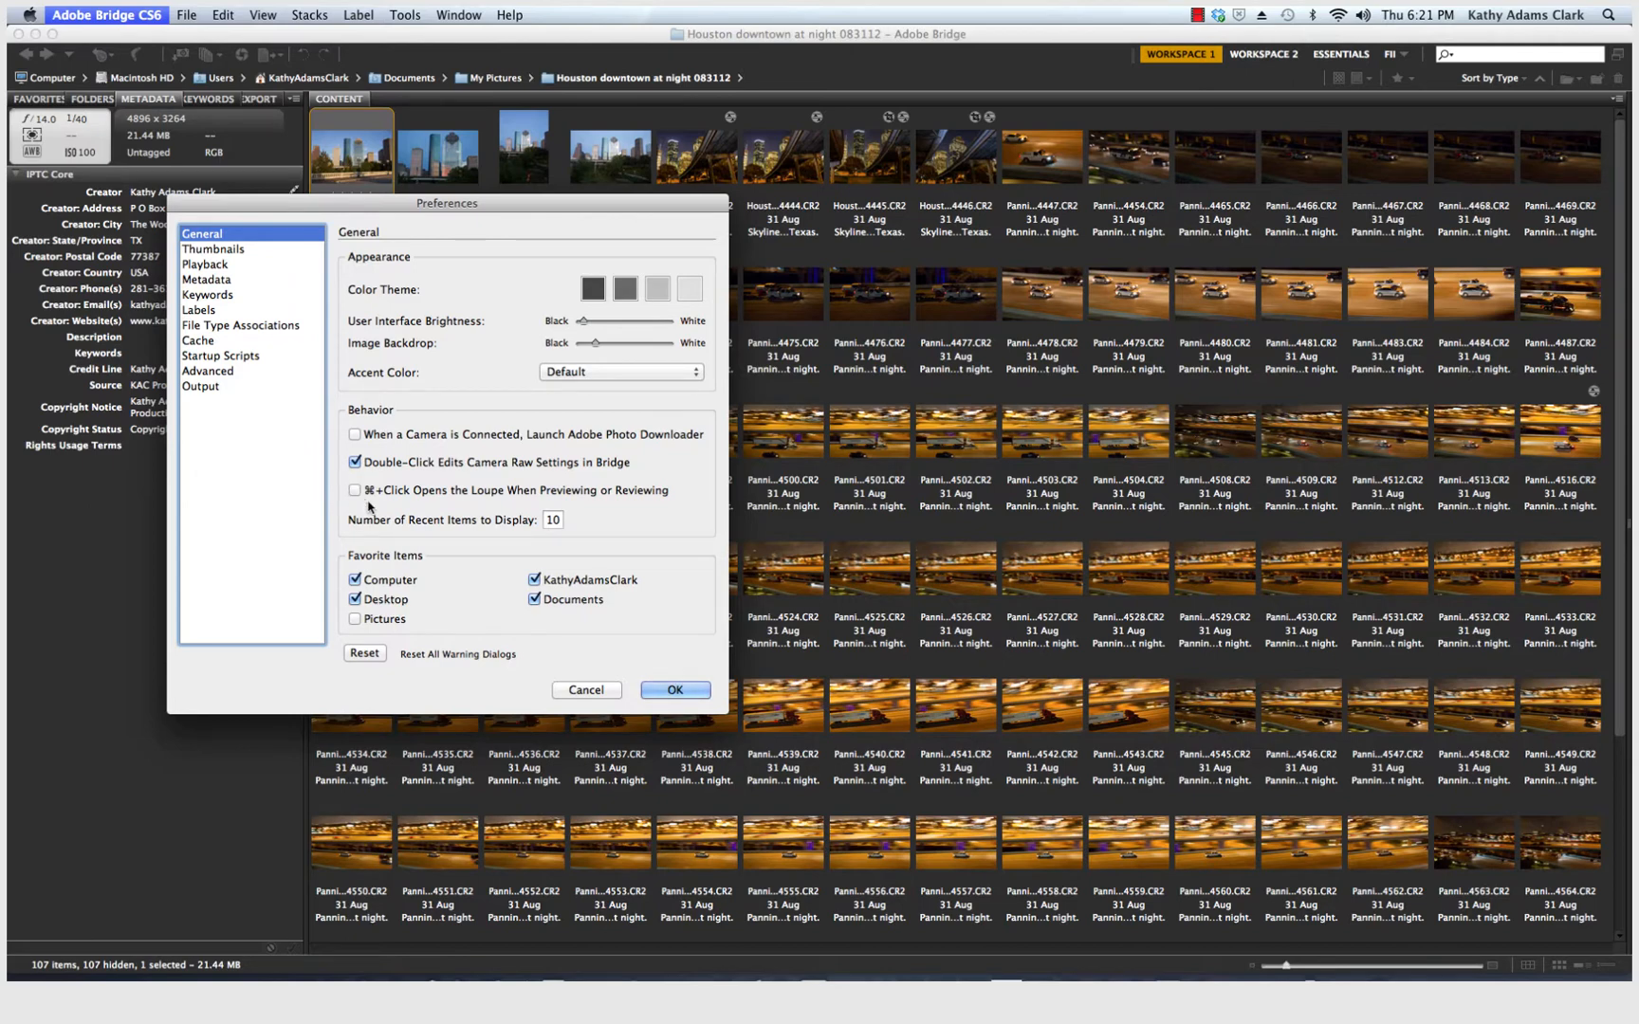
{"action": "mouse_move", "coordinate": [408, 565]}
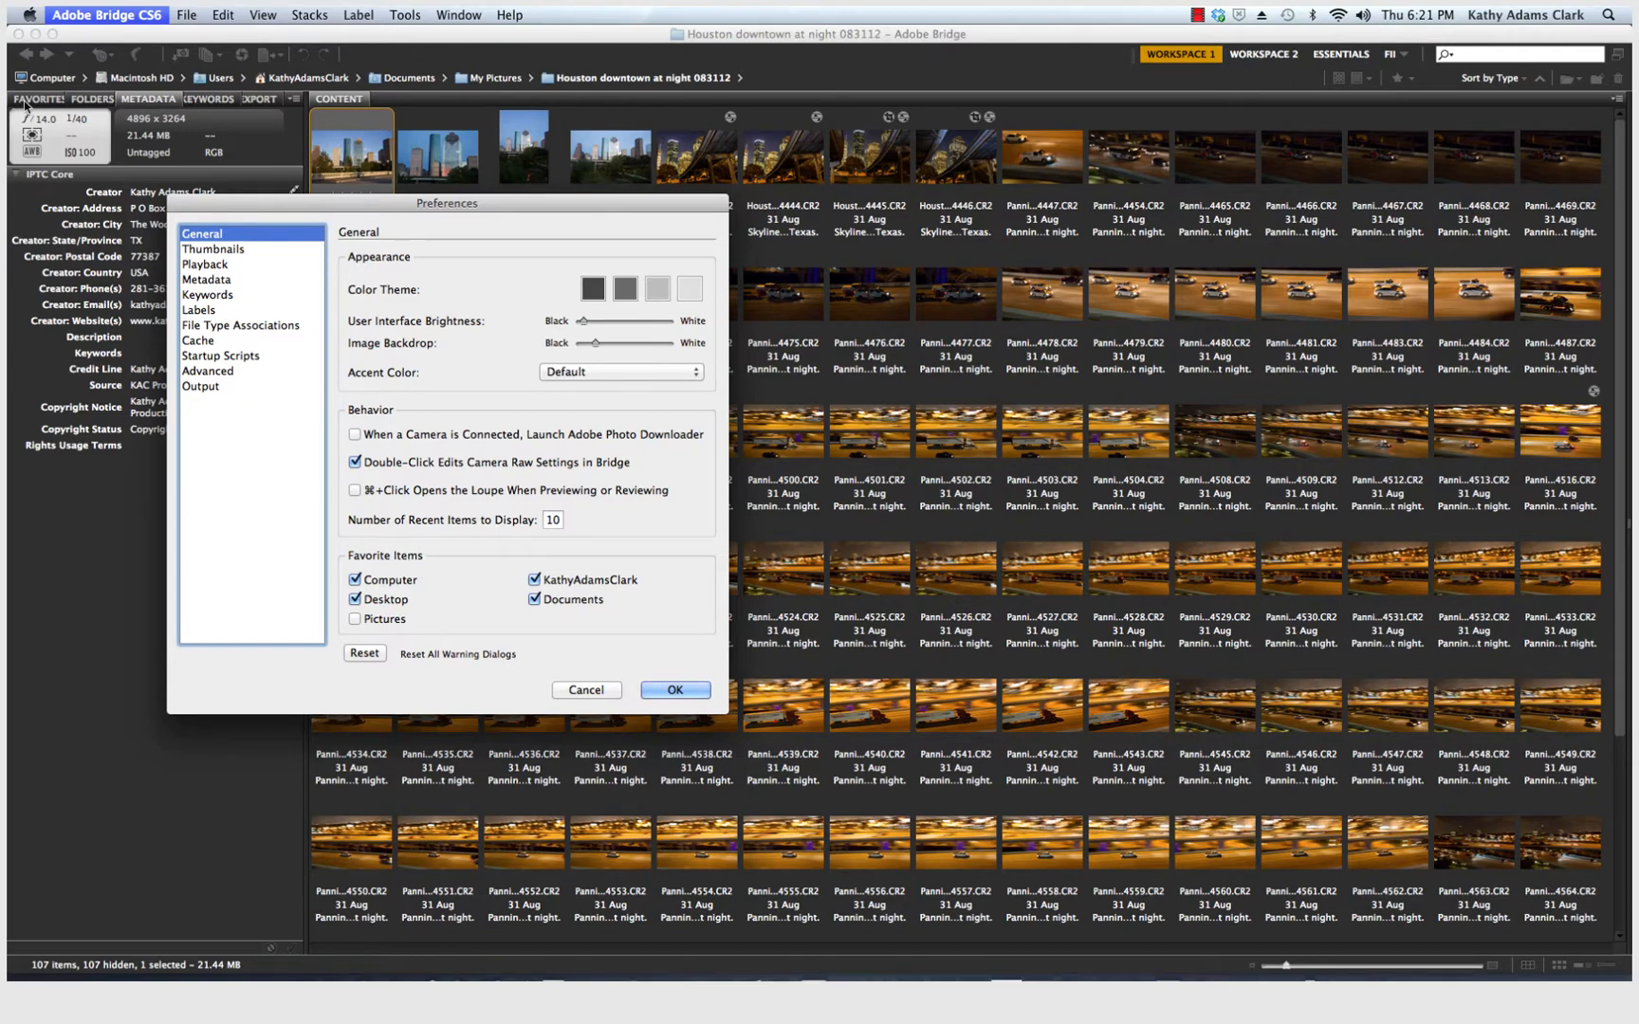
{"action": "mouse_move", "coordinate": [329, 527]}
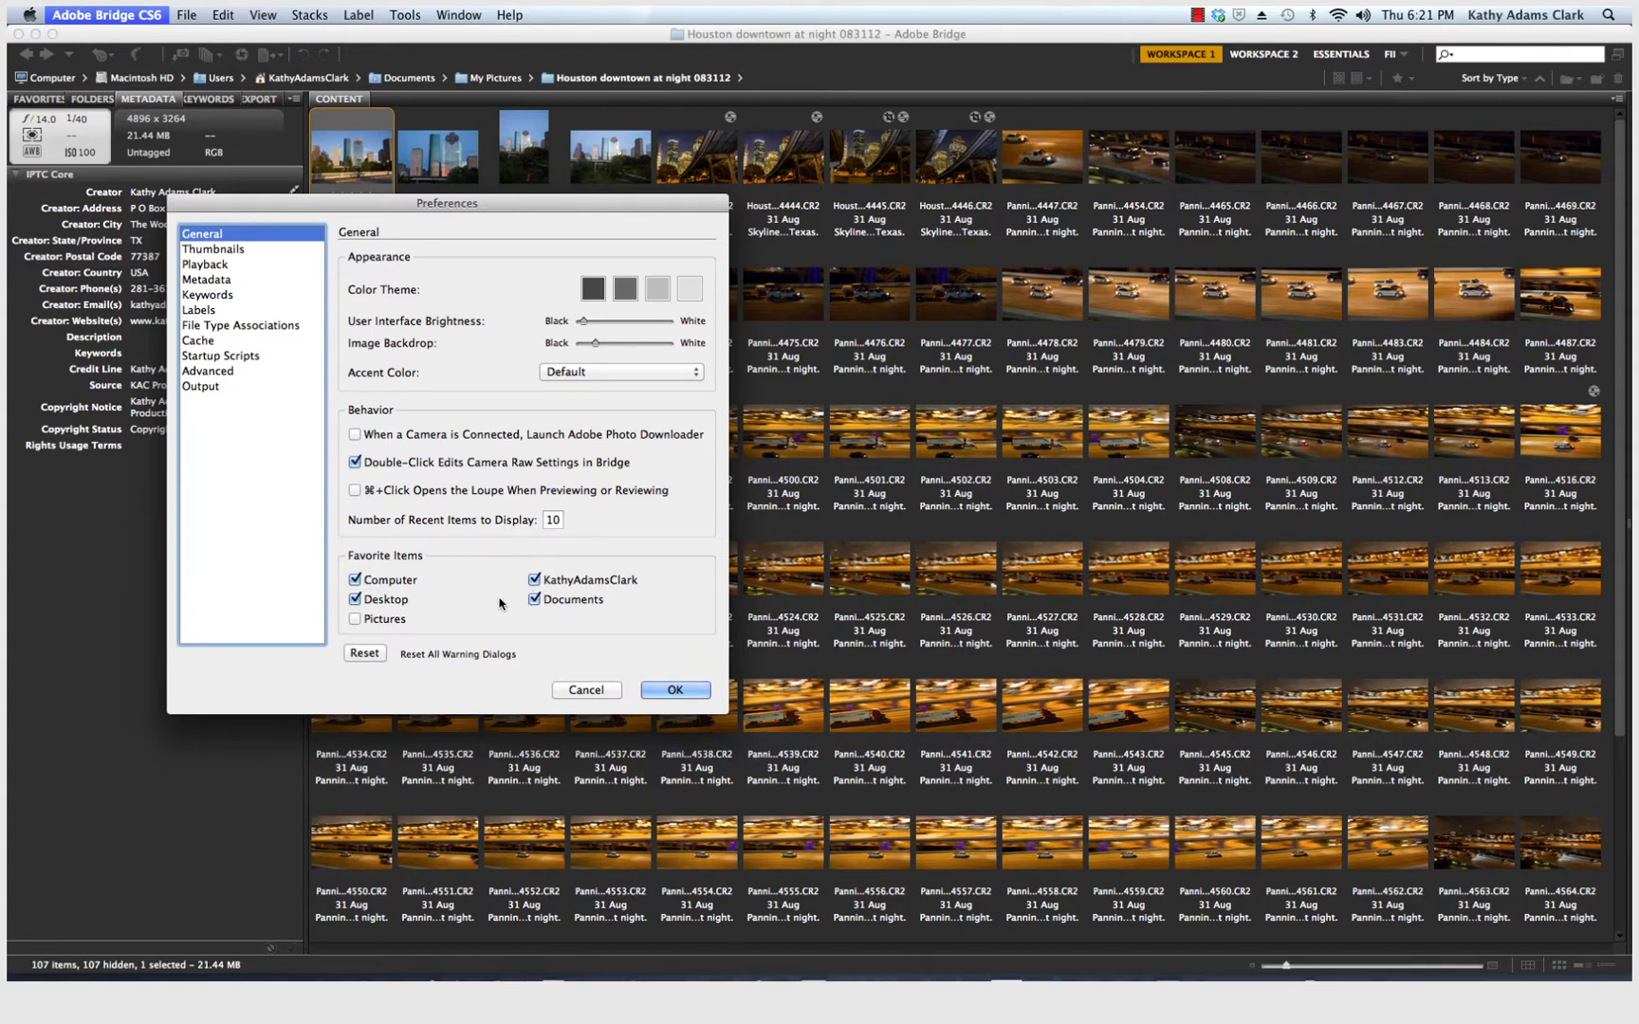
{"action": "mouse_move", "coordinate": [223, 258]}
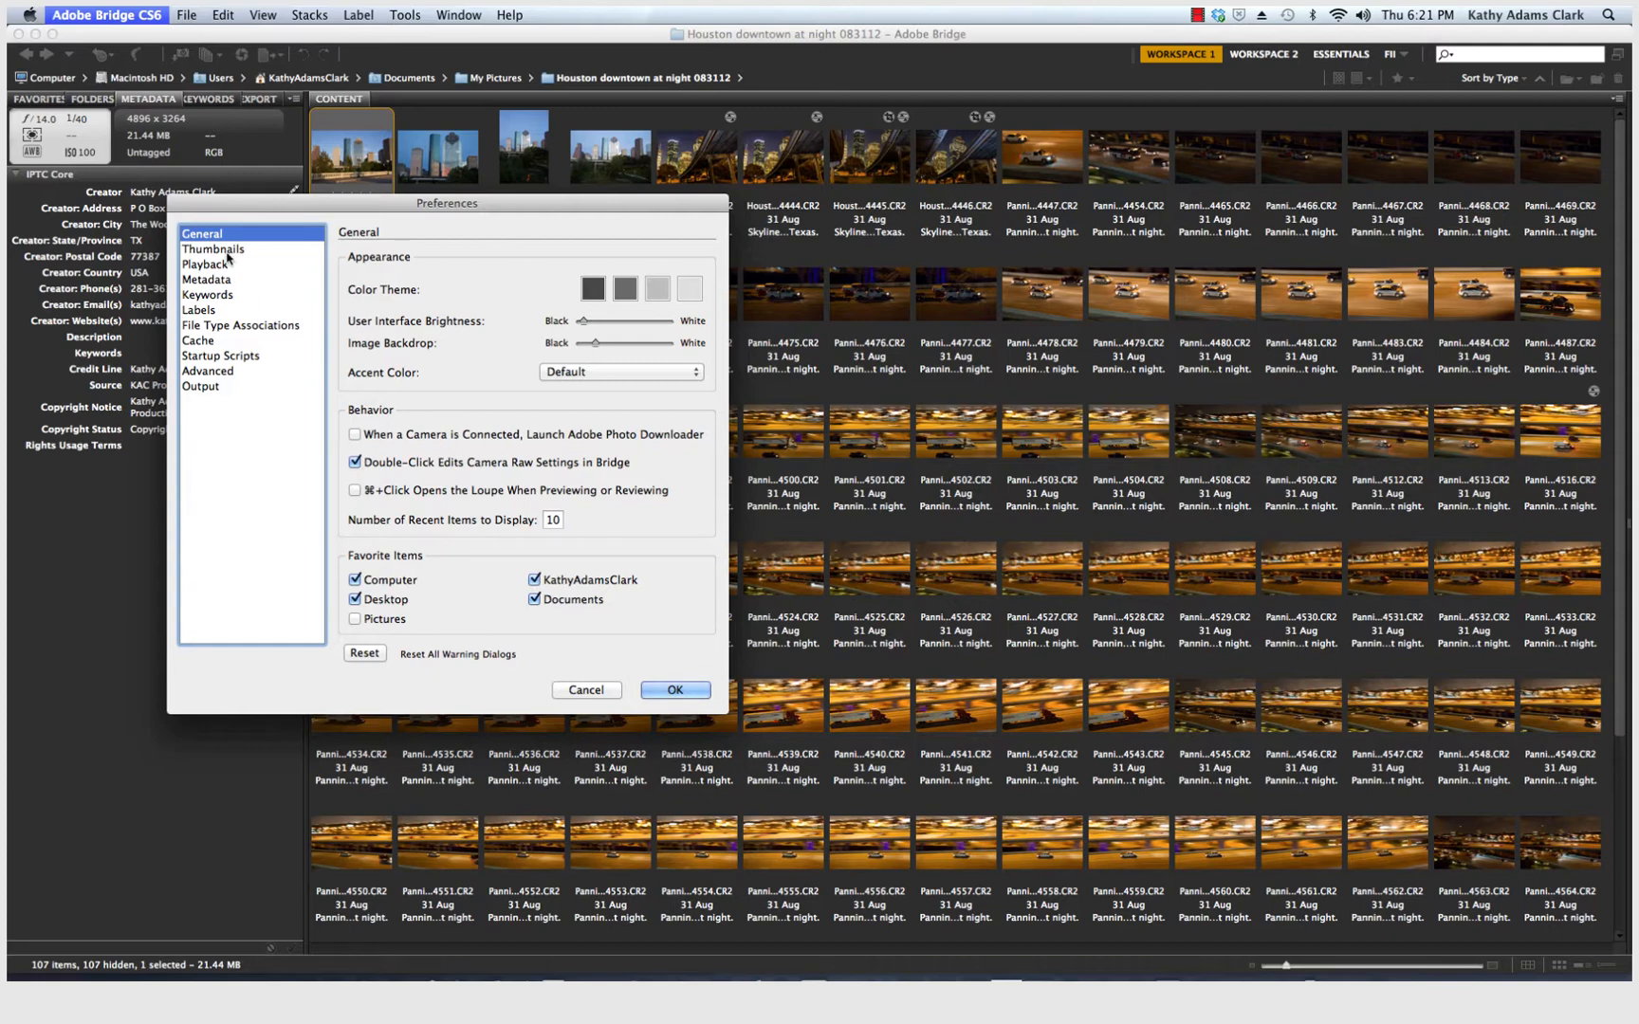
Step: Show the Thumbnails preferences with Date Created and Description metadata lines
{"action": "left_click", "coordinate": [213, 248]}
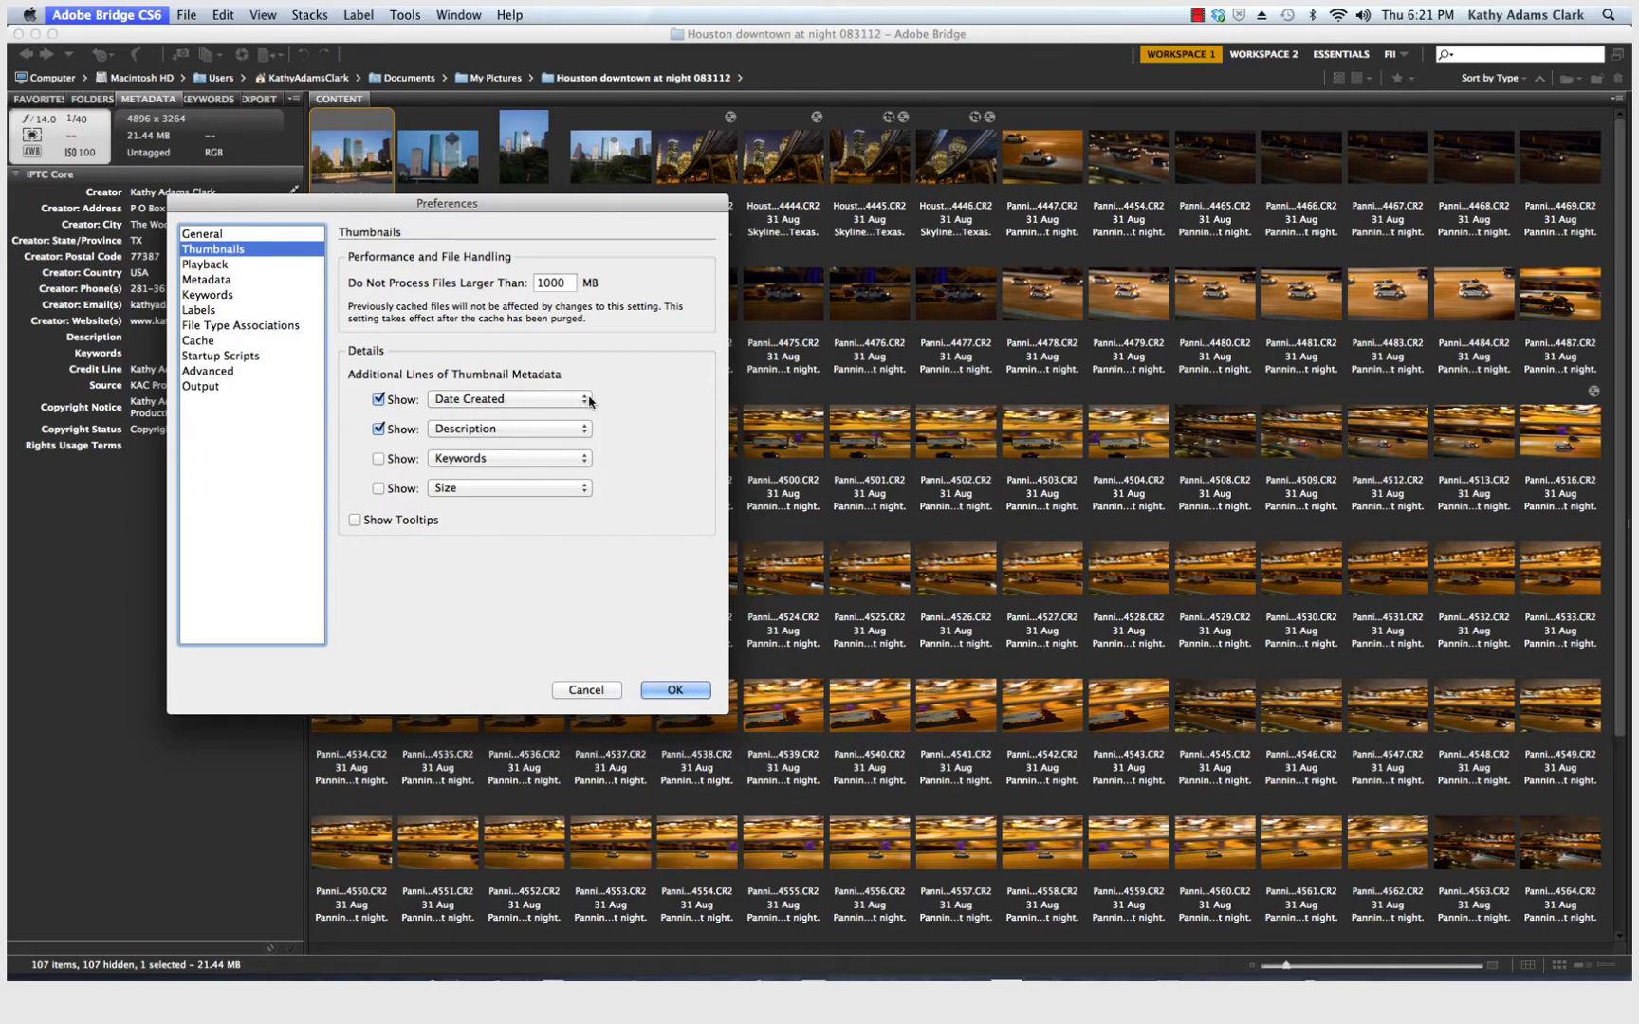
{"action": "mouse_move", "coordinate": [588, 427]}
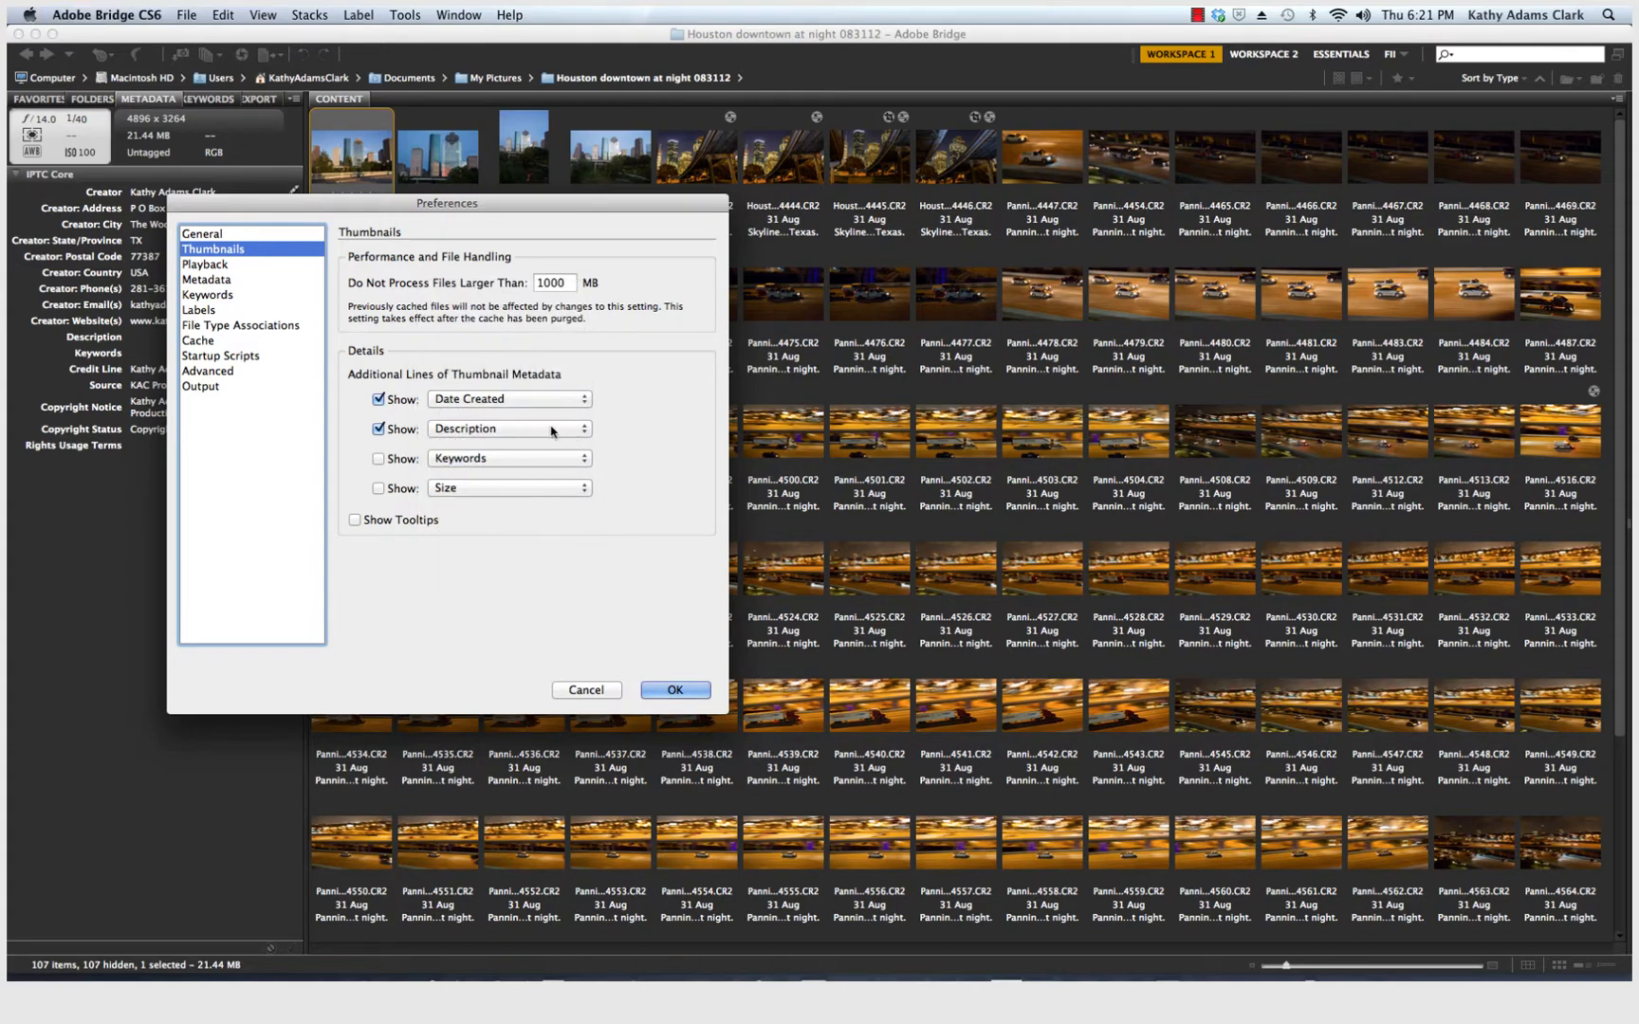
Step: Review the Playback preferences, then show the Metadata page with IPTC Core fields
{"action": "left_click", "coordinate": [205, 263]}
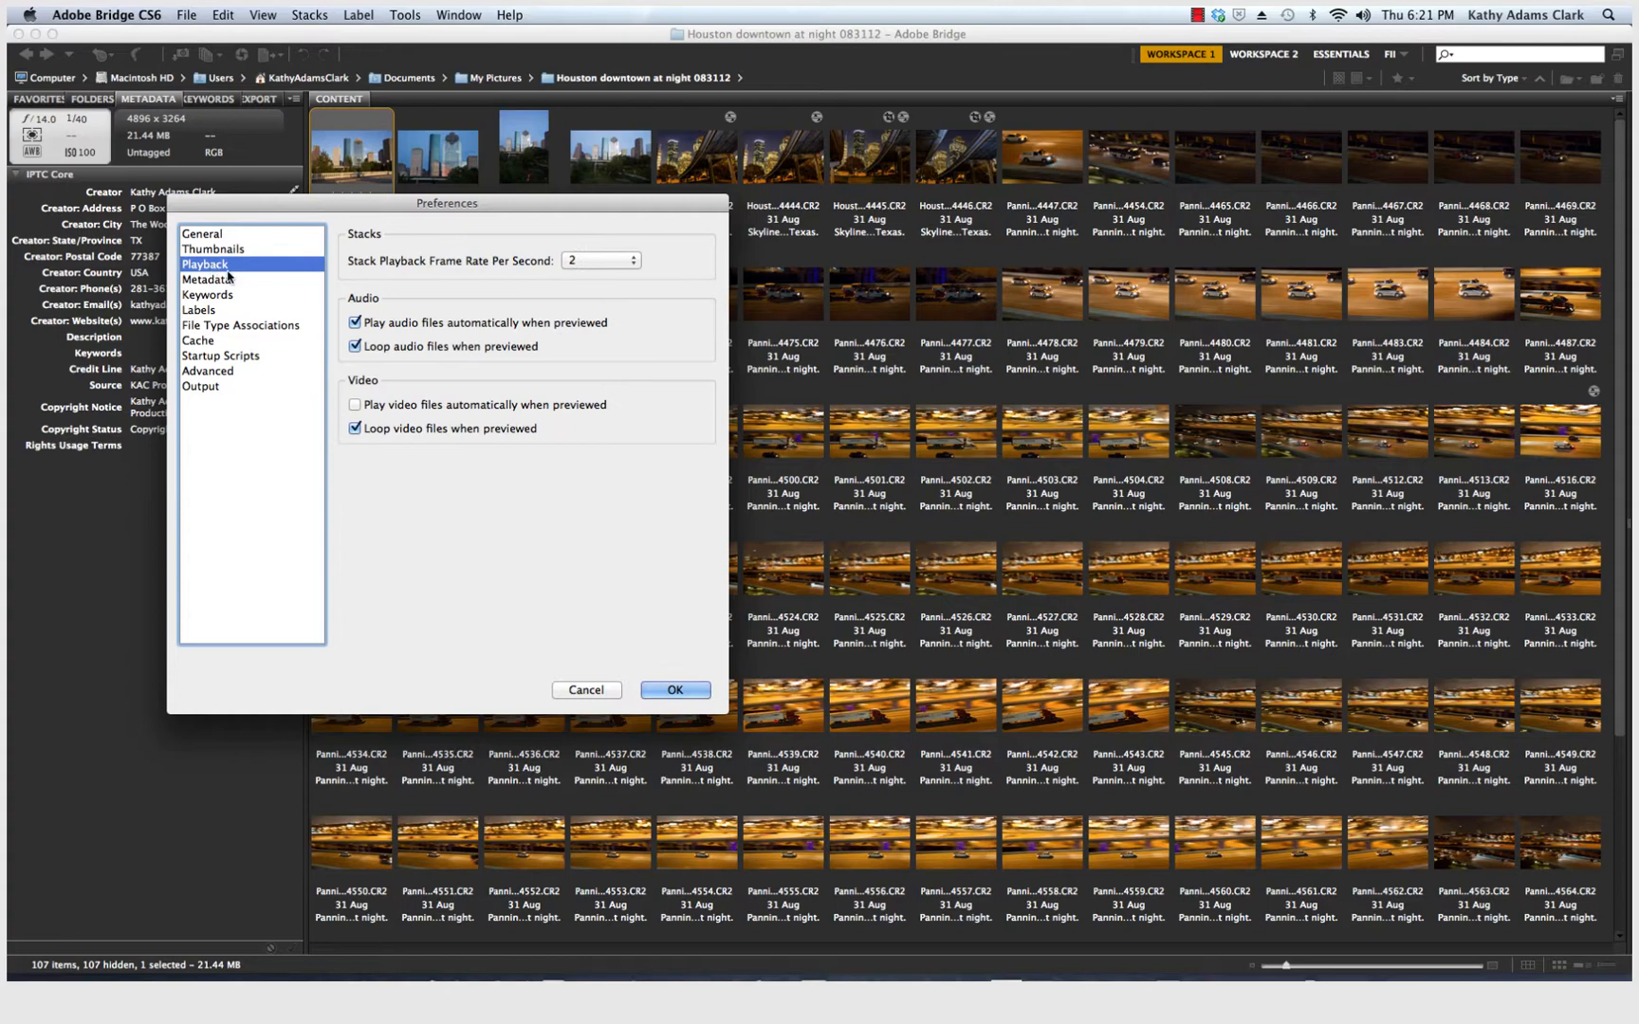
{"action": "mouse_move", "coordinate": [351, 374]}
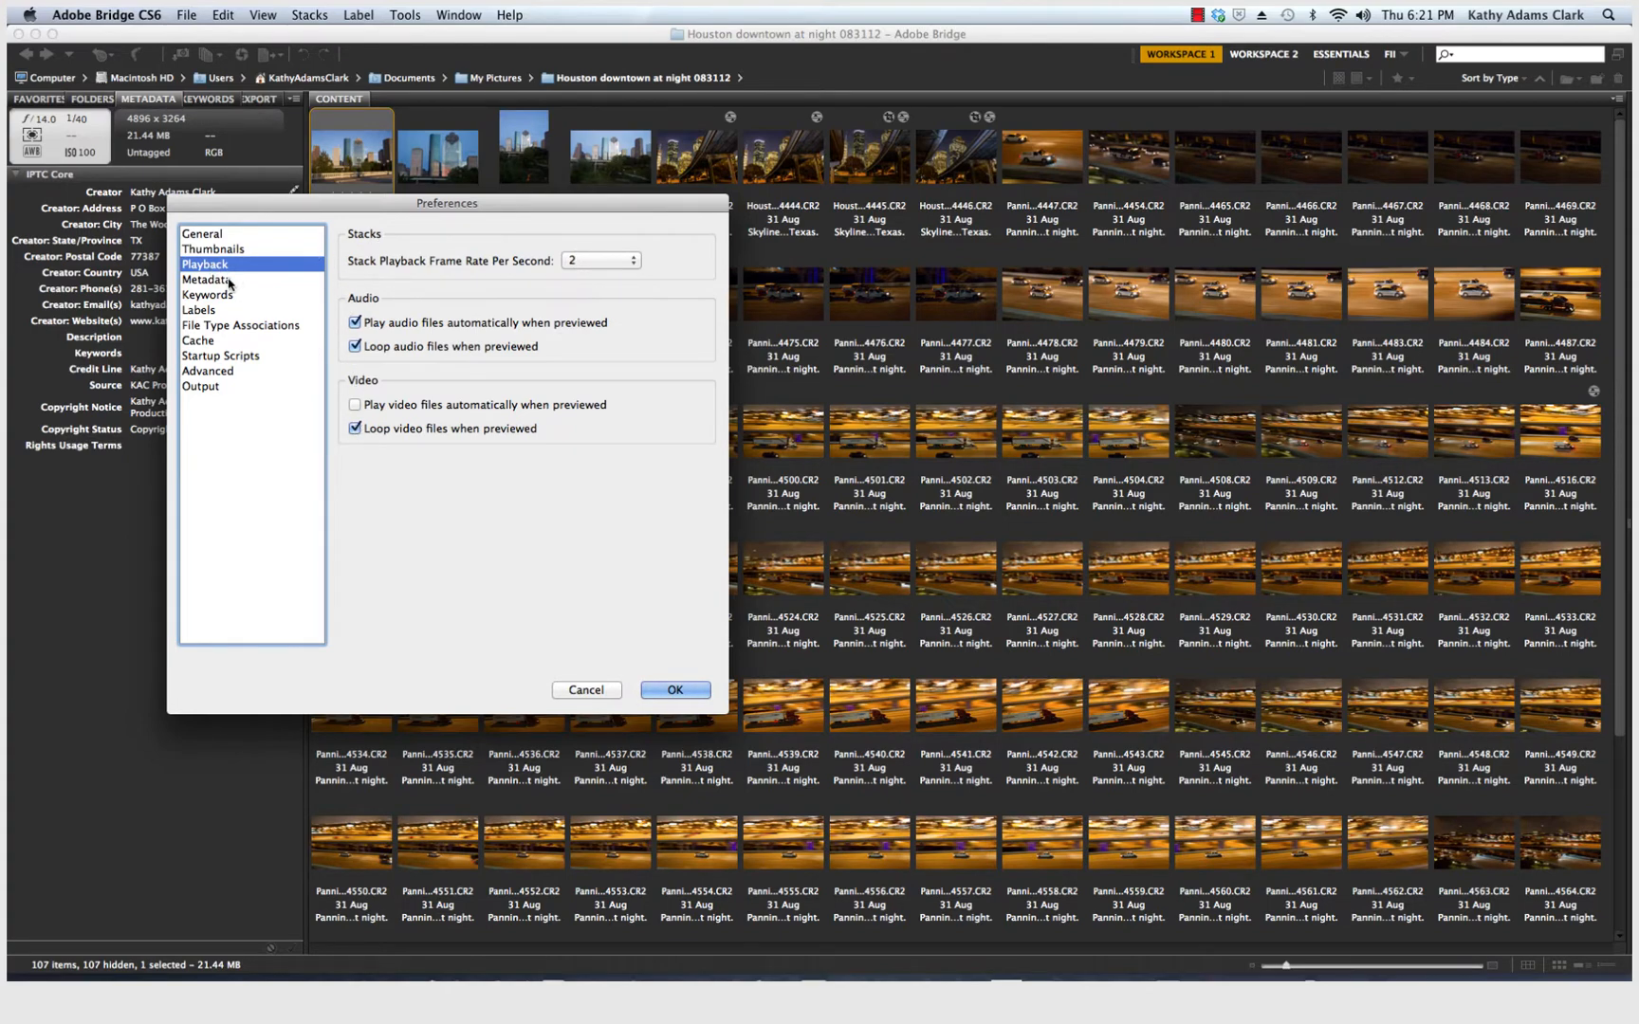
{"action": "left_click", "coordinate": [207, 279]}
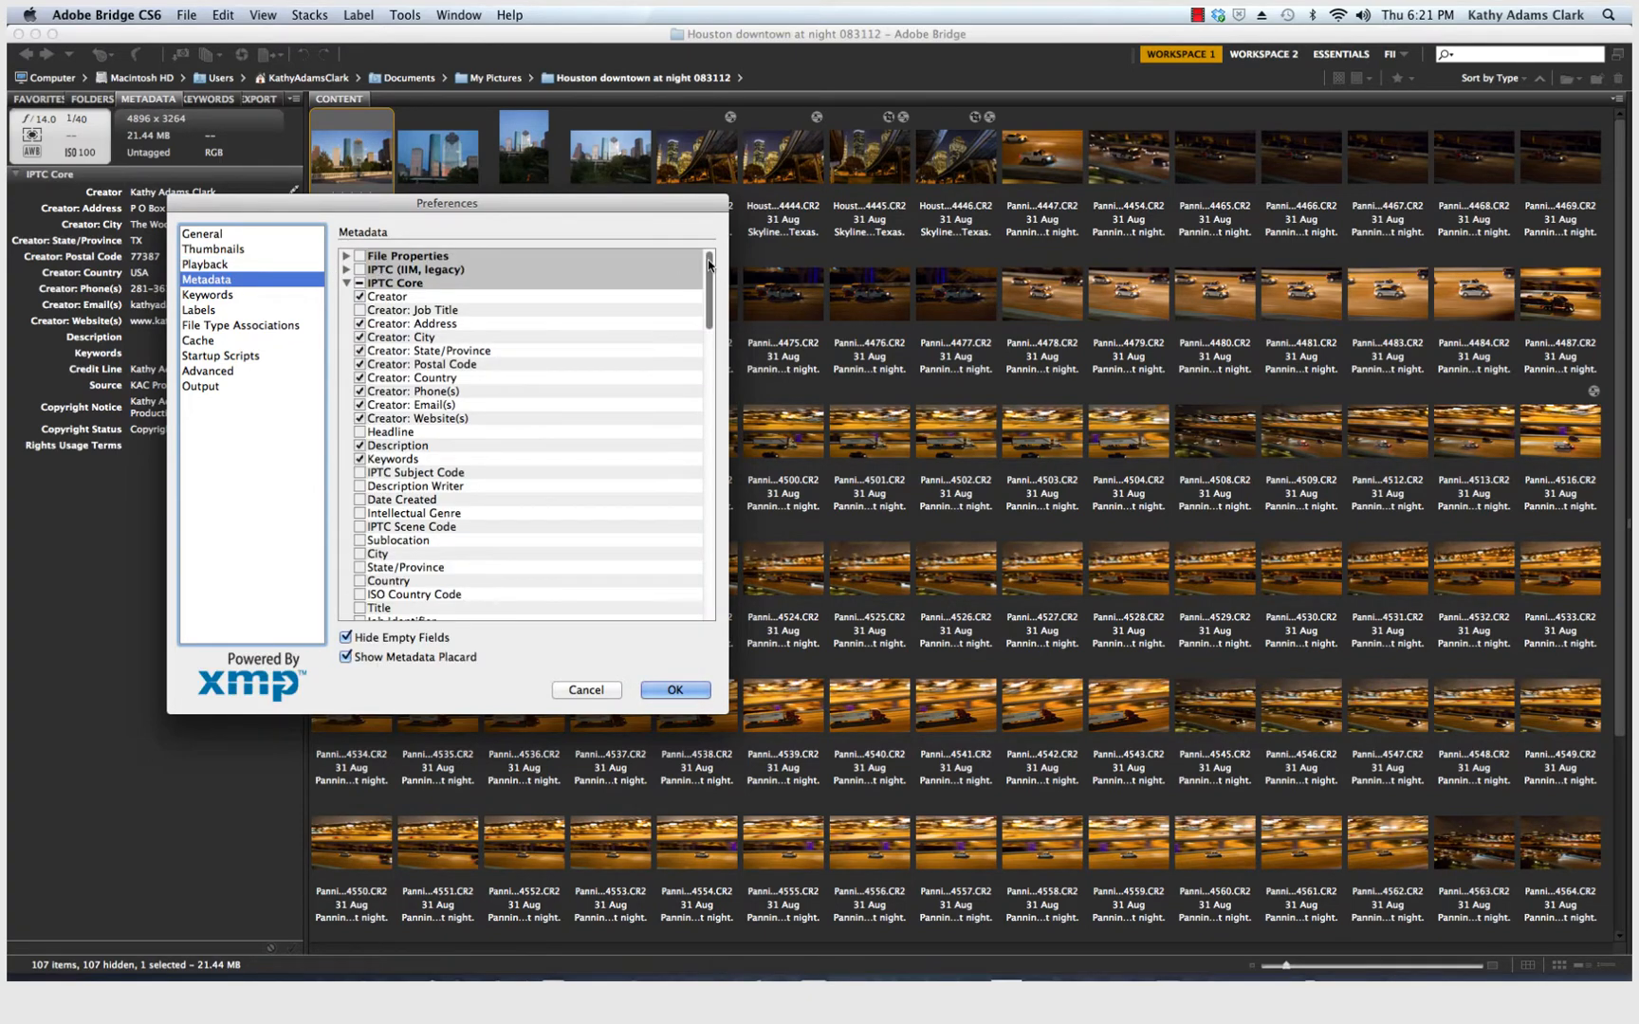
{"action": "scroll", "scroll_direction": "down", "scroll_amount": 3}
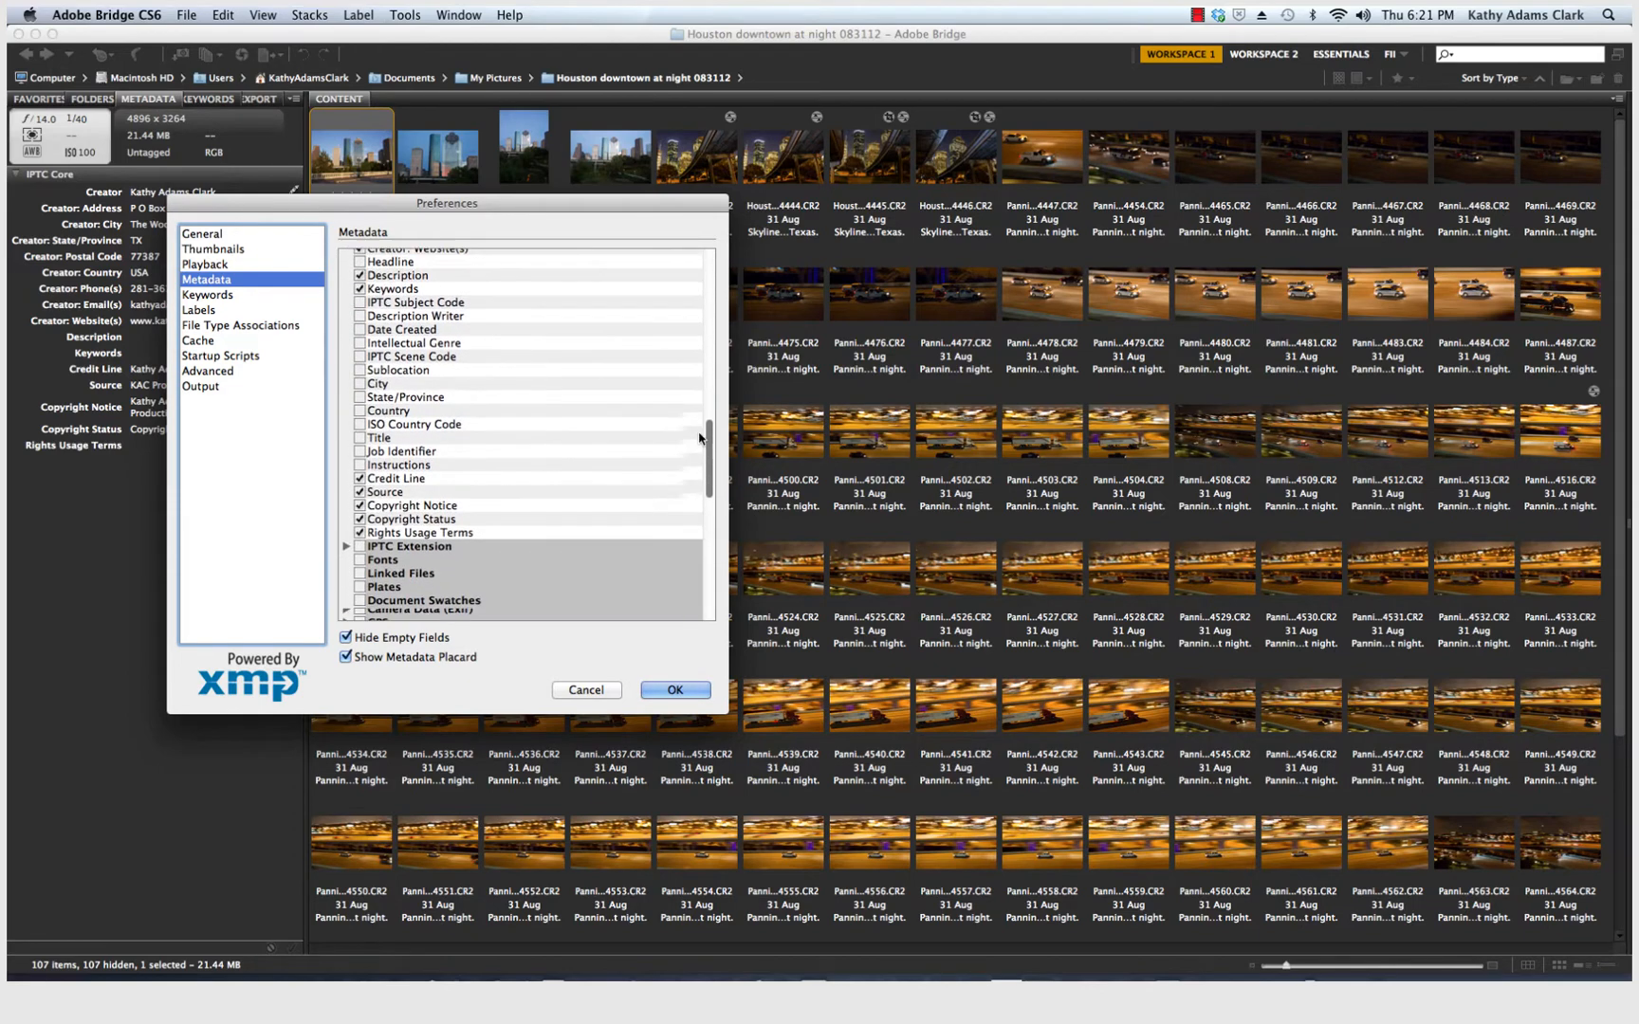
{"action": "scroll", "scroll_direction": "down", "scroll_amount": 3}
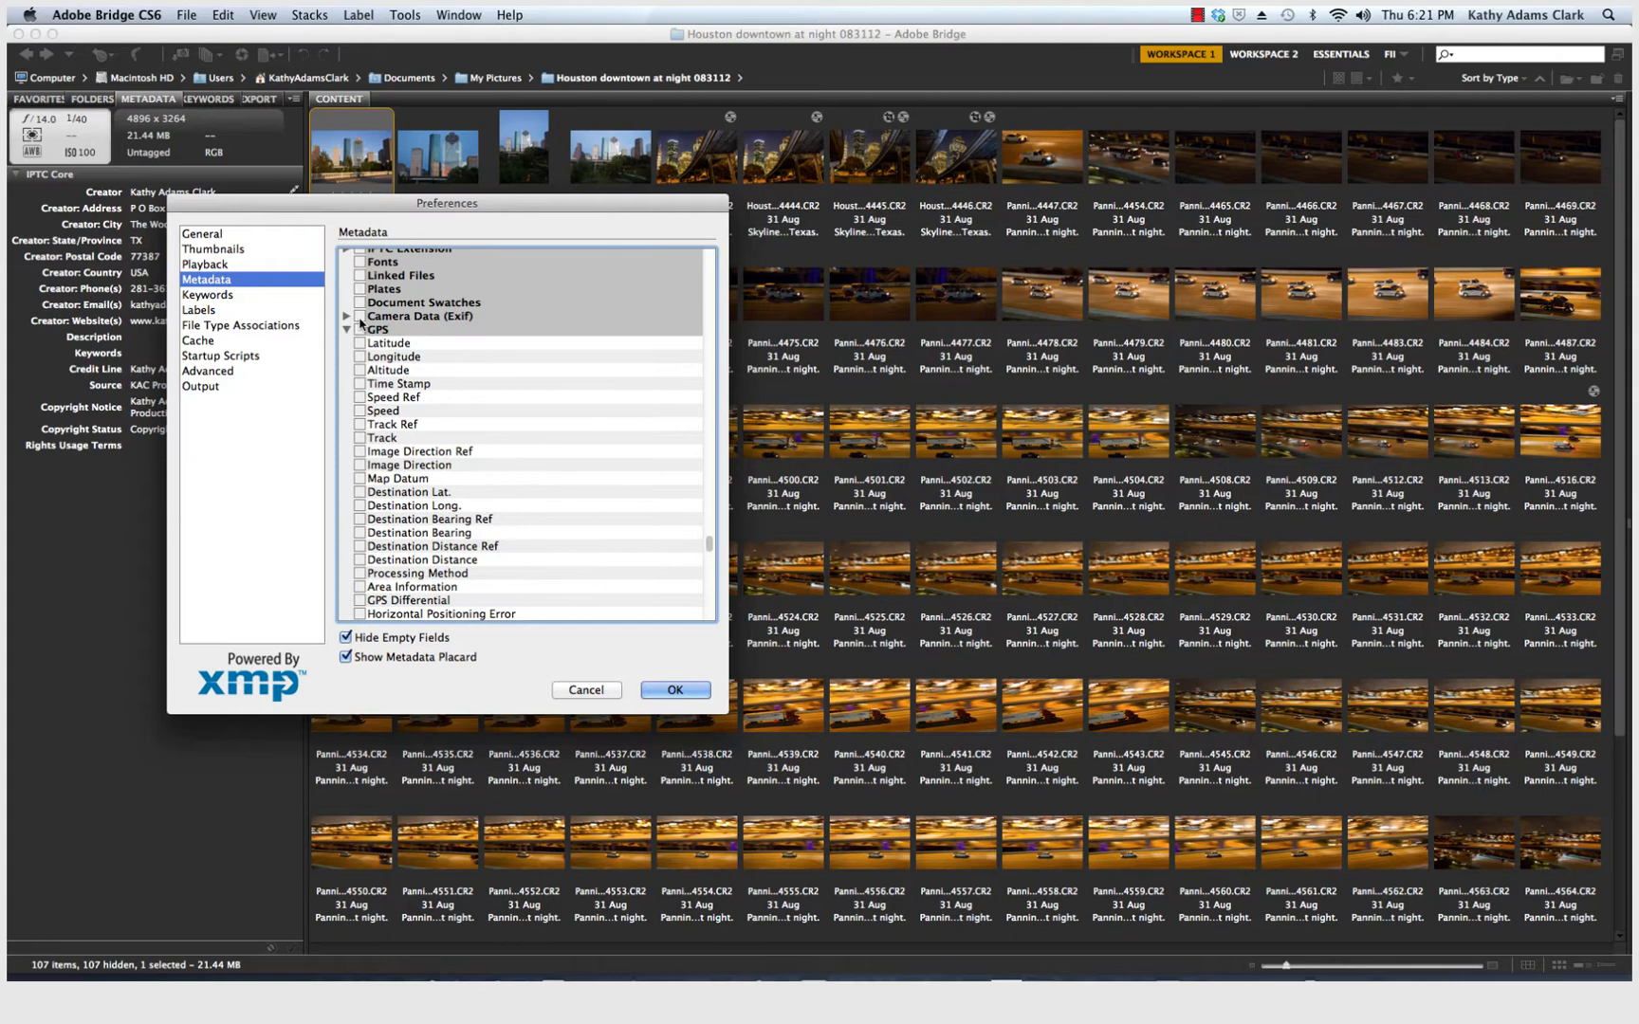
{"action": "scroll", "scroll_direction": "up", "scroll_amount": 3}
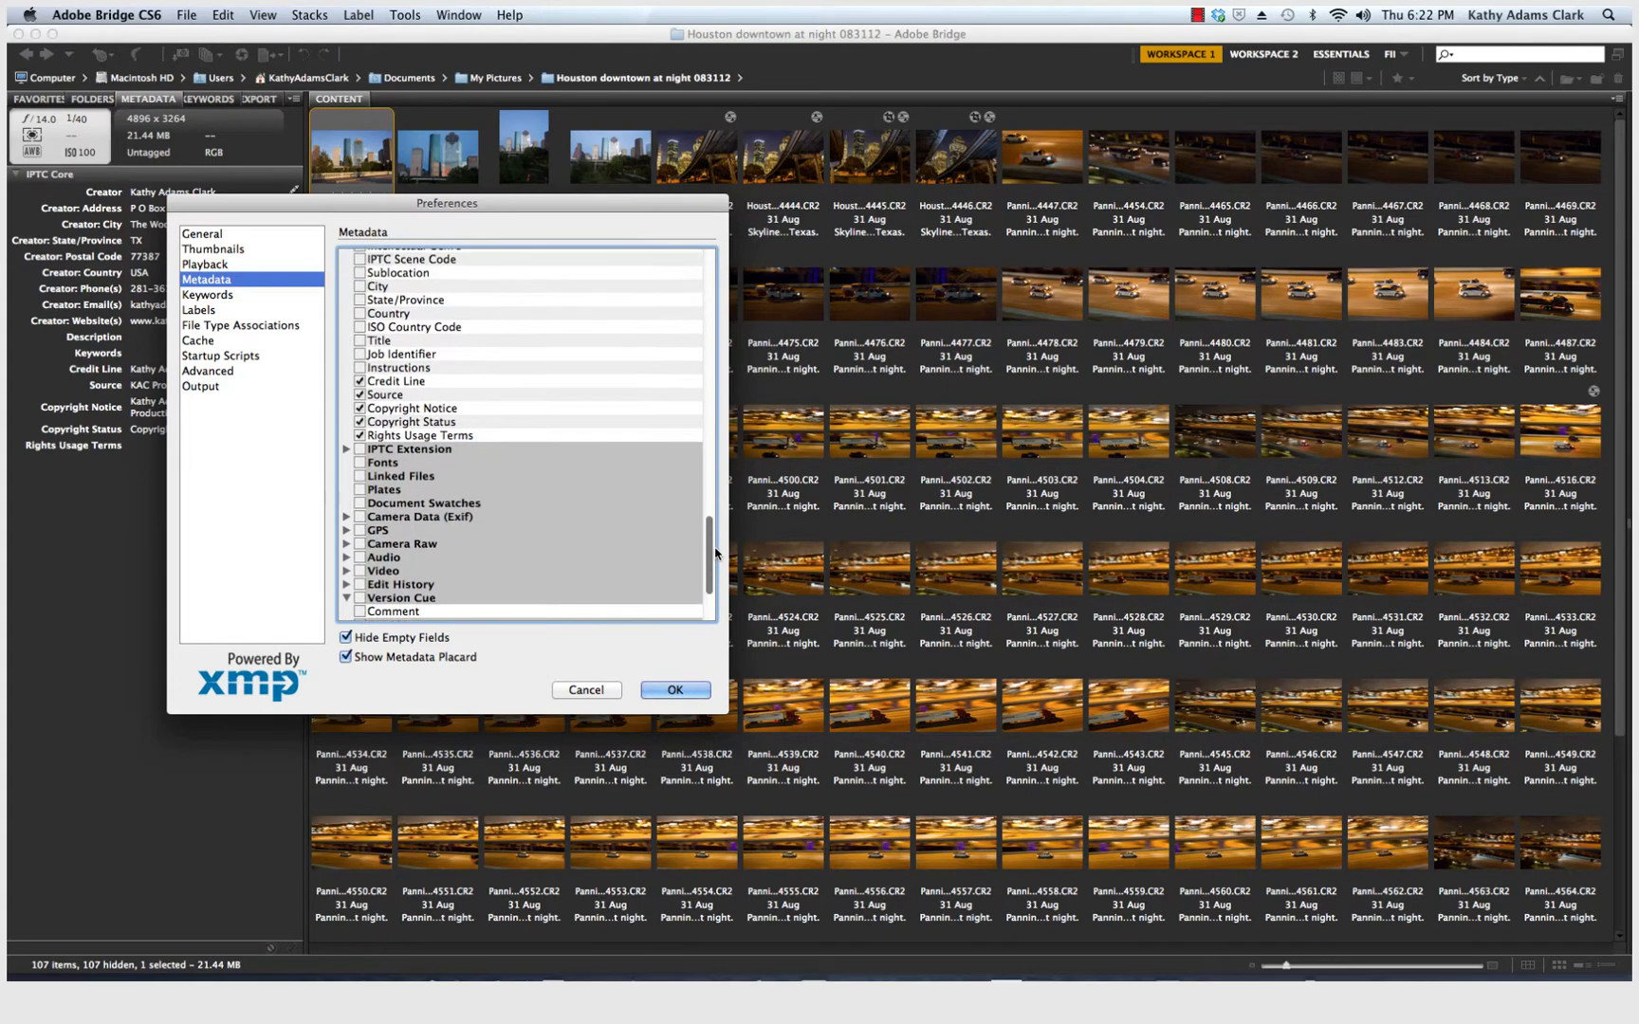
{"action": "scroll", "scroll_direction": "up", "scroll_amount": 3}
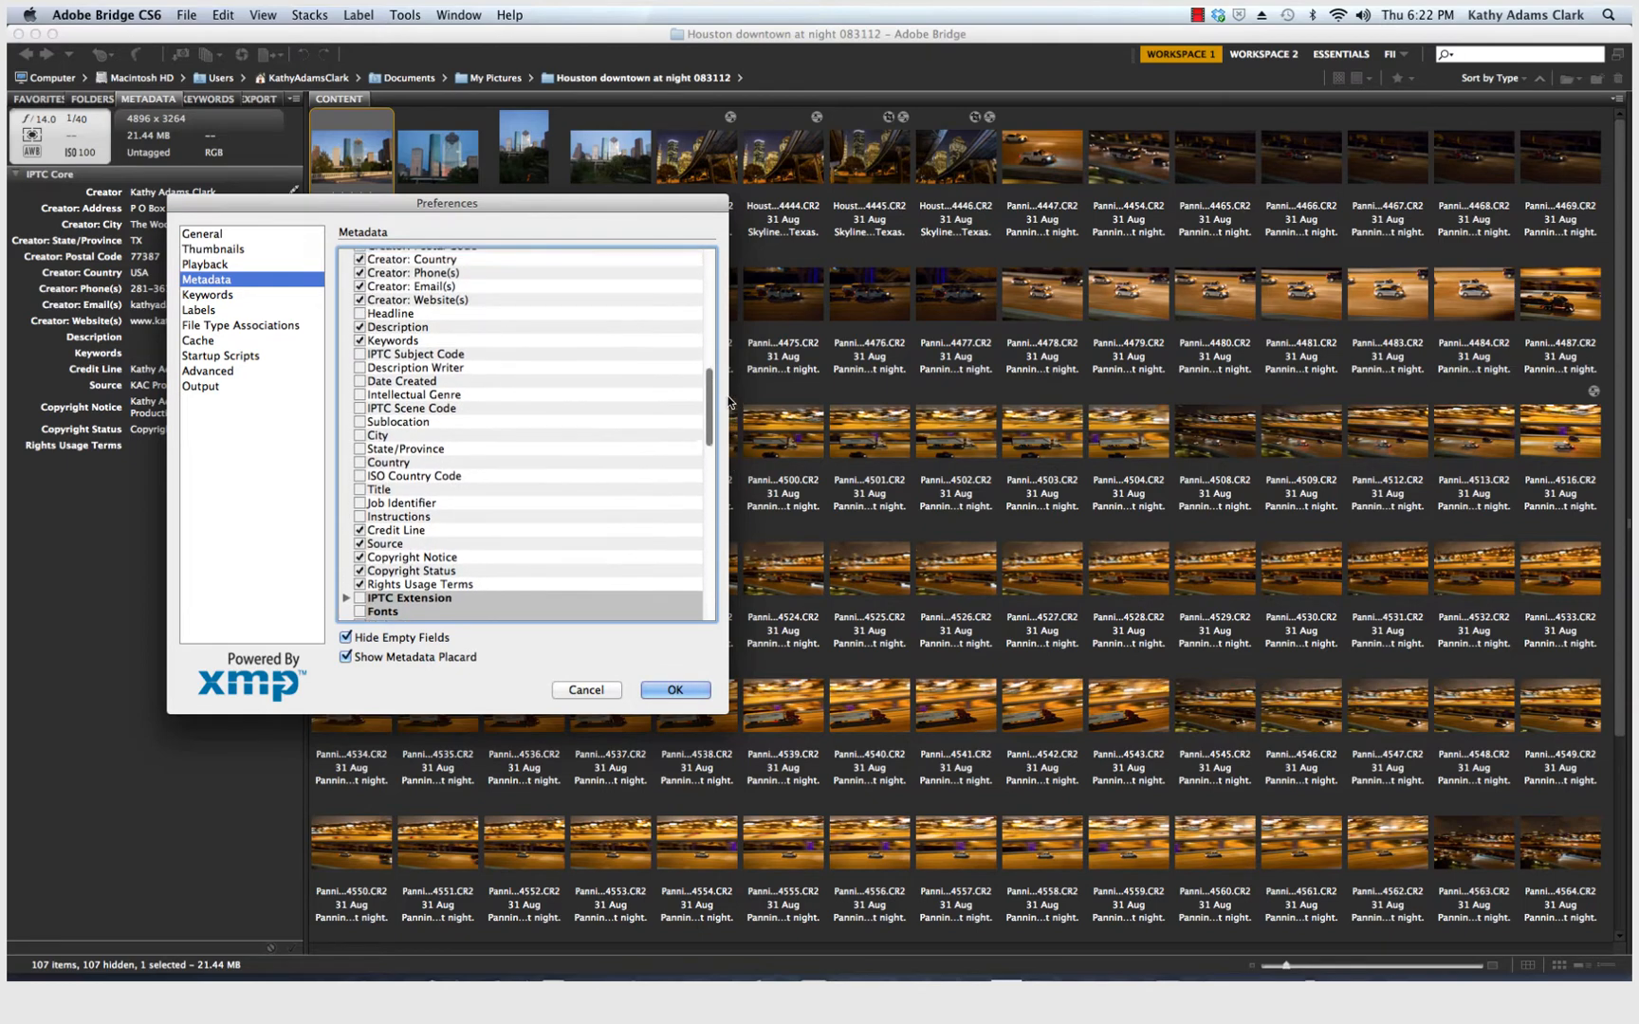
{"action": "scroll", "scroll_direction": "up", "scroll_amount": 3}
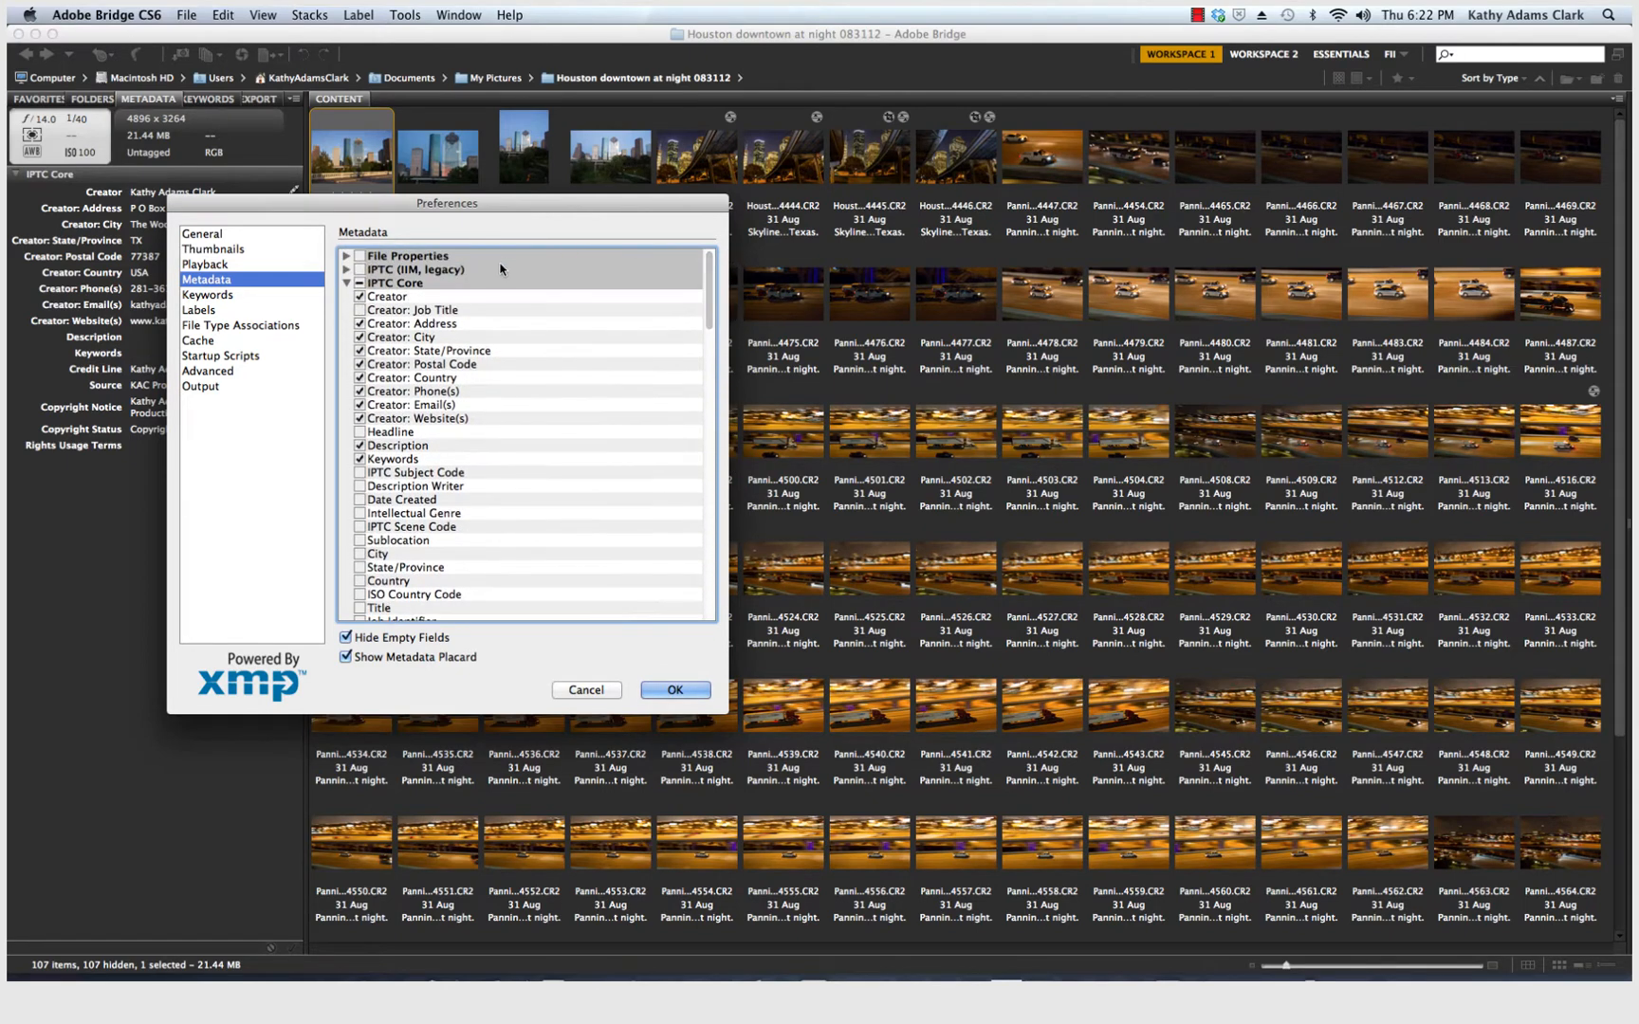
{"action": "mouse_move", "coordinate": [723, 277]}
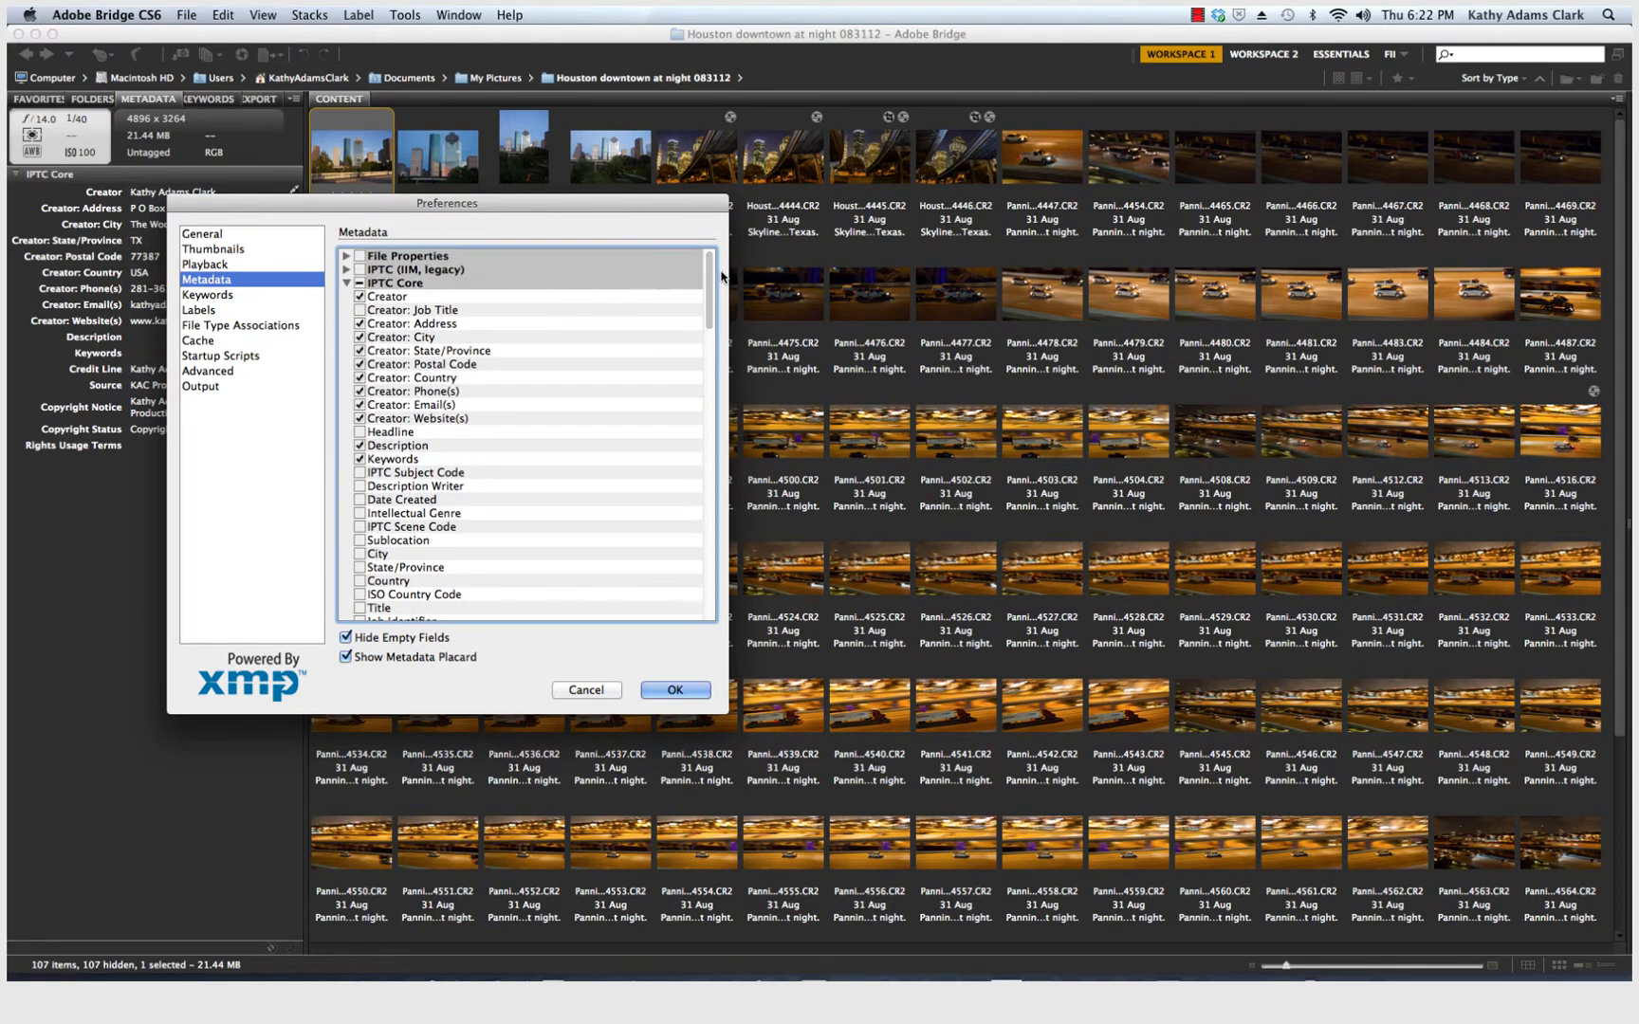
{"action": "scroll", "scroll_direction": "down", "scroll_amount": 3}
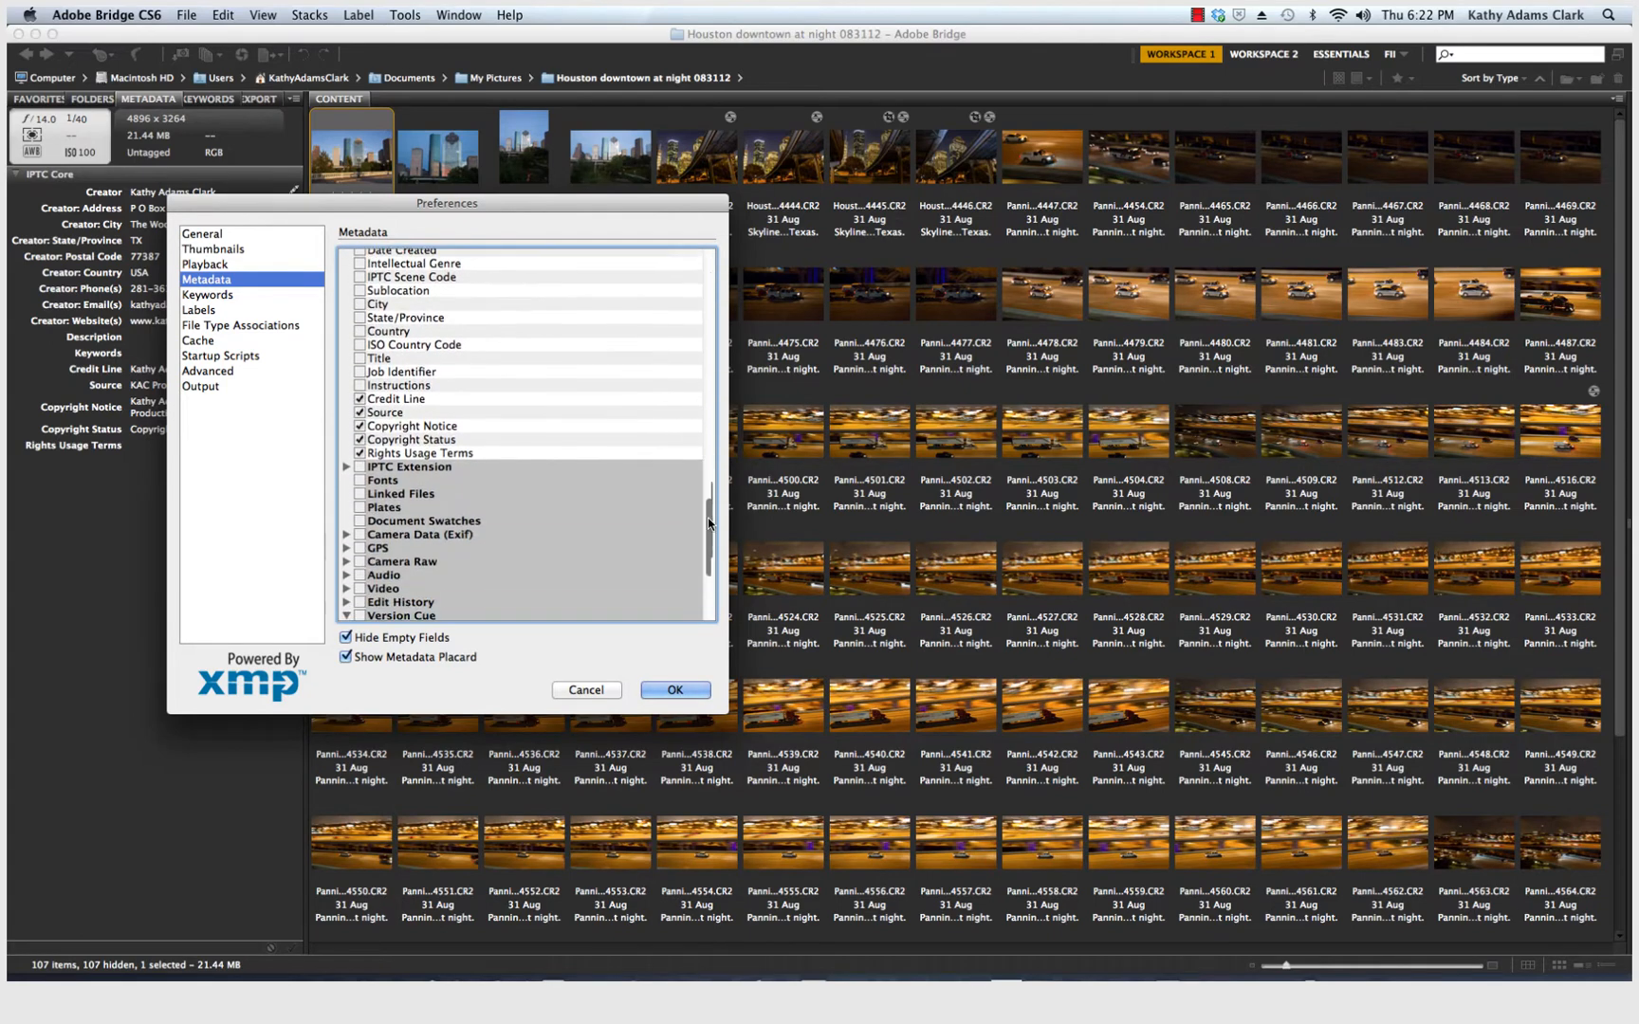
{"action": "scroll", "scroll_direction": "up", "scroll_amount": 3}
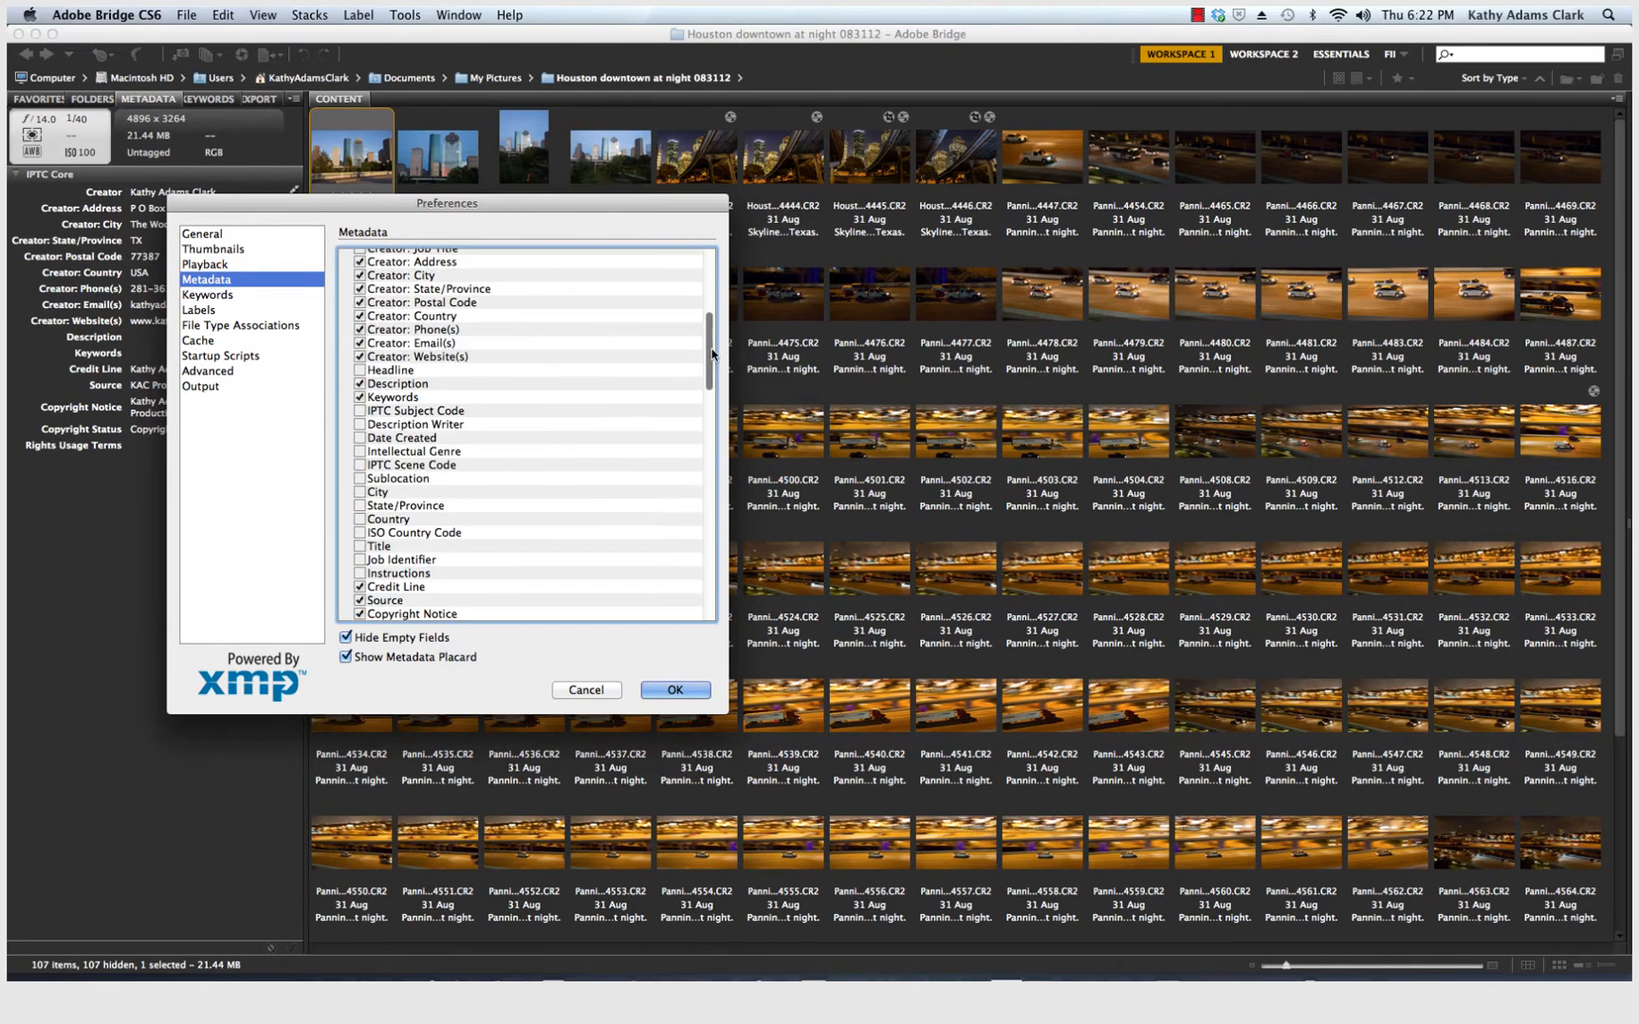
{"action": "scroll", "scroll_direction": "up", "scroll_amount": 3}
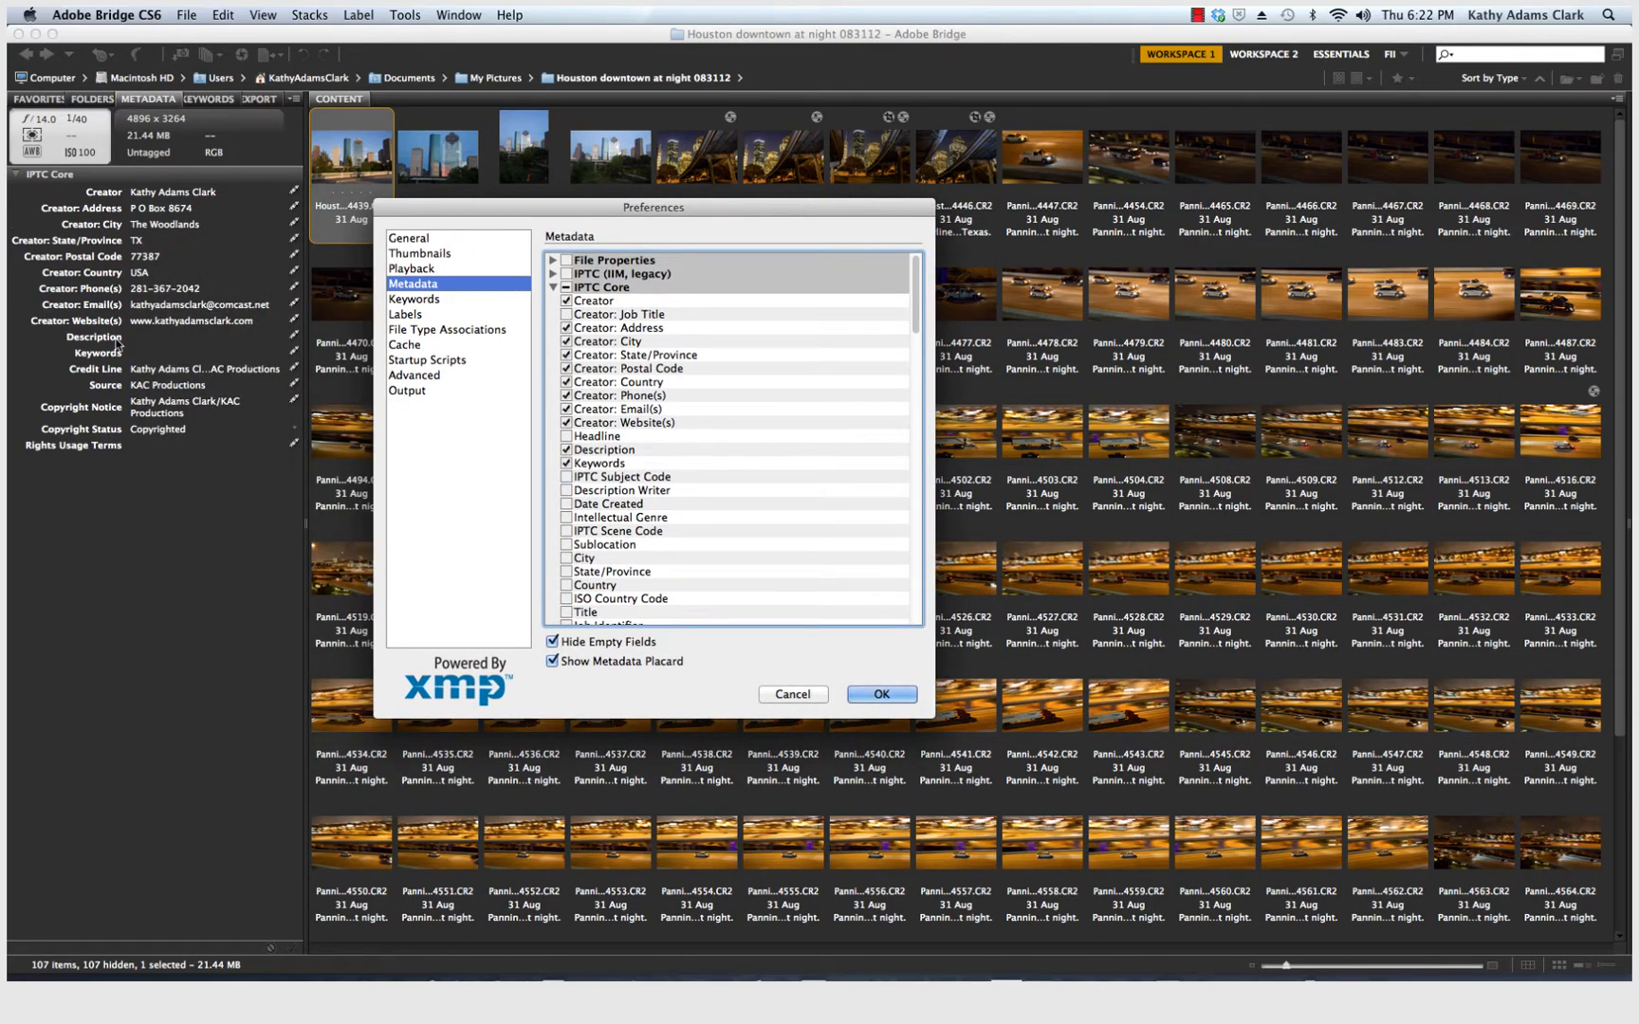
{"action": "mouse_move", "coordinate": [668, 339]}
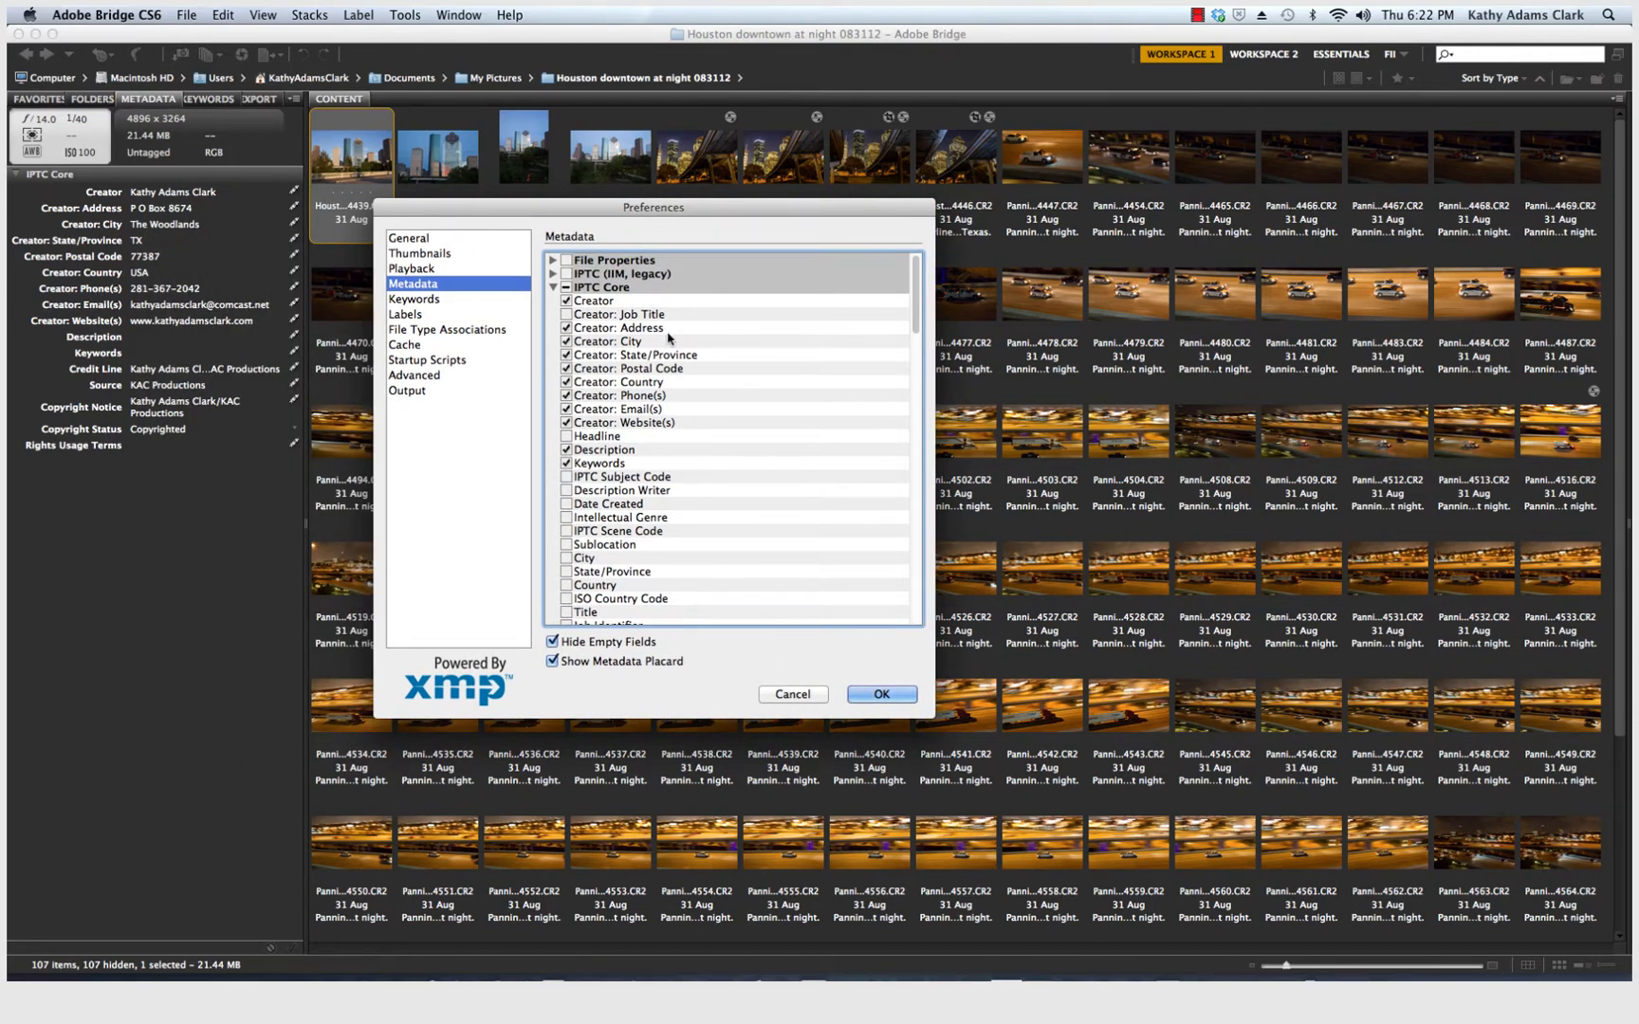
{"action": "mouse_move", "coordinate": [658, 446]}
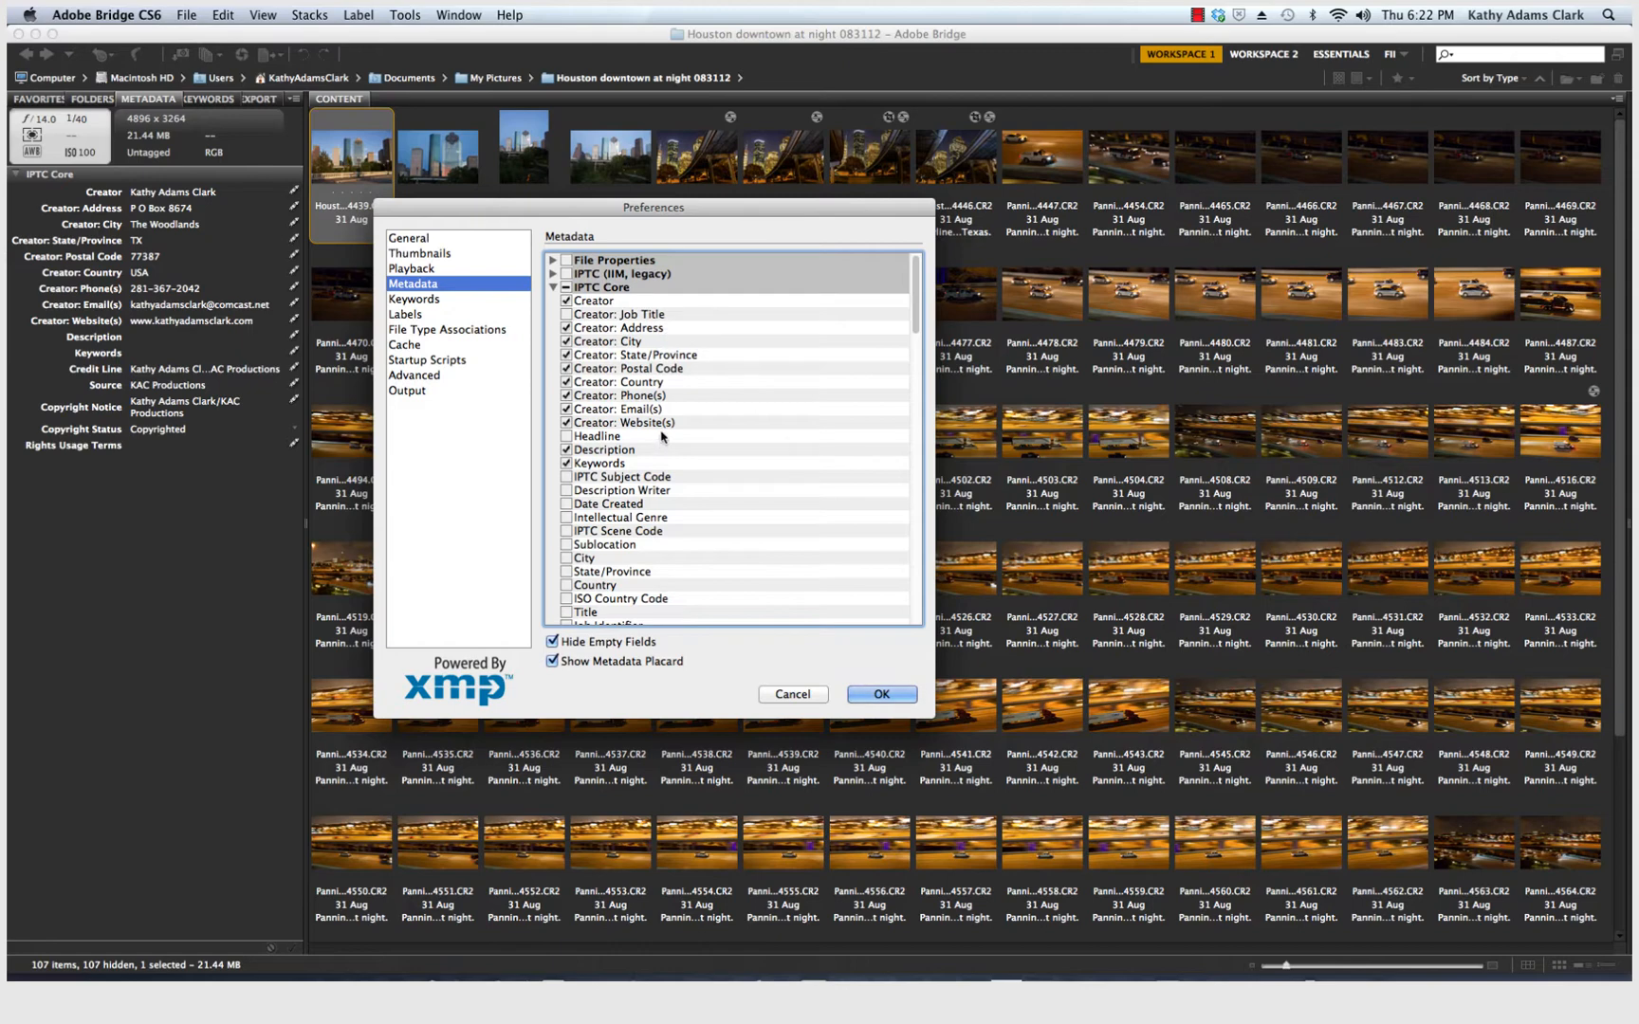
{"action": "mouse_move", "coordinate": [622, 461]}
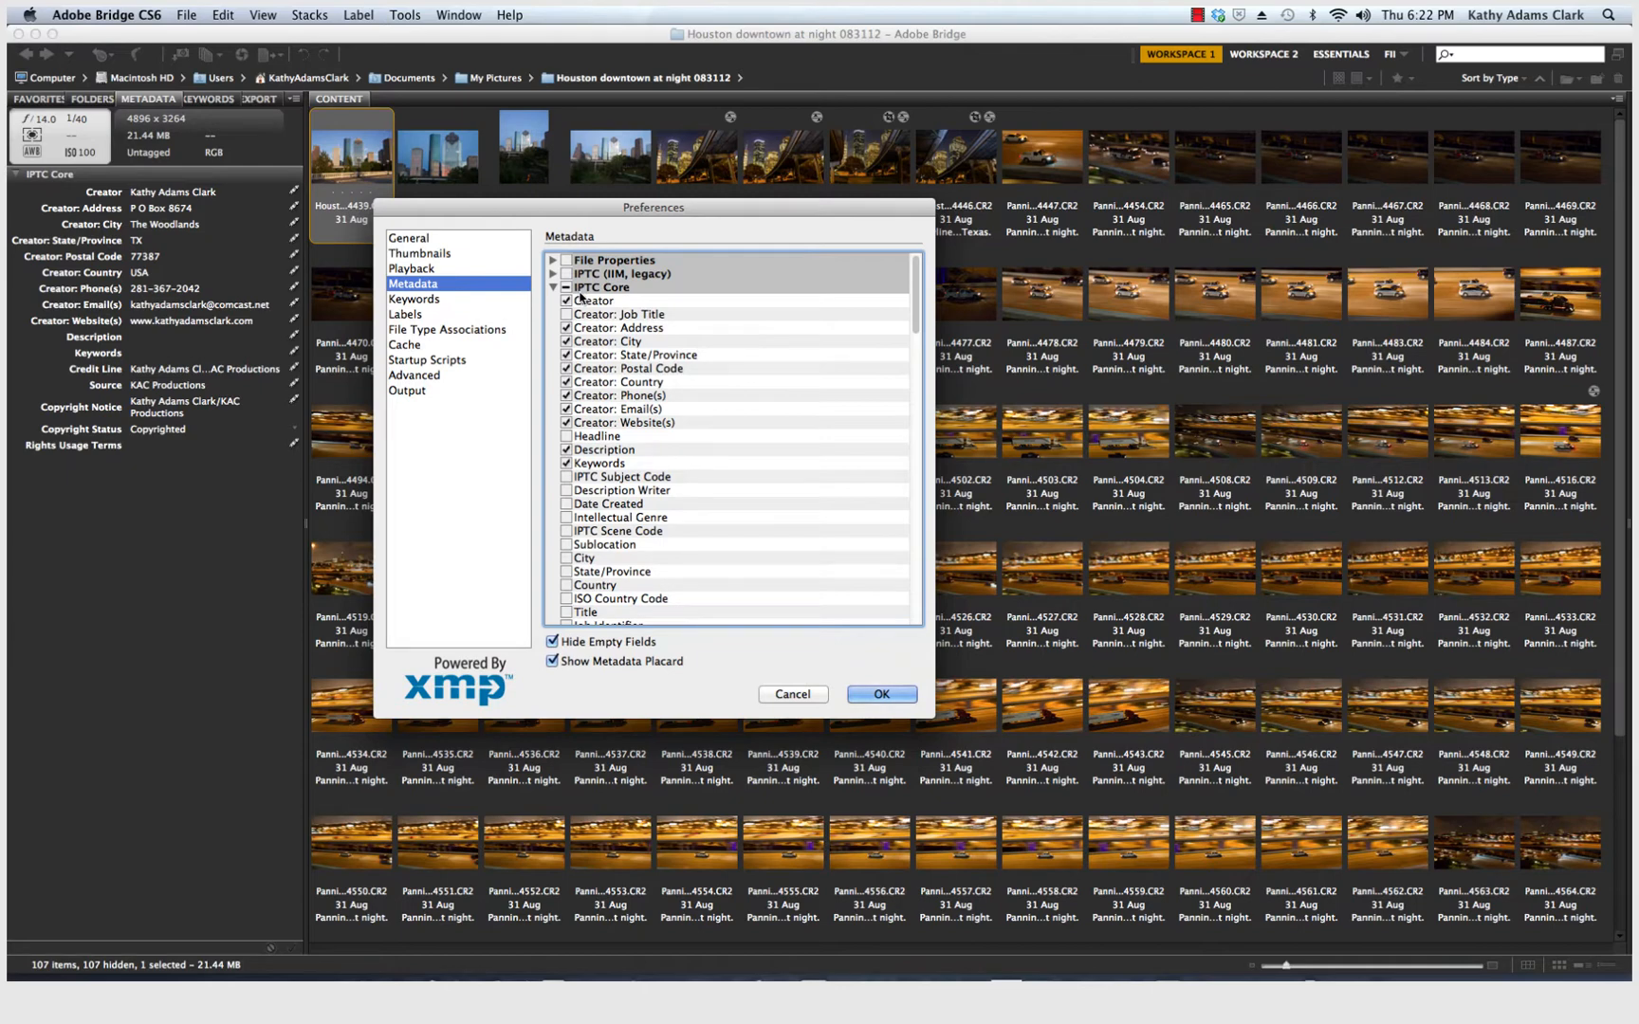
{"action": "mouse_move", "coordinate": [435, 309]}
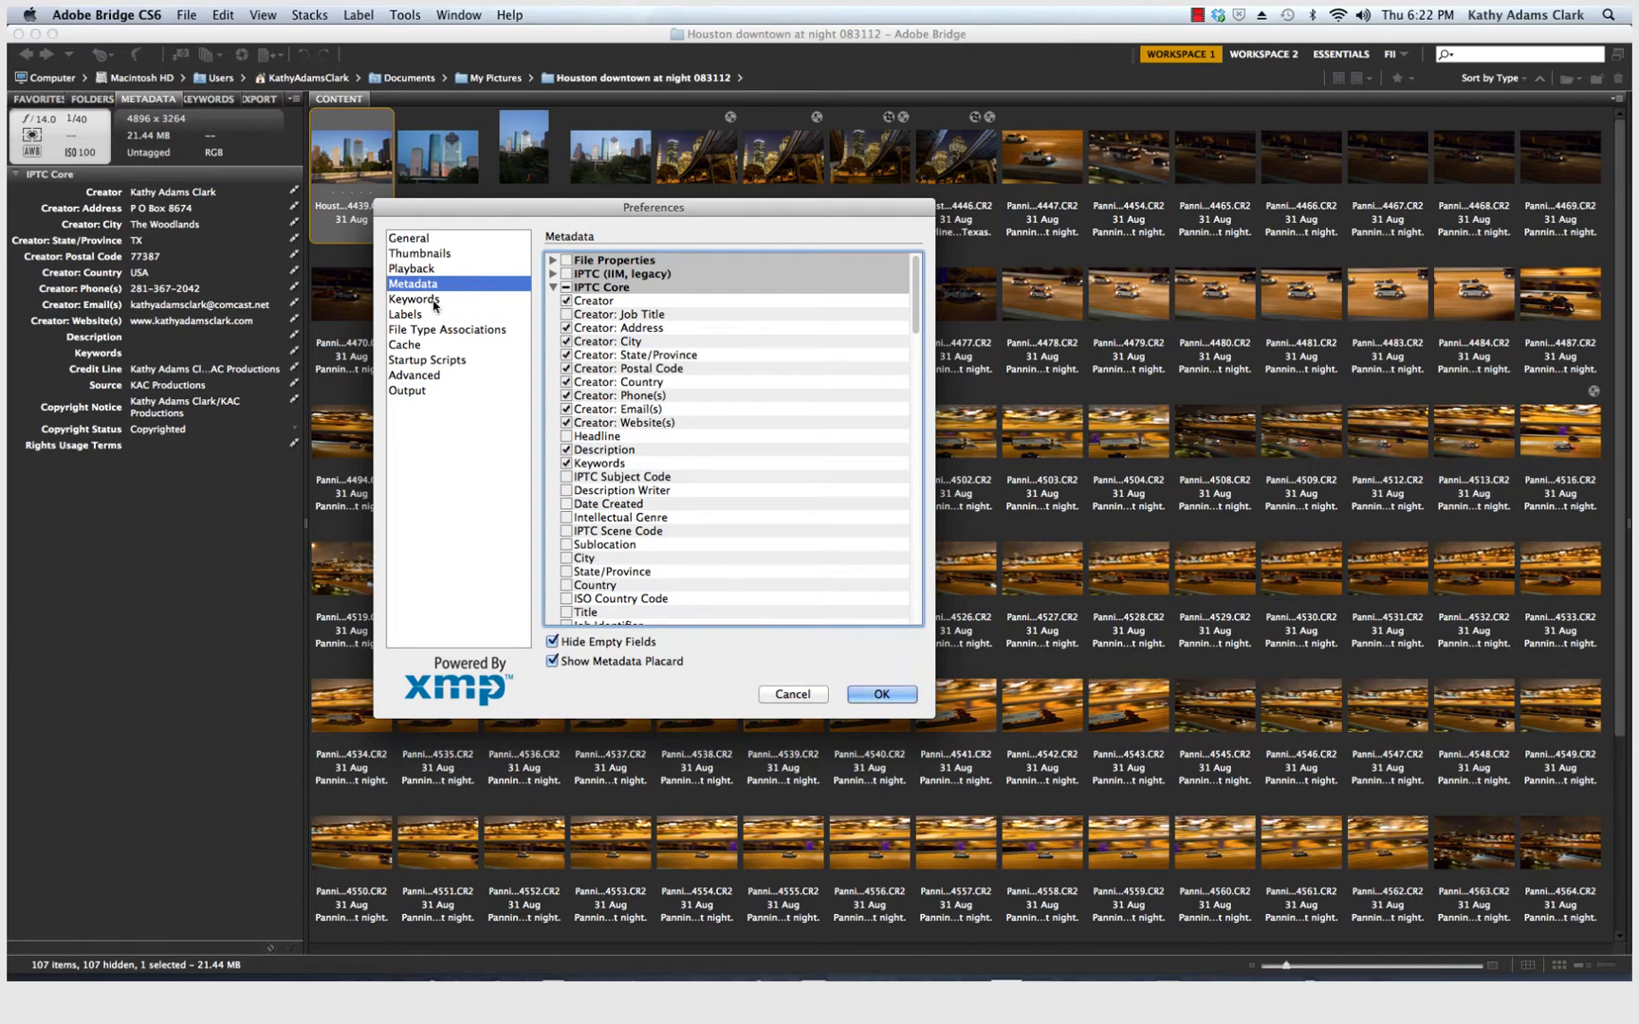
Step: Show the Keywords preferences with automatic parent keywords and hierarchical reading on
{"action": "left_click", "coordinate": [413, 298]}
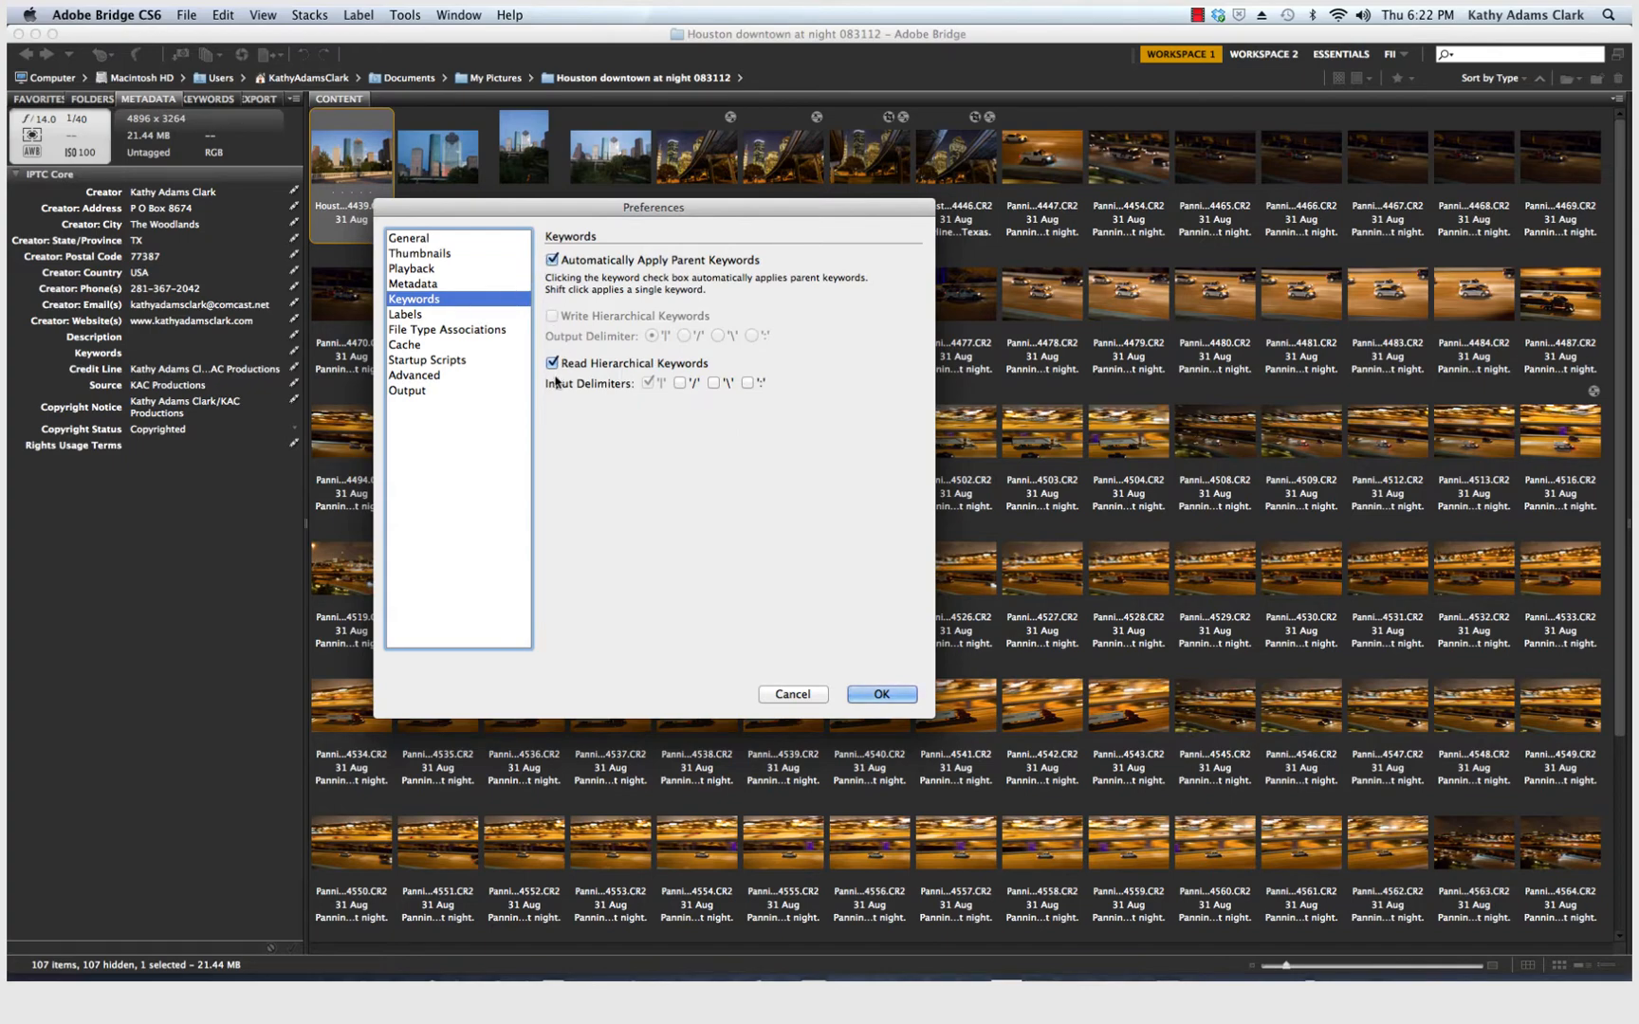
{"action": "mouse_move", "coordinate": [622, 262]}
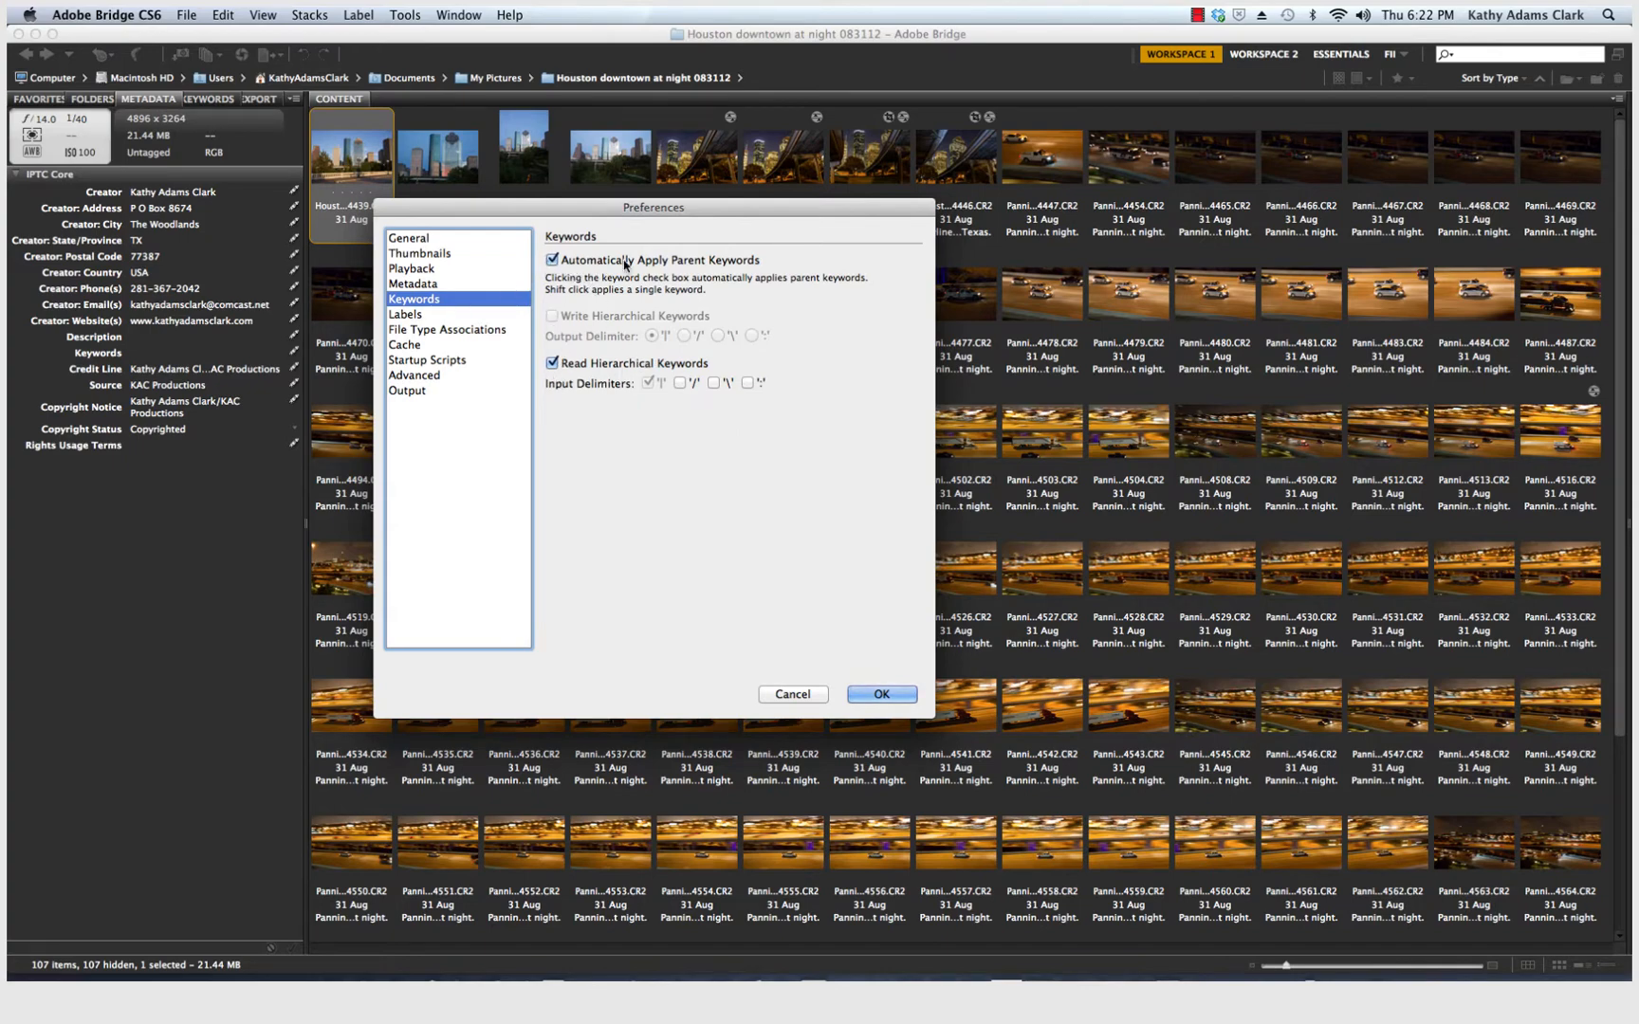
{"action": "mouse_move", "coordinate": [711, 268]}
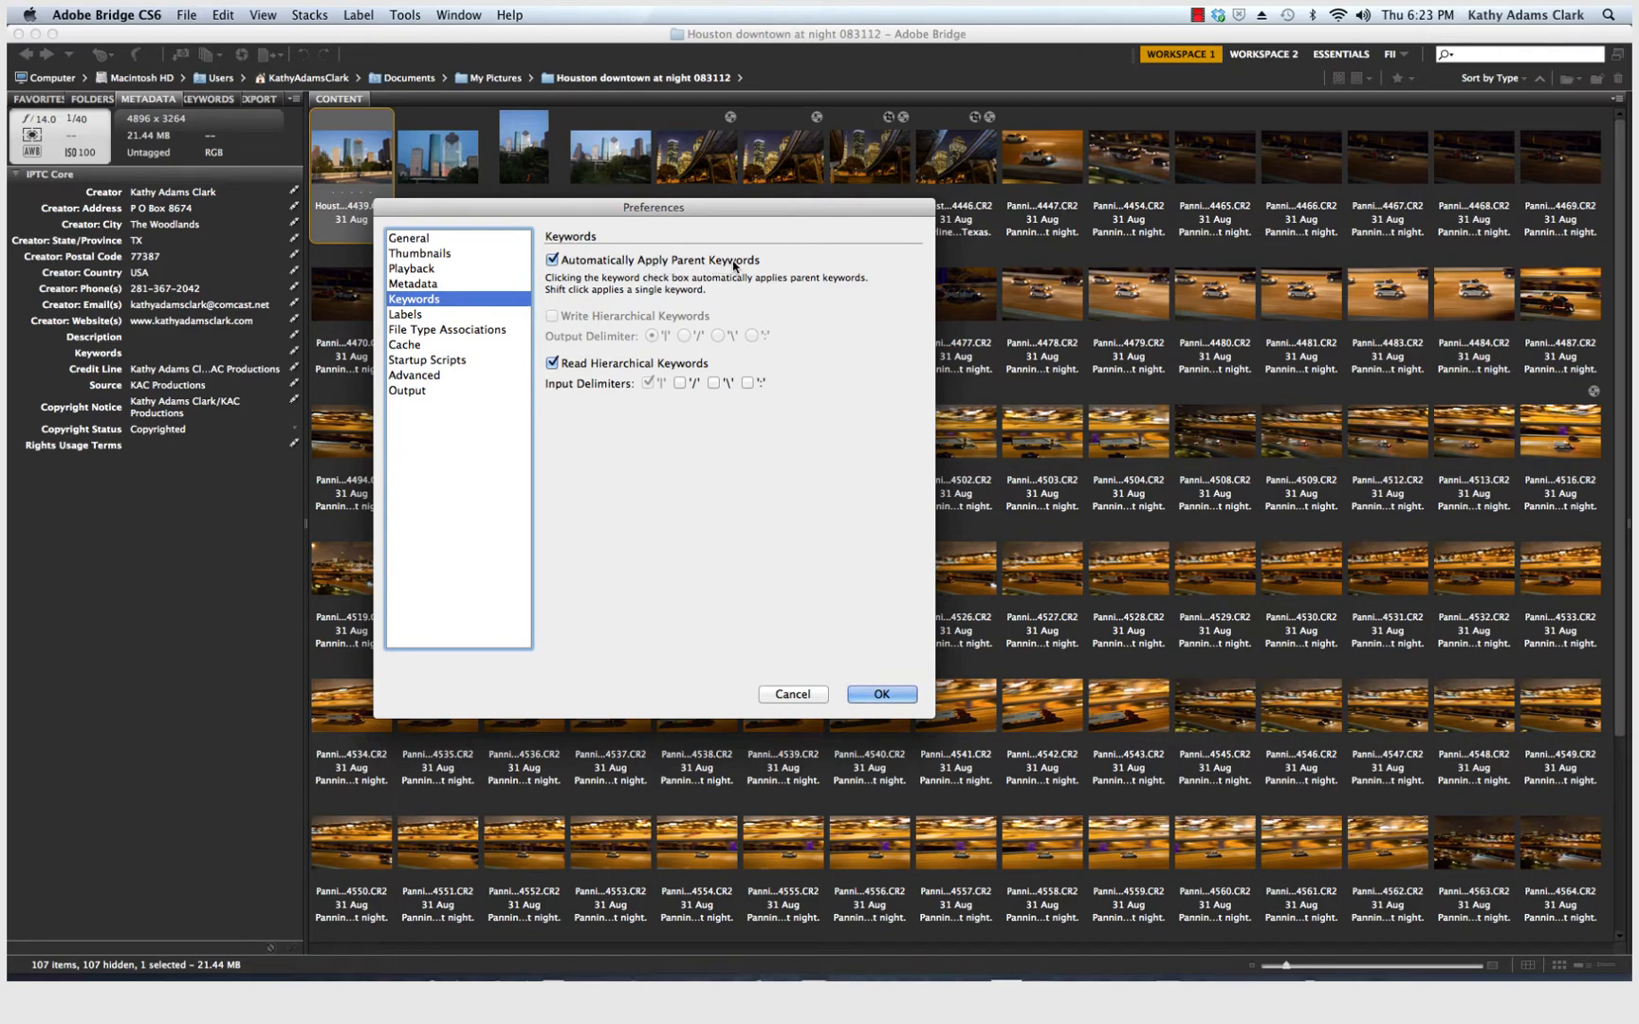
{"action": "mouse_move", "coordinate": [478, 309]}
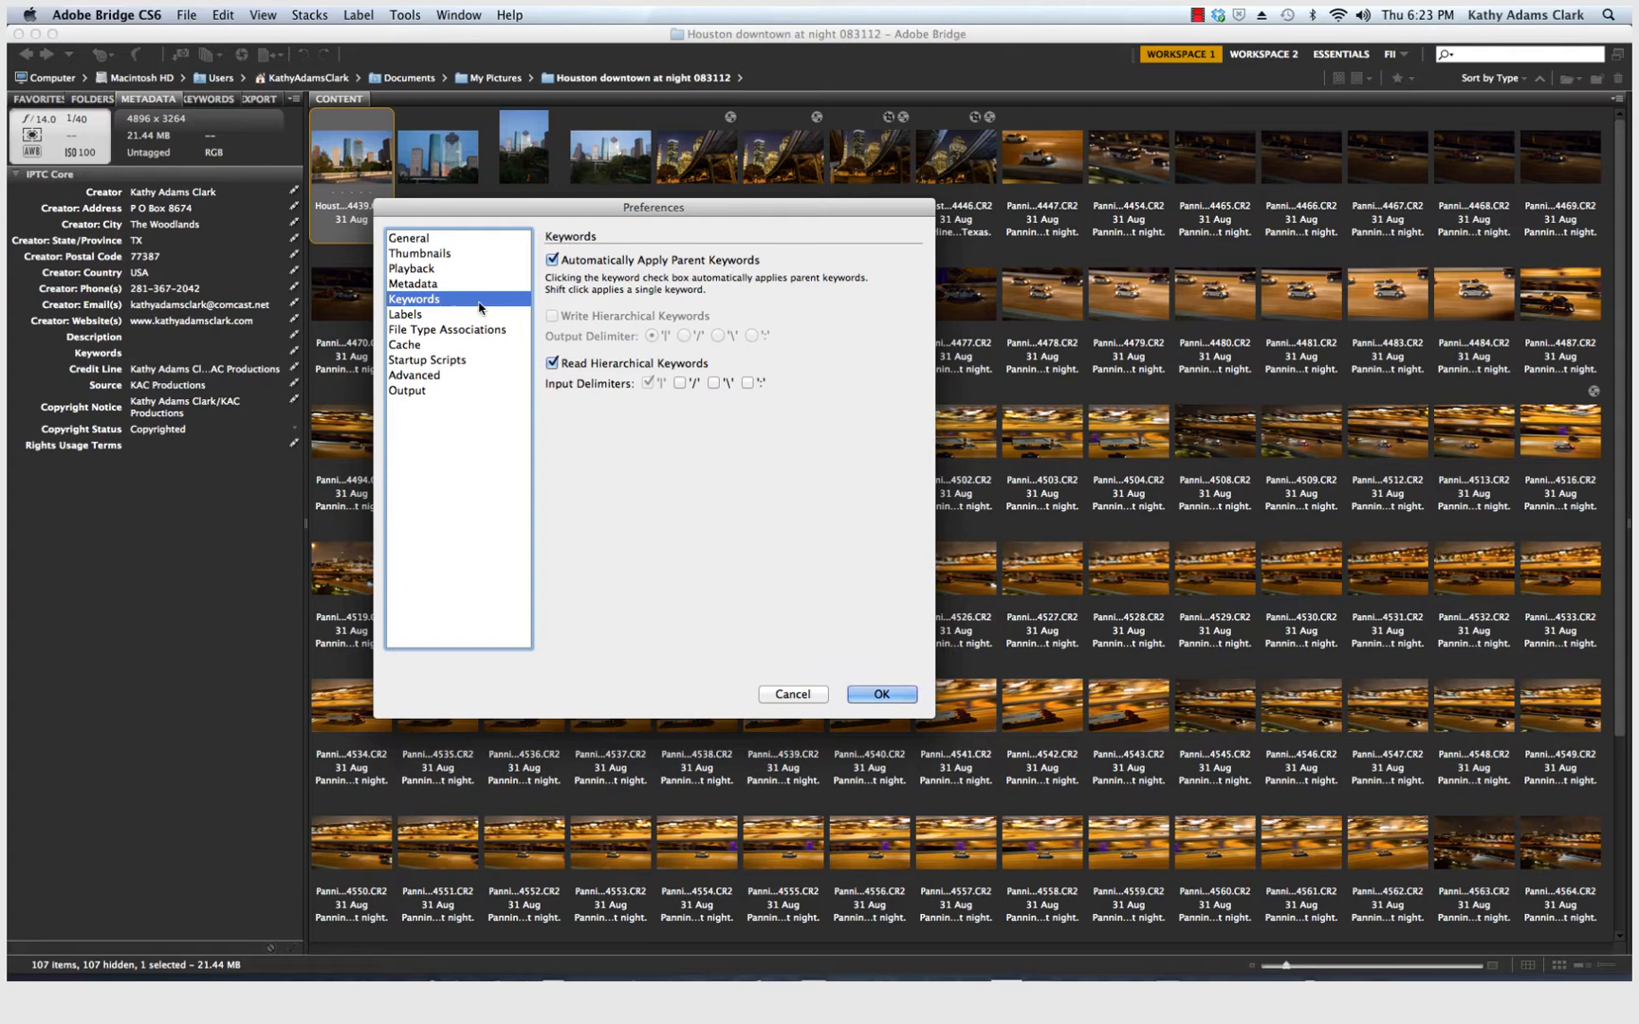
{"action": "mouse_move", "coordinate": [408, 323]}
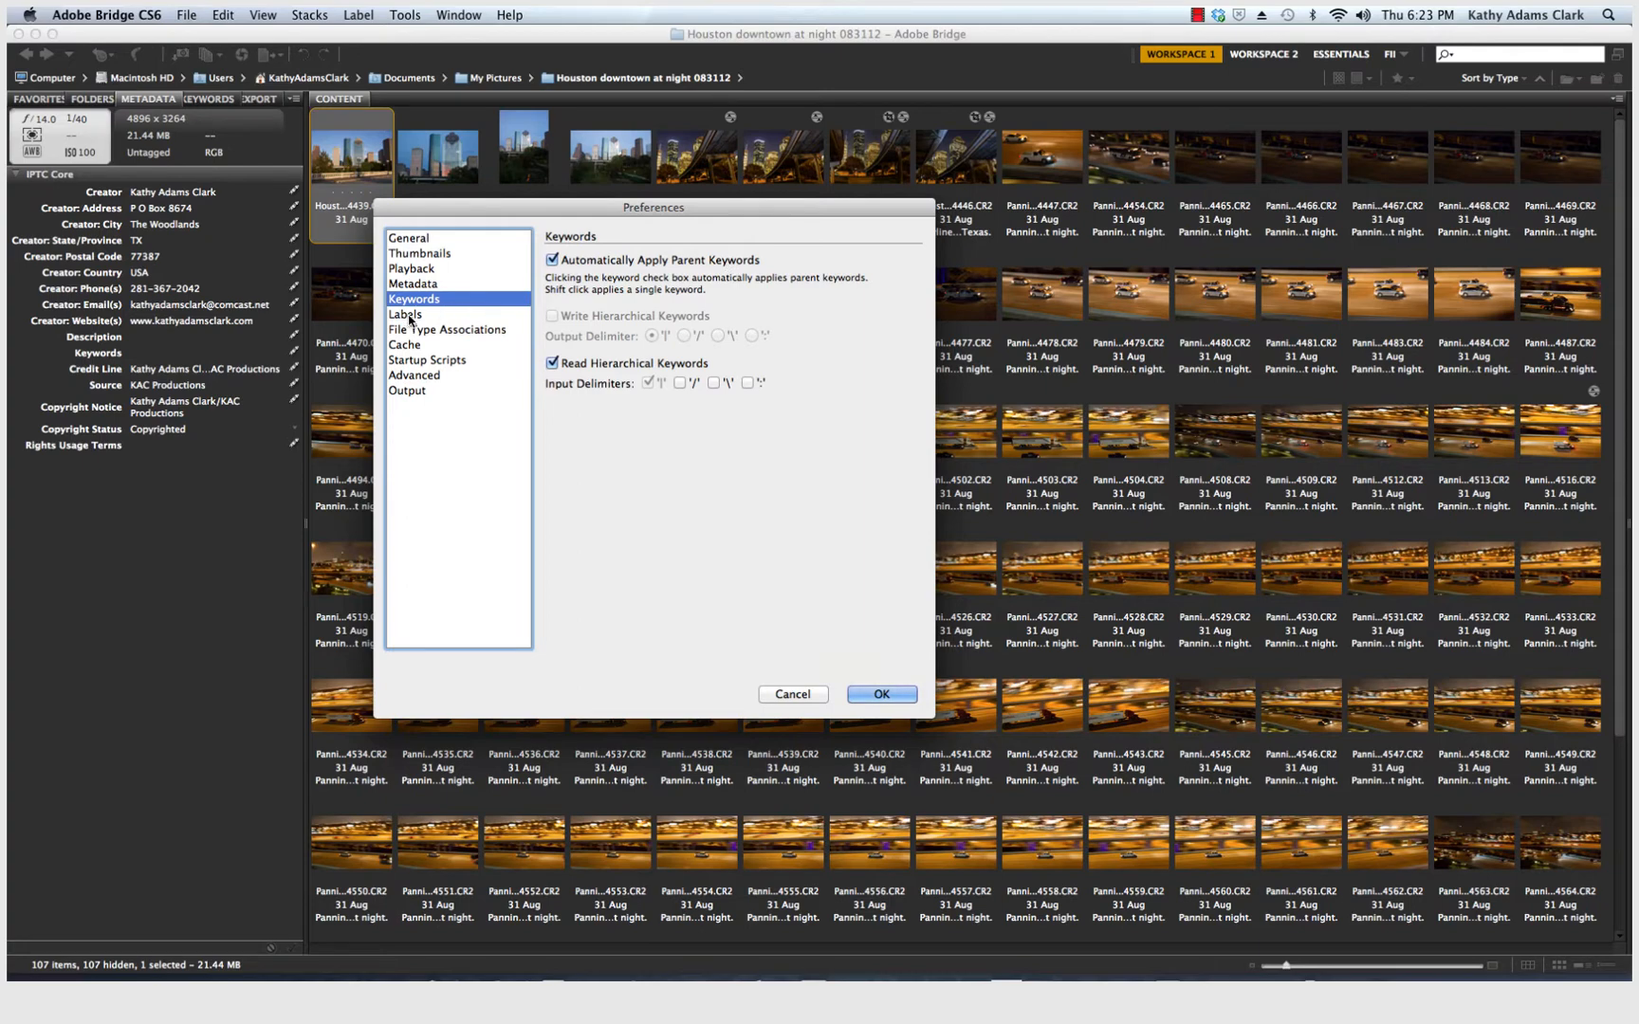
Step: Show the Labels preferences listing Select, Second, Approved, Review and To Do
{"action": "left_click", "coordinate": [406, 315]}
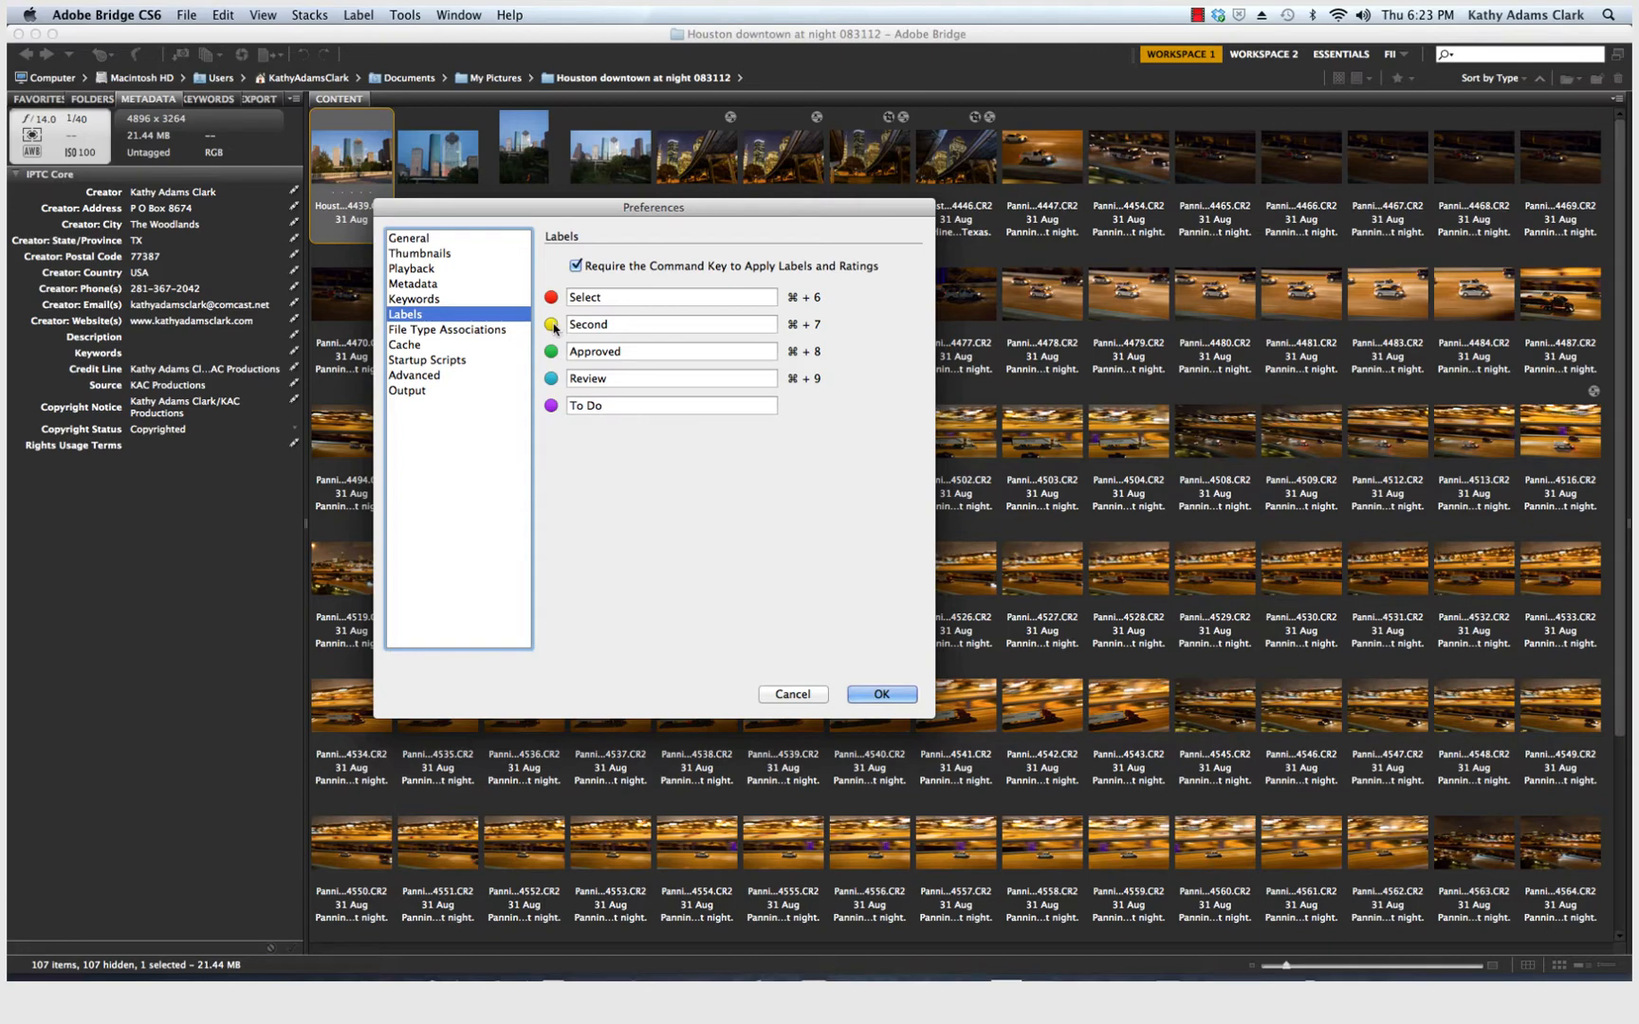
{"action": "mouse_move", "coordinate": [556, 352]}
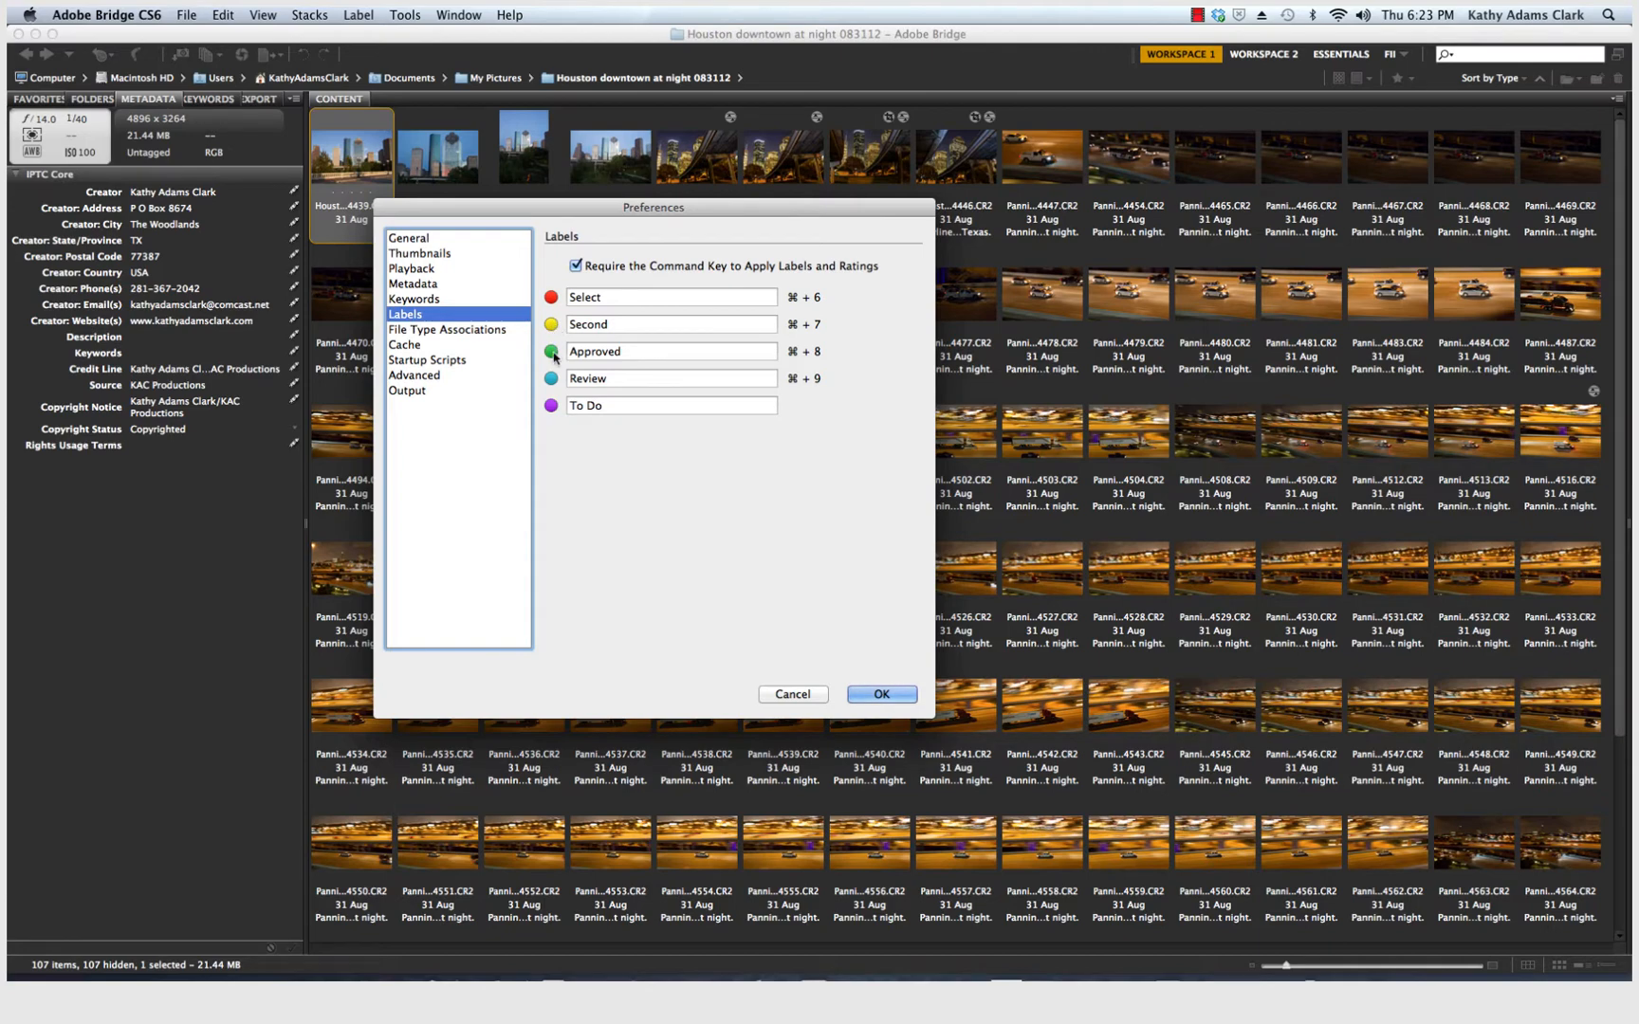
{"action": "mouse_move", "coordinate": [443, 364]}
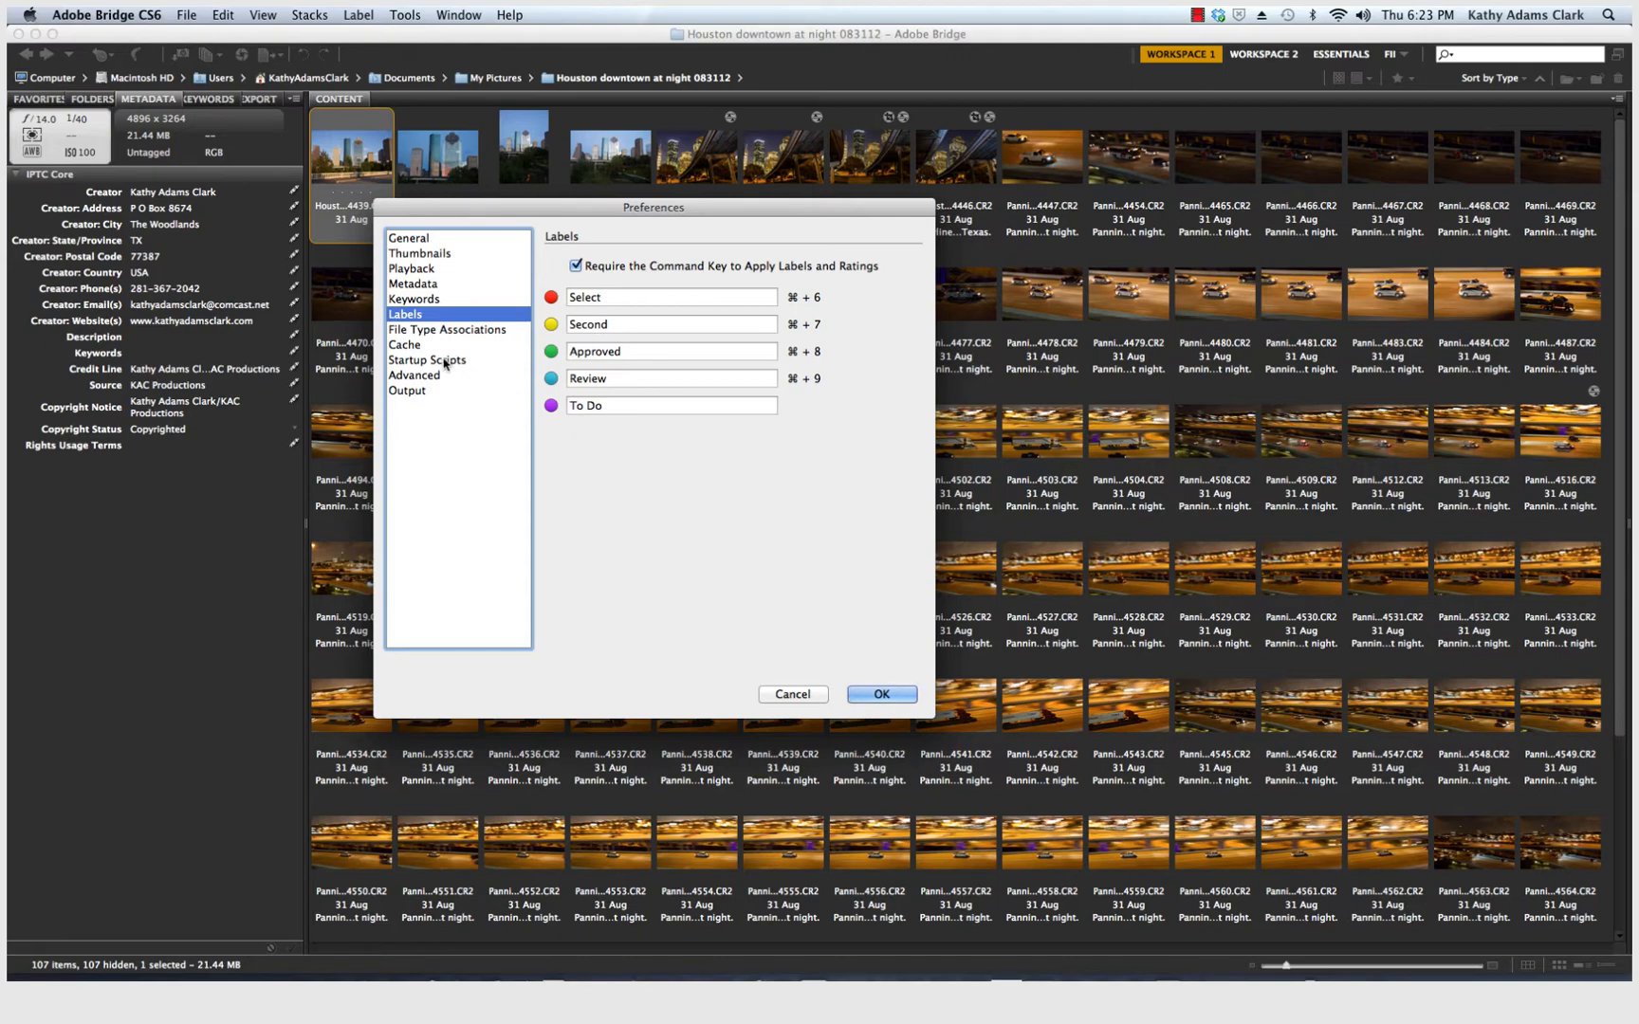
{"action": "left_click", "coordinate": [446, 330]}
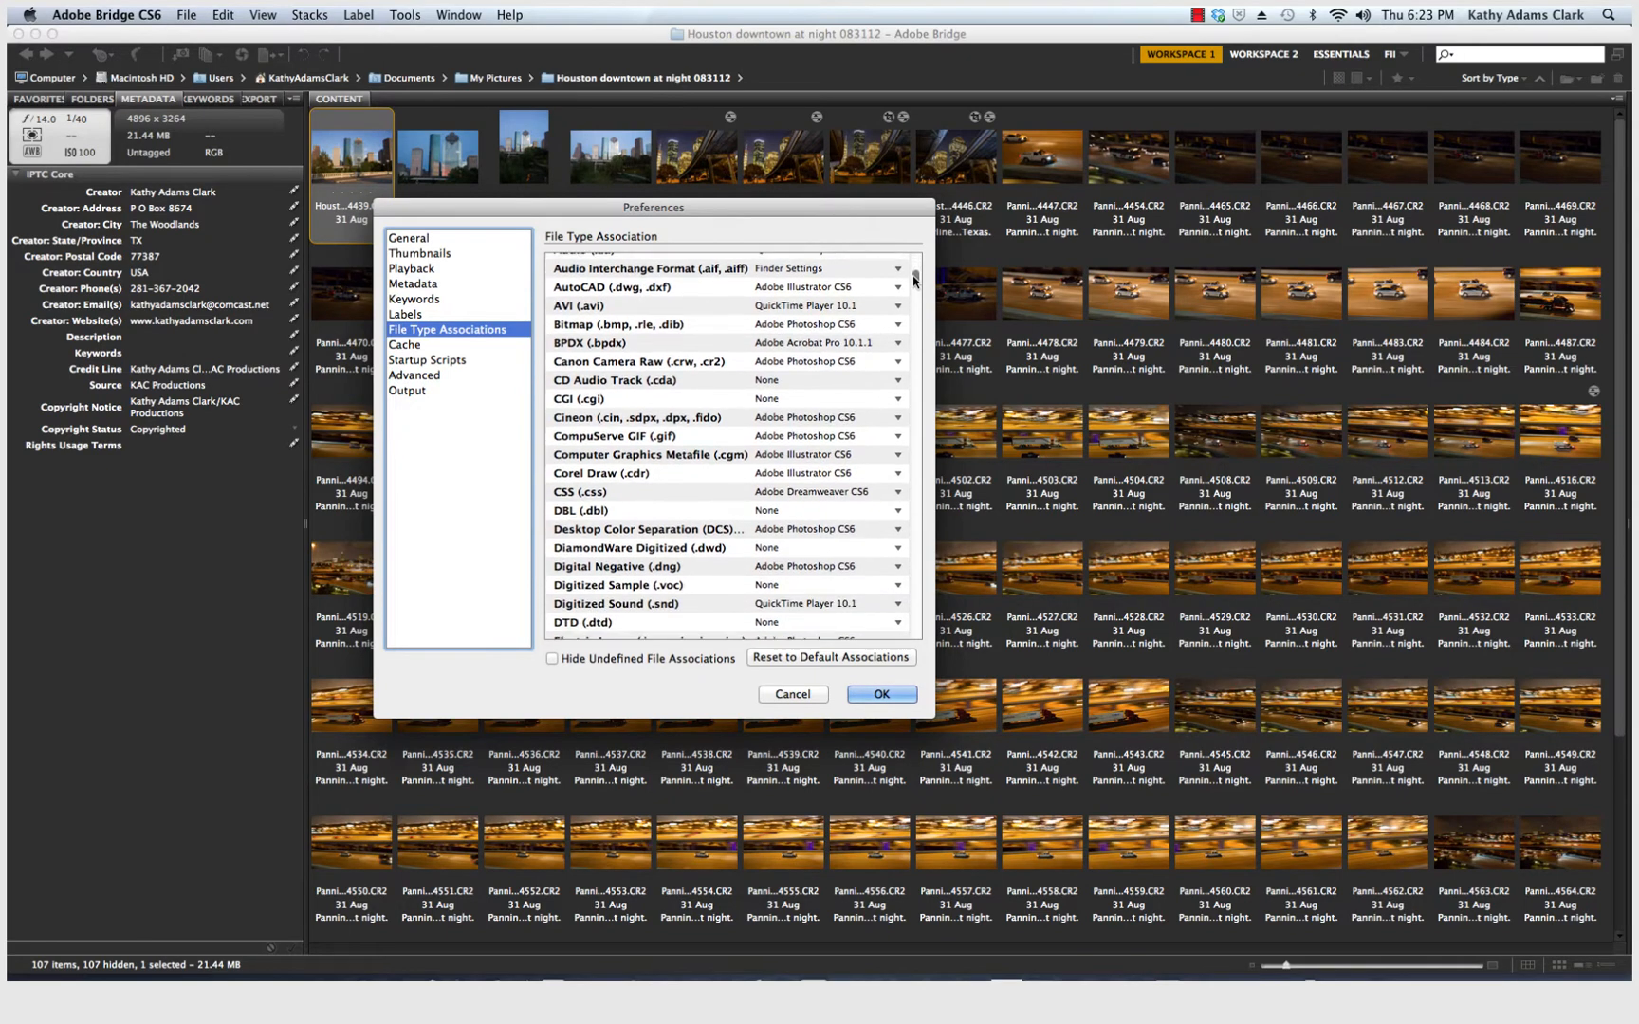
{"action": "scroll", "scroll_direction": "down", "scroll_amount": 3}
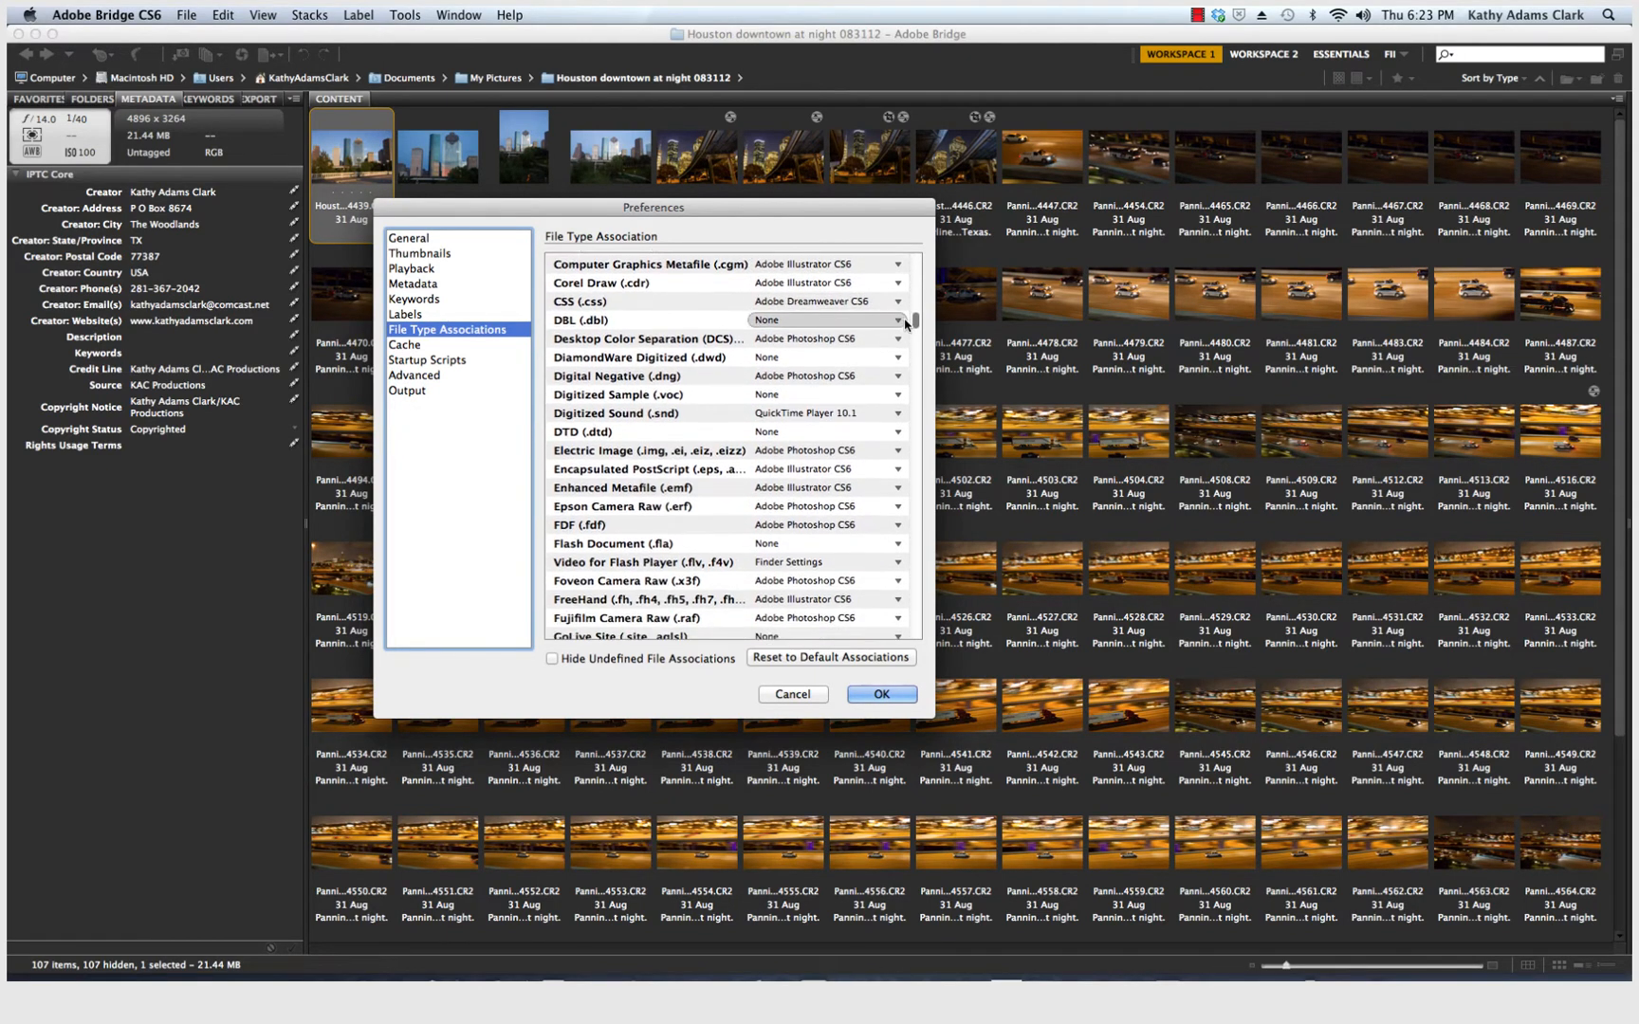
{"action": "scroll", "scroll_direction": "down", "scroll_amount": 3}
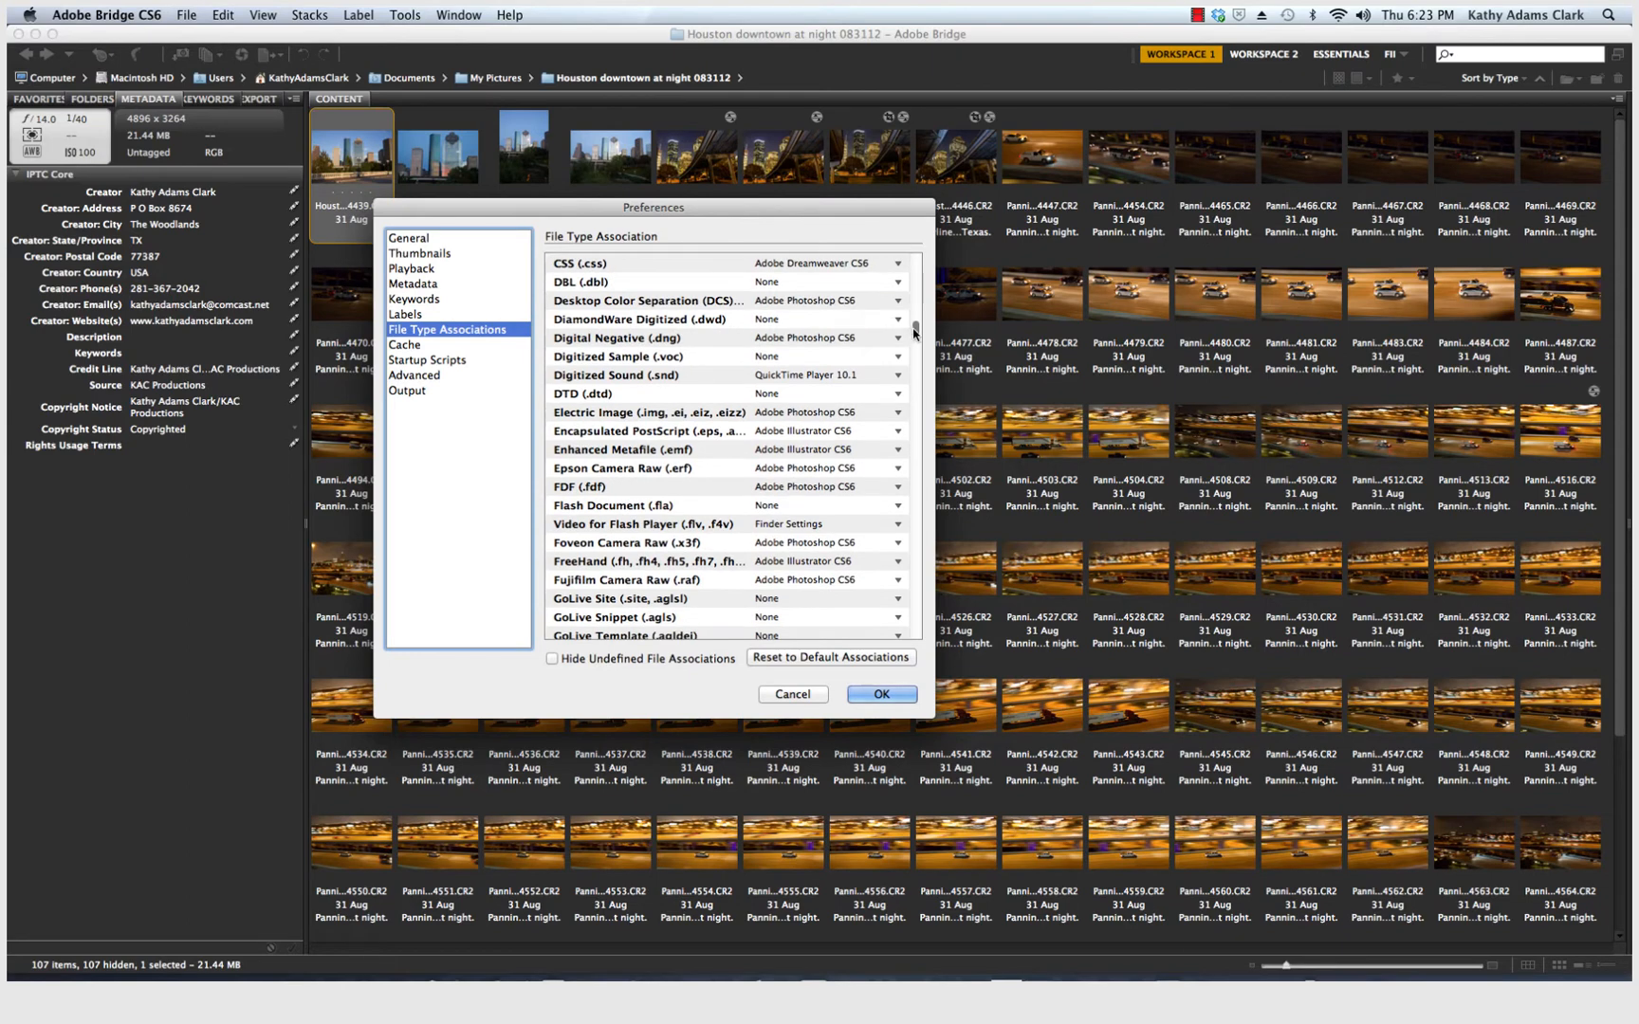
{"action": "scroll", "scroll_direction": "down", "scroll_amount": 3}
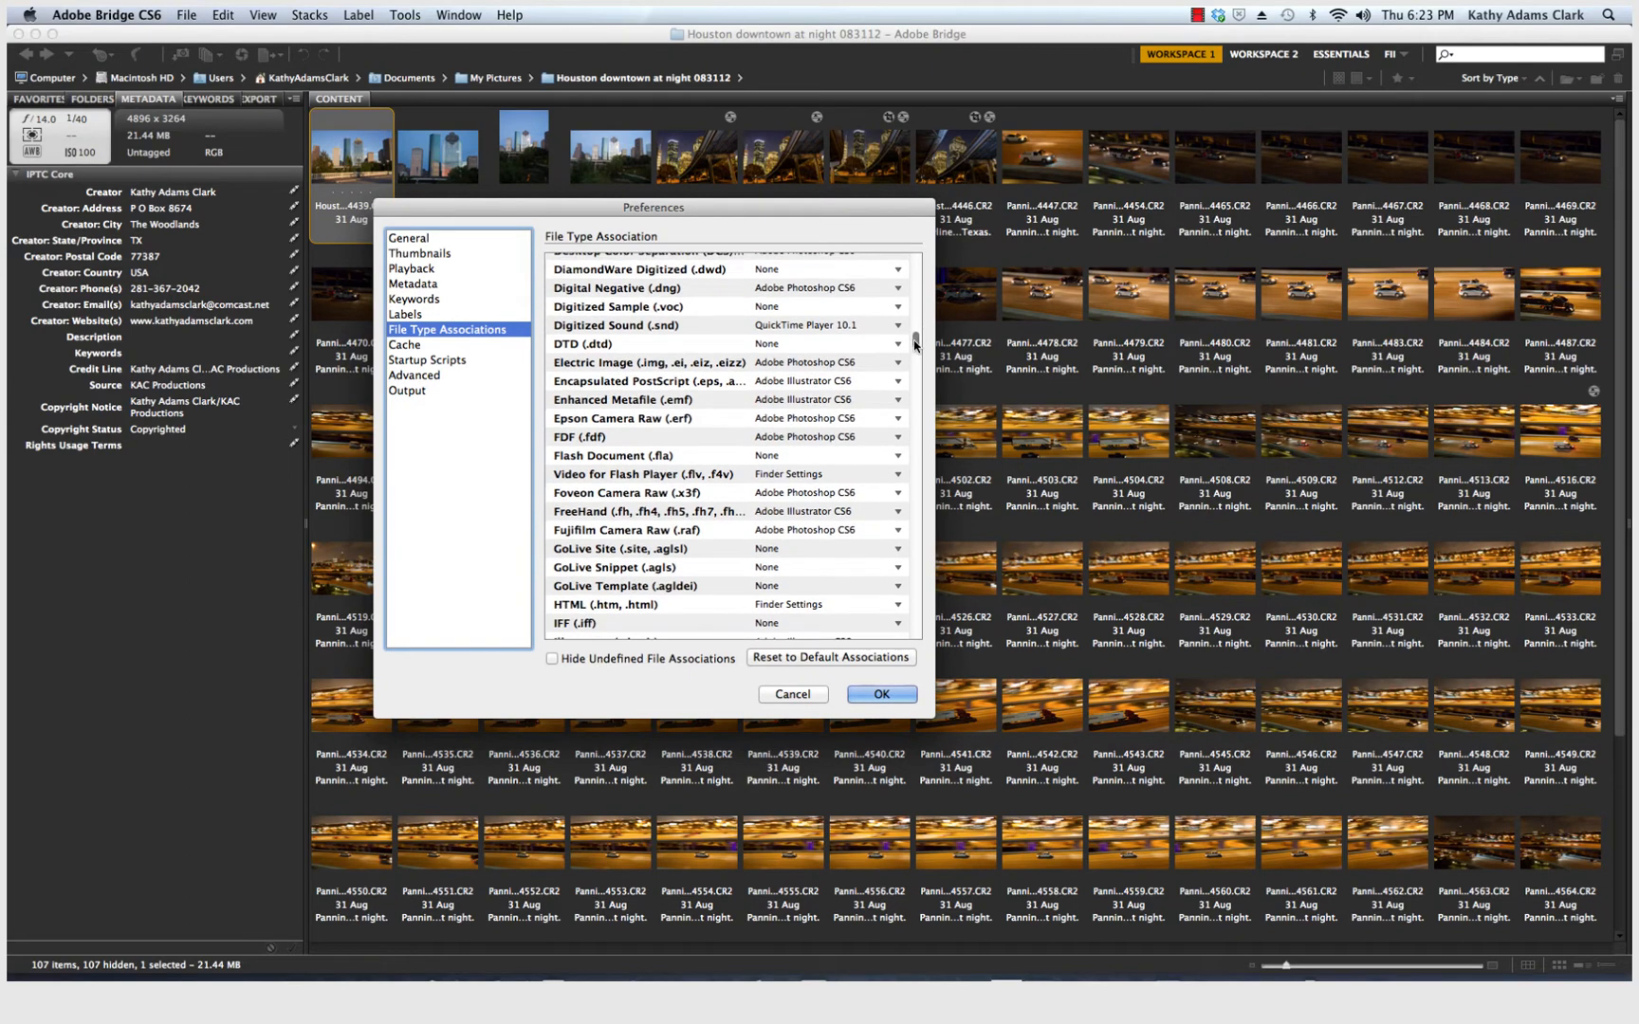
{"action": "scroll", "scroll_direction": "down", "scroll_amount": 3}
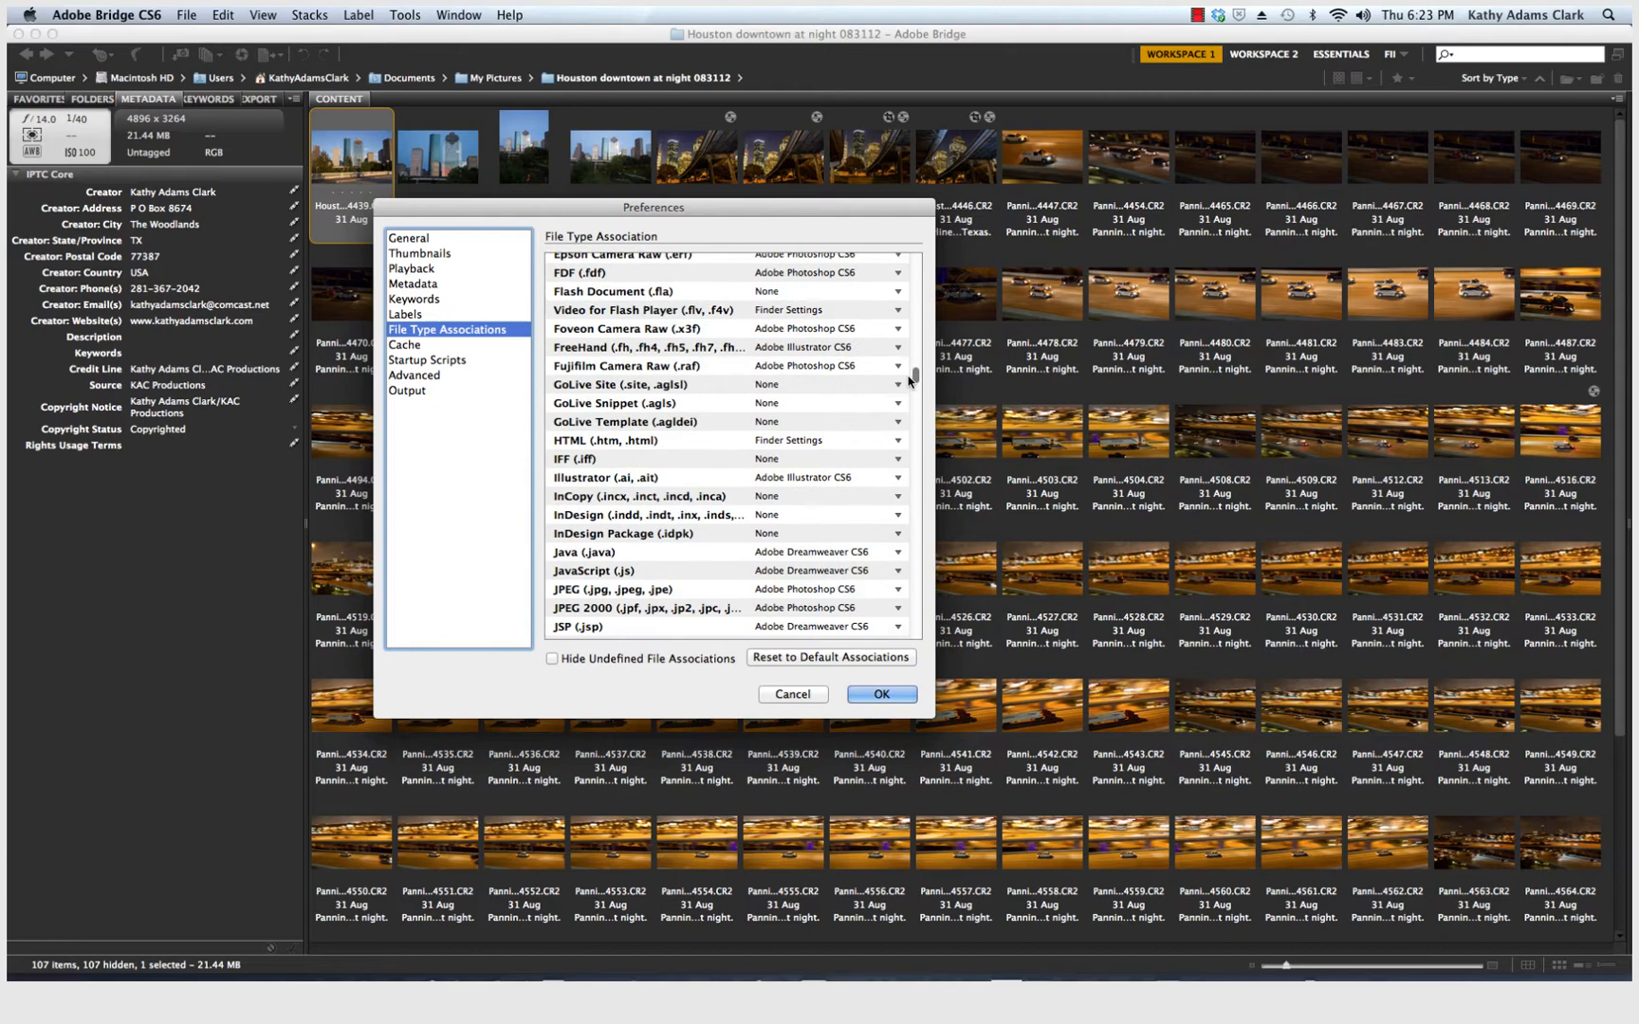
{"action": "scroll", "scroll_direction": "down", "scroll_amount": 3}
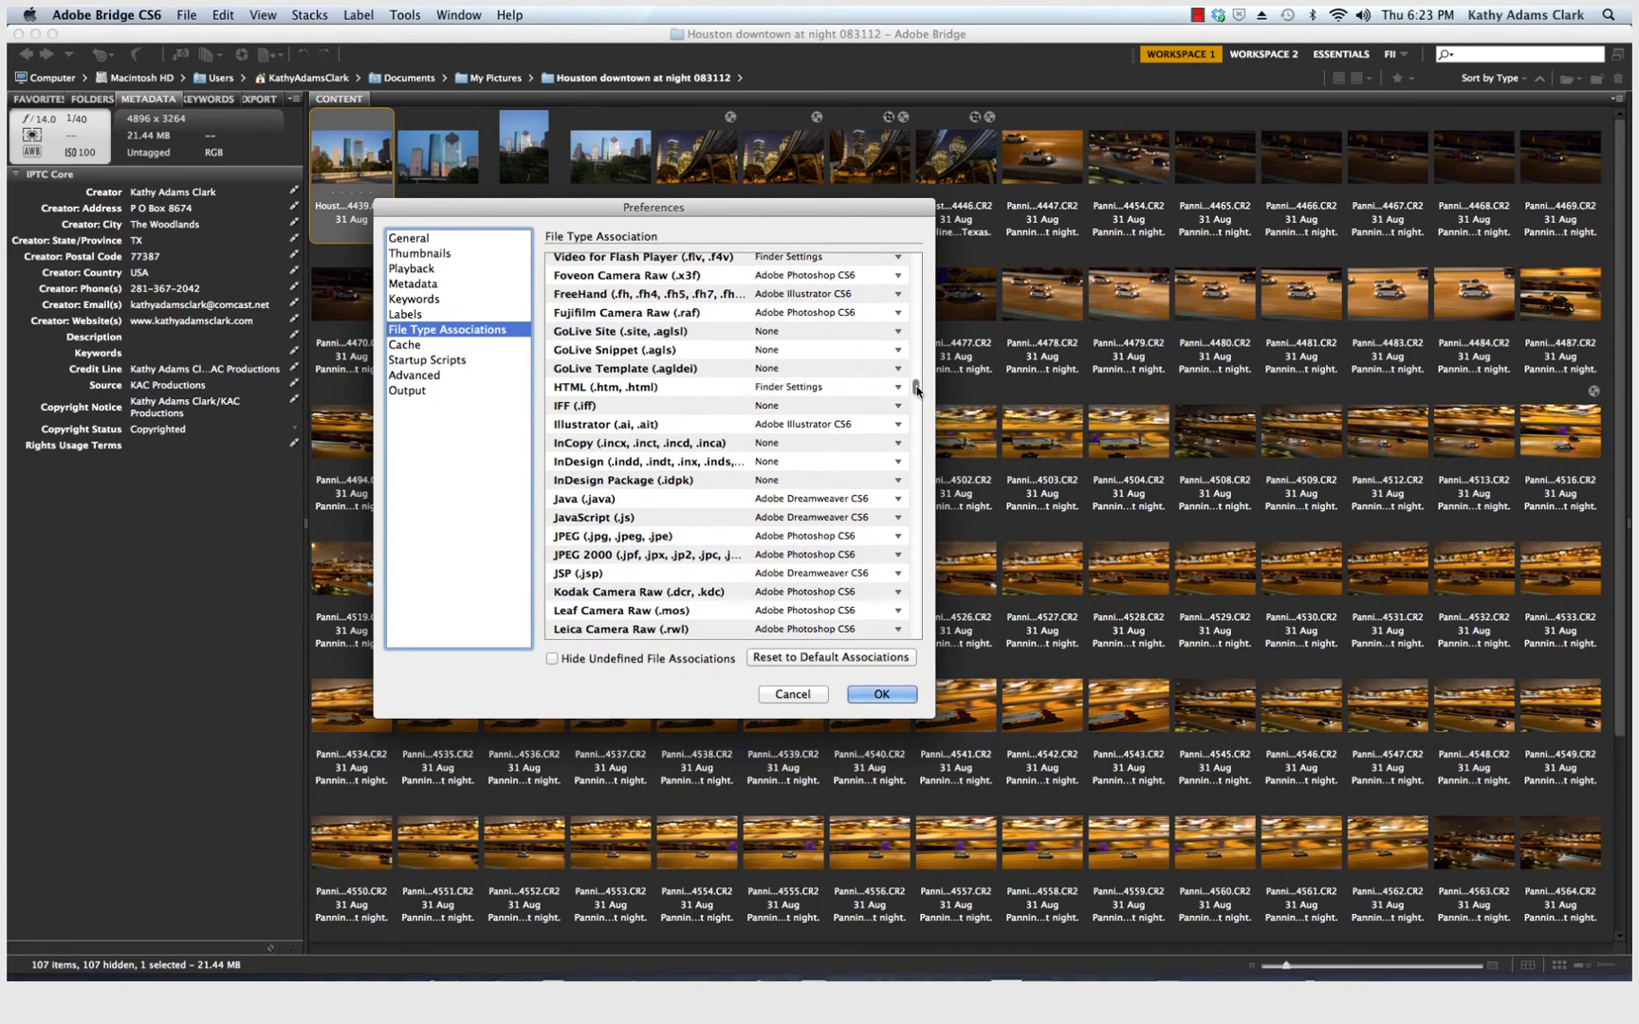
{"action": "scroll", "scroll_direction": "down", "scroll_amount": 3}
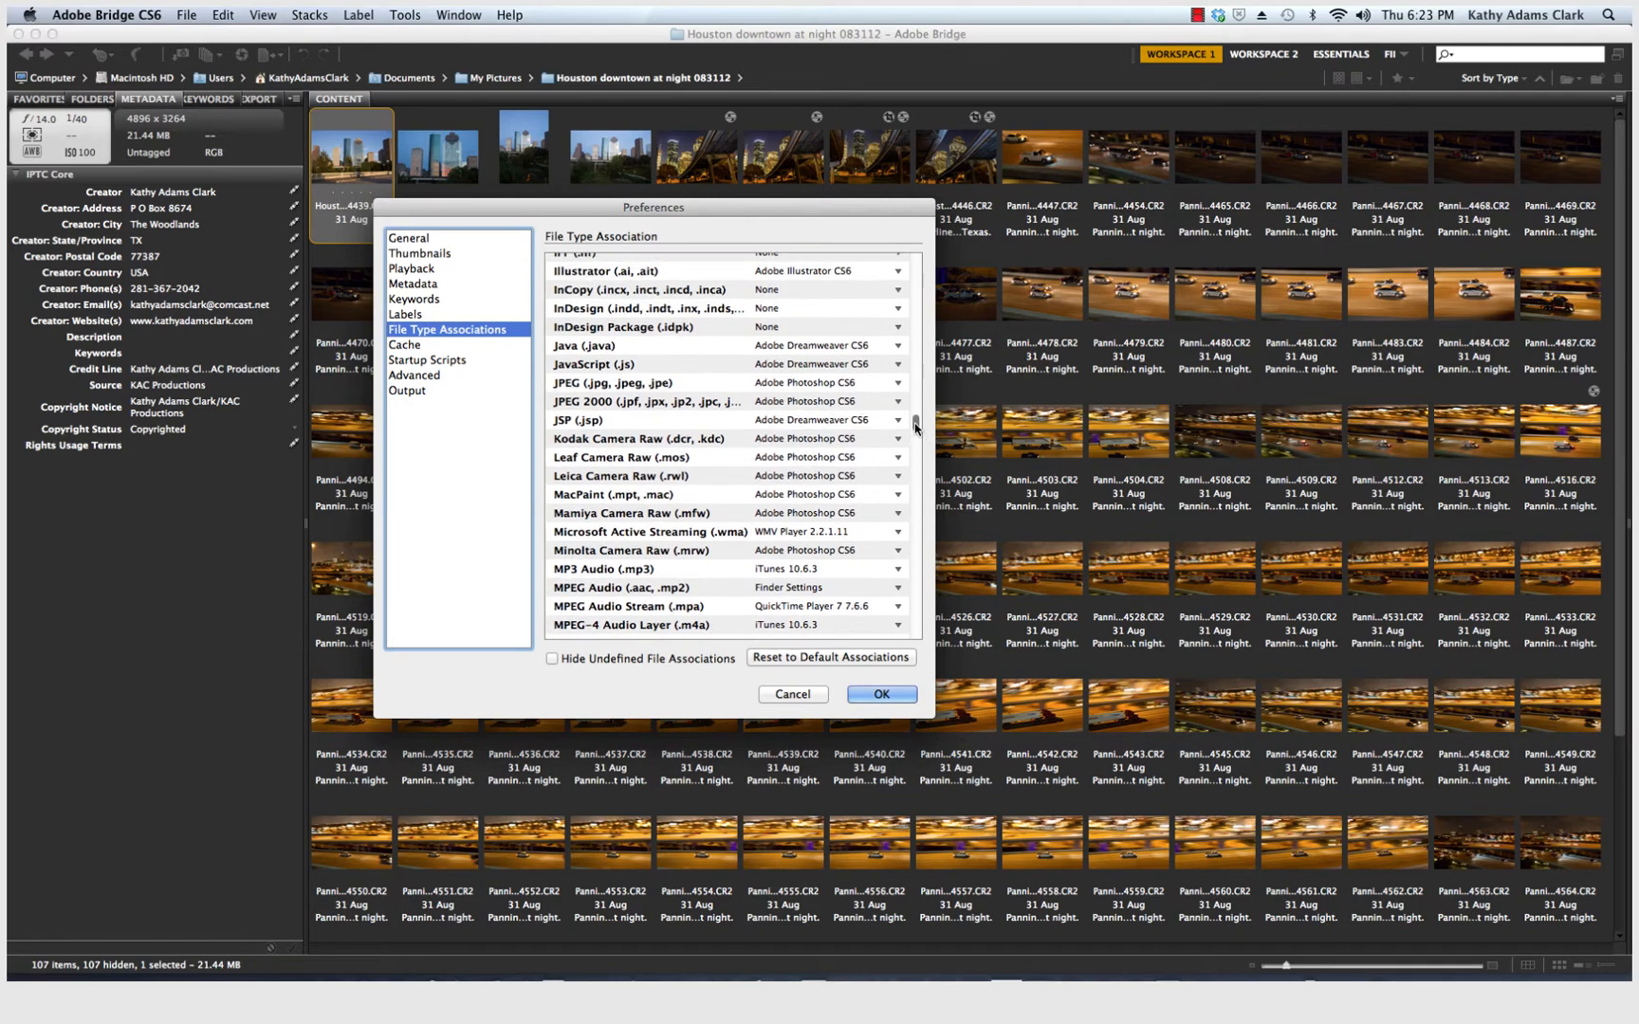
{"action": "scroll", "scroll_direction": "up", "scroll_amount": 3}
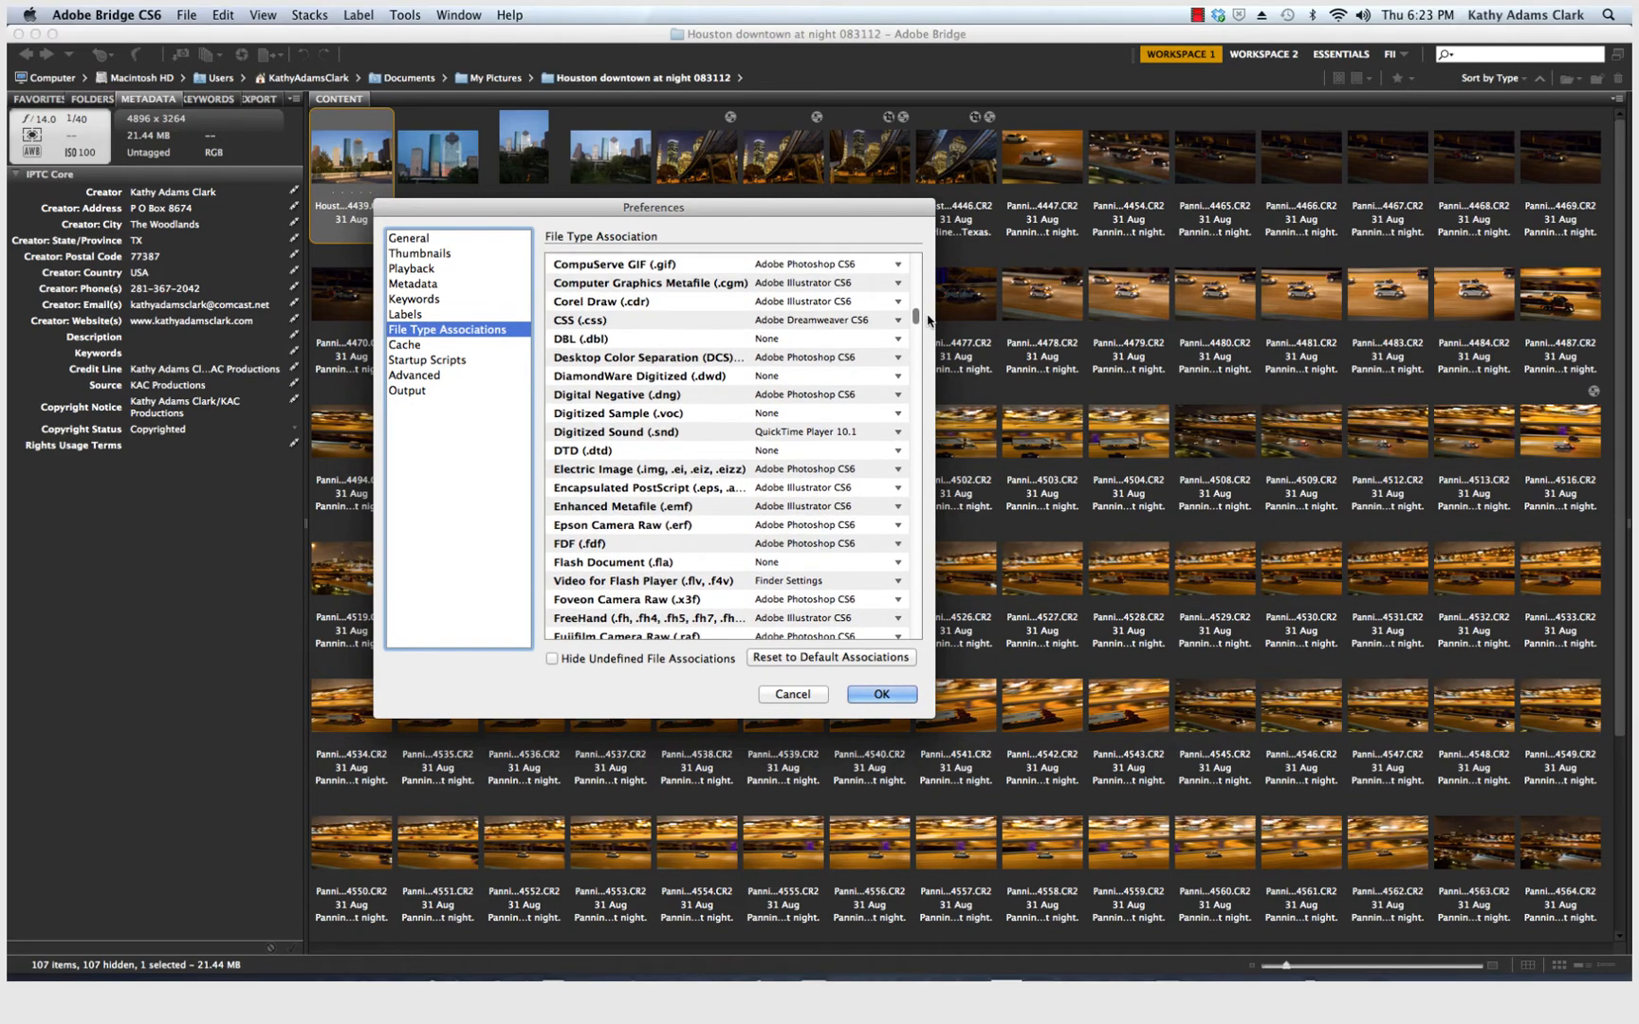
{"action": "scroll", "scroll_direction": "up", "scroll_amount": 3}
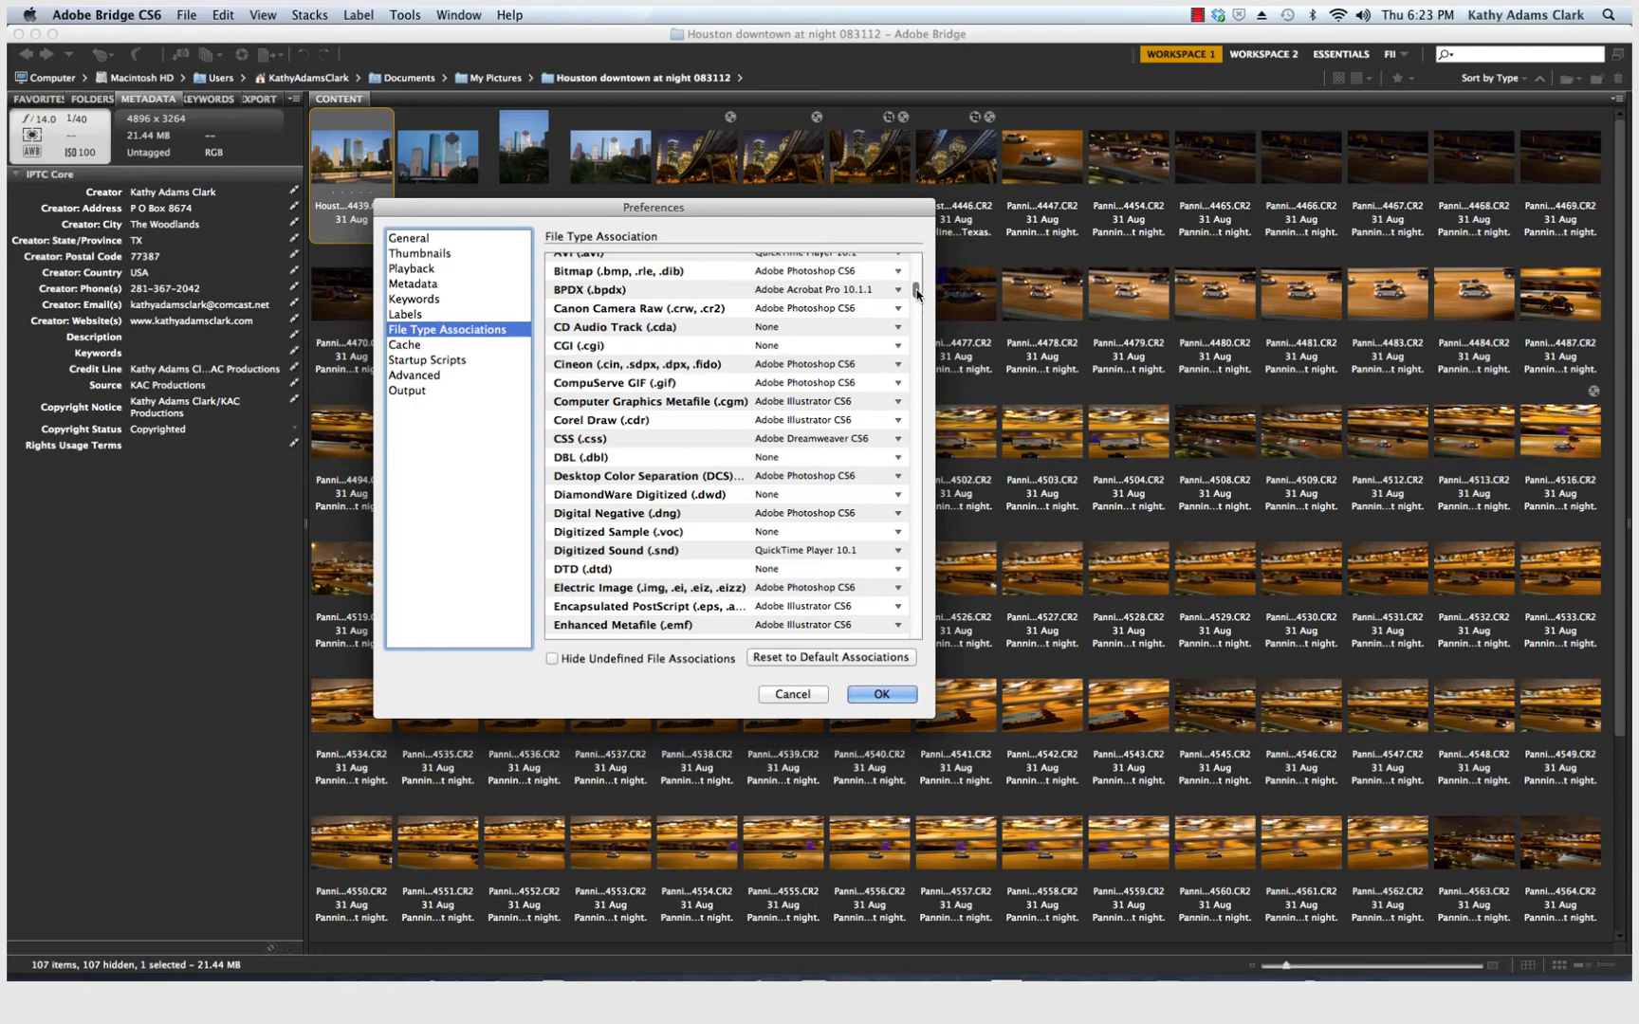
{"action": "scroll", "scroll_direction": "down", "scroll_amount": 3}
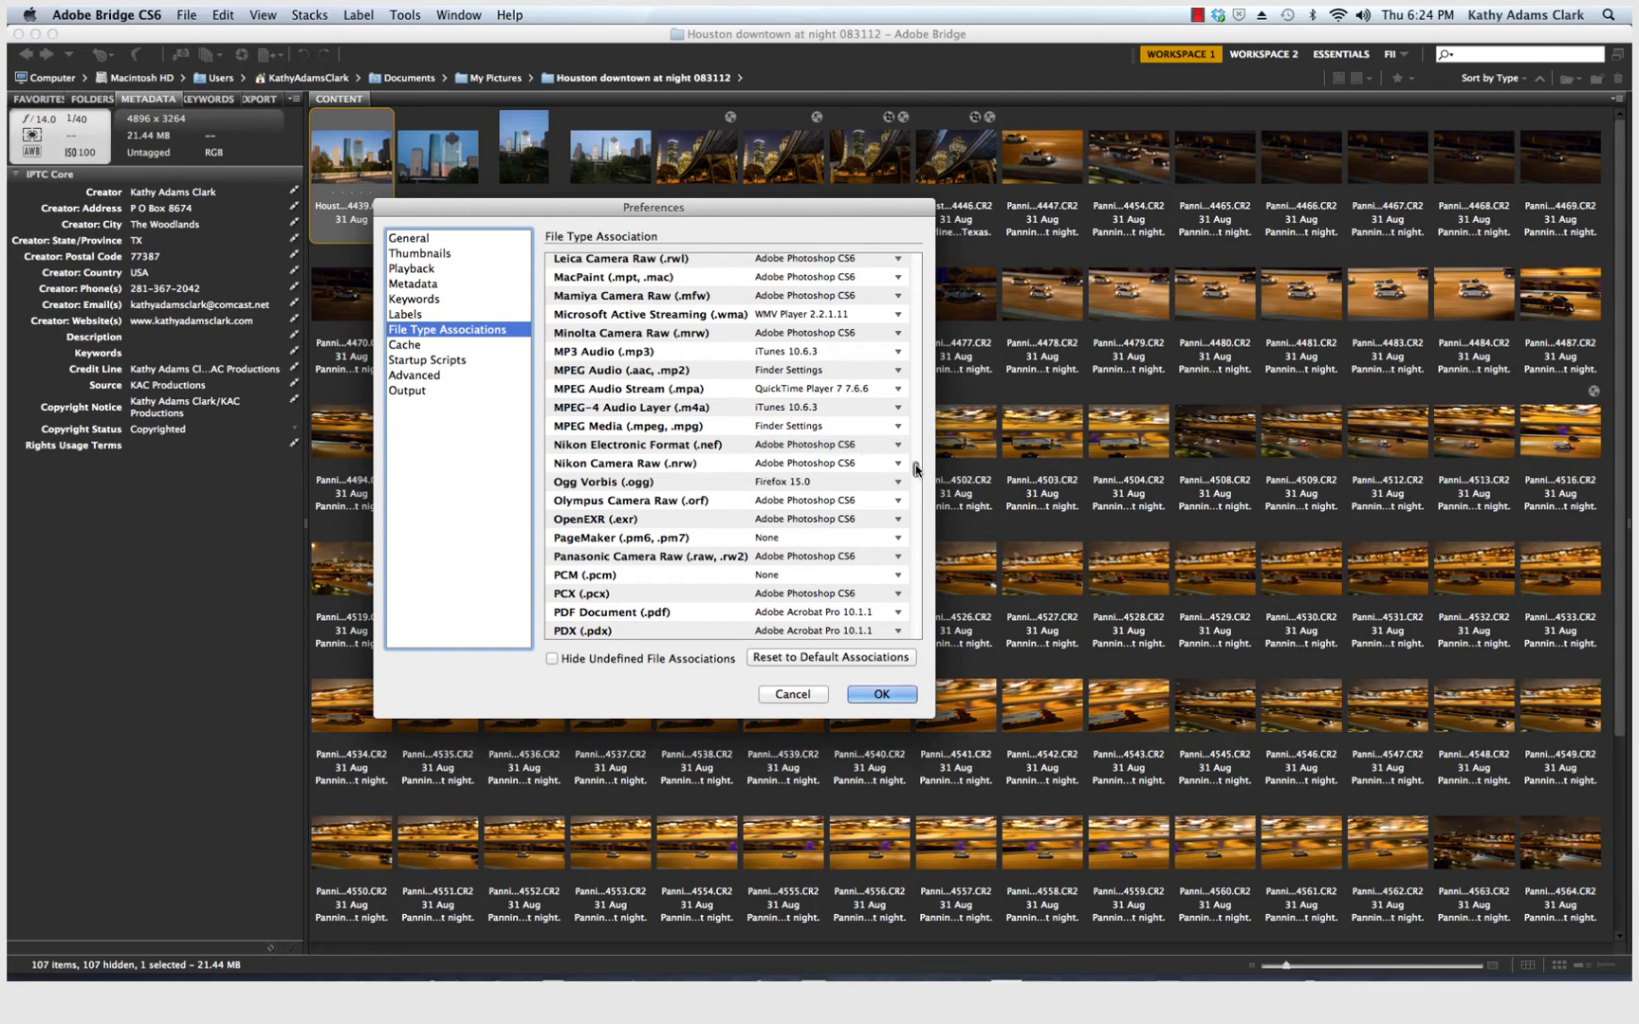
{"action": "scroll", "scroll_direction": "down", "scroll_amount": 3}
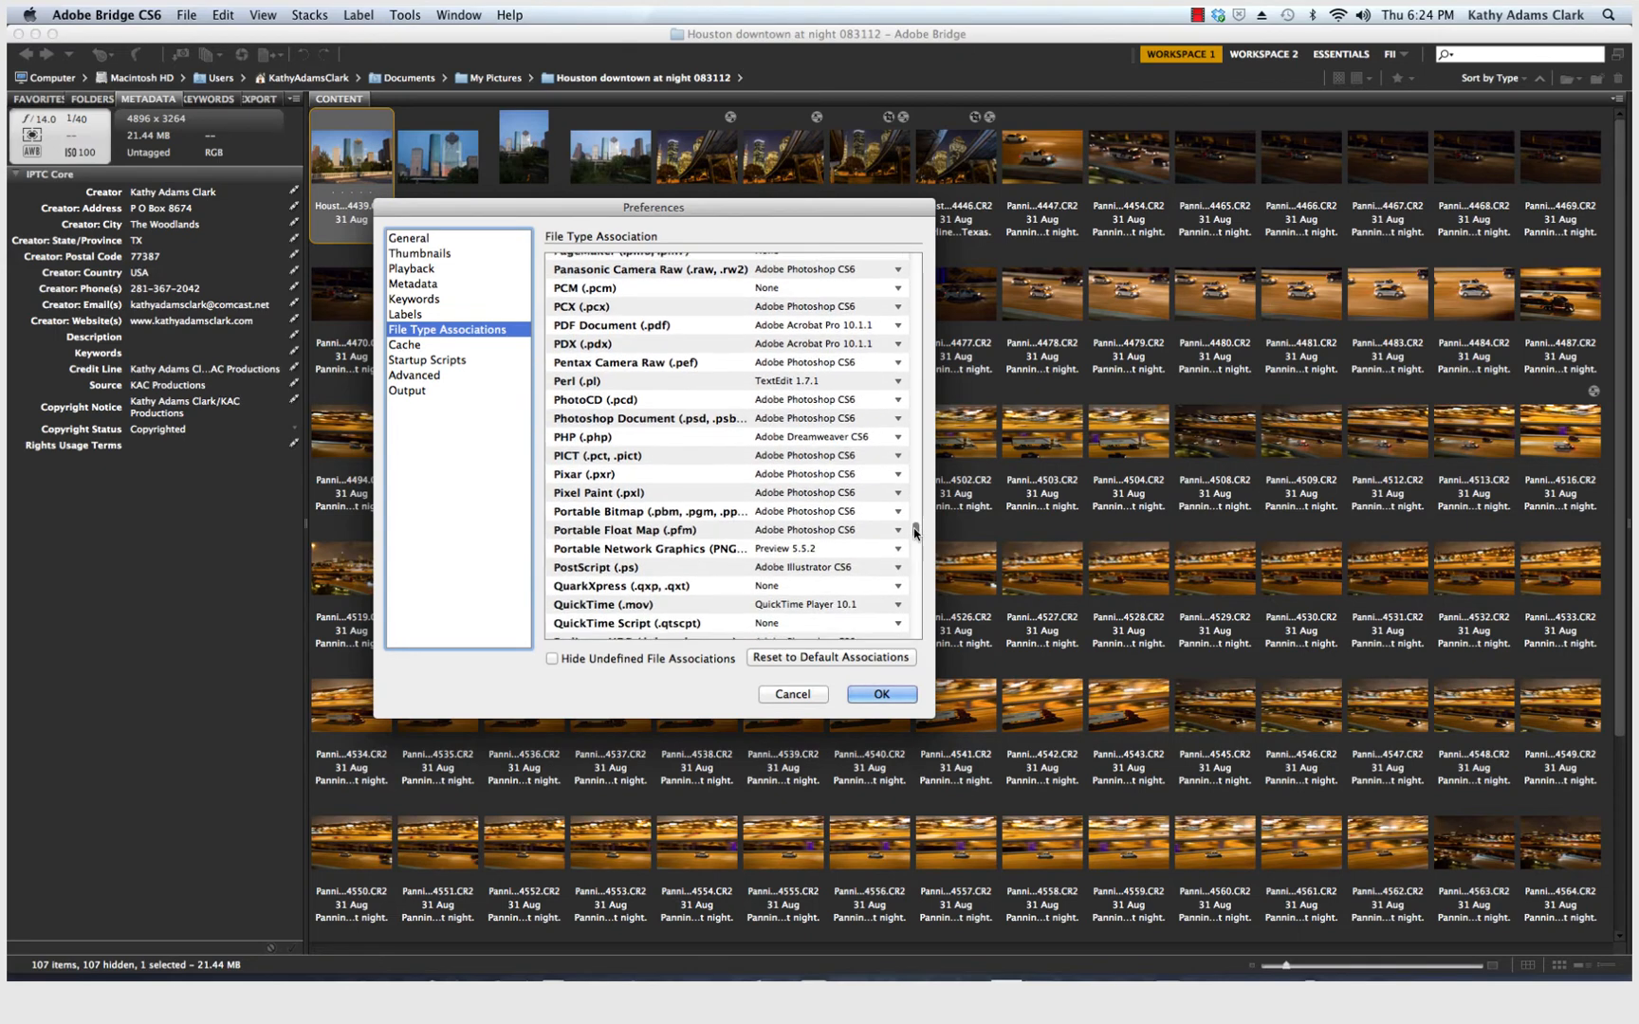
{"action": "scroll", "scroll_direction": "down", "scroll_amount": 3}
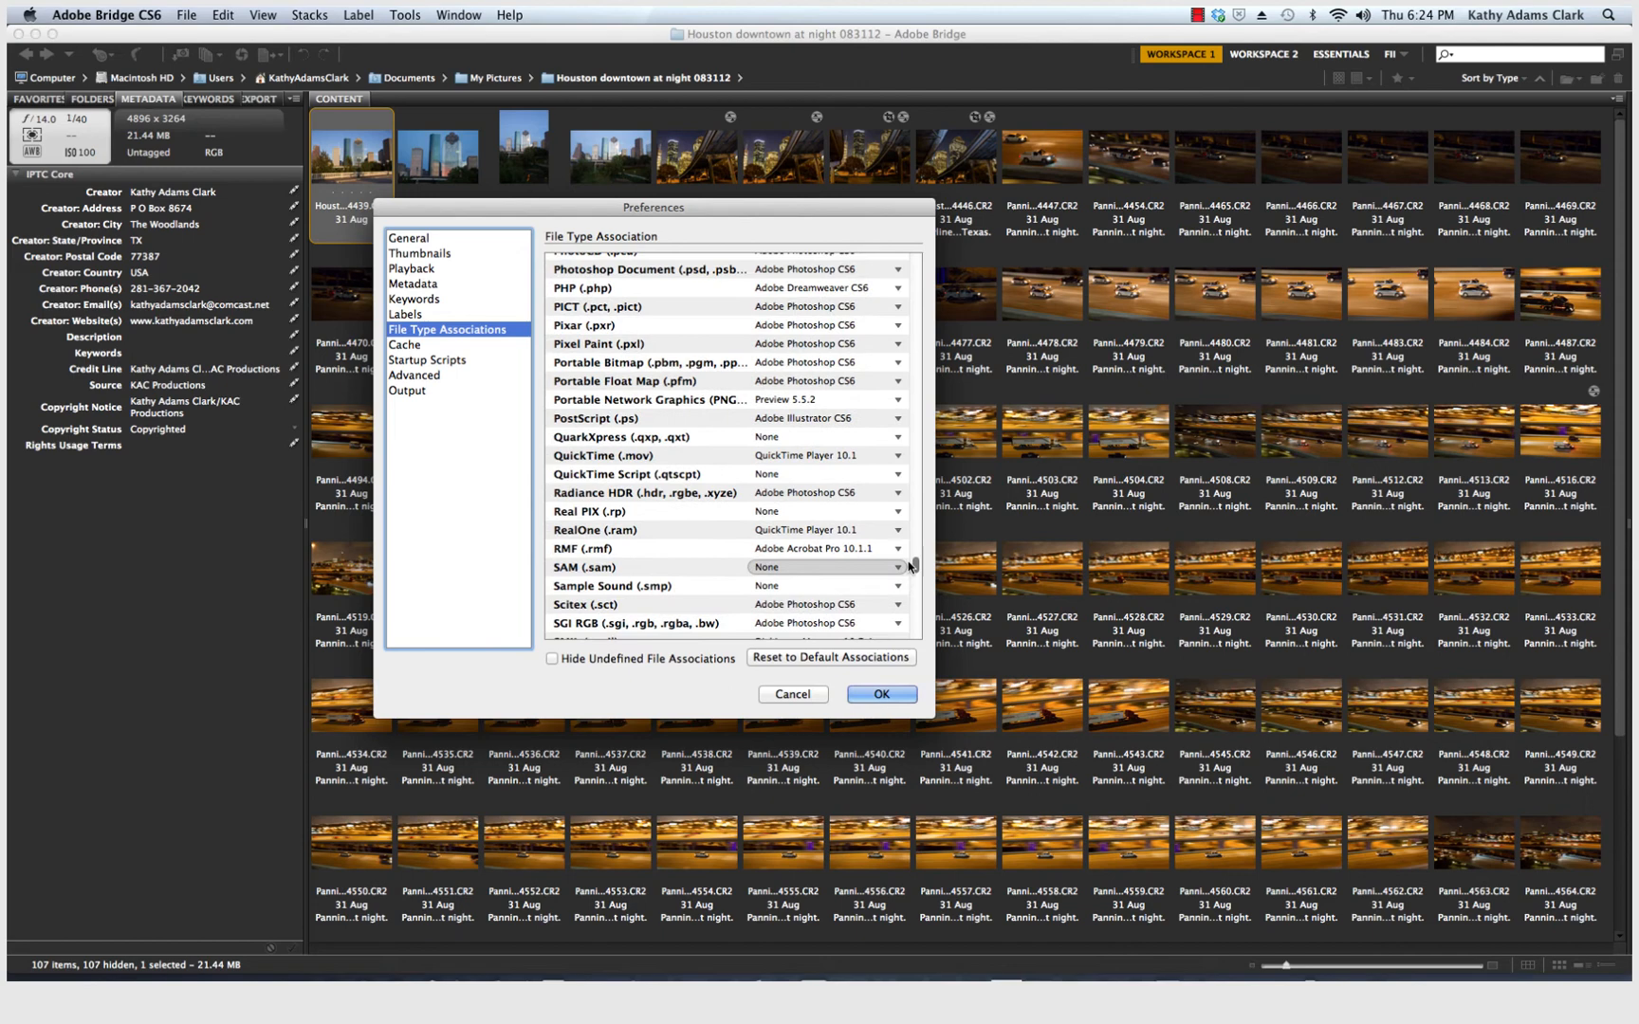
{"action": "scroll", "scroll_direction": "up", "scroll_amount": 3}
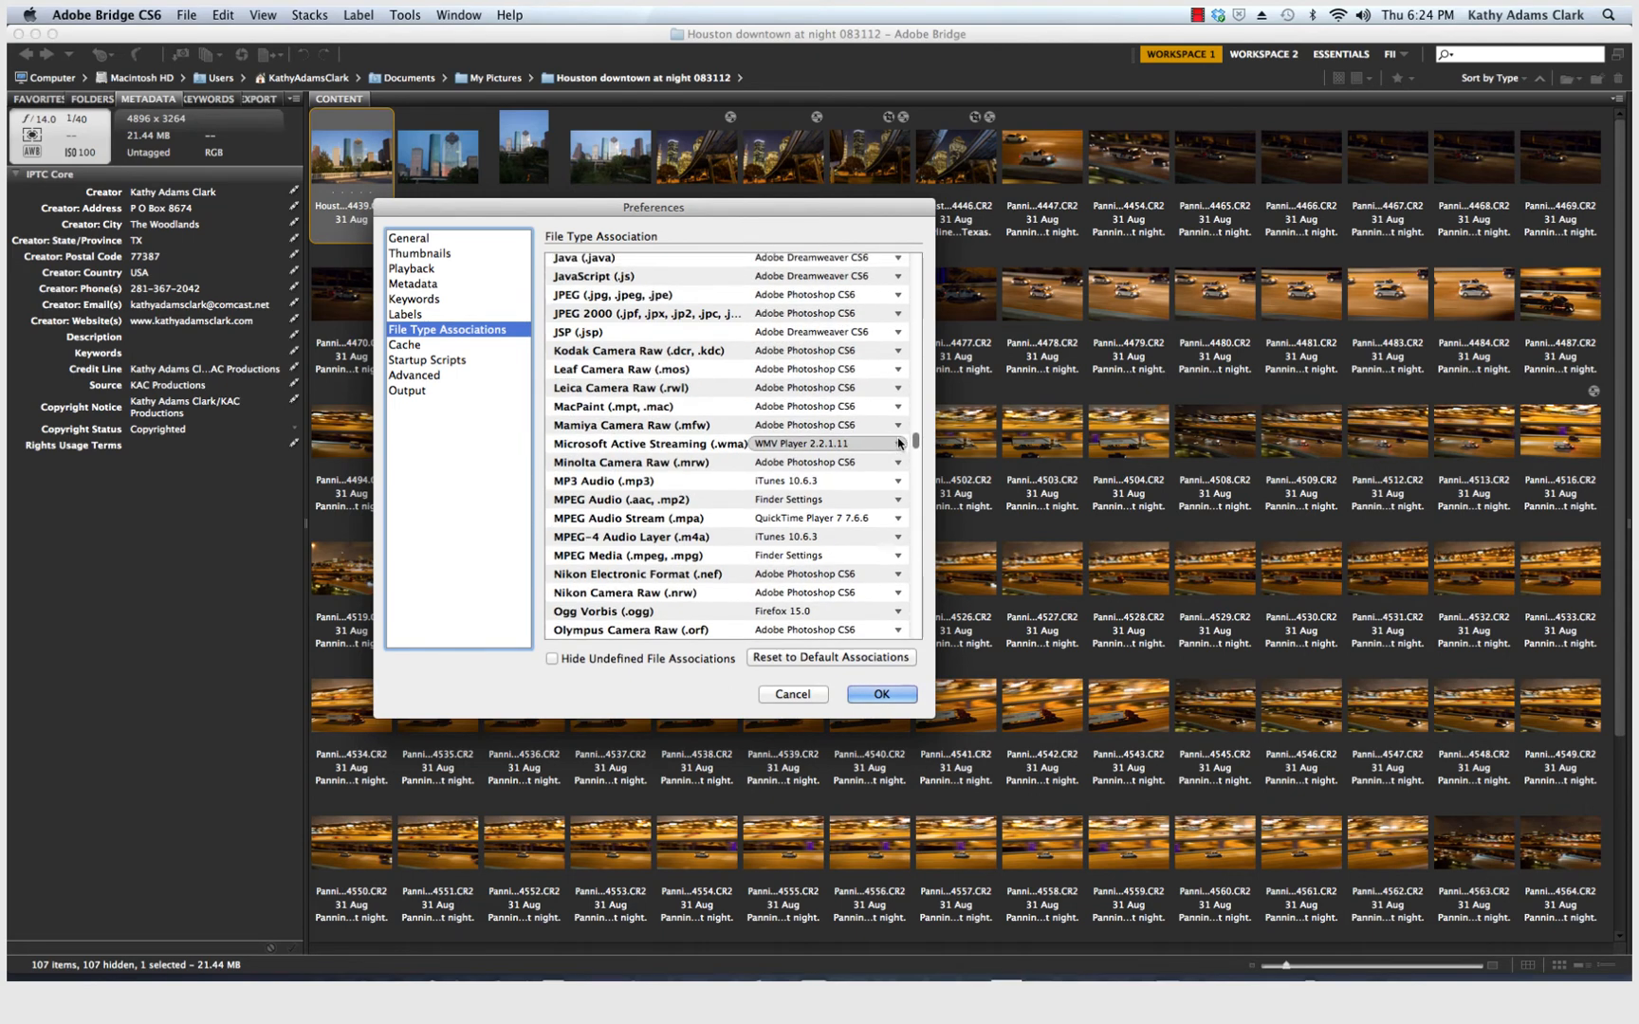
{"action": "scroll", "scroll_direction": "up", "scroll_amount": 3}
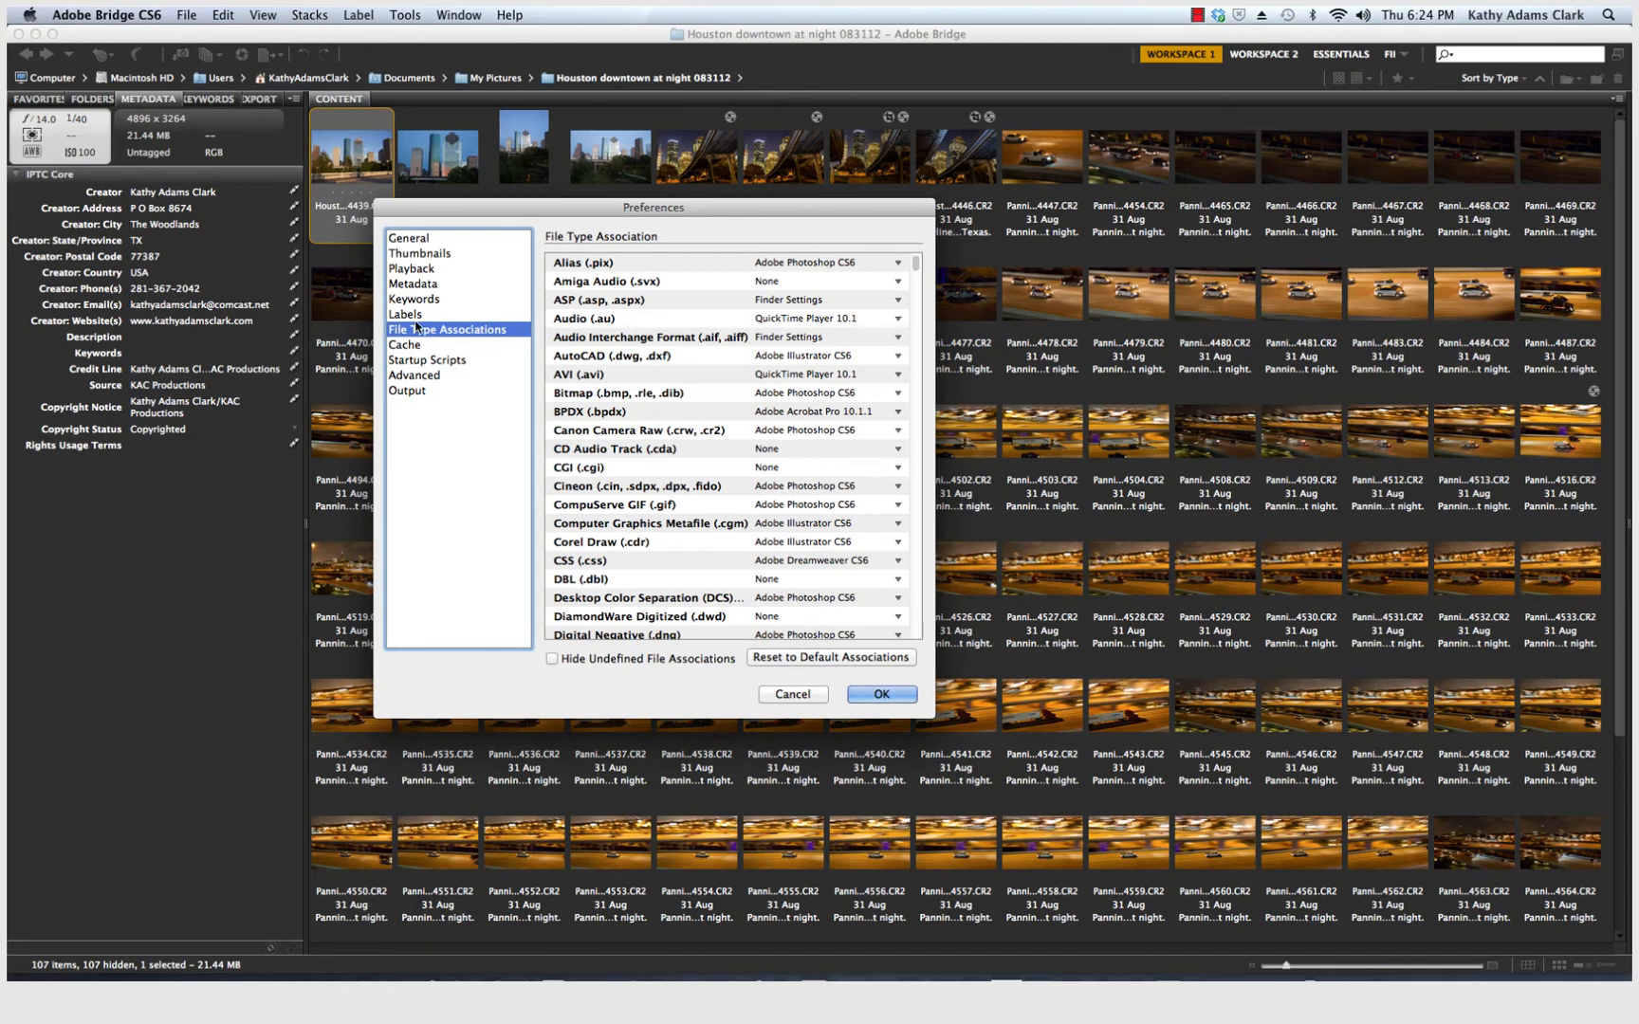
Step: Show the Cache preferences with 100% previews kept and a 500,000-item cache size
{"action": "left_click", "coordinate": [404, 345]}
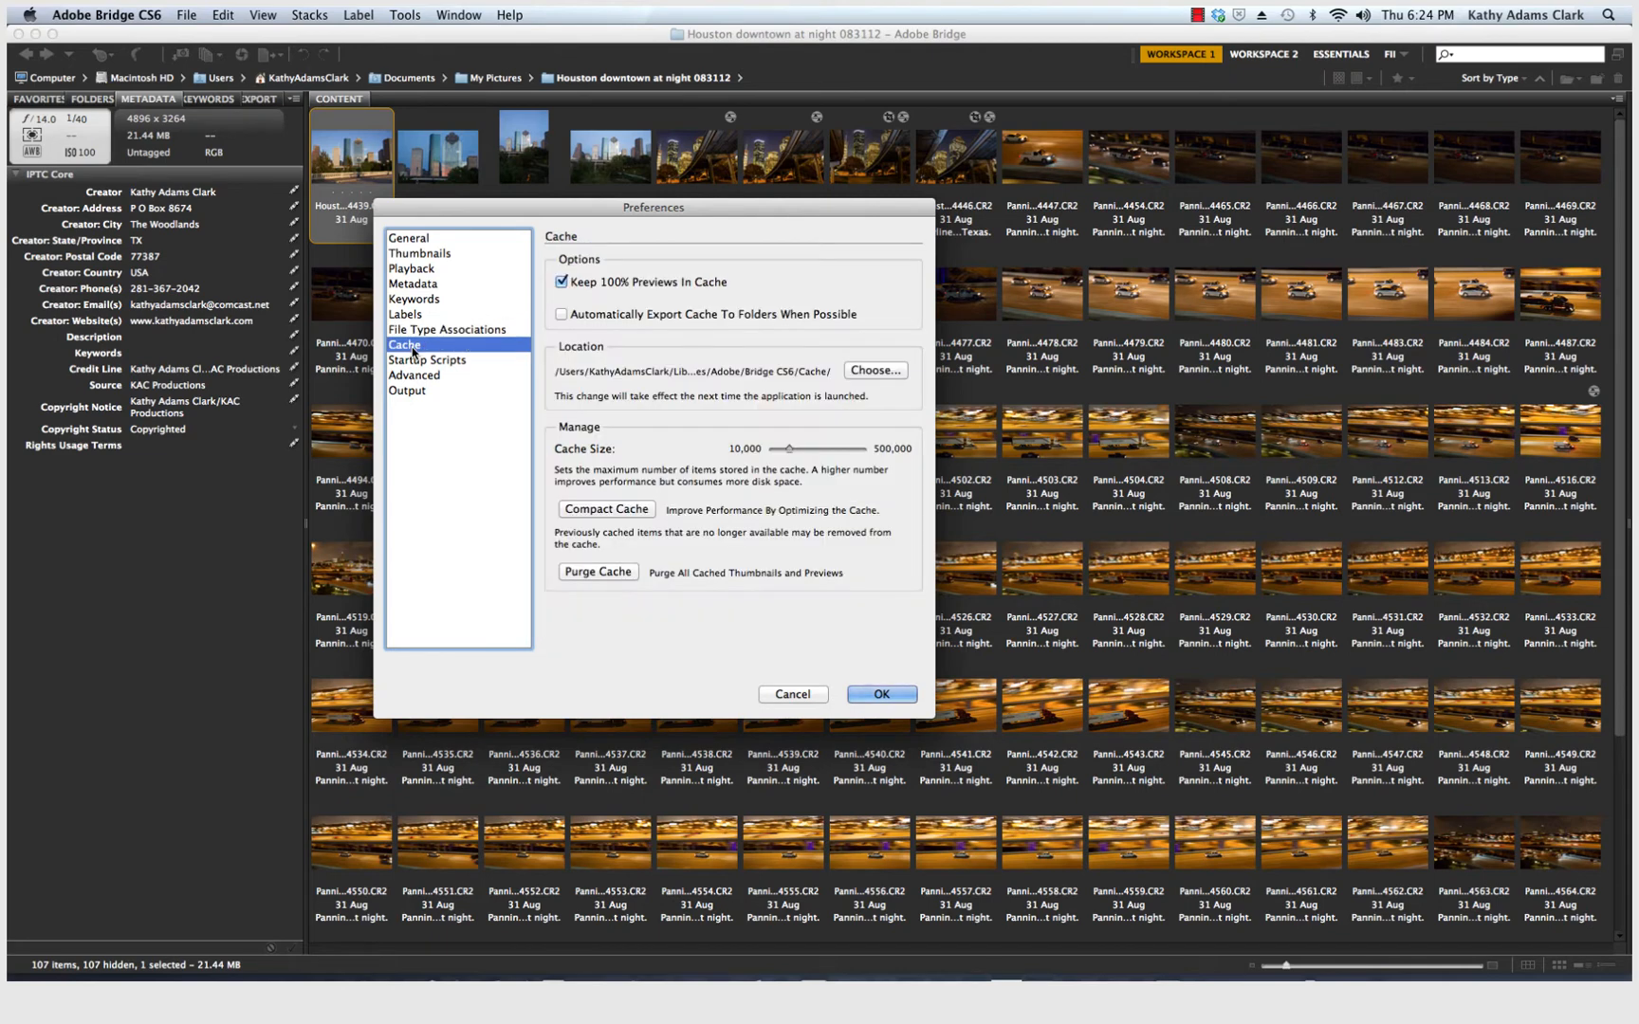
{"action": "mouse_move", "coordinate": [1039, 304]}
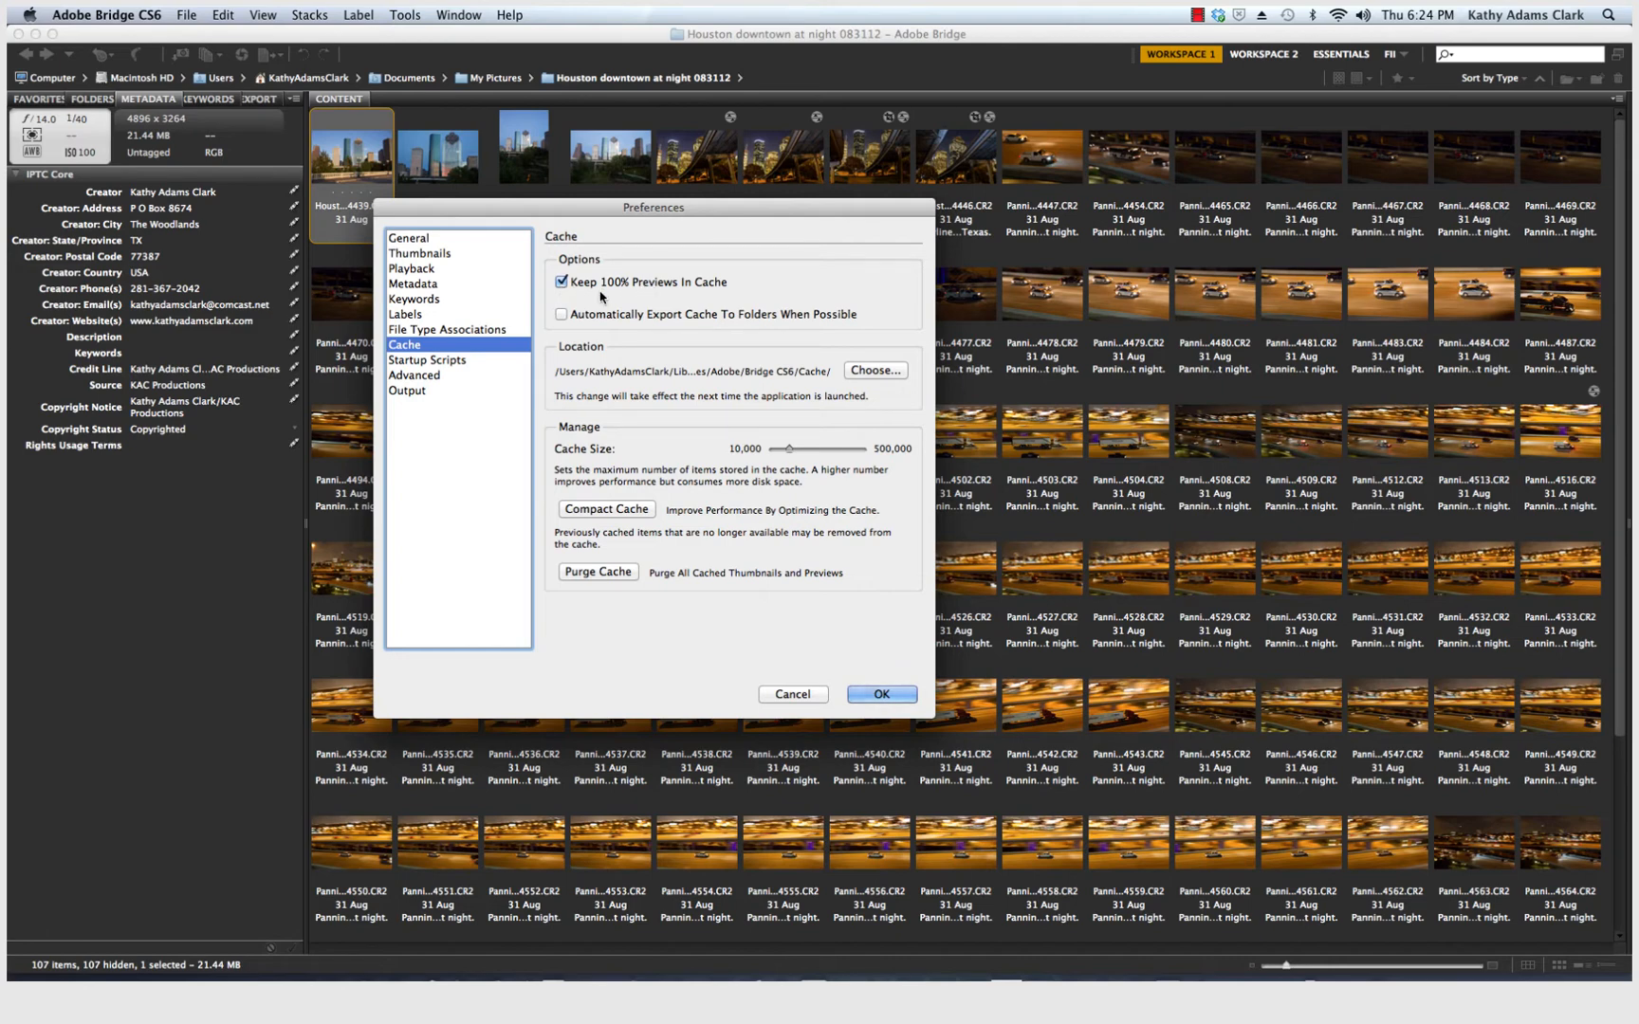
{"action": "mouse_move", "coordinate": [681, 390]}
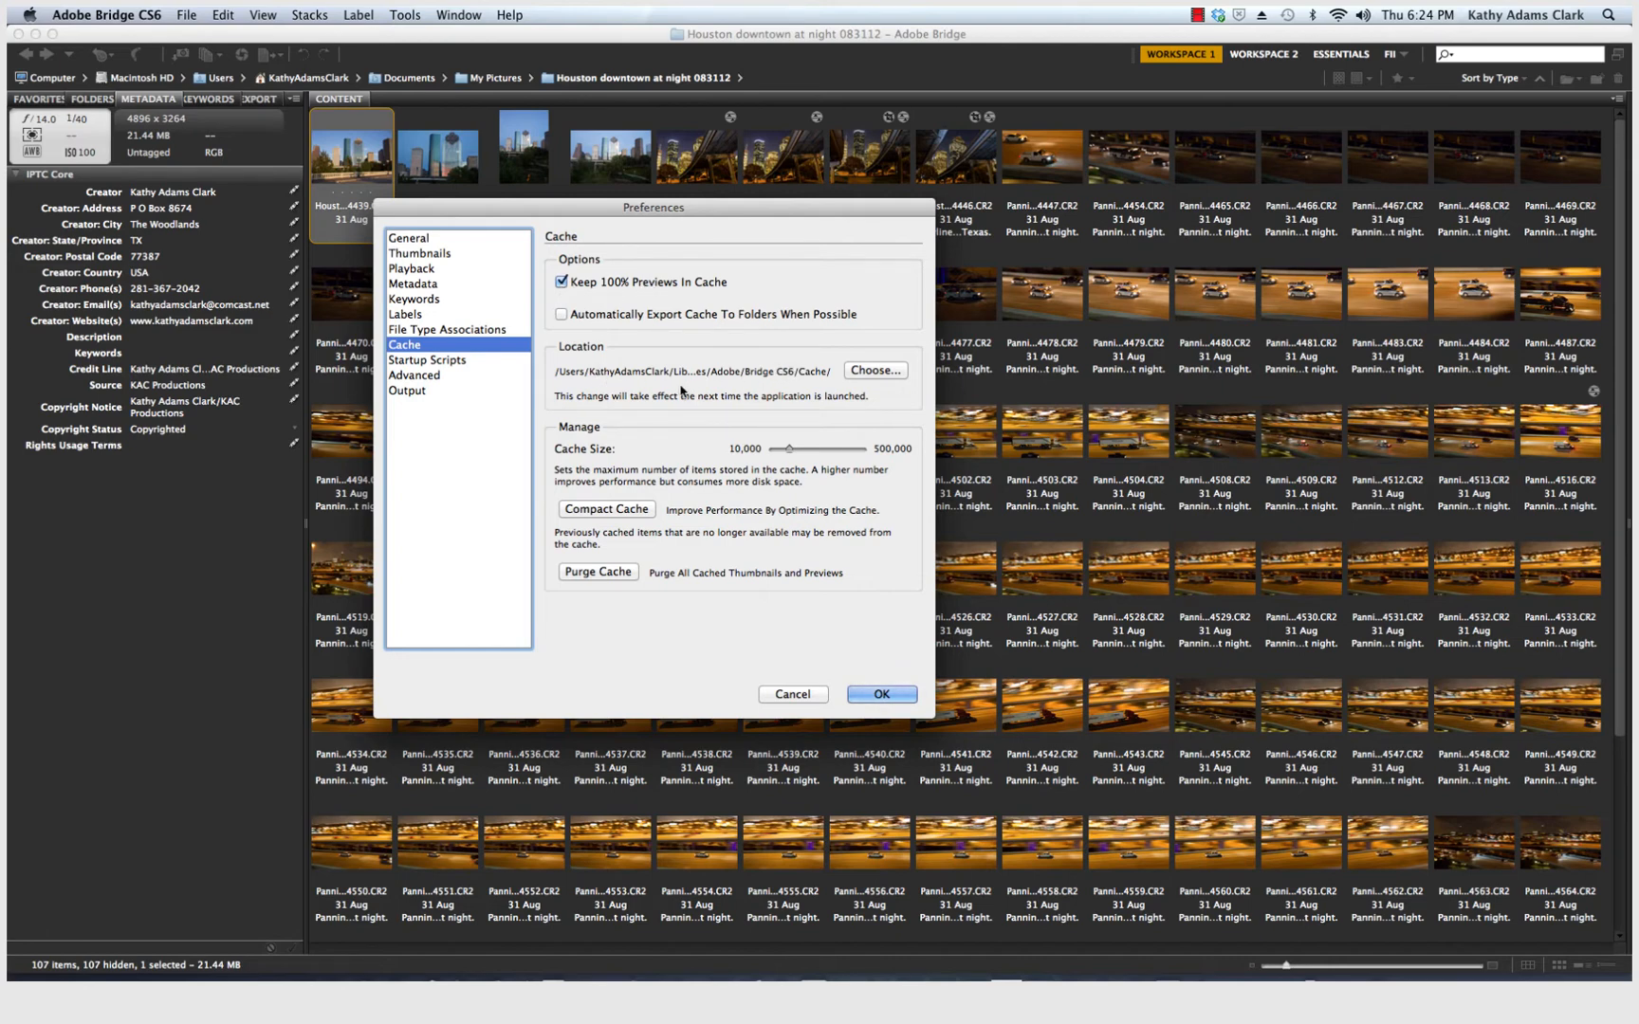
{"action": "mouse_move", "coordinate": [770, 454]}
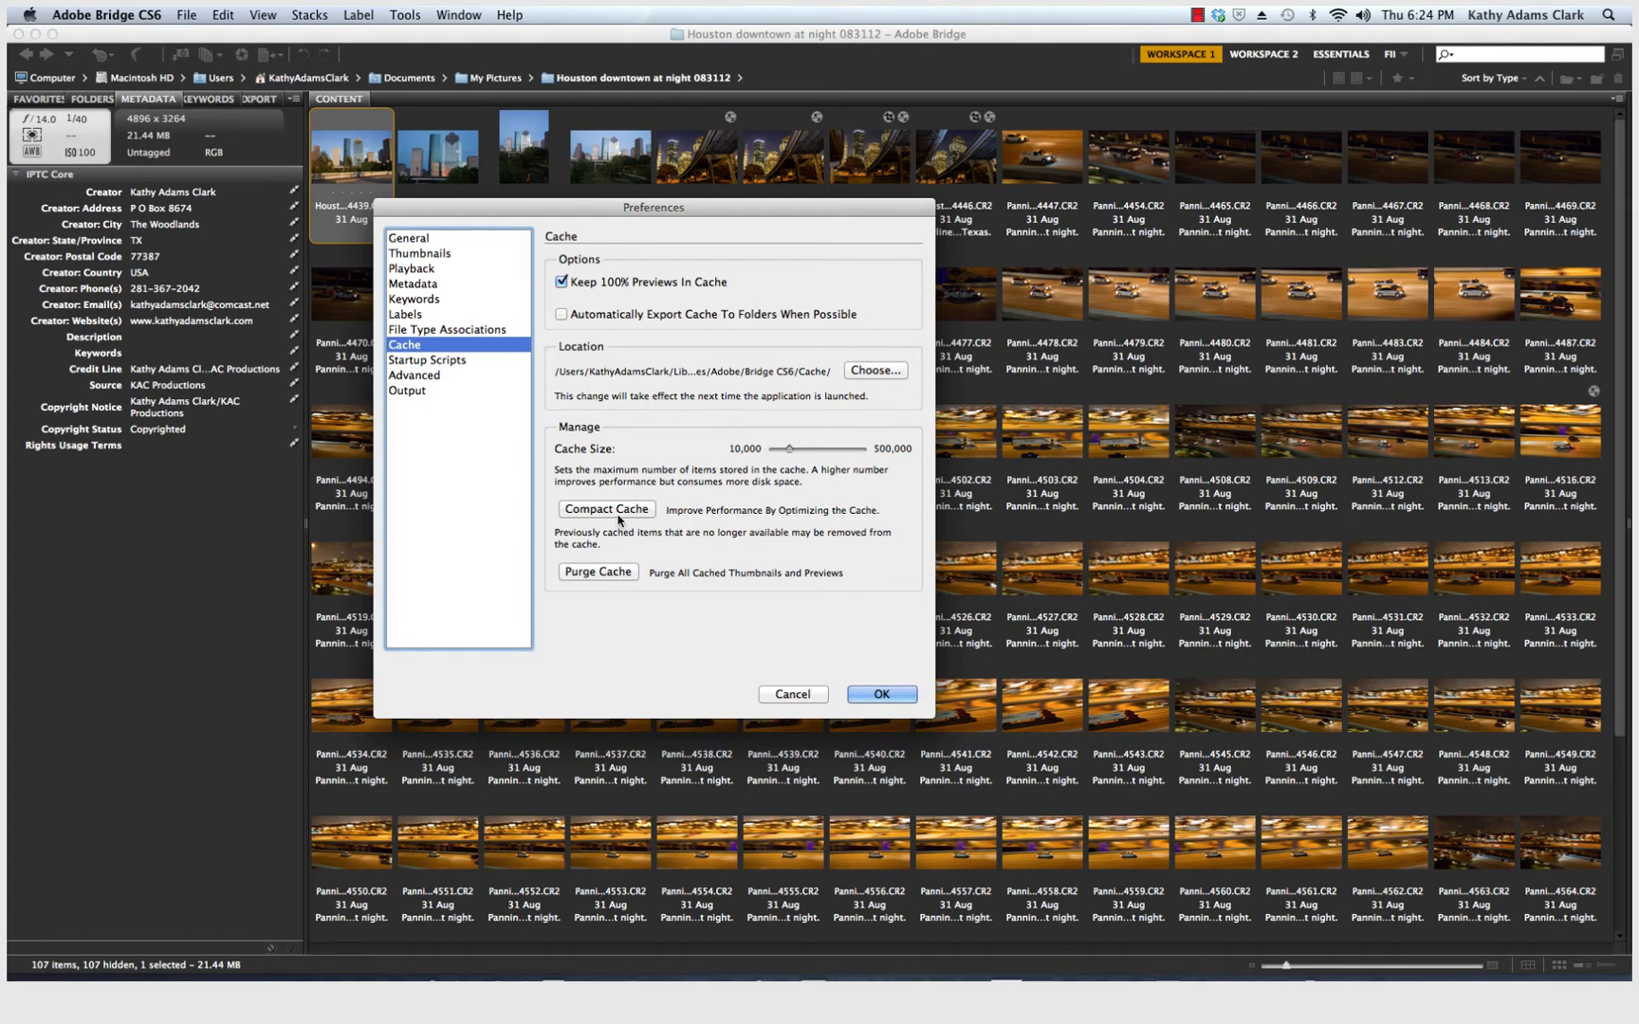
{"action": "mouse_move", "coordinate": [618, 575]}
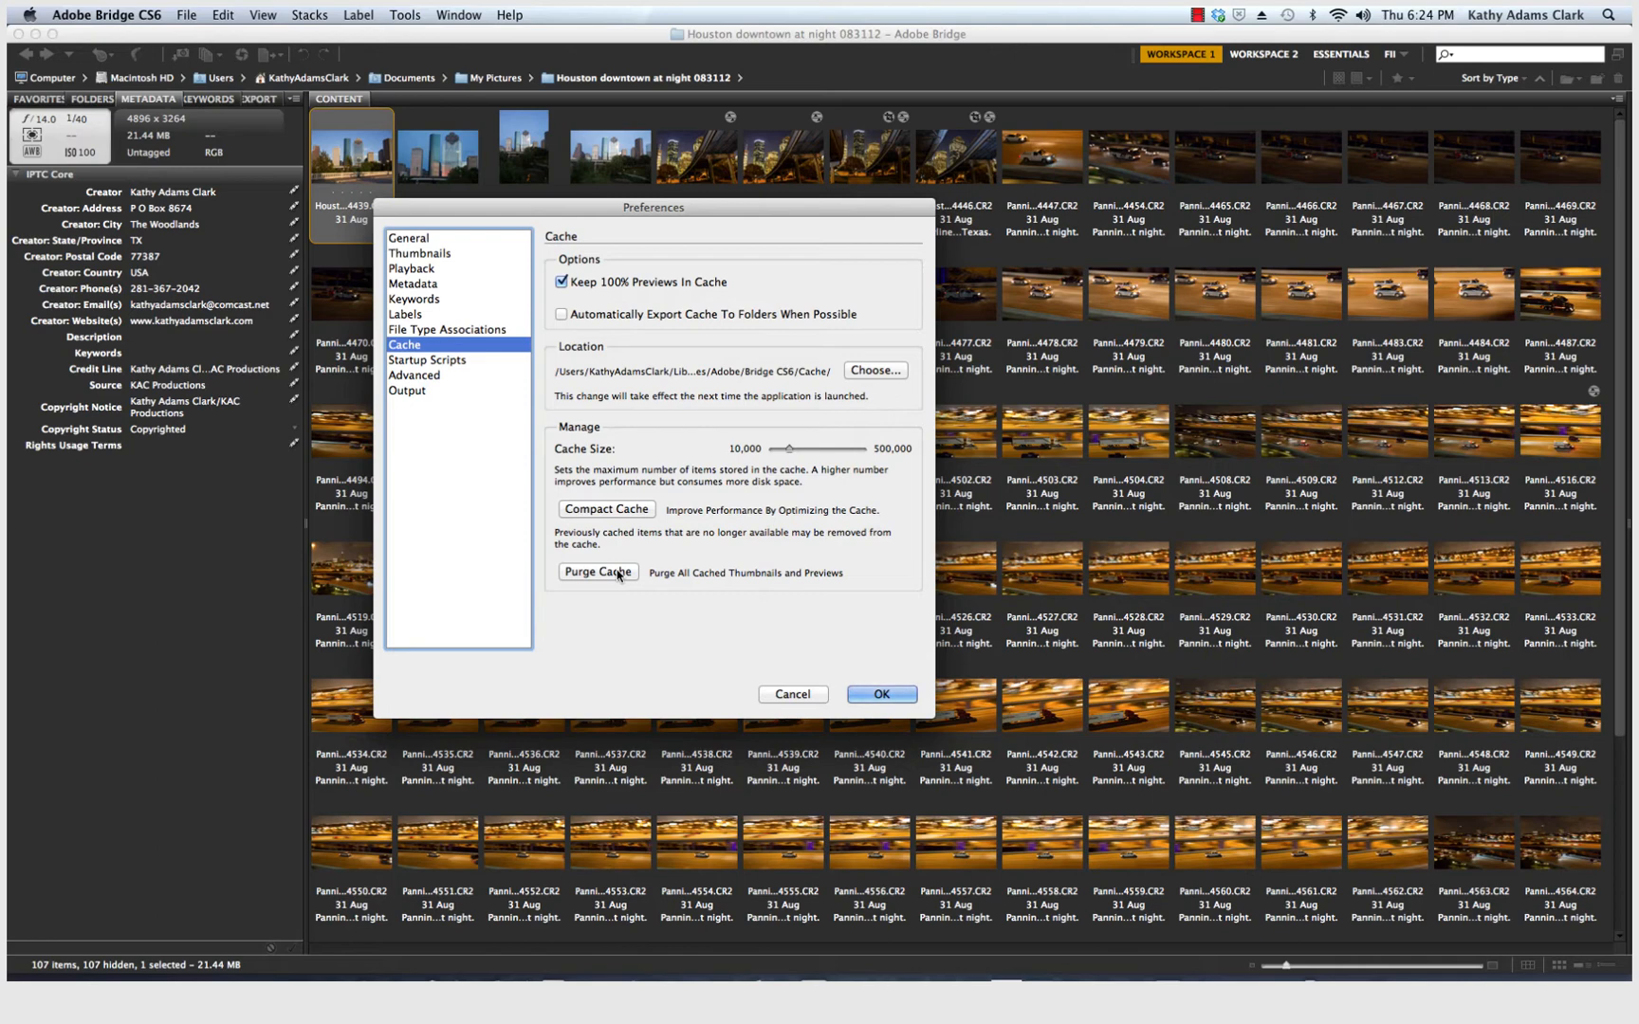
{"action": "mouse_move", "coordinate": [446, 370]}
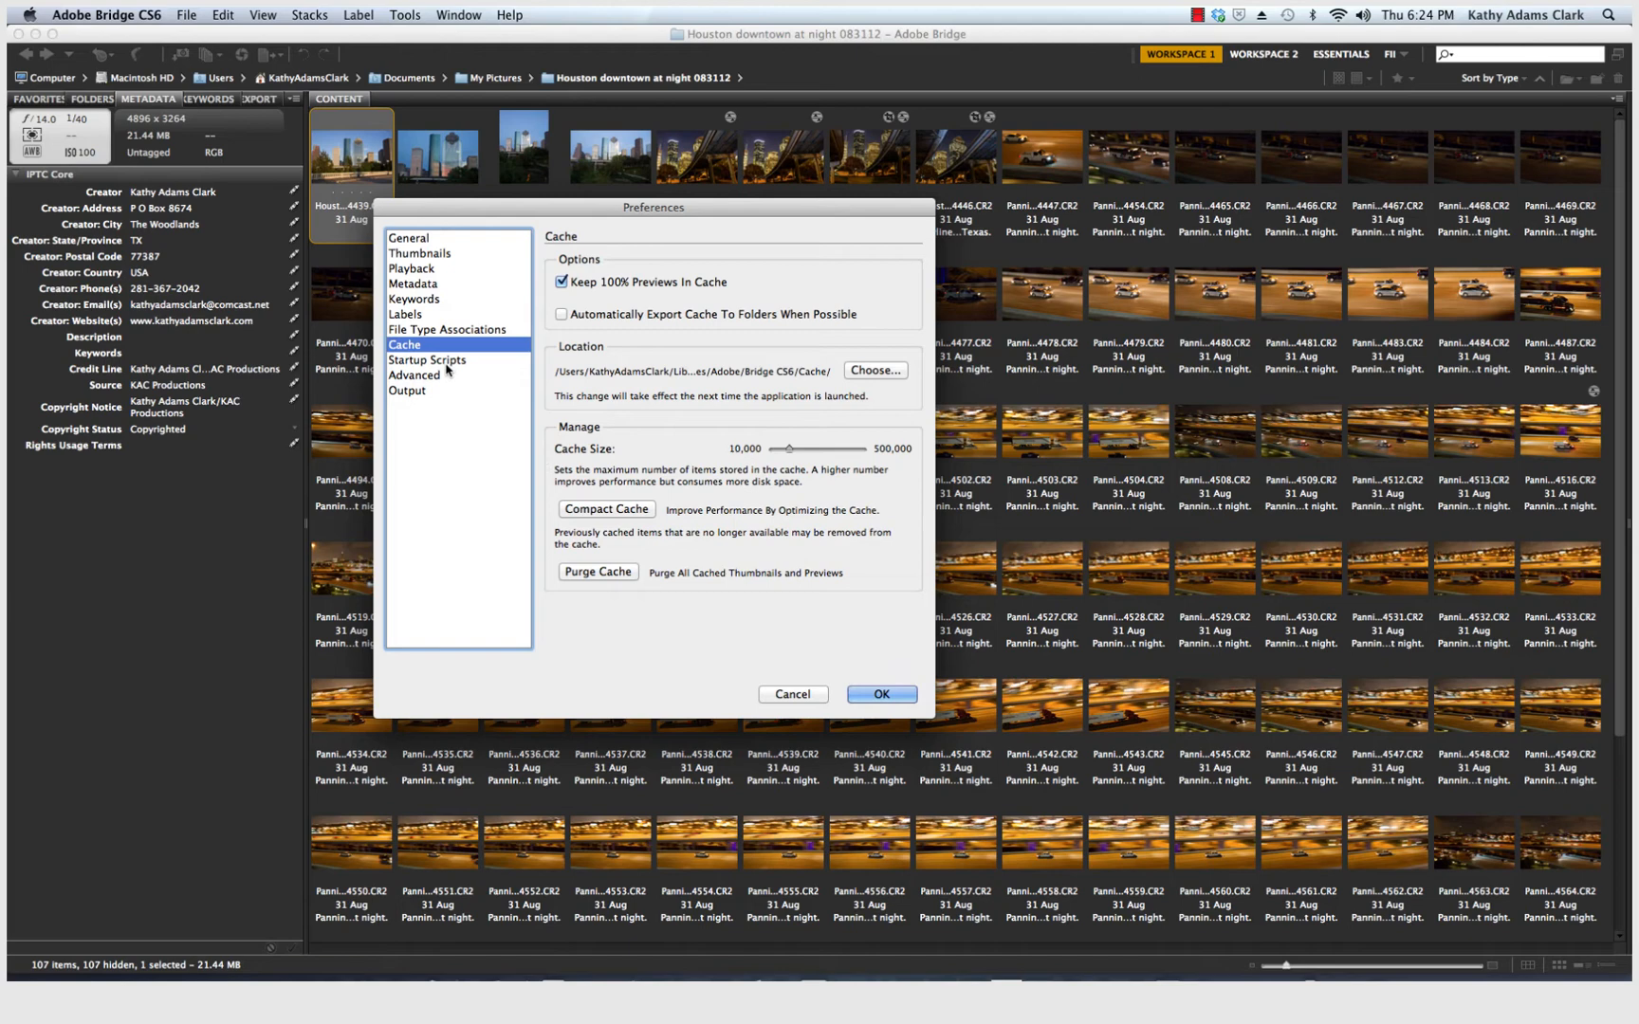
Step: Show the Startup Scripts preferences and scroll through the enabled script list
{"action": "left_click", "coordinate": [427, 361]}
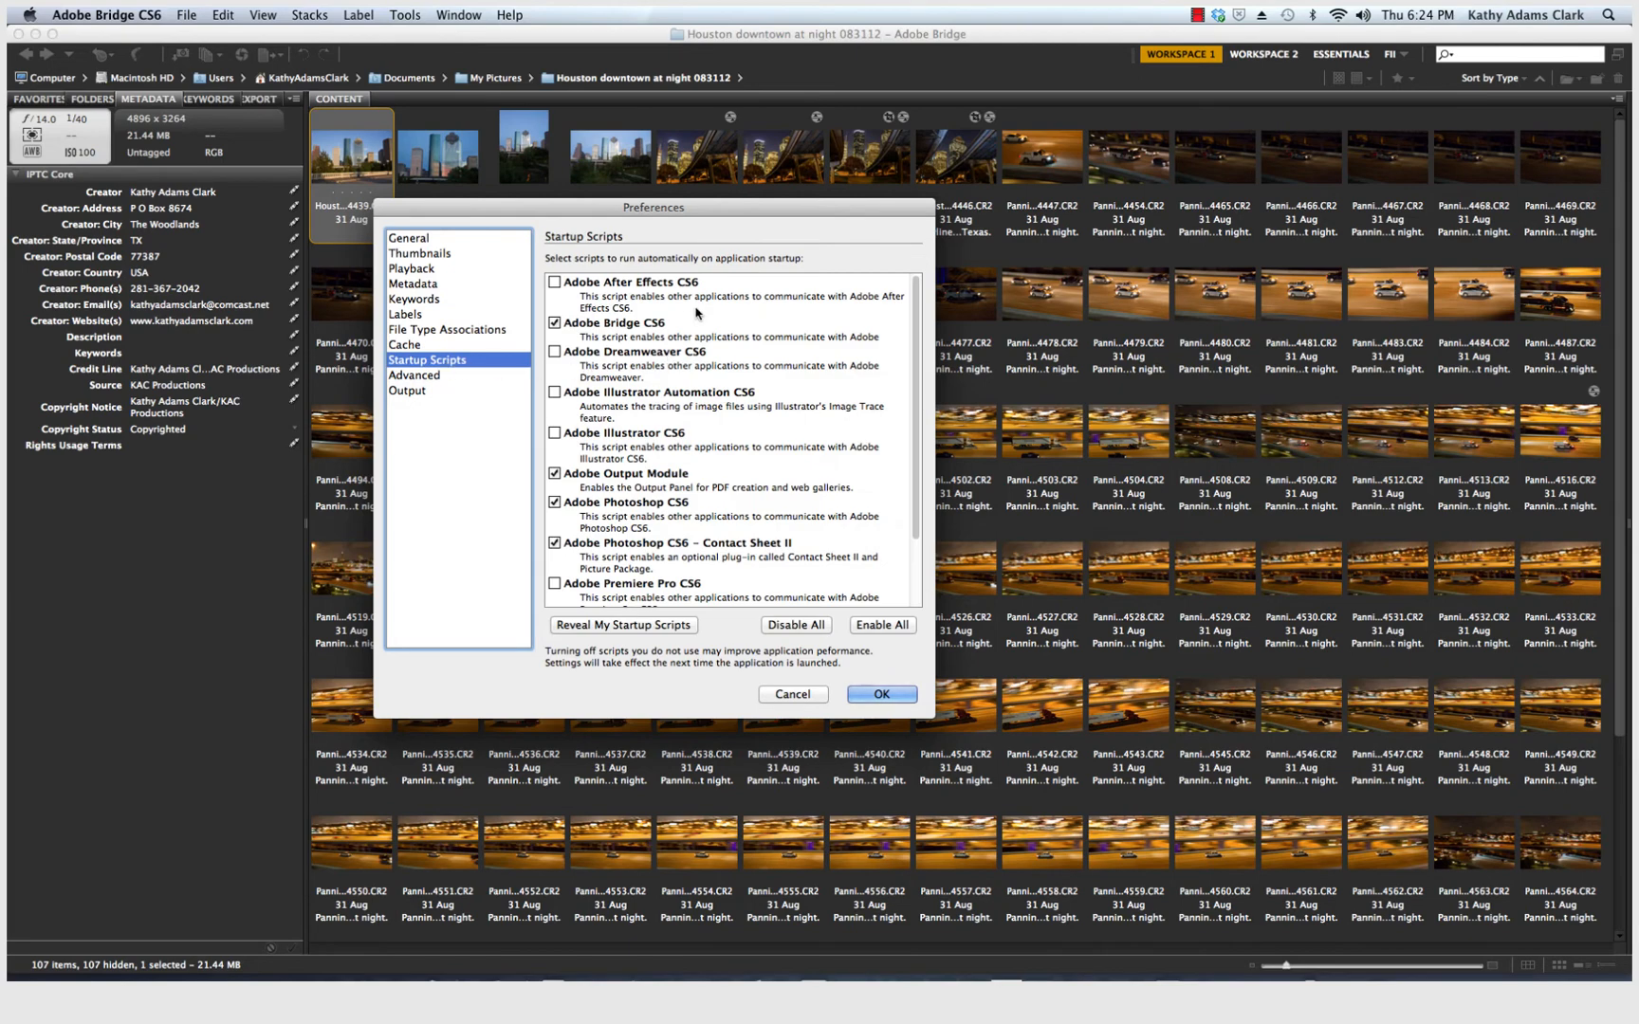
{"action": "mouse_move", "coordinate": [921, 301]}
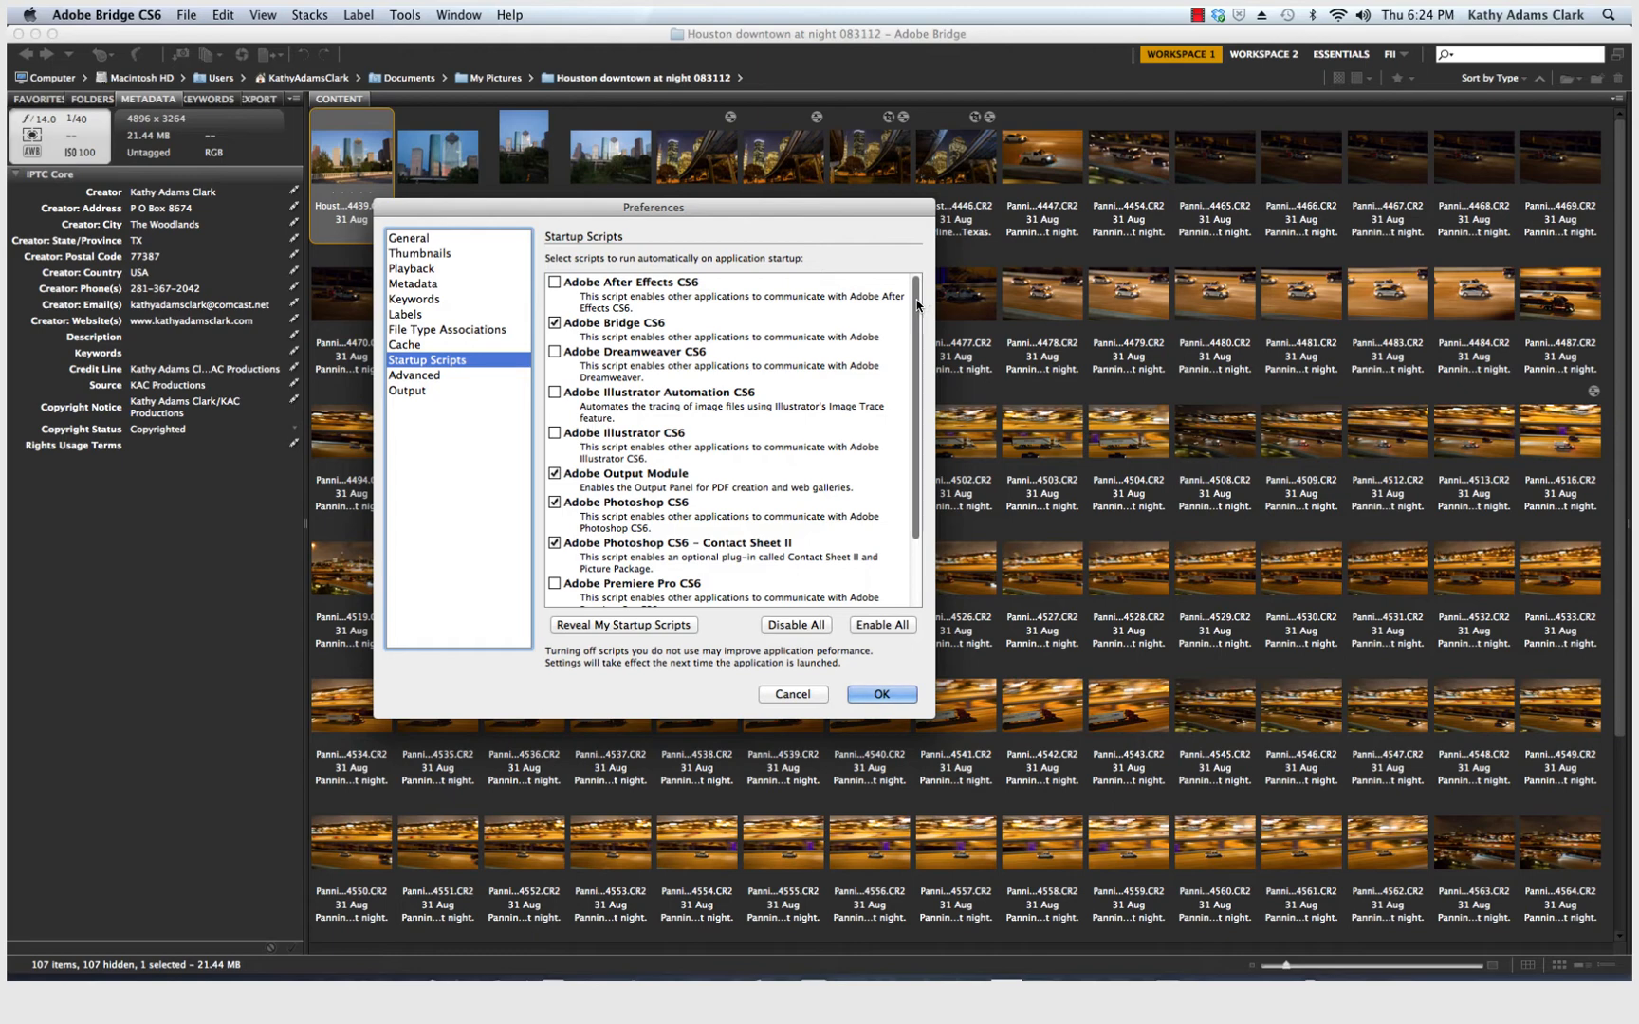
{"action": "scroll", "scroll_direction": "down", "scroll_amount": 3}
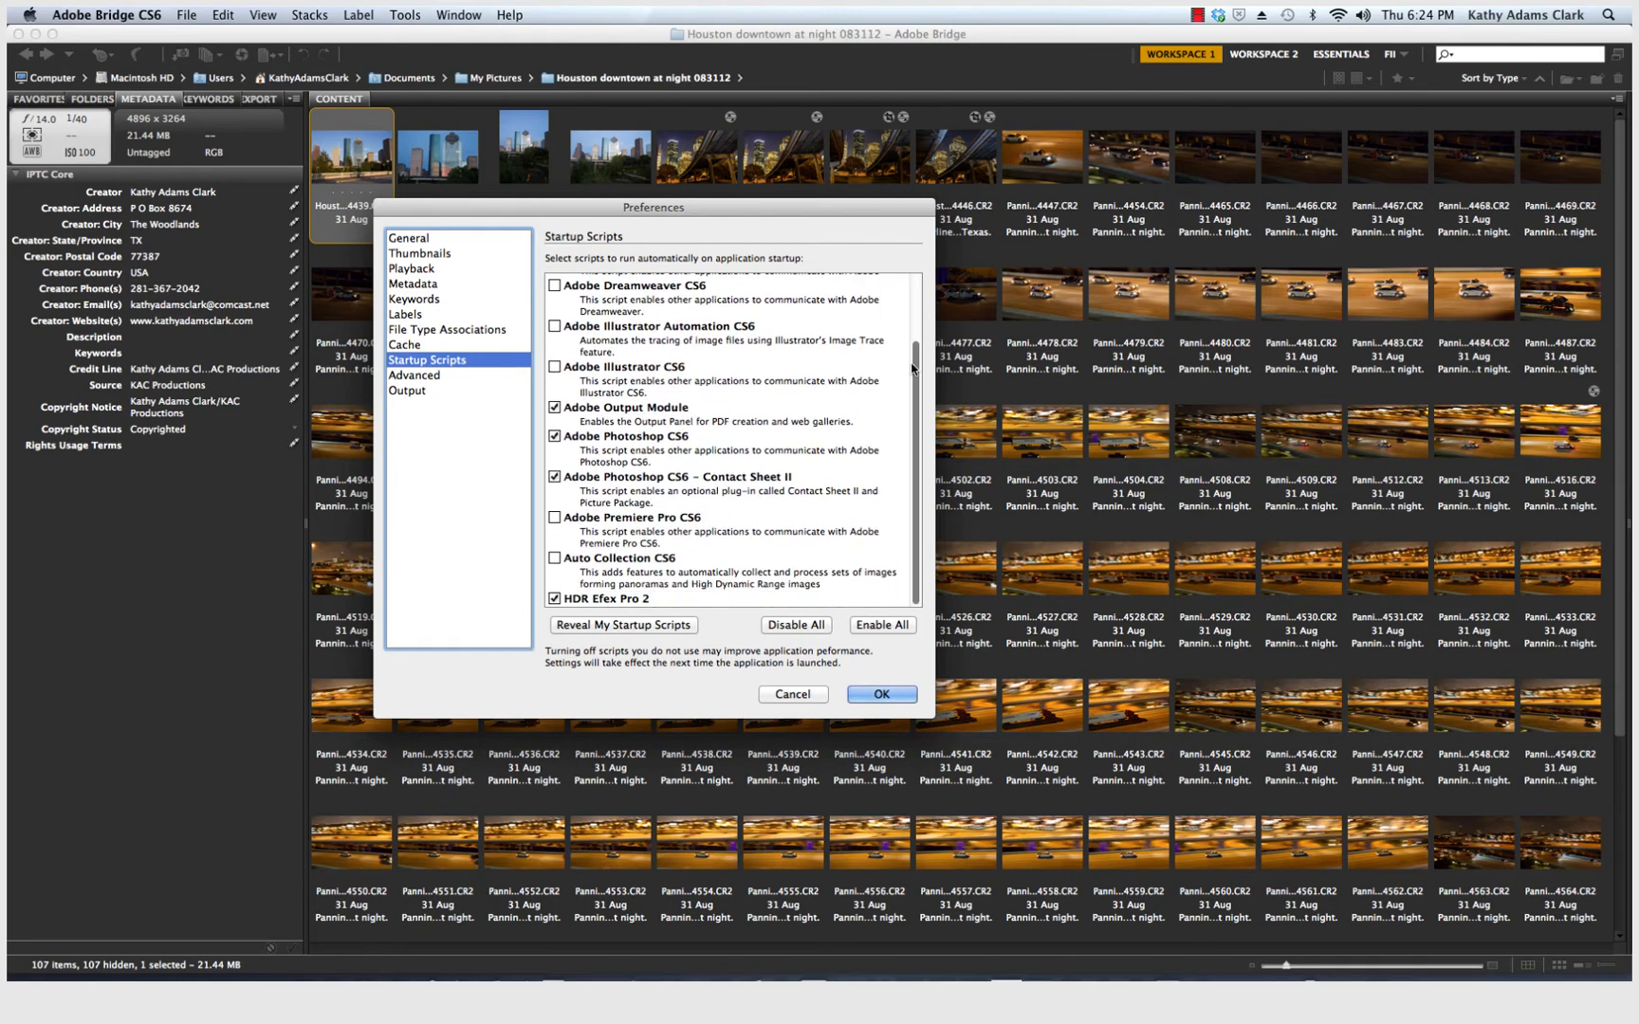
{"action": "mouse_move", "coordinate": [681, 494]}
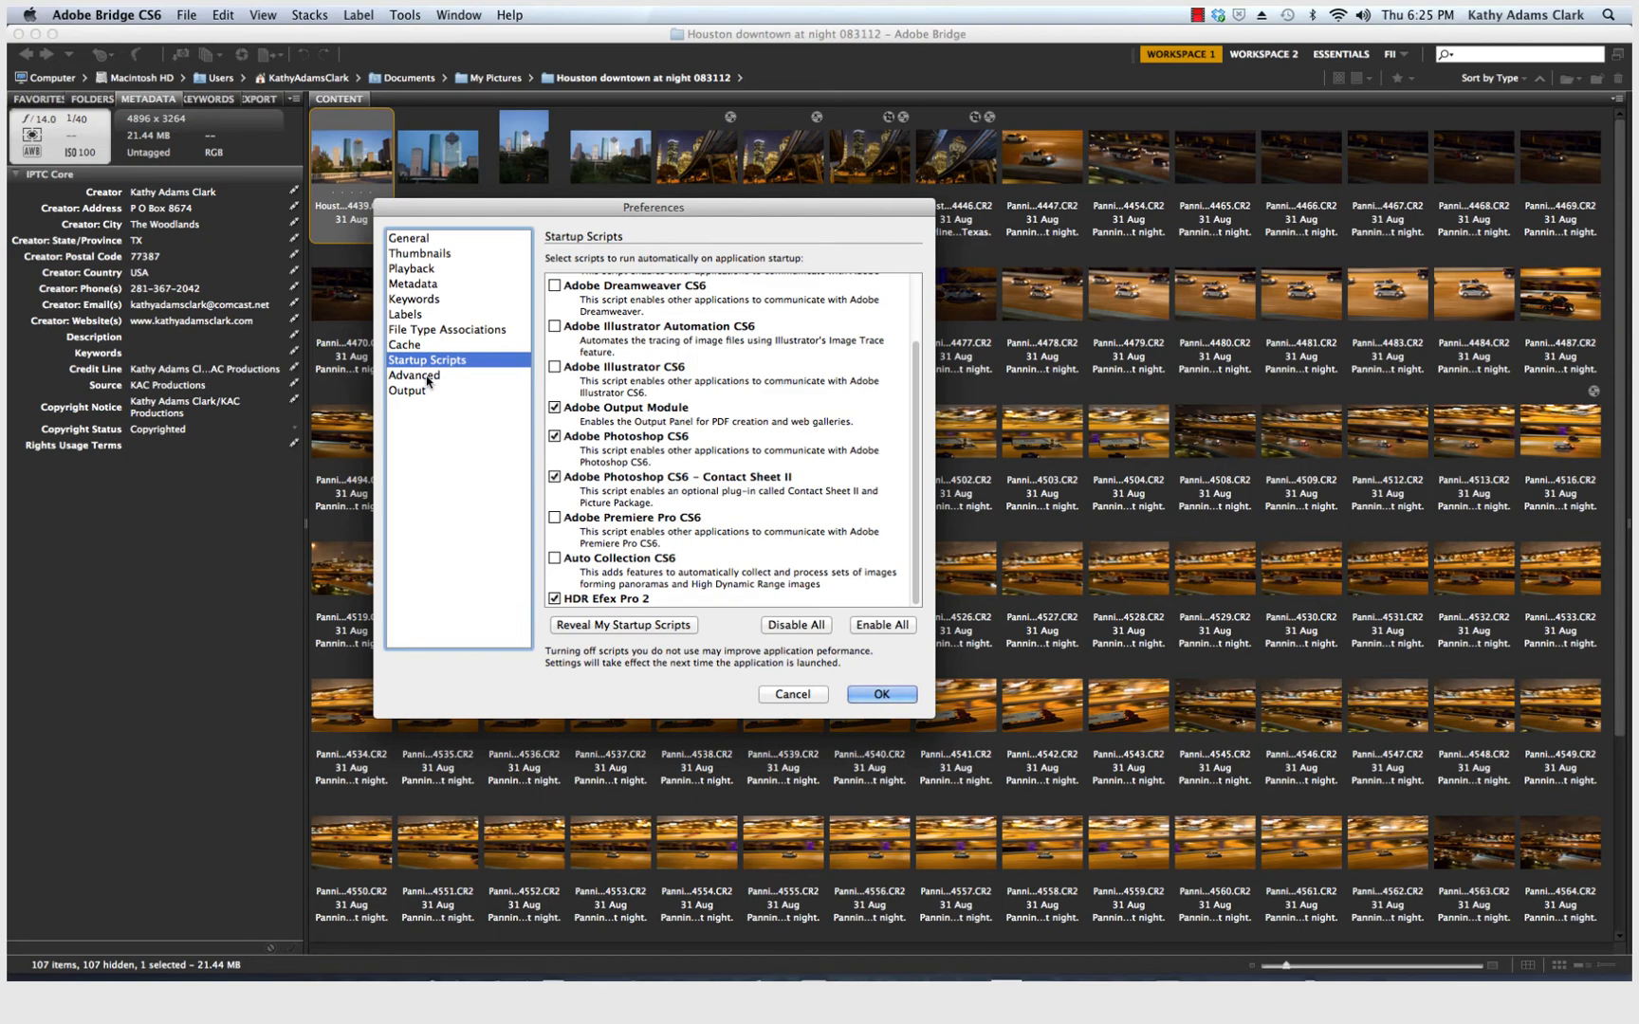
Step: Review the Advanced preferences, then show the Output page with full-ASCII filenames
{"action": "left_click", "coordinate": [415, 376]}
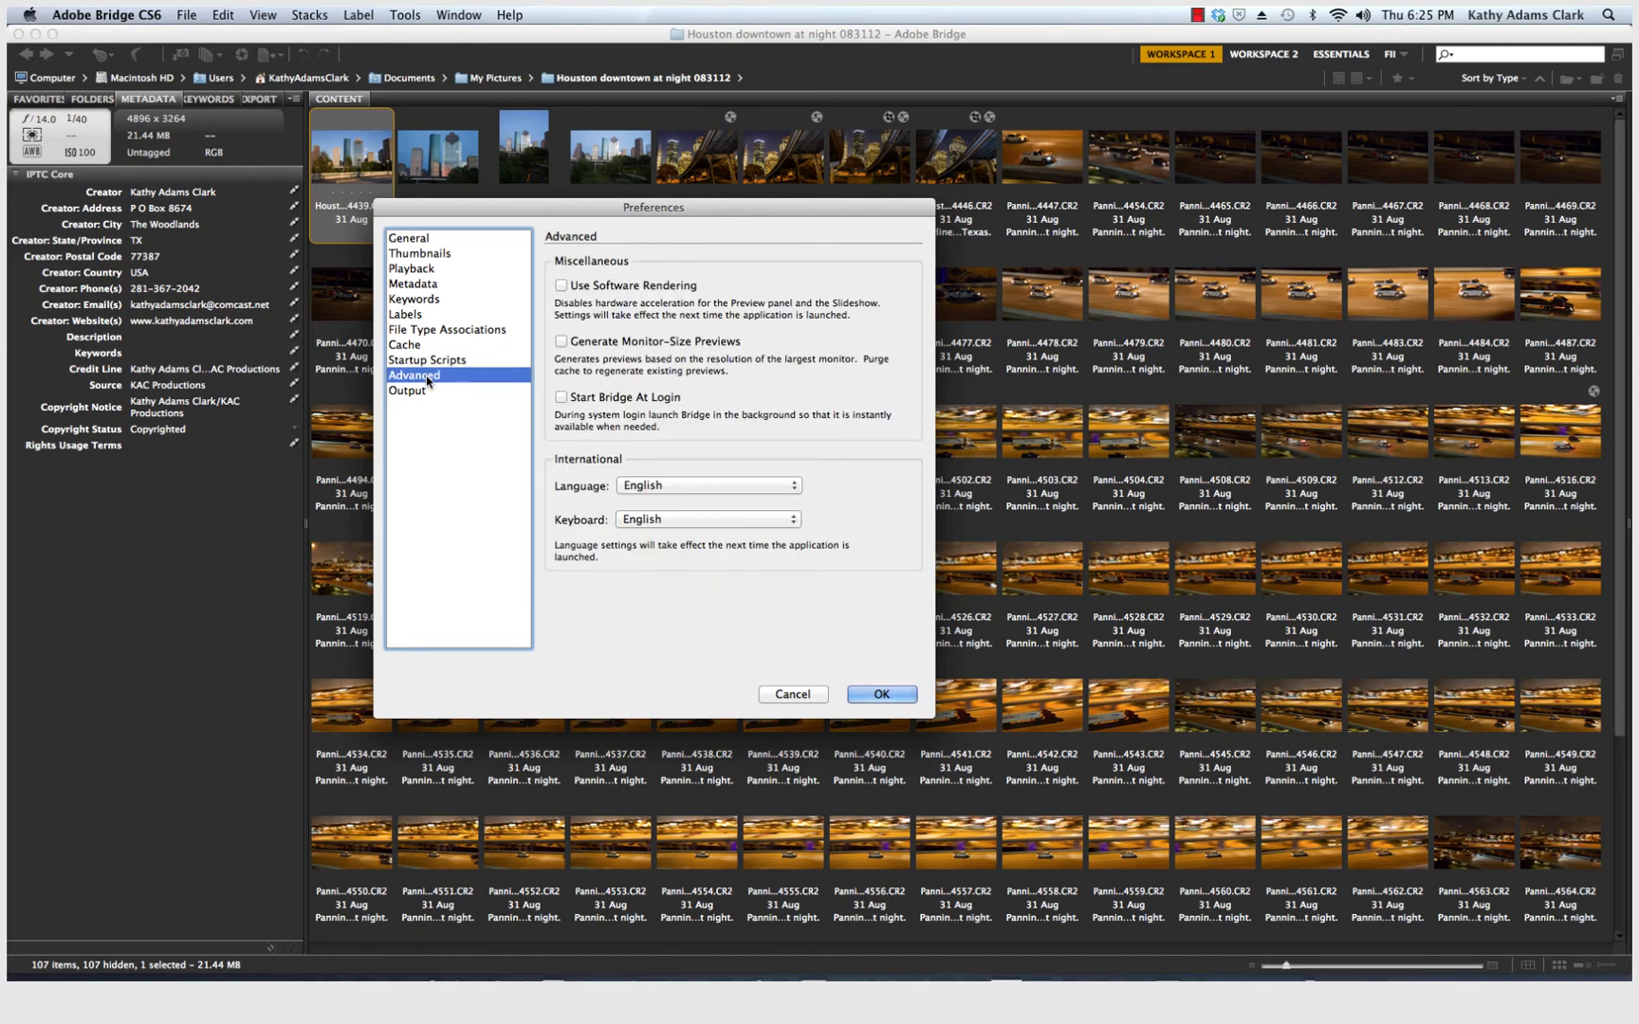
{"action": "mouse_move", "coordinate": [654, 519]}
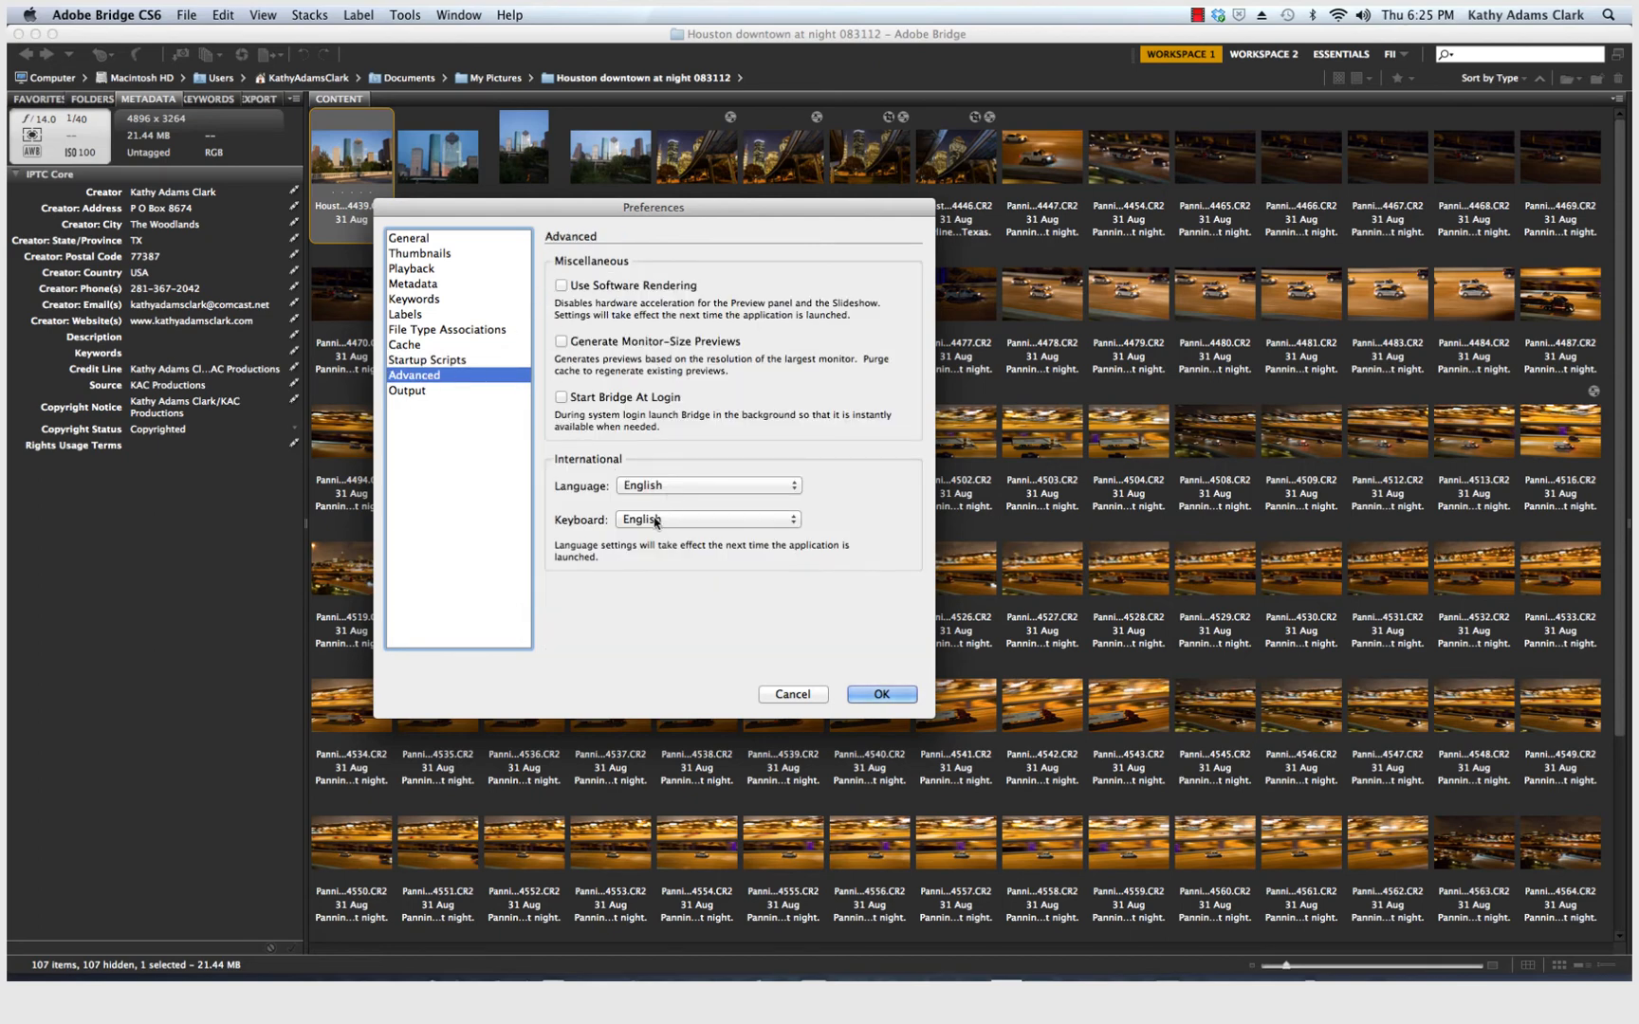
{"action": "mouse_move", "coordinate": [708, 363]}
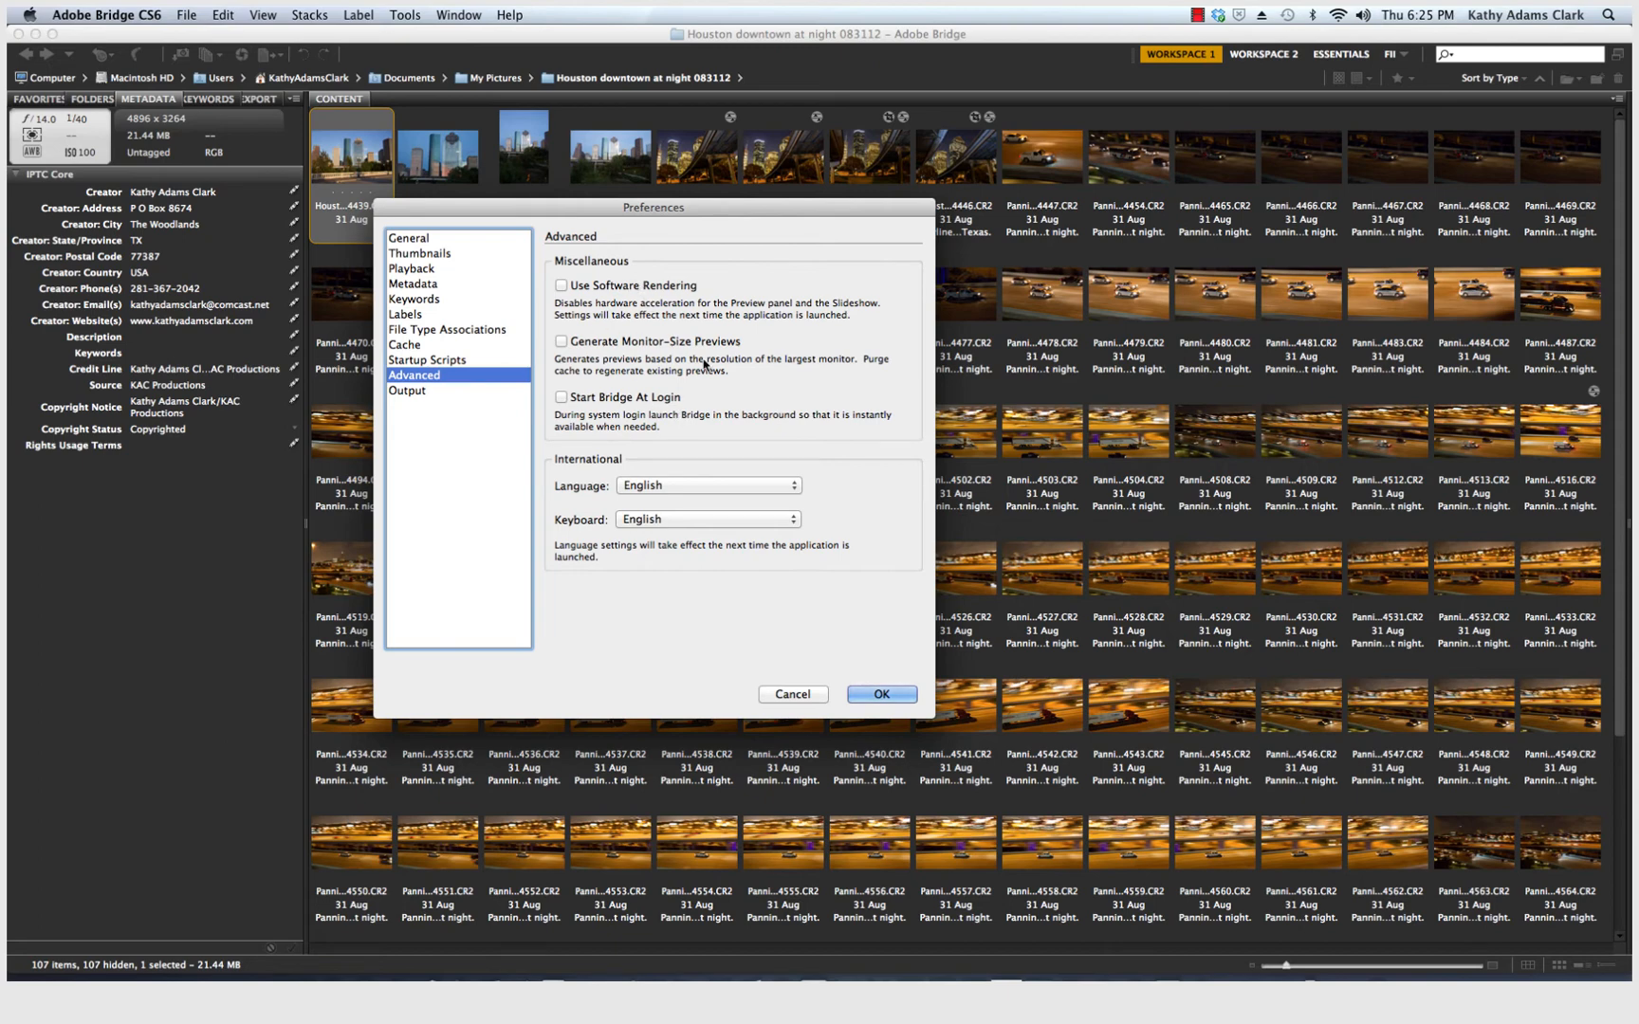
{"action": "mouse_move", "coordinate": [678, 389]}
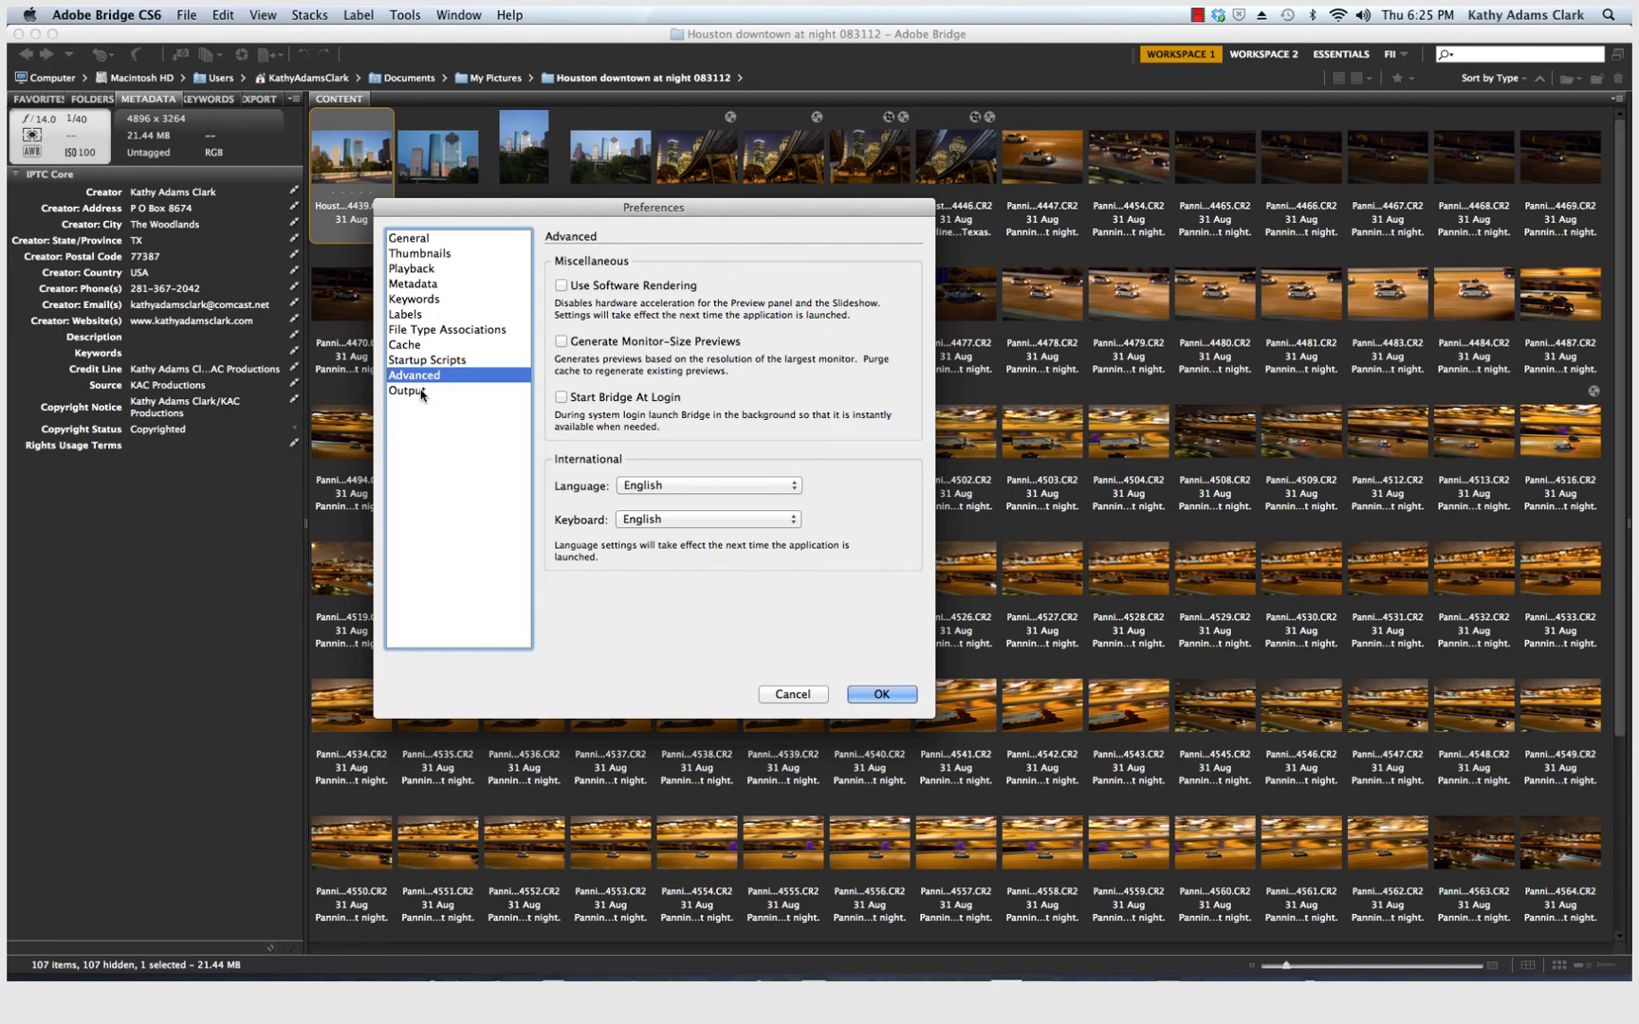
{"action": "left_click", "coordinate": [407, 391]}
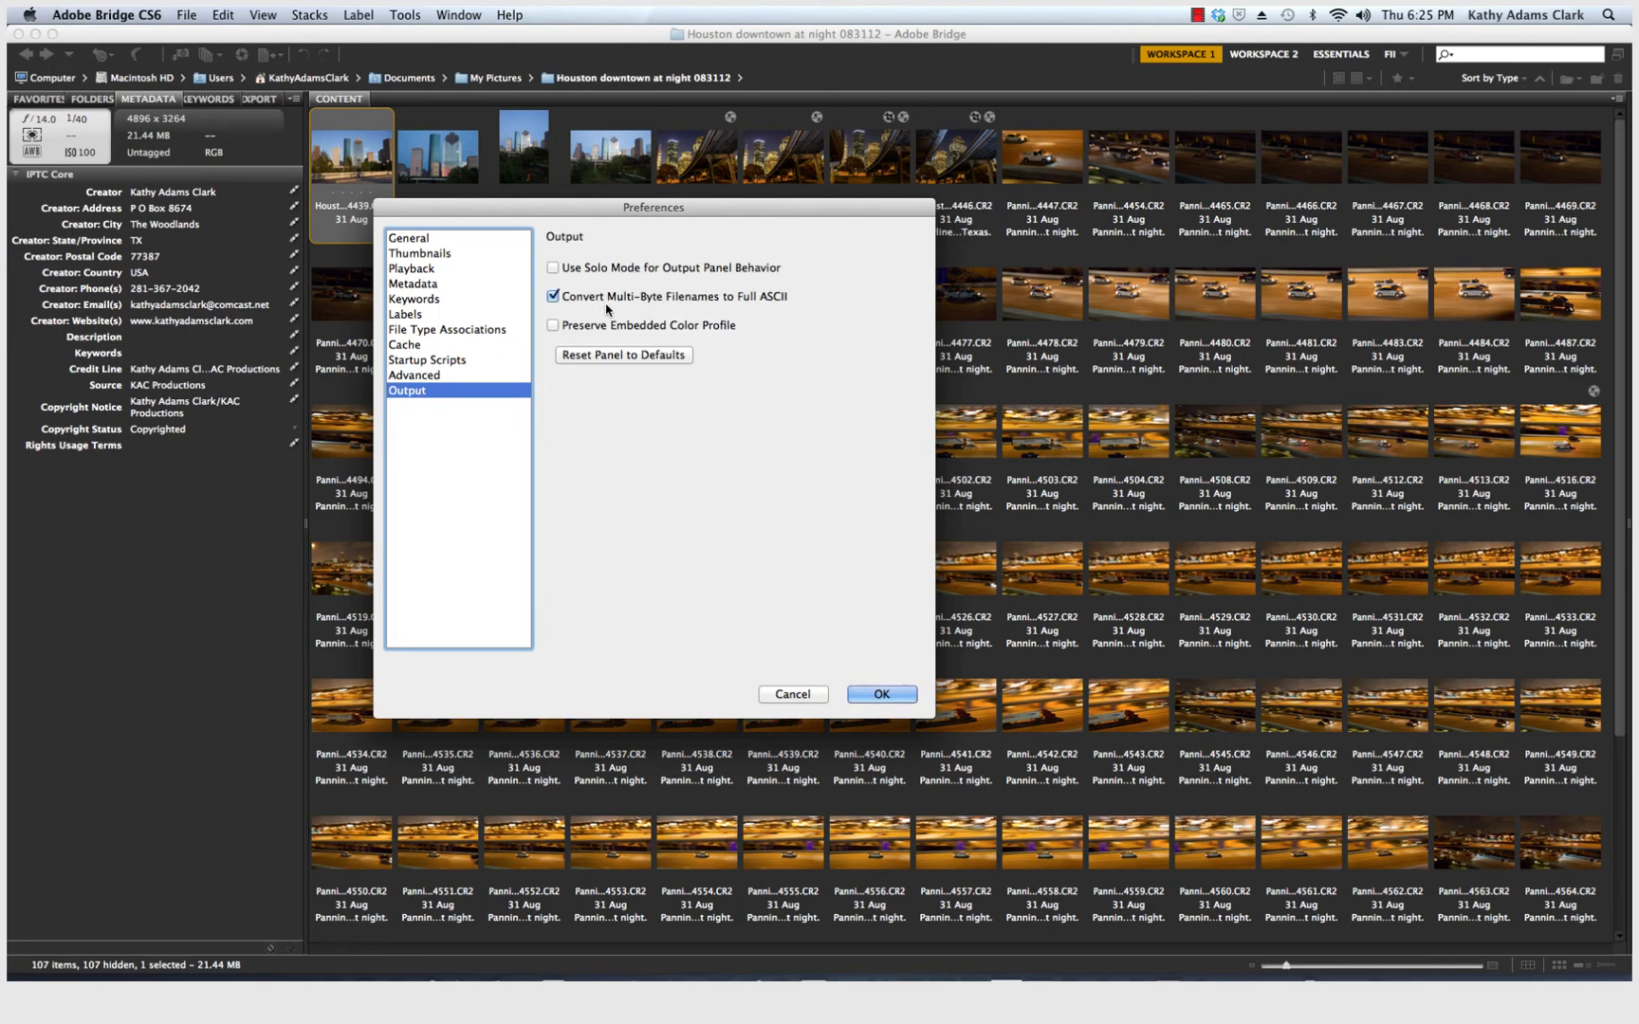
{"action": "mouse_move", "coordinate": [607, 309]}
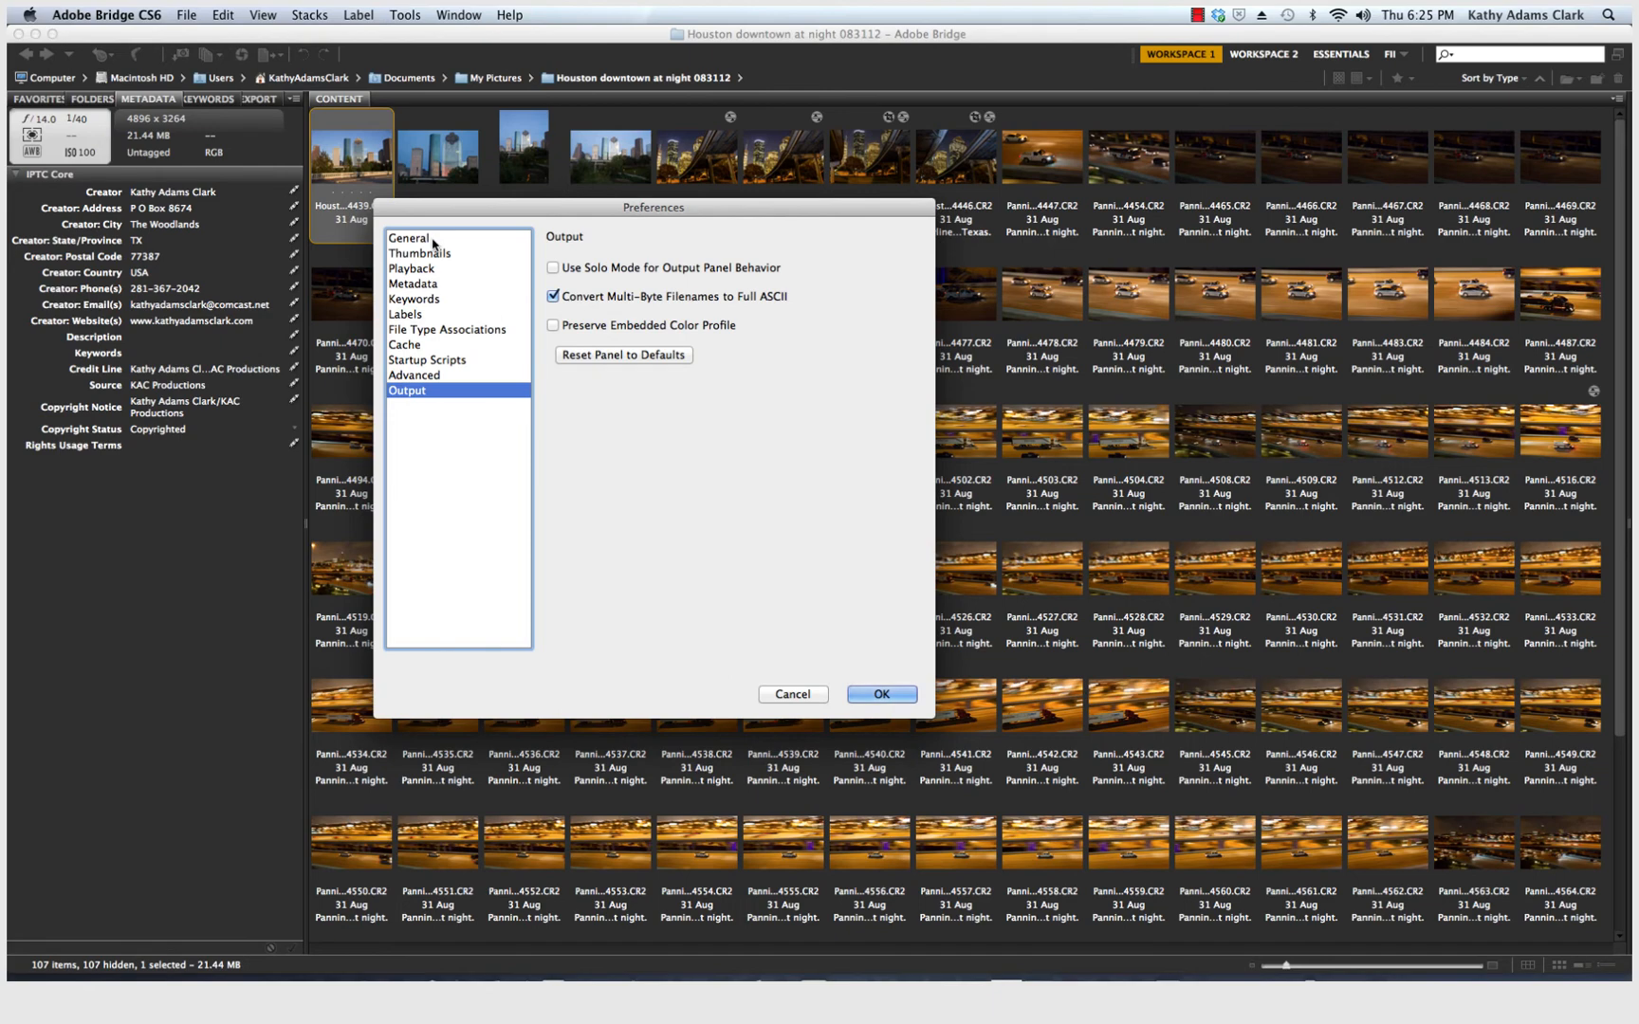
Step: Return to General and accept the Preferences with OK, back to the photo grid
{"action": "left_click", "coordinate": [408, 237]}
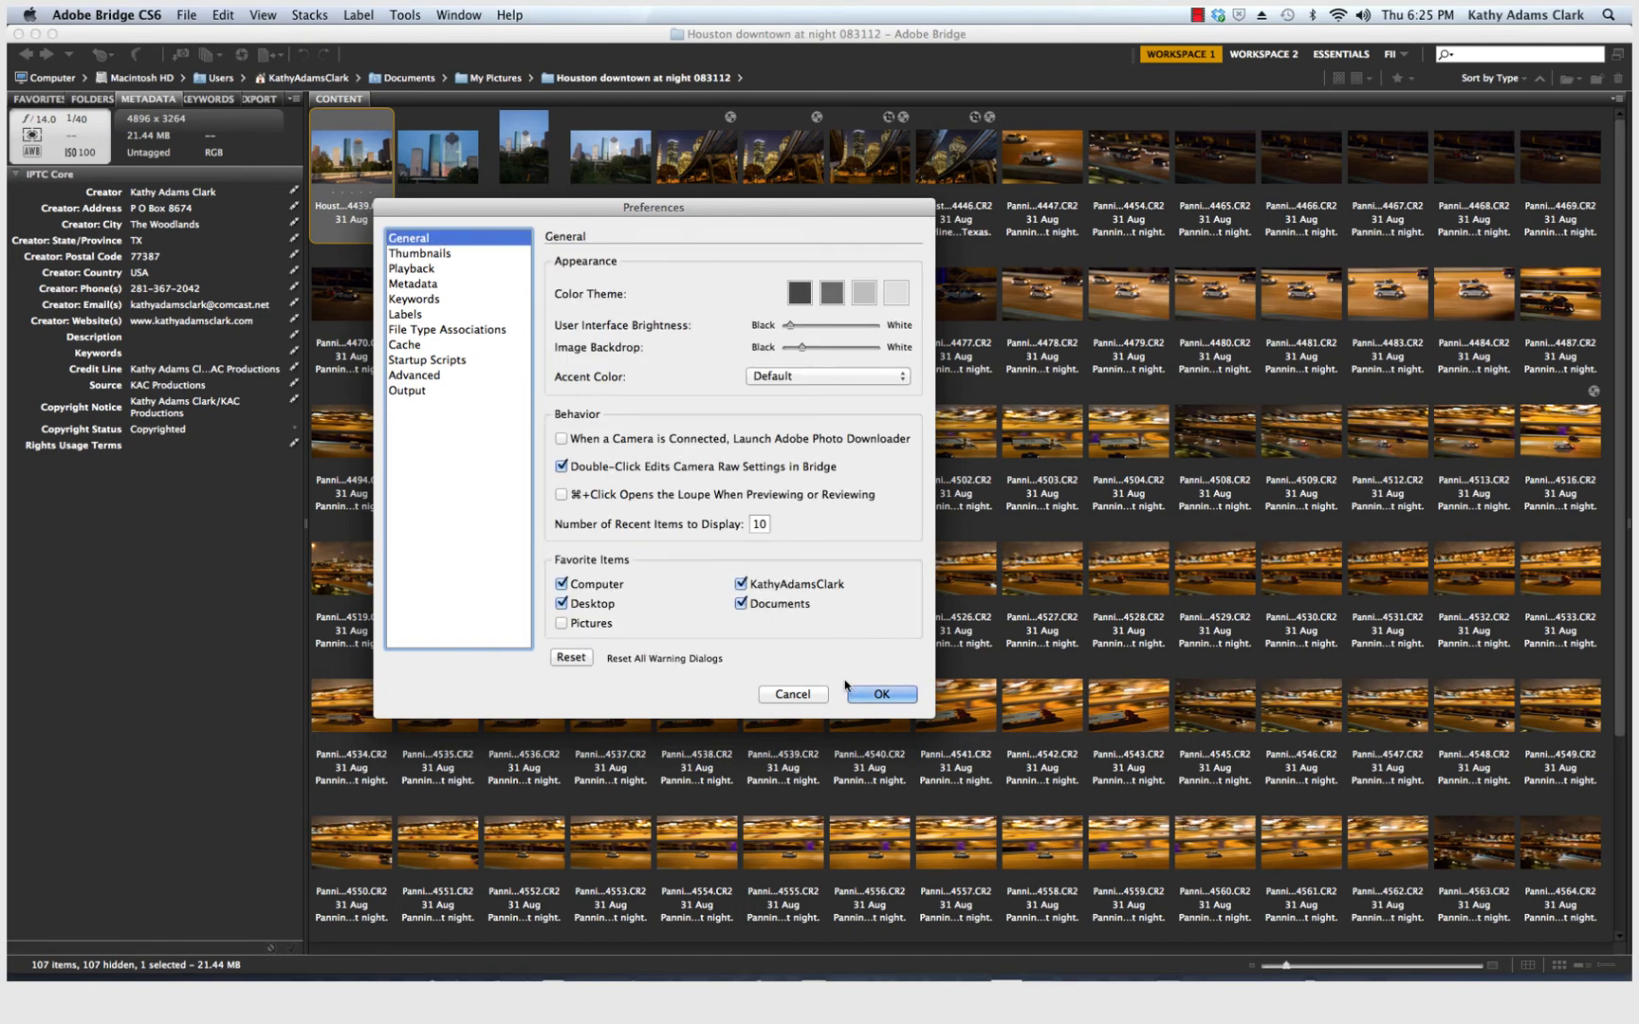
{"action": "left_click", "coordinate": [879, 694]}
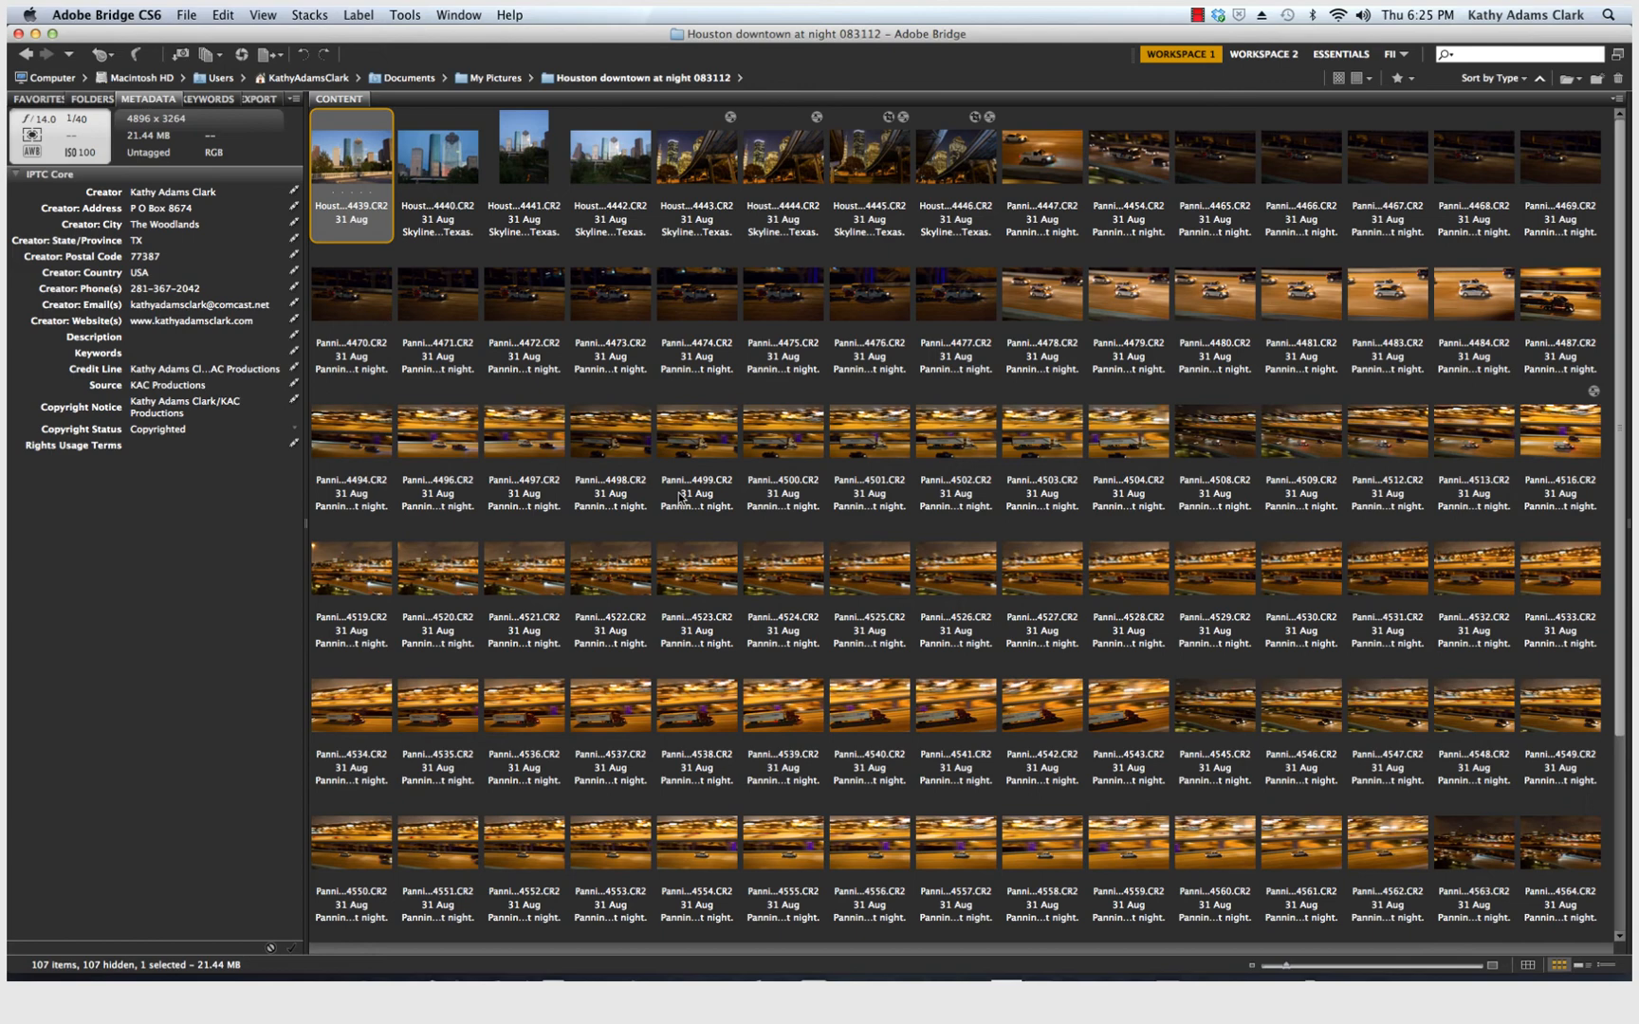
{"action": "mouse_move", "coordinate": [628, 434]}
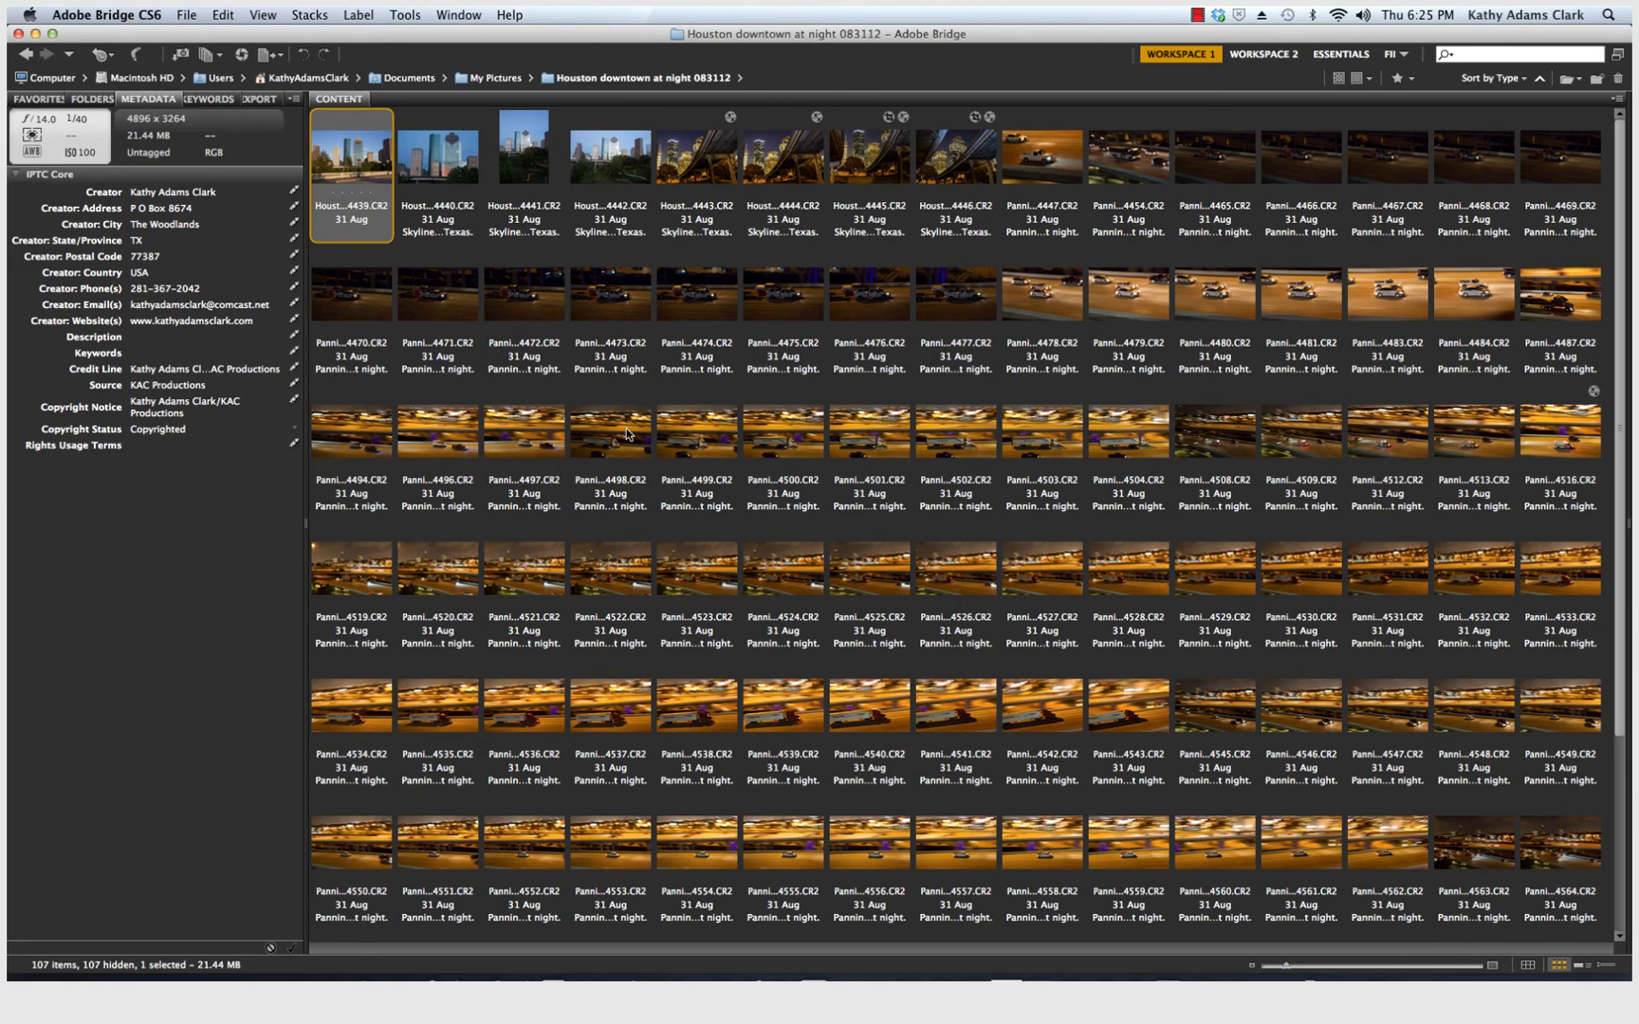
{"action": "mouse_move", "coordinate": [482, 306]}
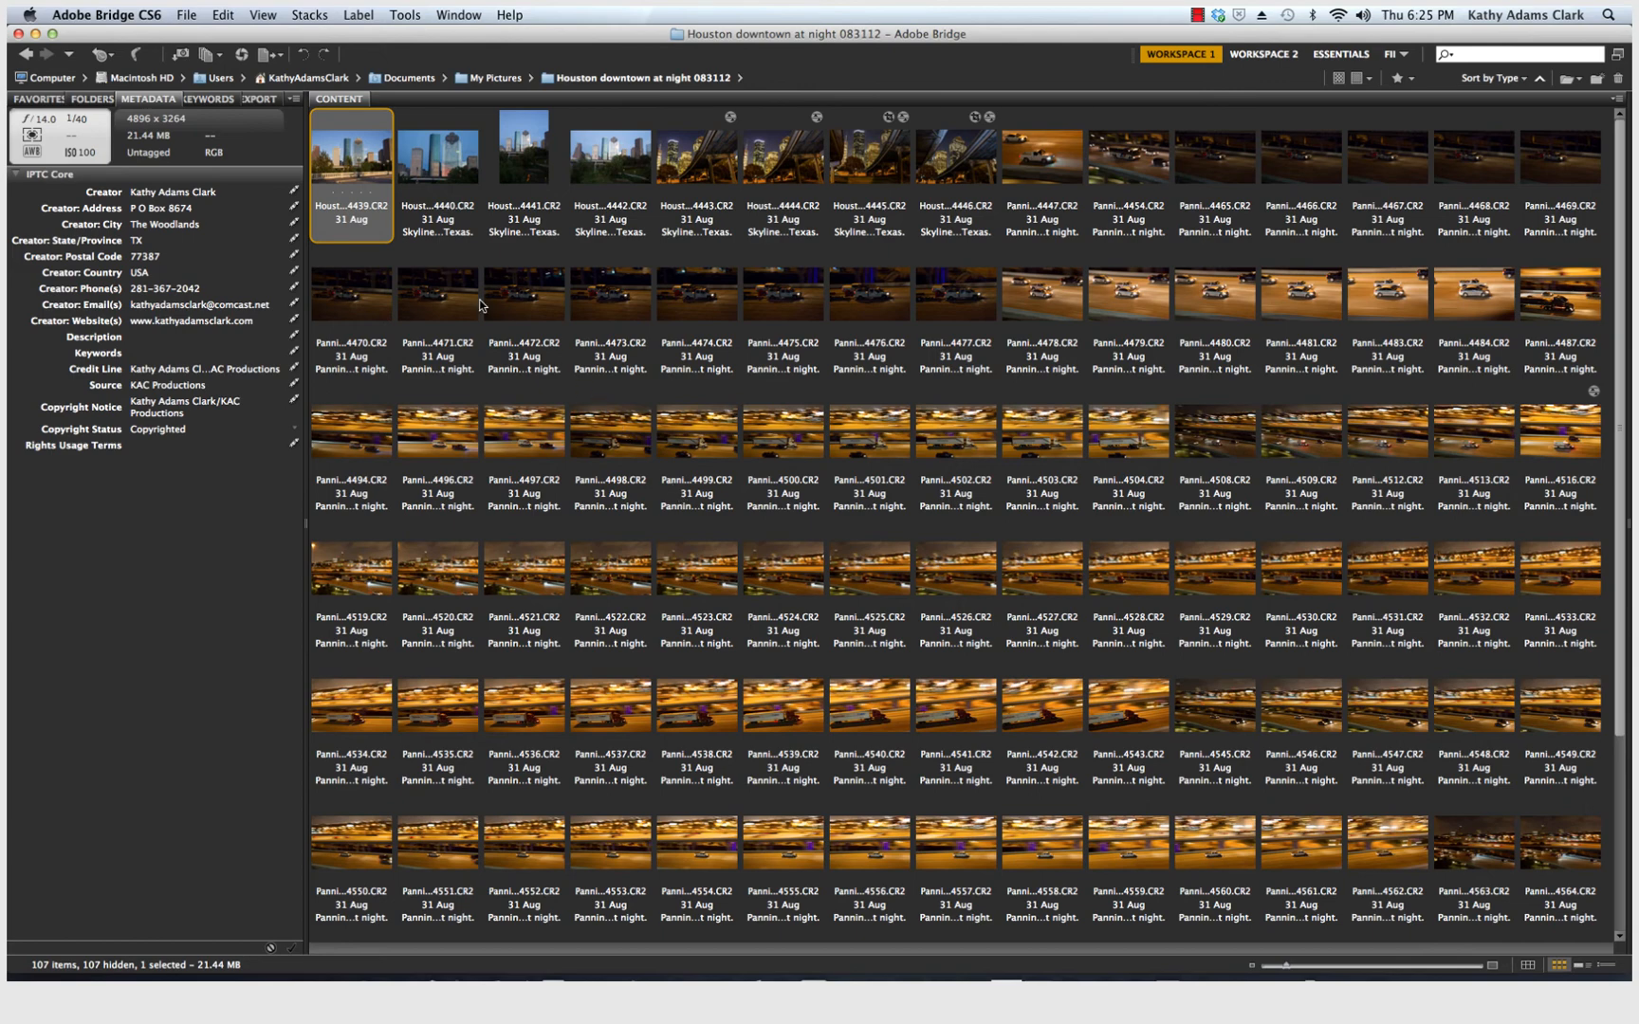